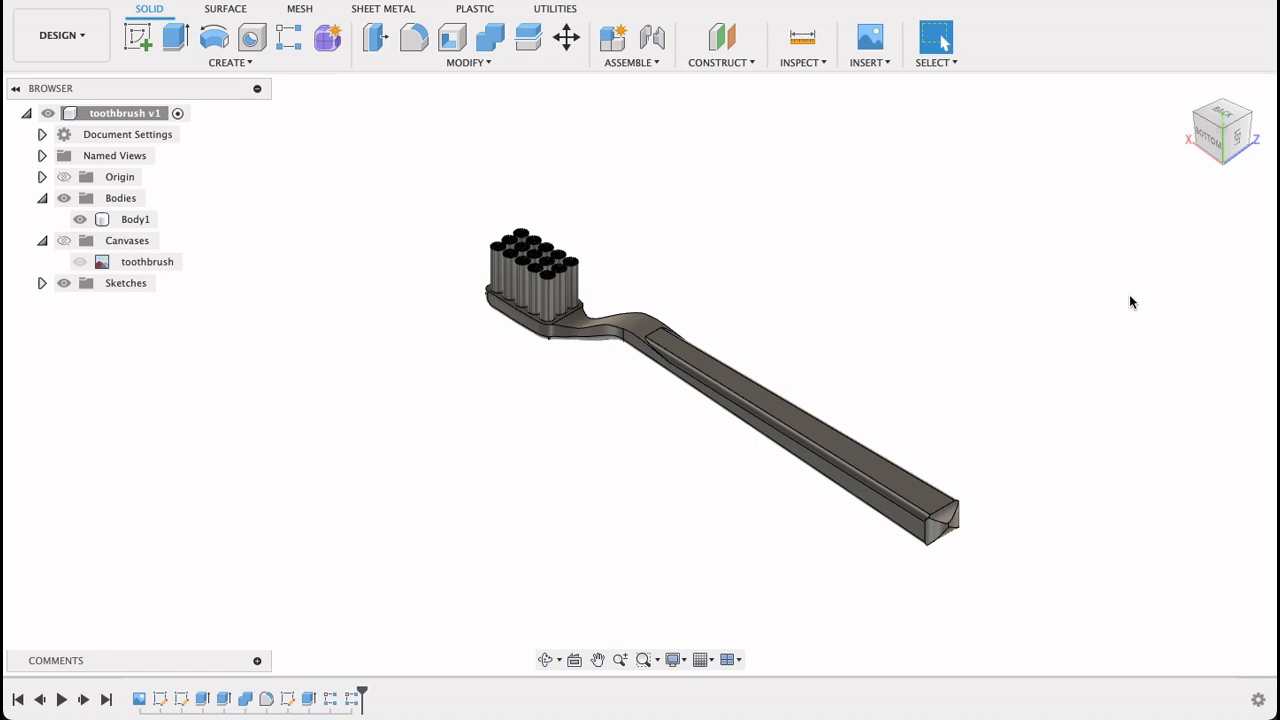
mouse_move(1114, 316)
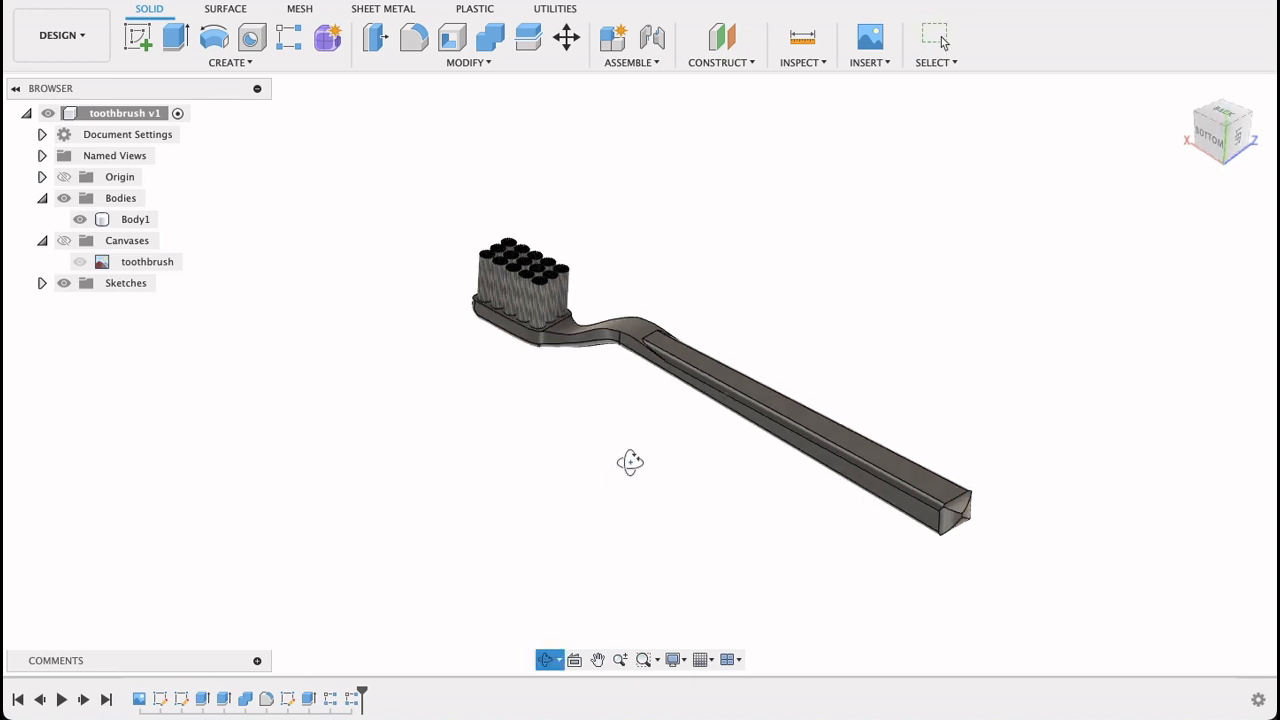
Orbit the finished toothbrush to inspect its side, edge, bristle head and top
left_click_drag(630, 462, 818, 450)
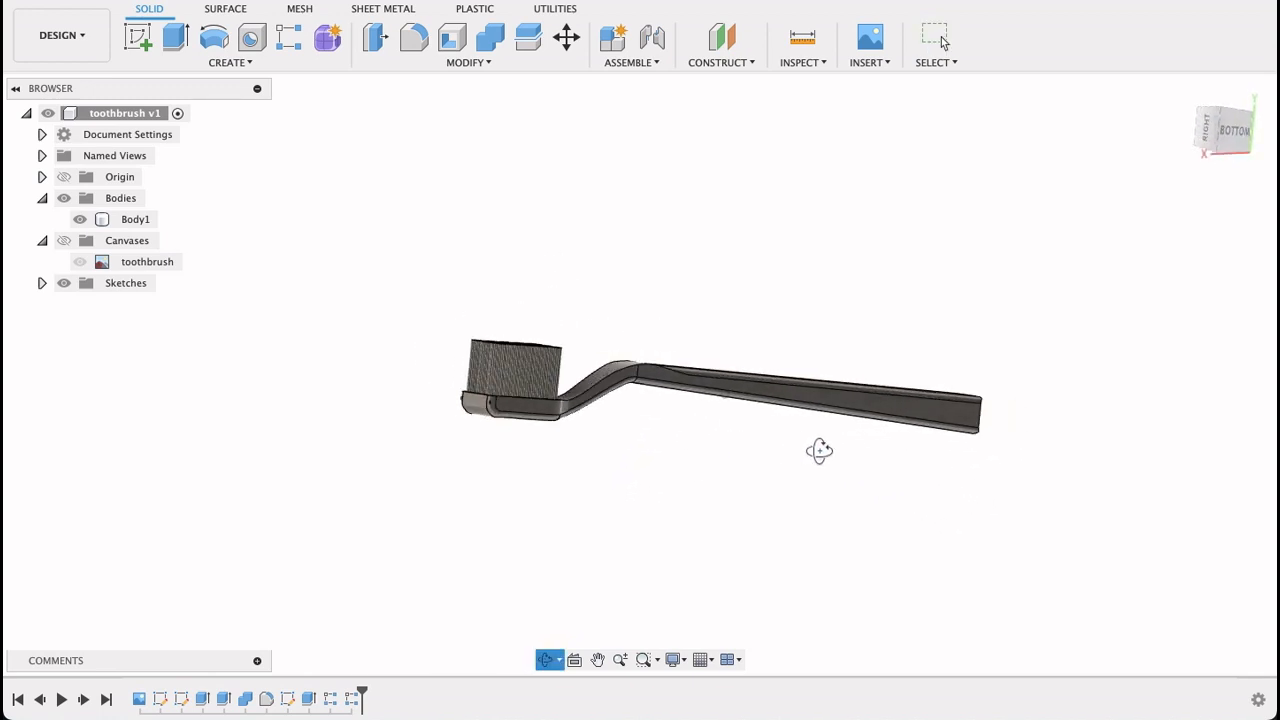
left_click_drag(820, 452, 1006, 470)
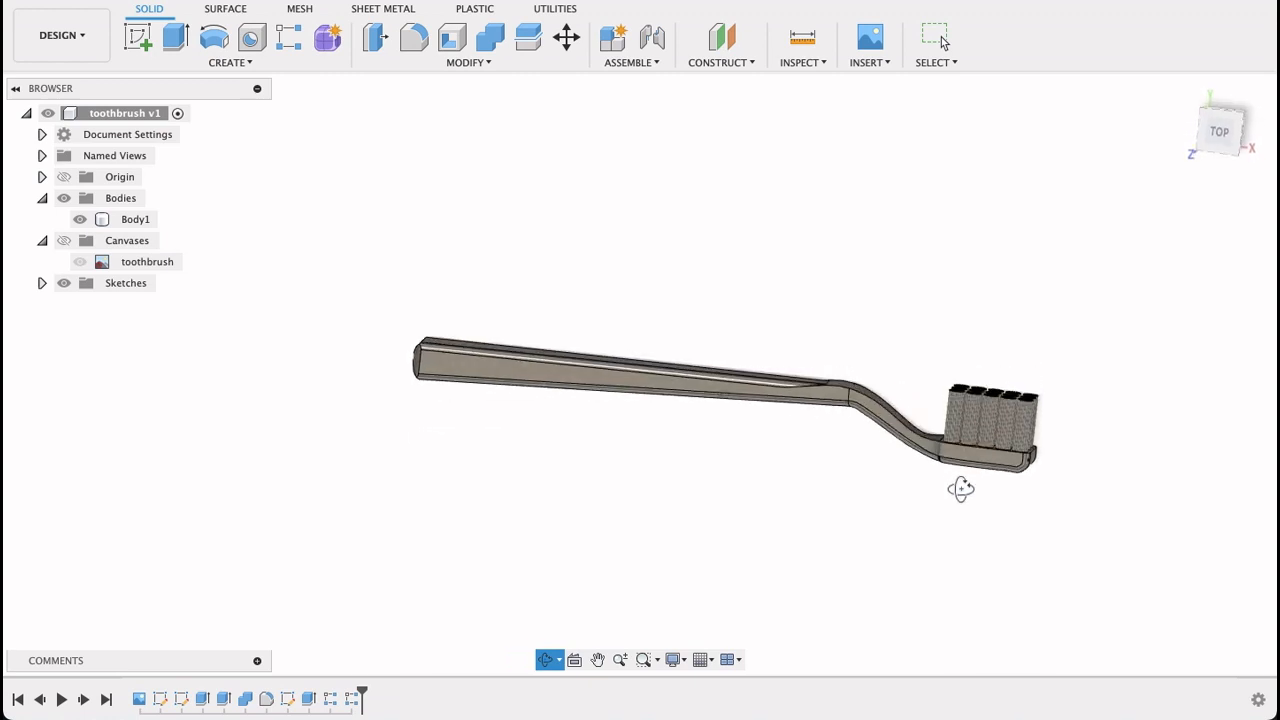
left_click_drag(960, 488, 944, 624)
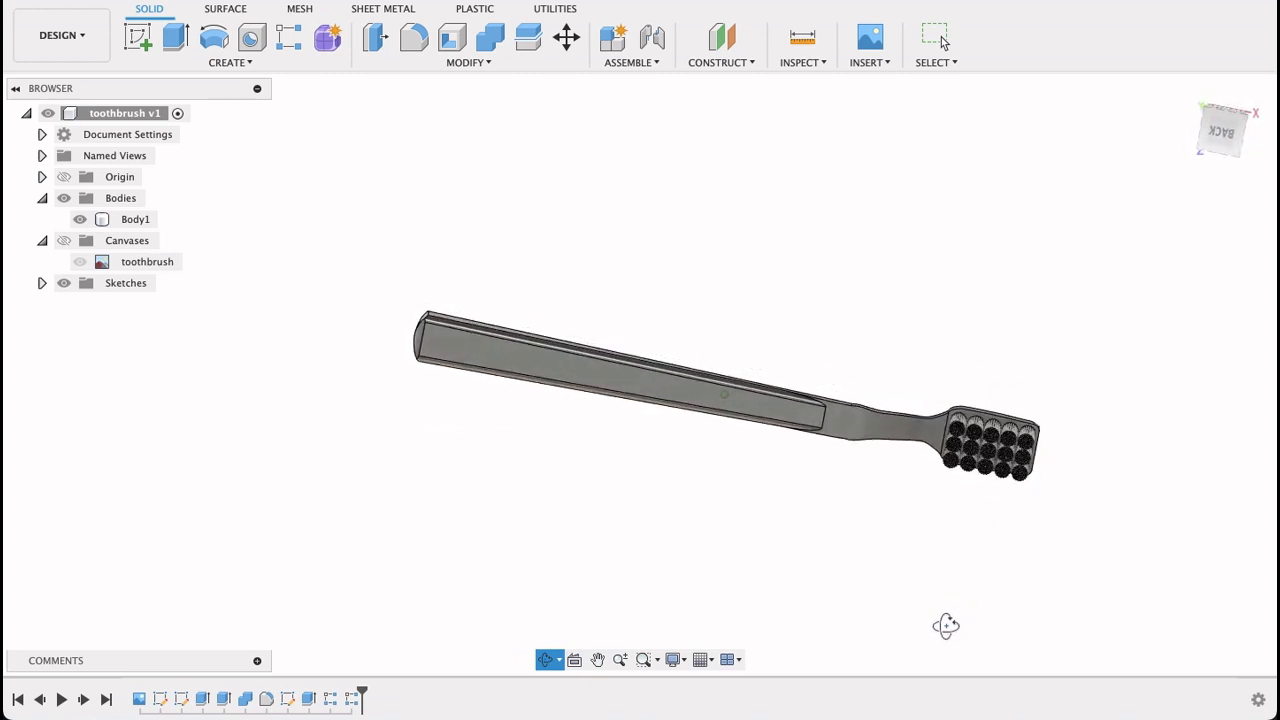
left_click_drag(944, 624, 588, 320)
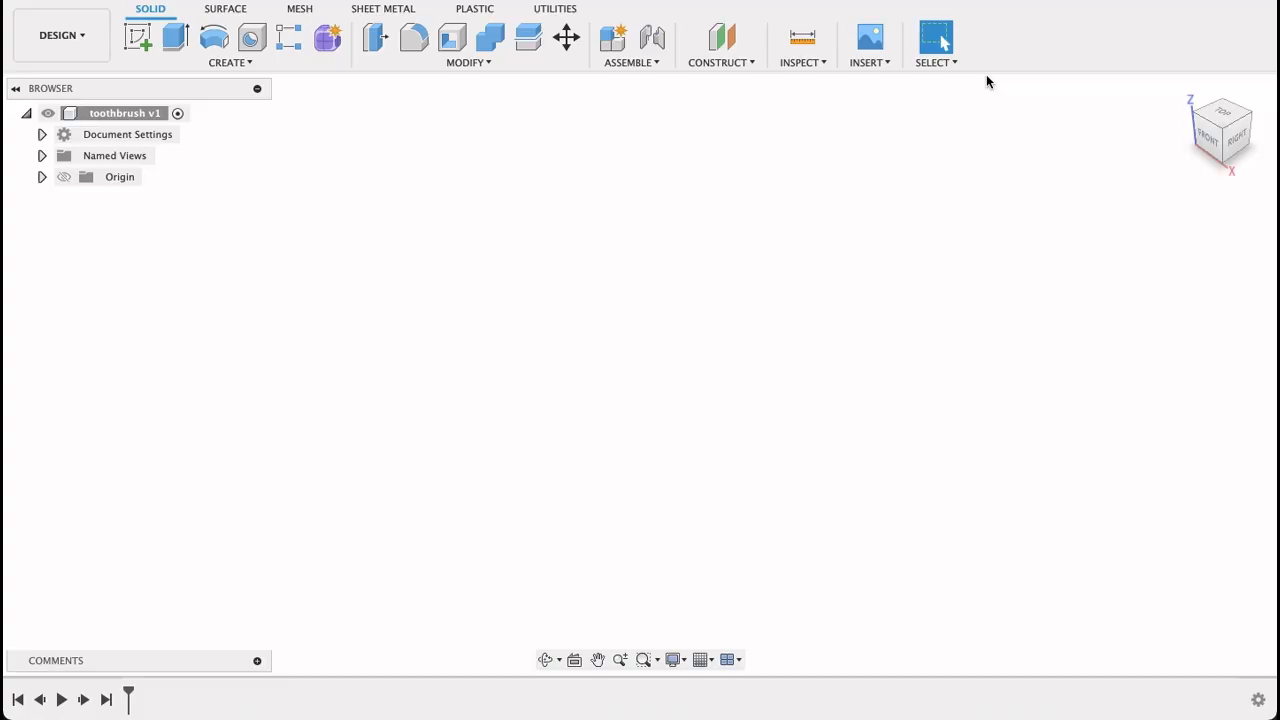
Insert the toothbrush image as a canvas on the XY plane at scale 5.531
left_click(868, 44)
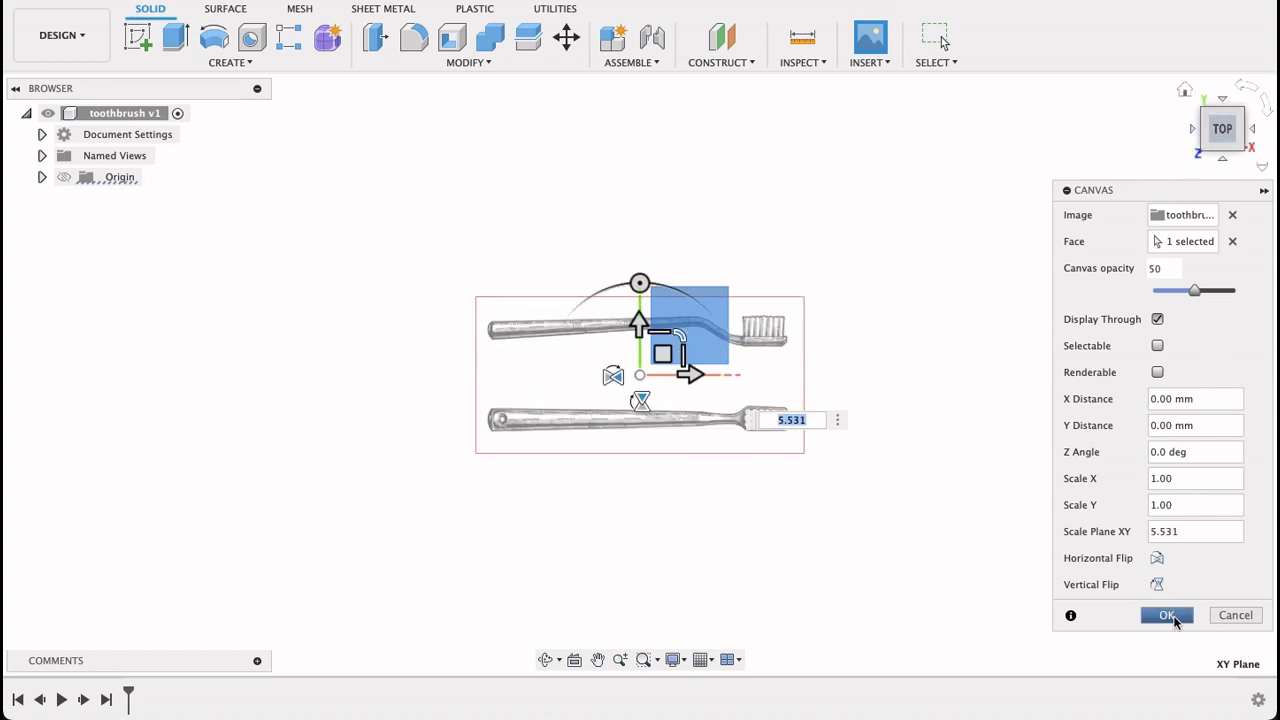
left_click(1166, 616)
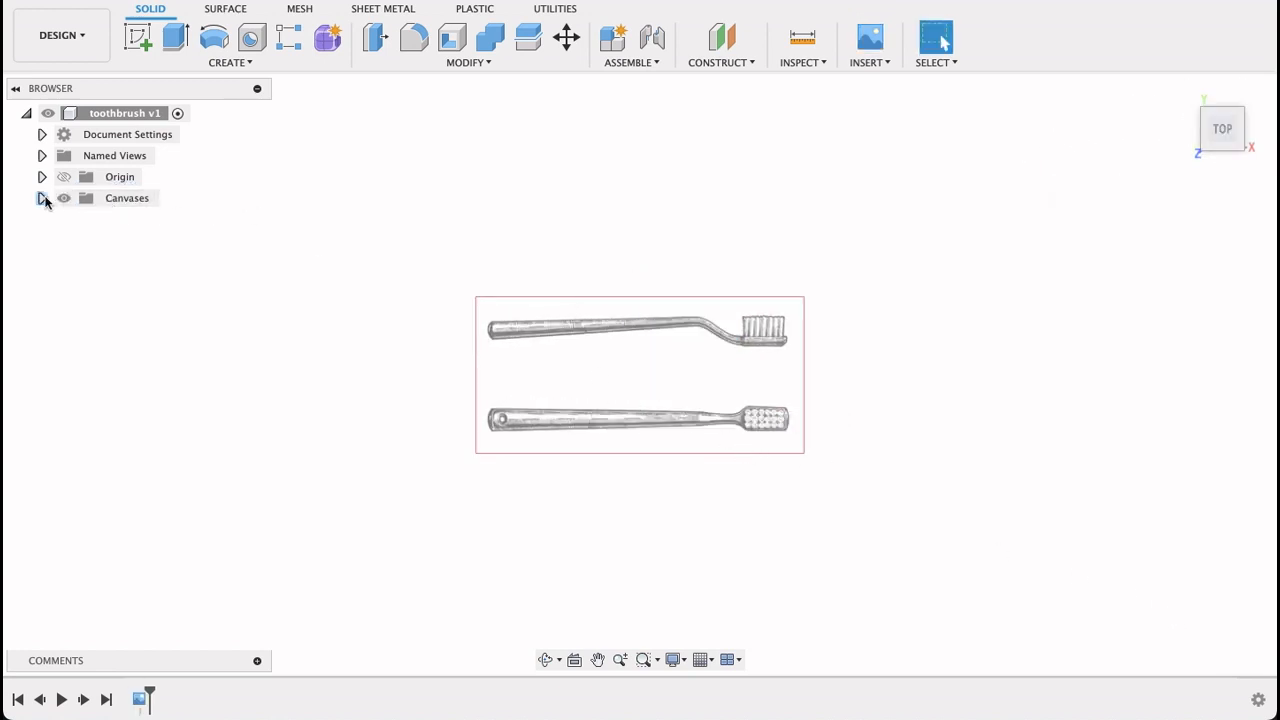
Zoom in on the reference canvas from its browser options so the outlines fill the view
right_click(148, 218)
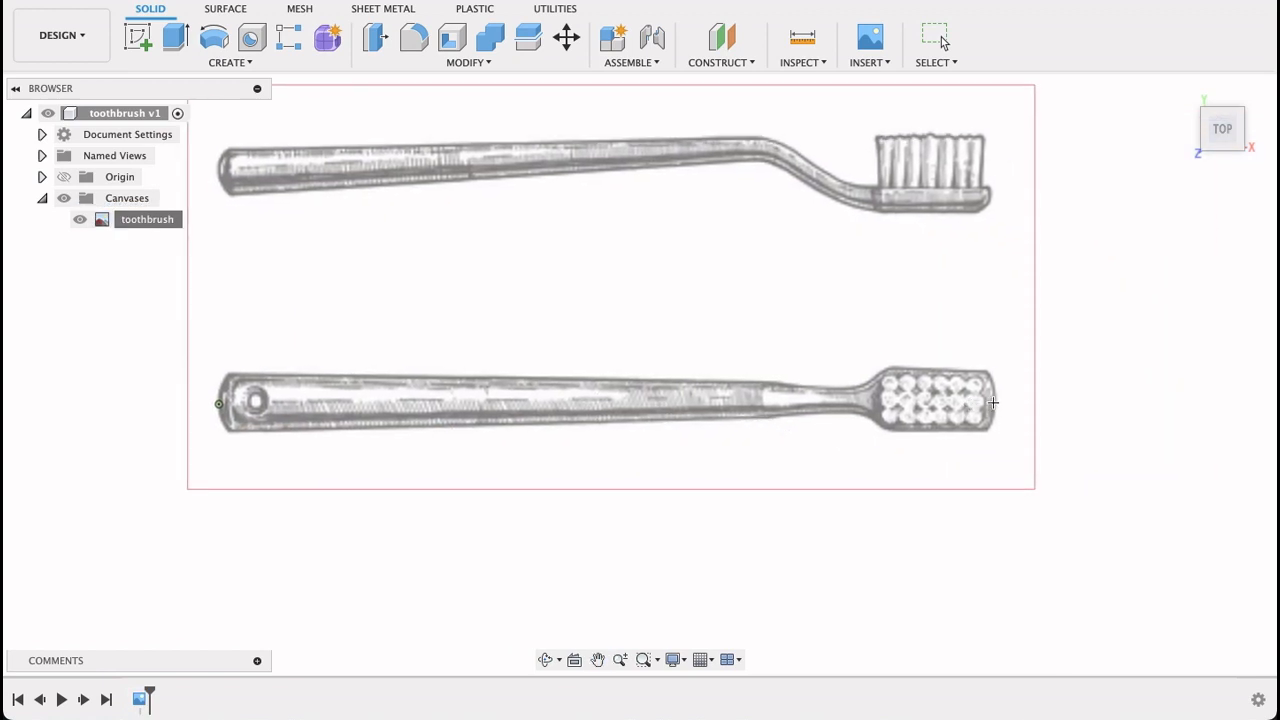
left_click(992, 404)
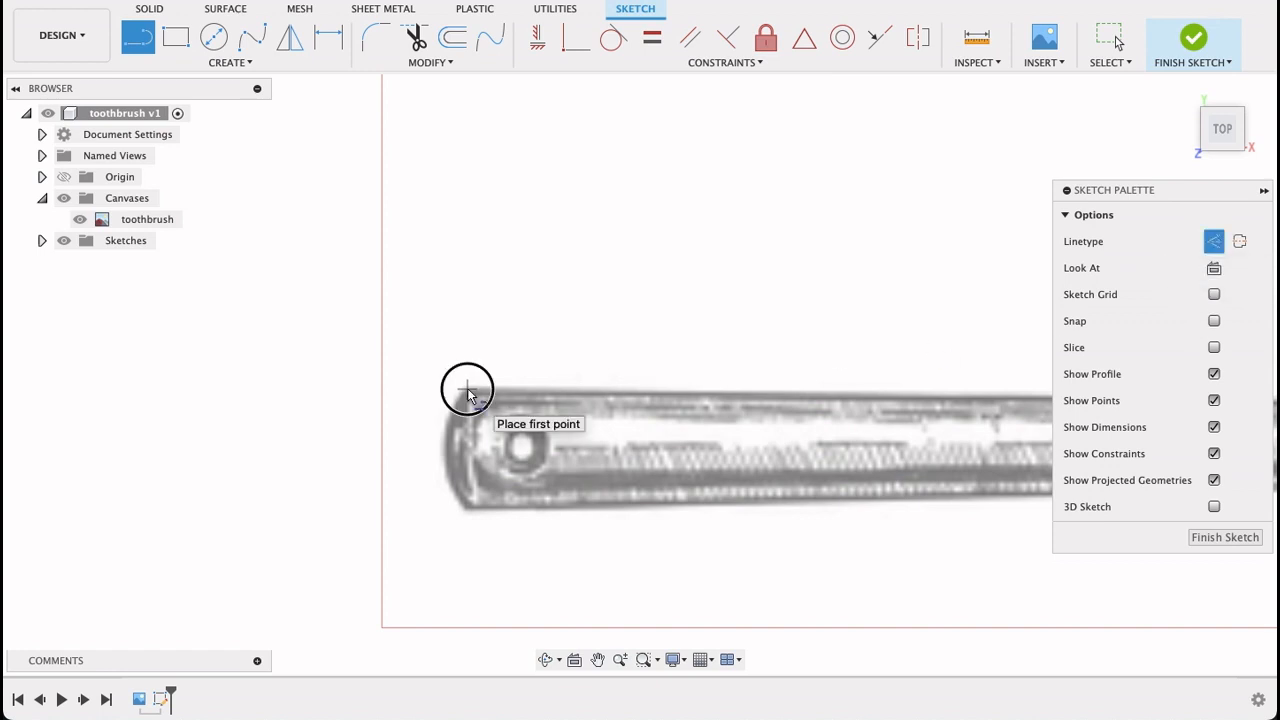
Start a sketch line at the rounded end of the handle over the canvas
left_click(468, 390)
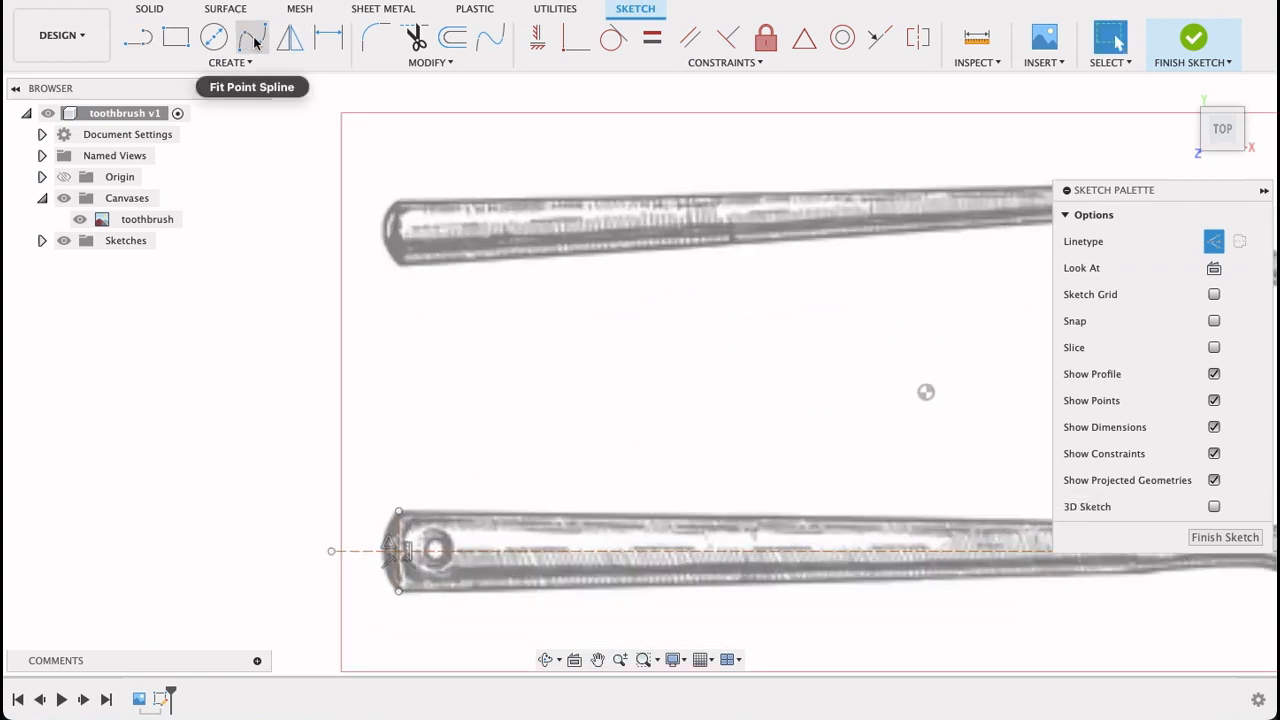
Trace the handle, neck and head upper edge with a Fit Point Spline
left_click(252, 36)
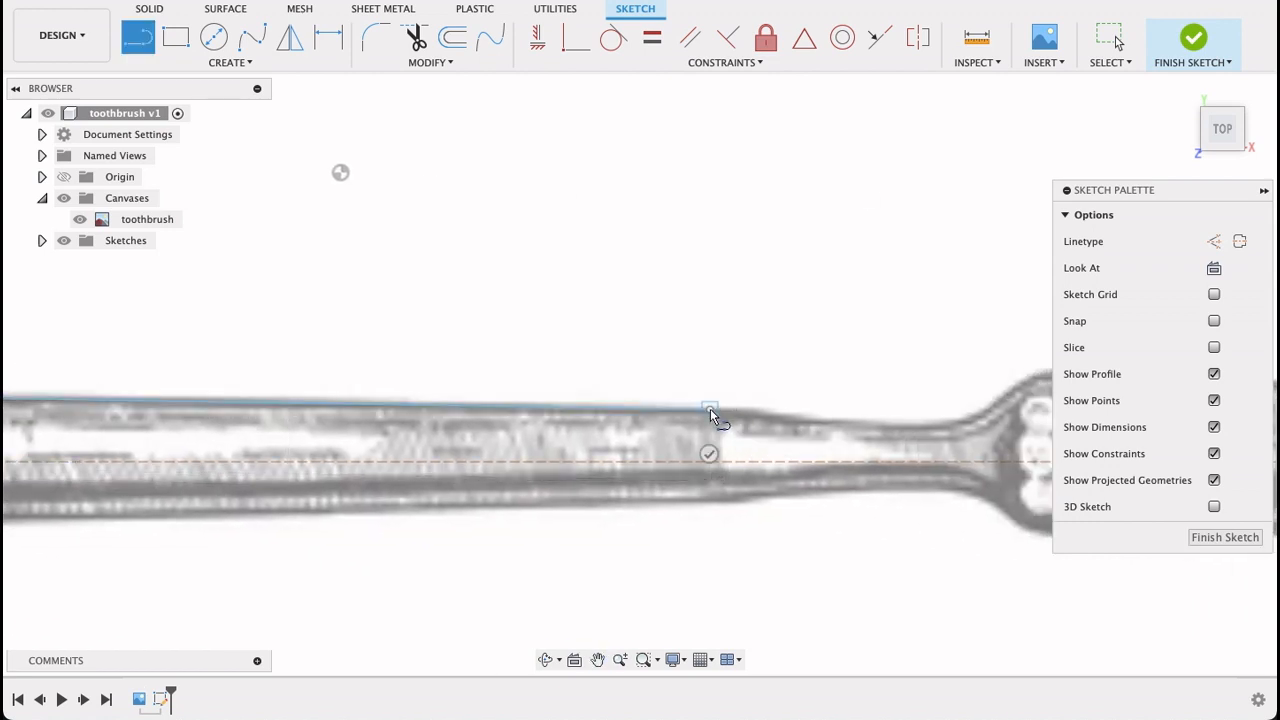
left_click(252, 36)
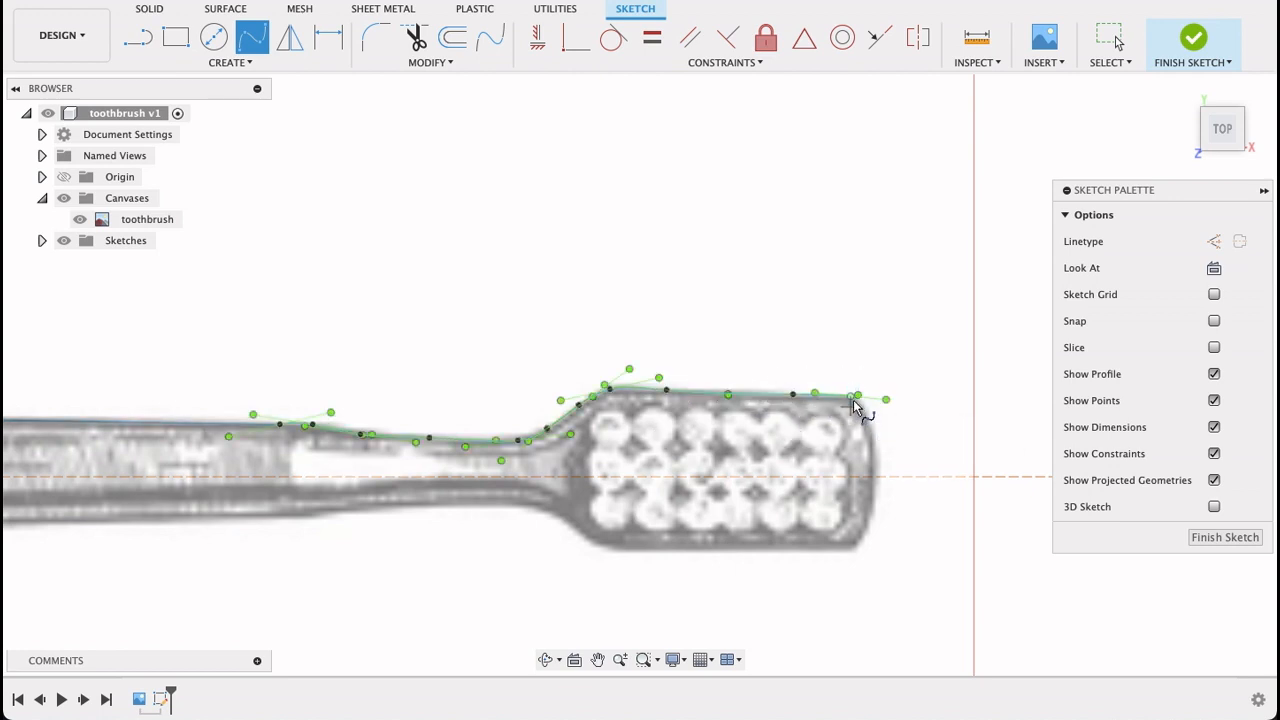
mouse_move(868, 424)
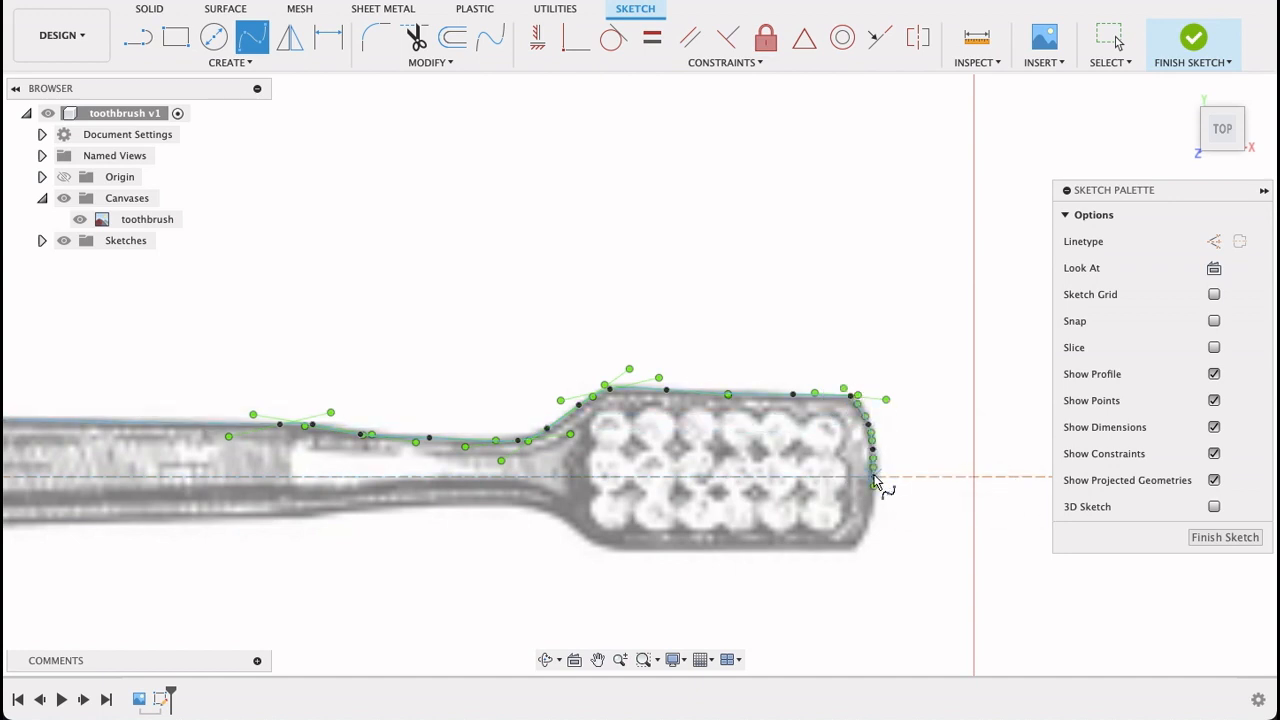
Drag the spline's tangent handle at the neck bend for a smoother transition into the head
scroll("up", 3)
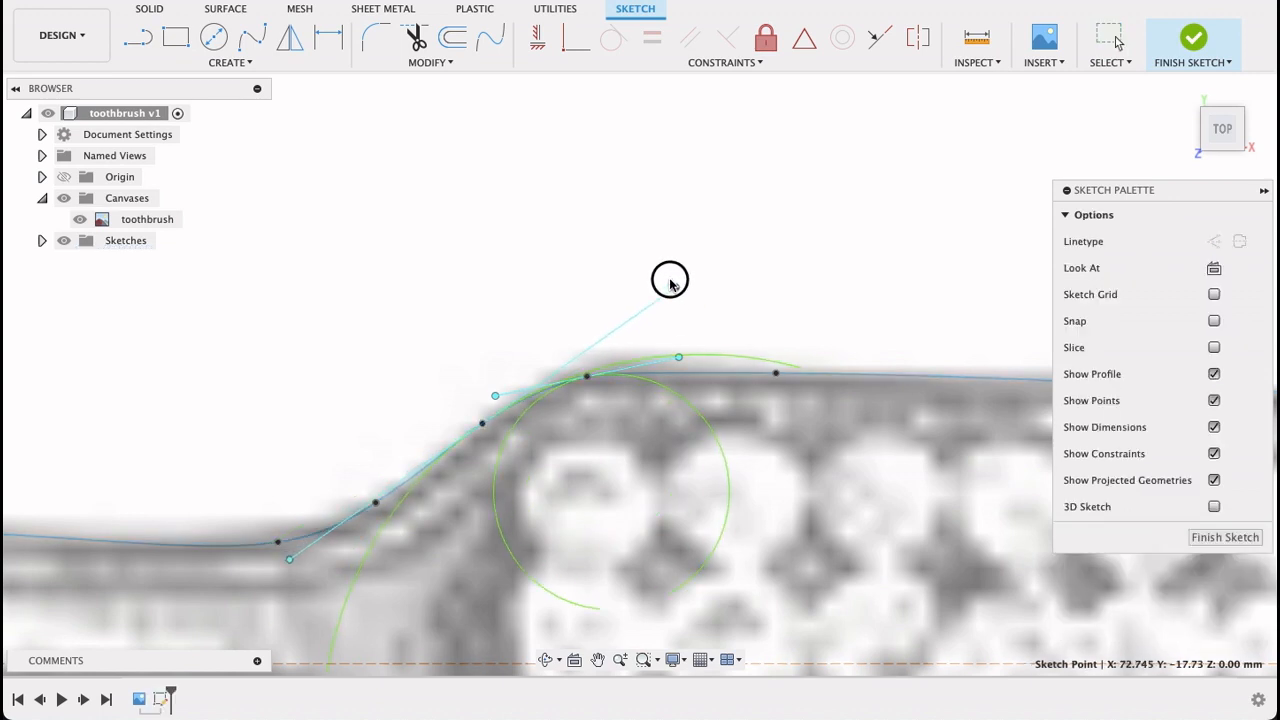
left_click_drag(670, 280, 574, 330)
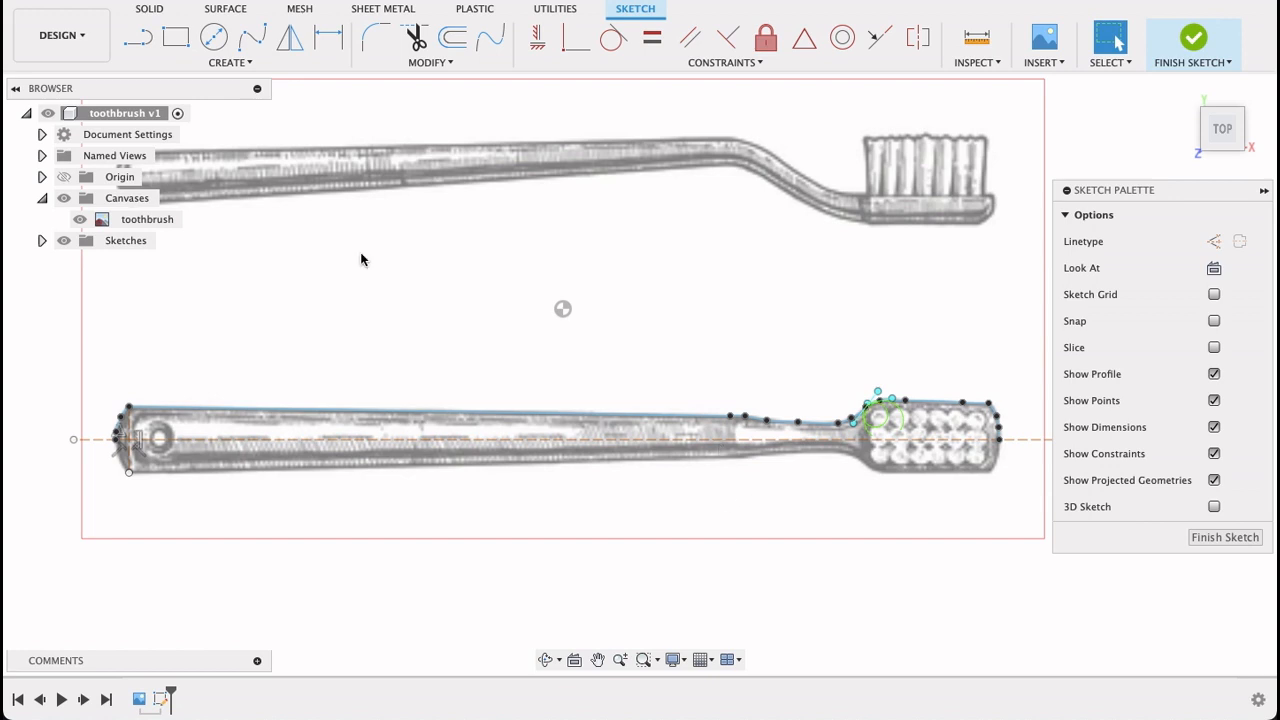
Mirror the traced outline curves across the centre line for a symmetric top view
left_click(228, 62)
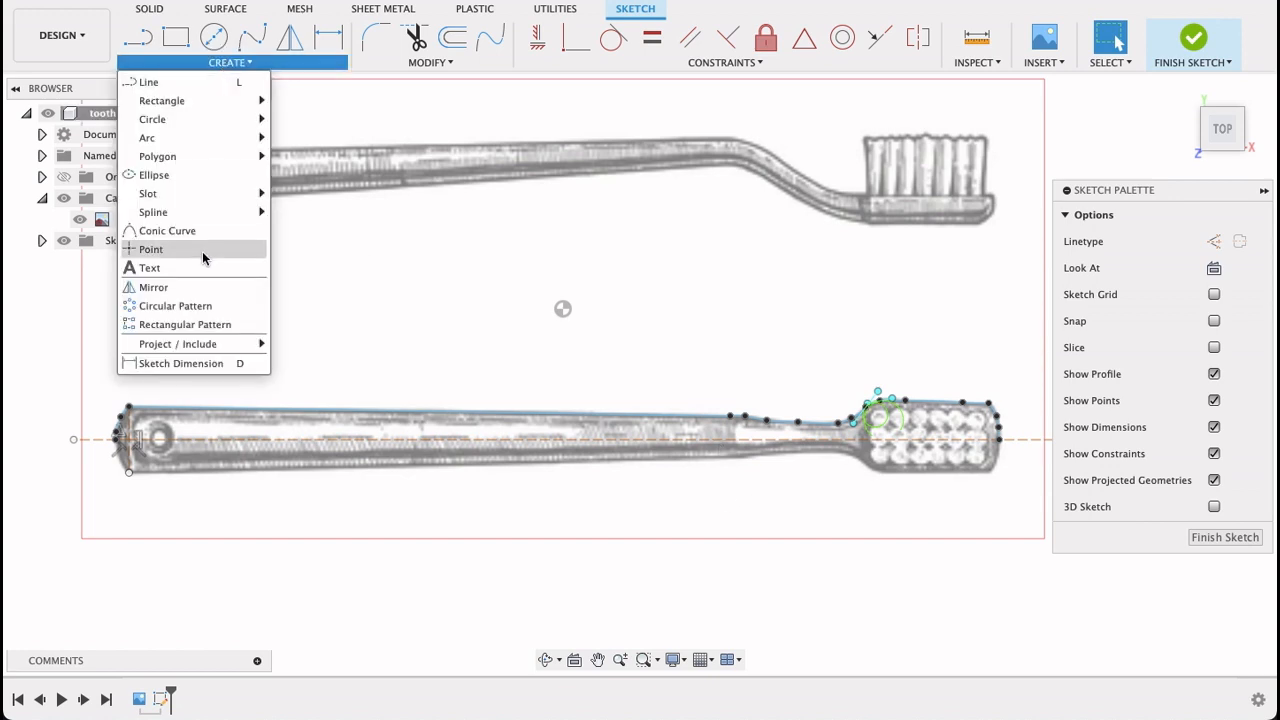
left_click(152, 288)
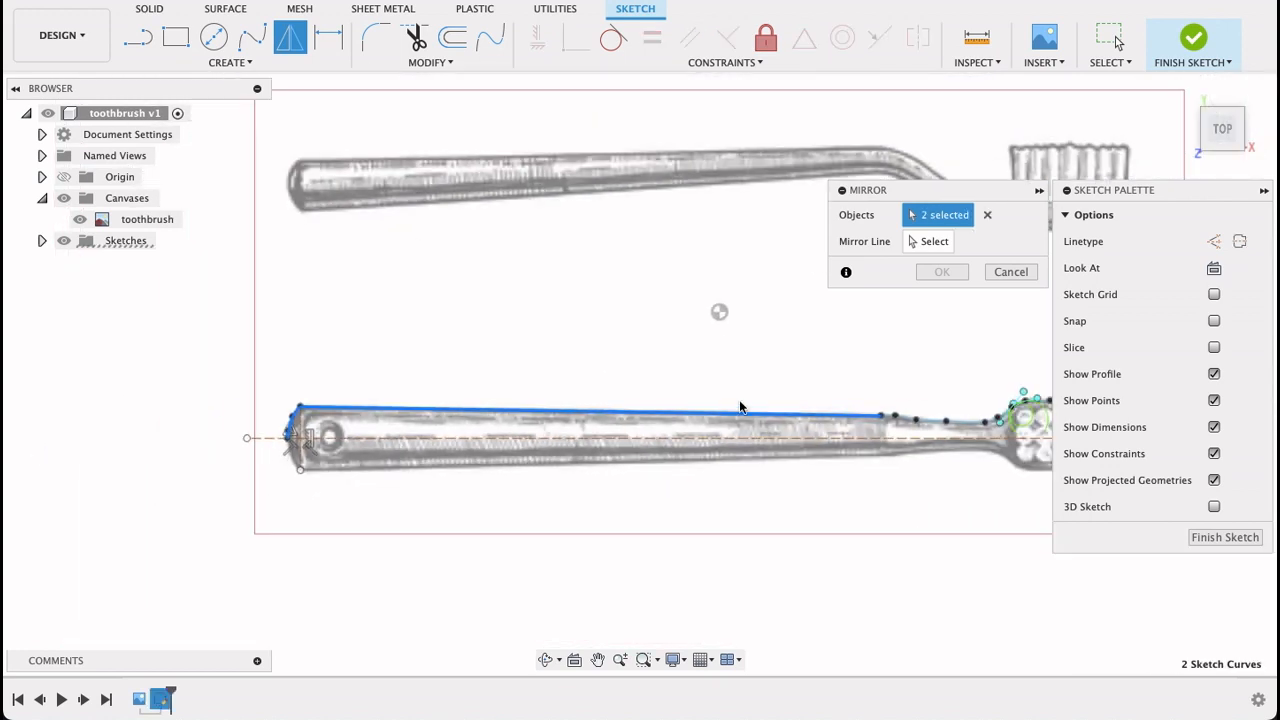
left_click(916, 414)
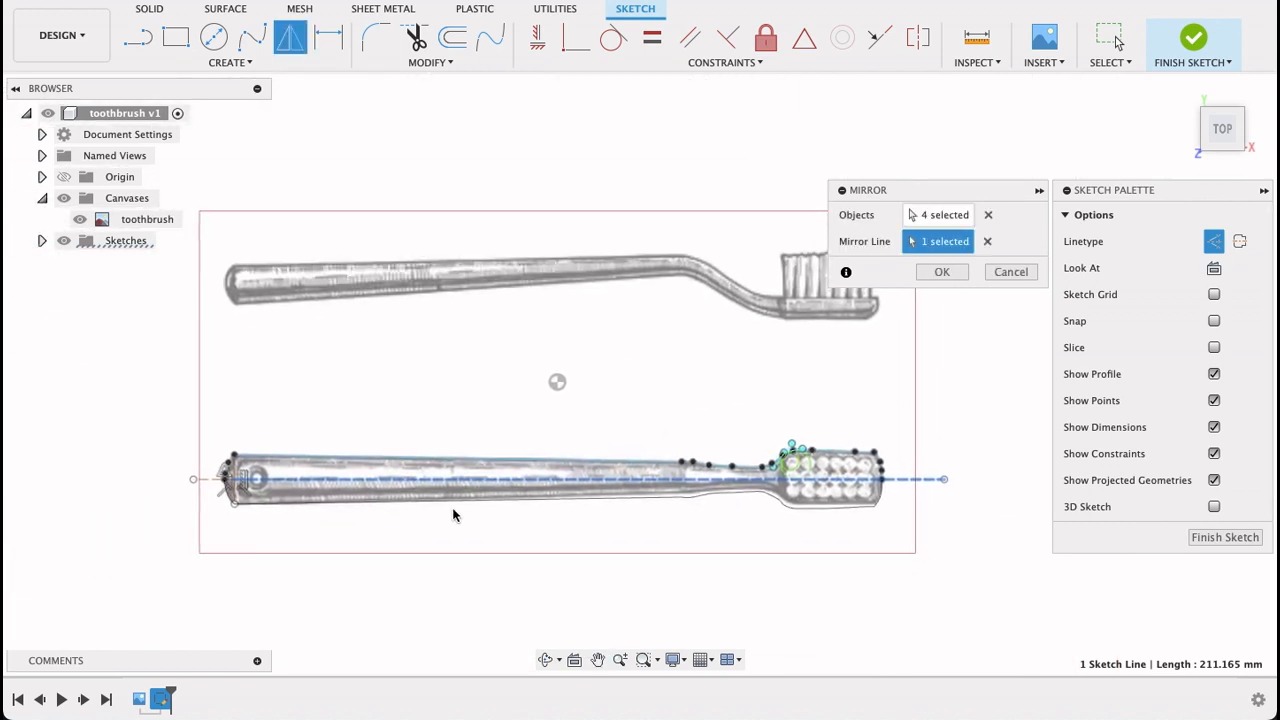
mouse_move(644, 518)
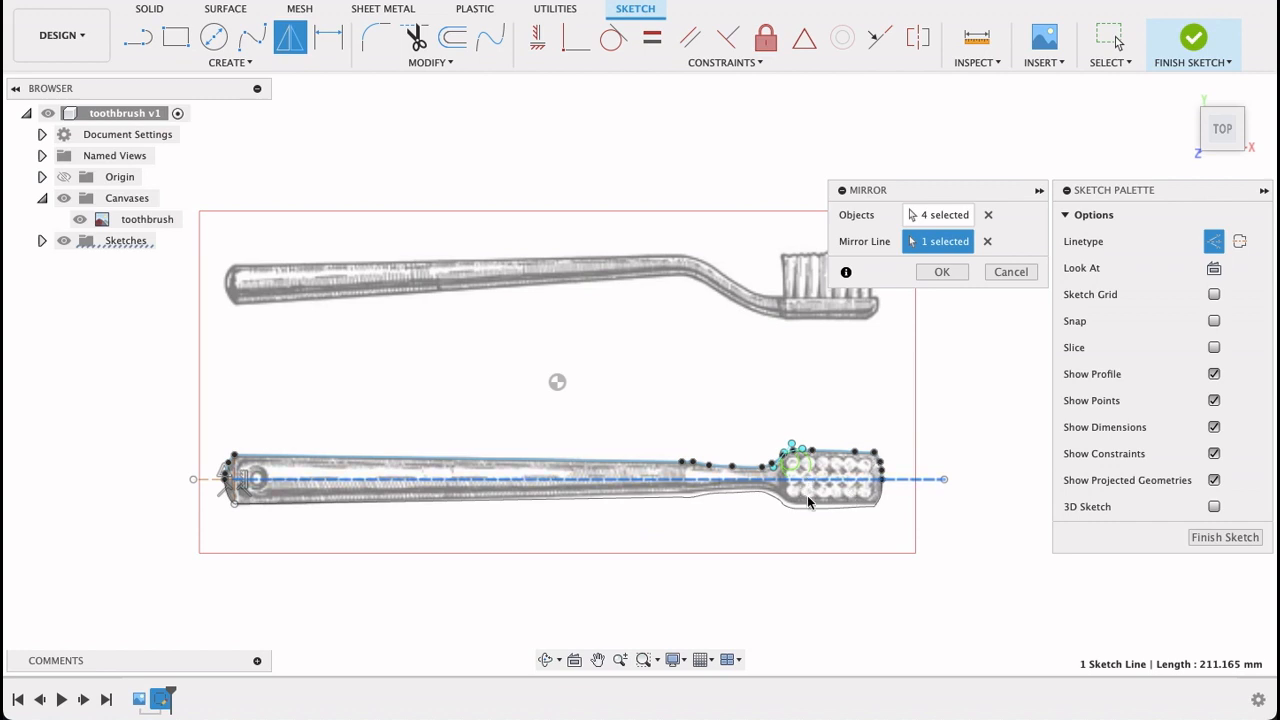
mouse_move(652, 488)
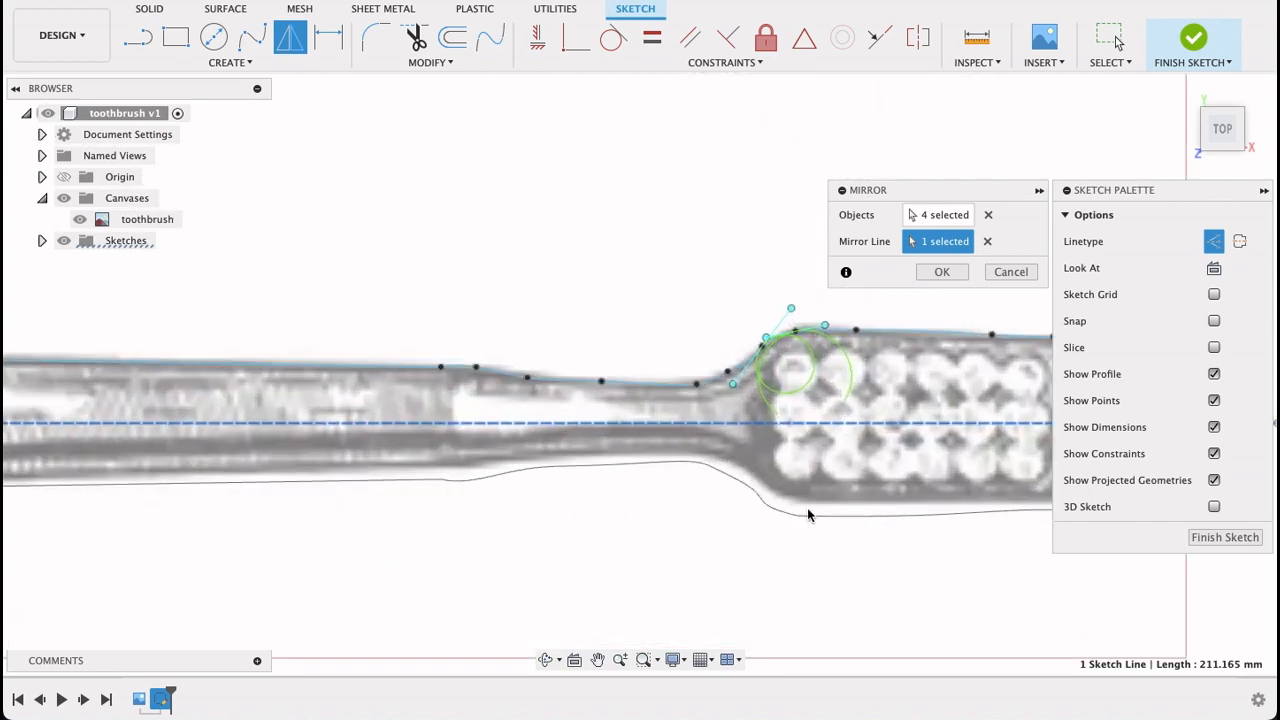
left_click(940, 272)
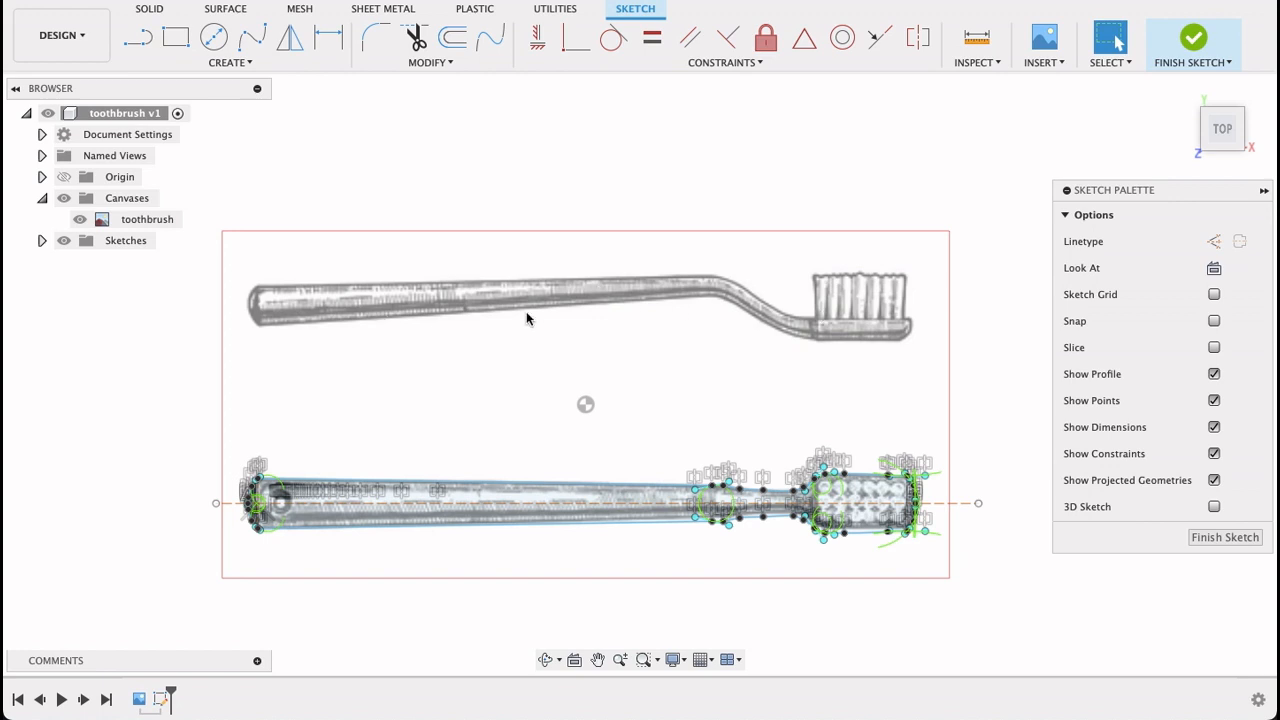
mouse_move(620, 358)
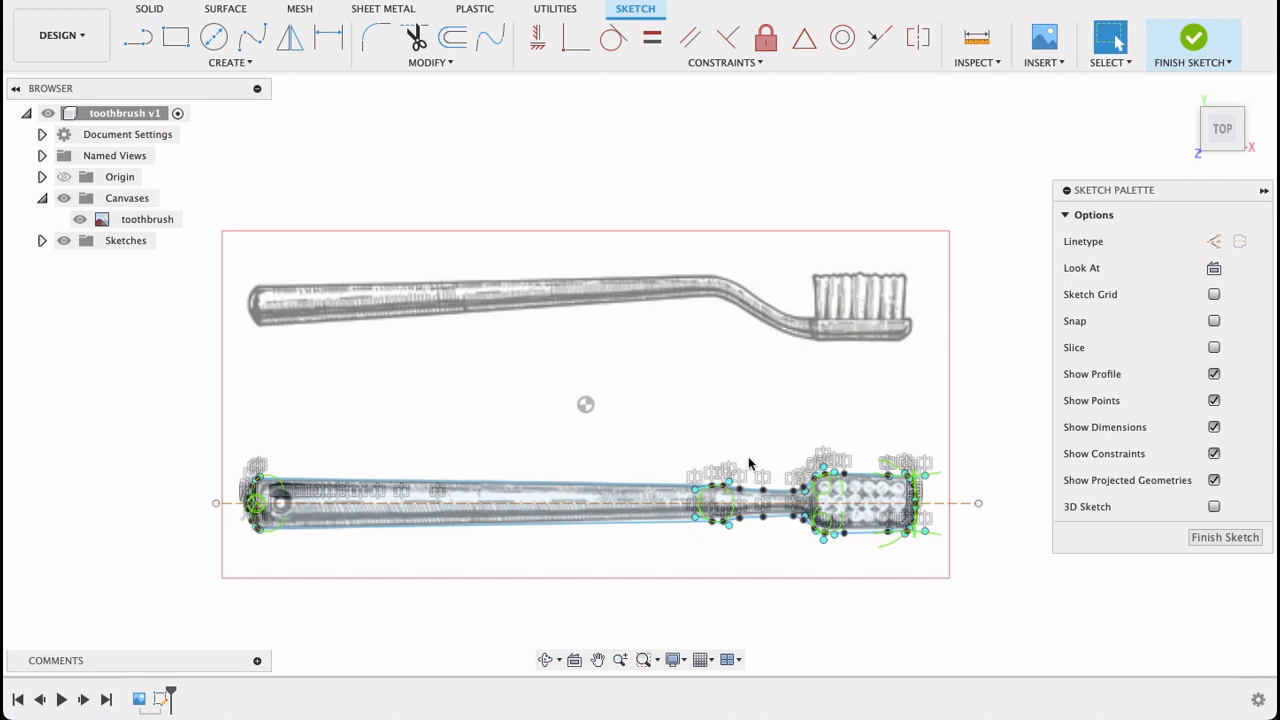
mouse_move(558, 192)
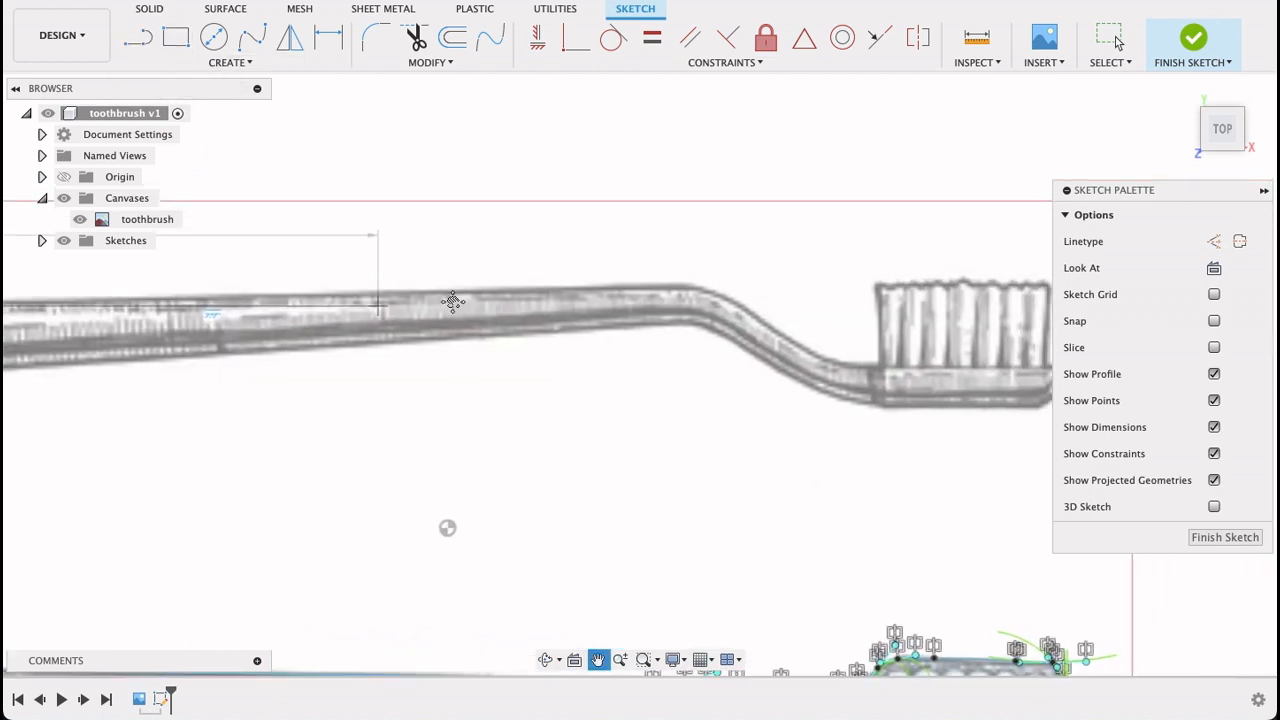
Trace the side-view handle's top edge and neck bend with a Fit Point Spline
left_click(136, 36)
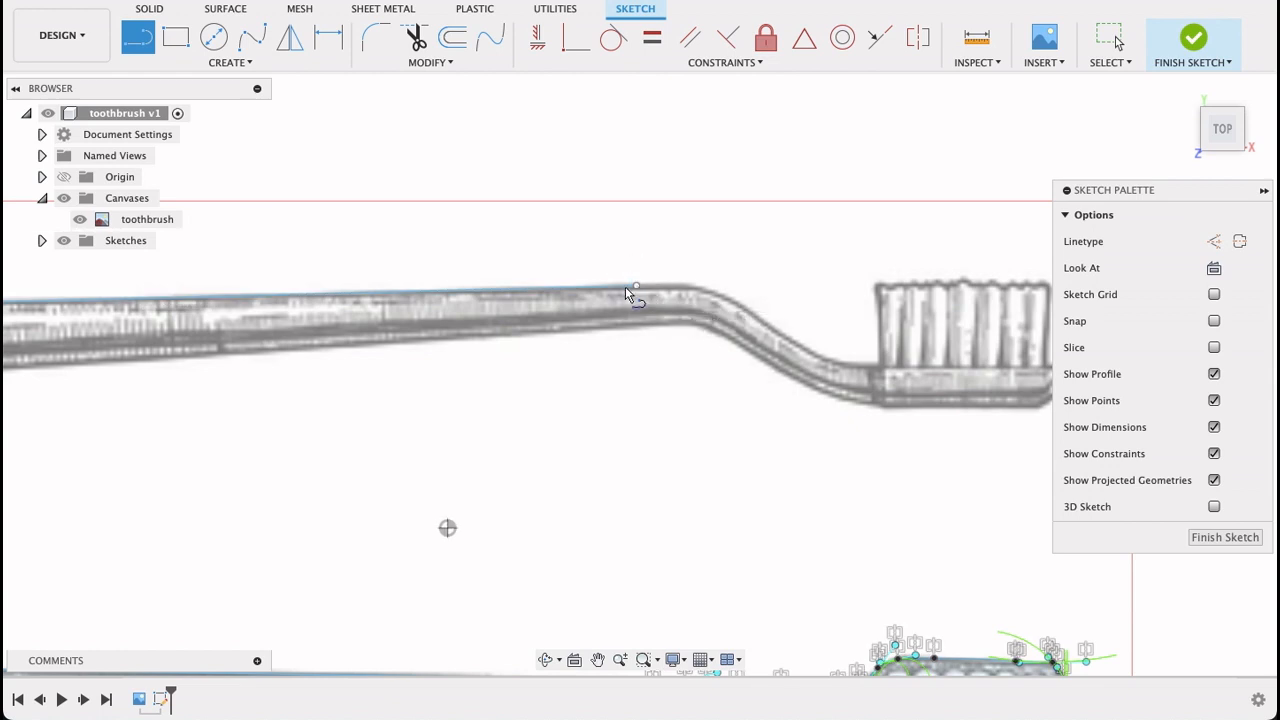
left_click(252, 36)
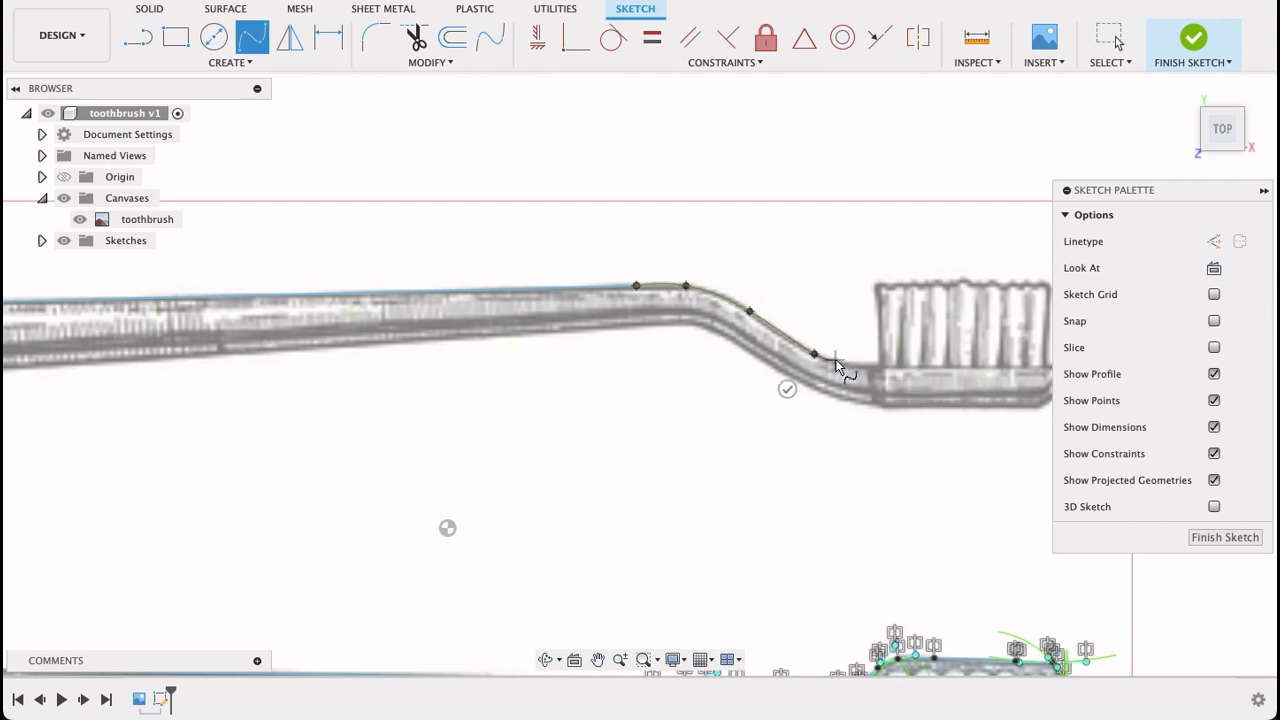
mouse_move(878, 376)
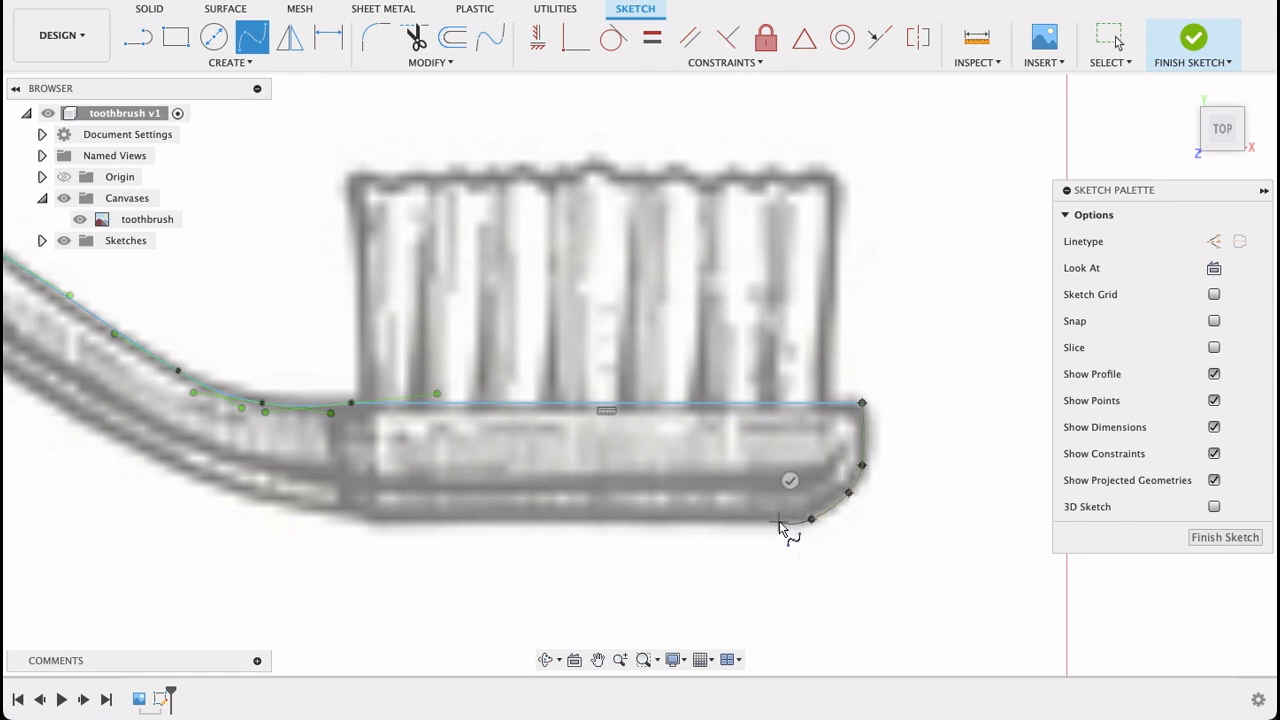
Extend the side-view spline around the head tip and back along its underside
left_click_drag(810, 520, 516, 508)
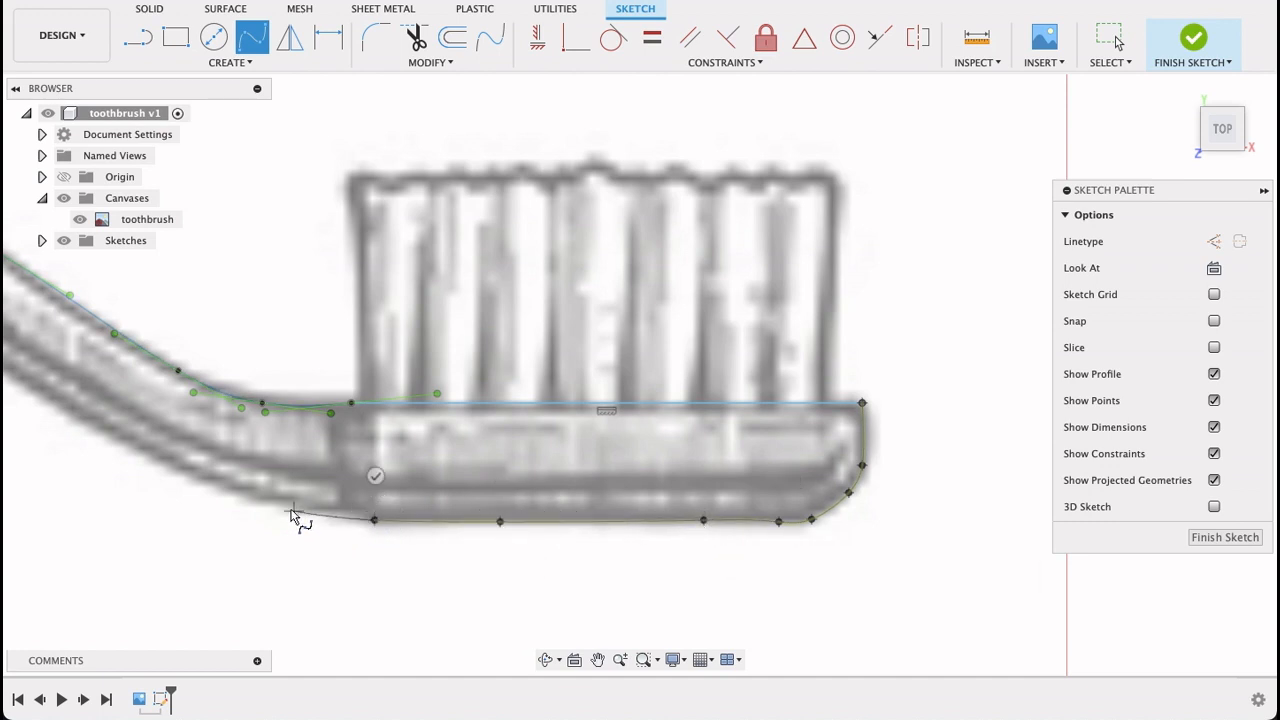
mouse_move(140, 456)
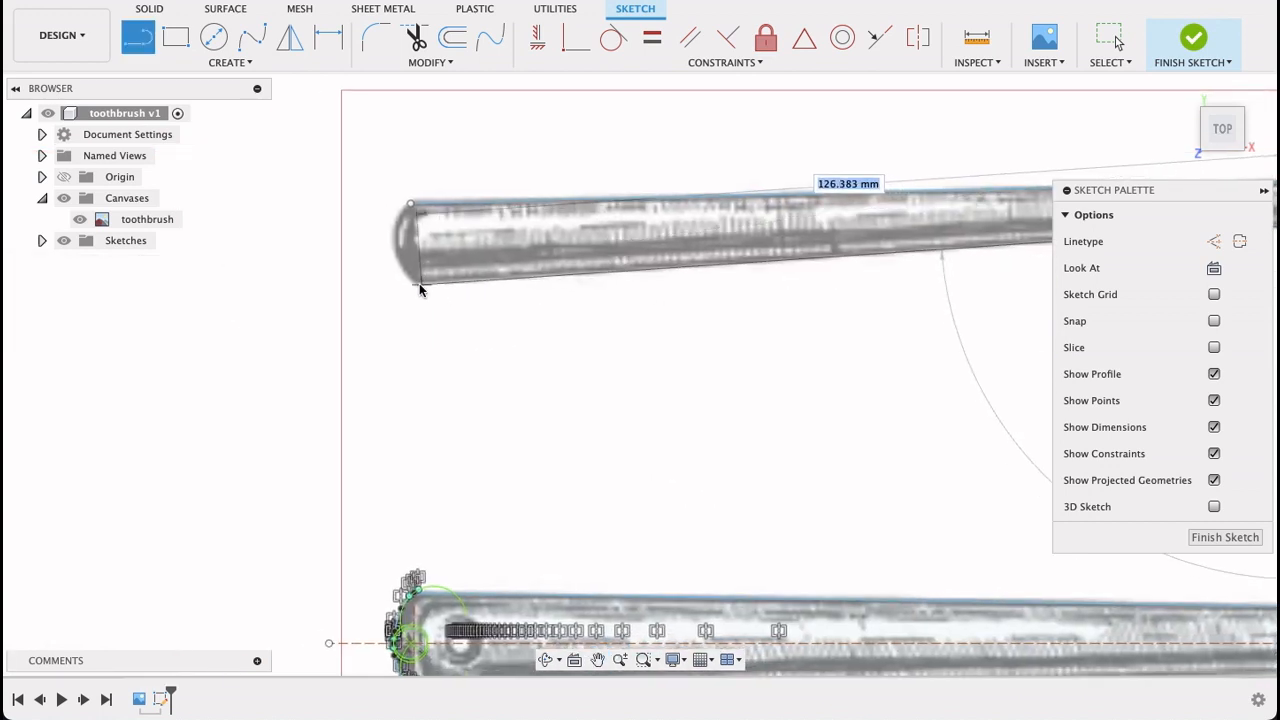
Carry the curve to the handle's rounded end and choose a three-point arc to close it
left_click(418, 288)
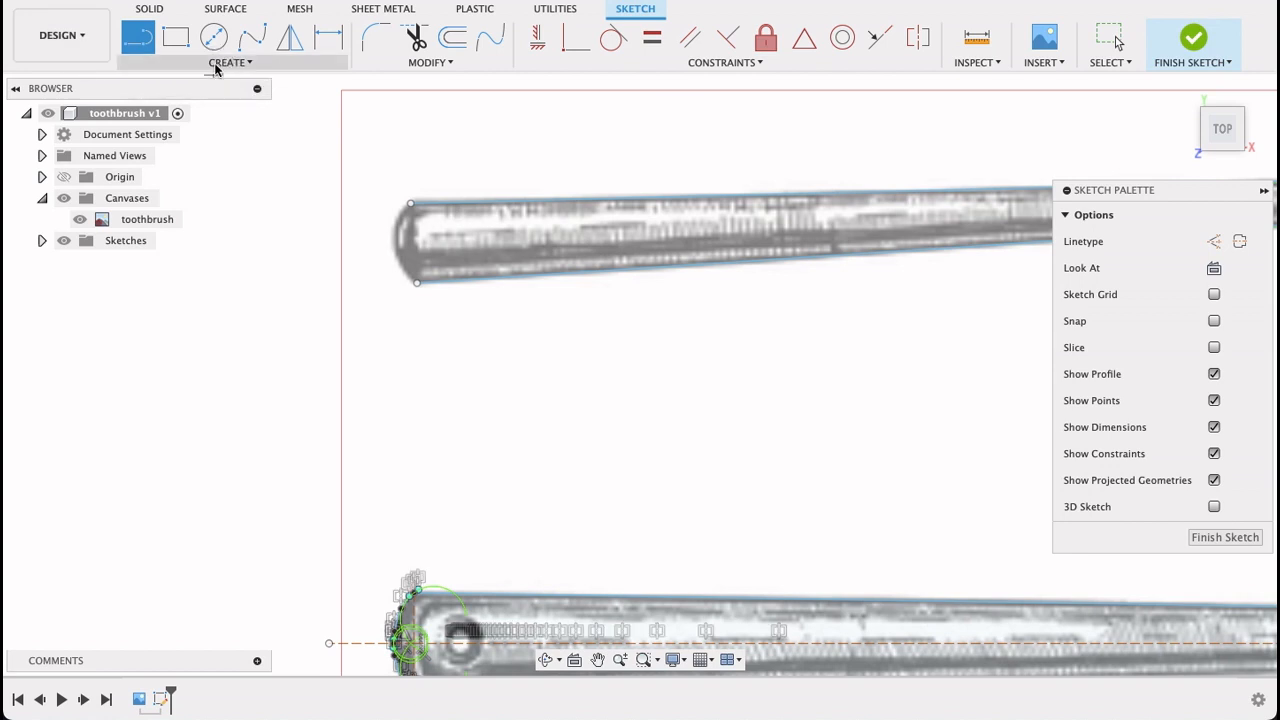
left_click(230, 62)
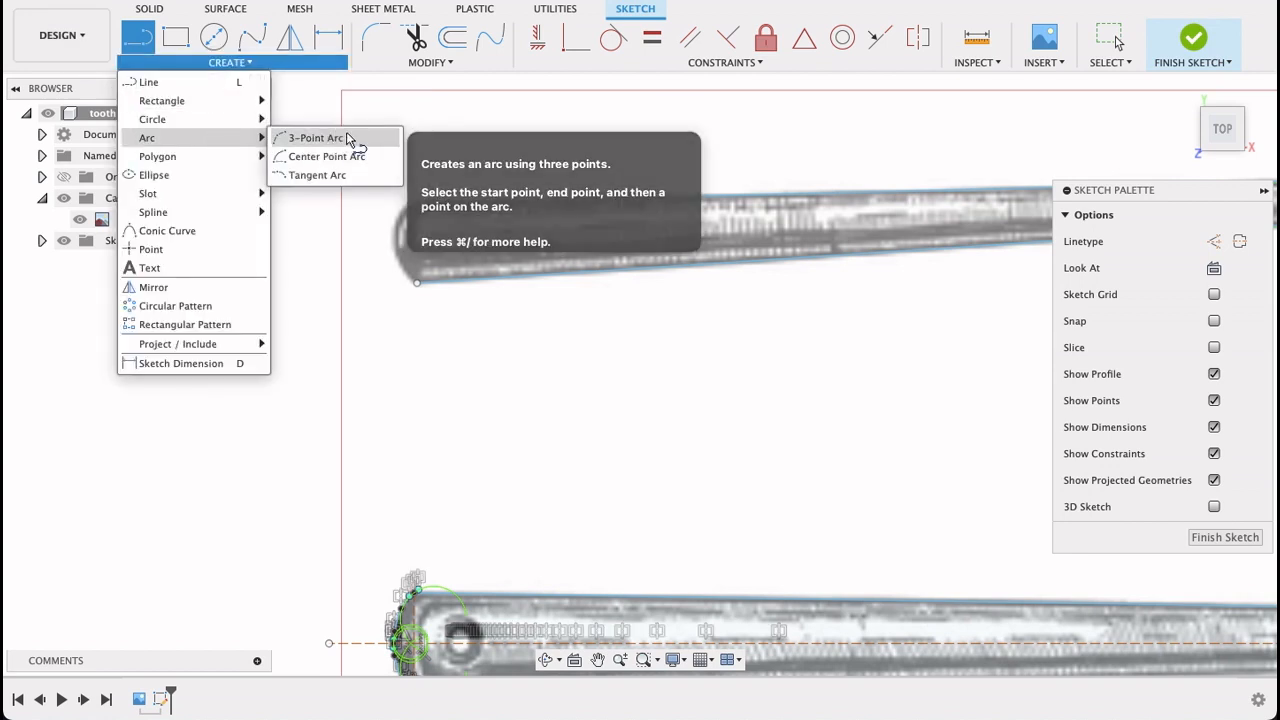
left_click(316, 136)
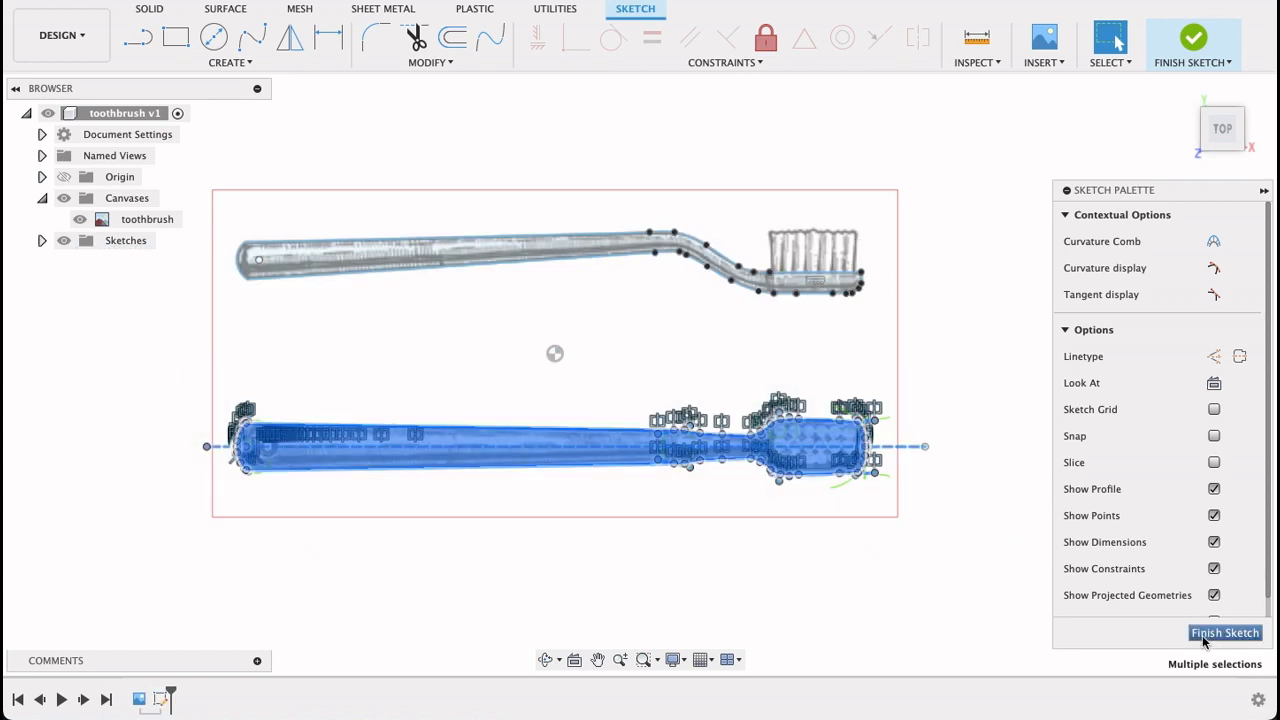
Move the traced side outline 29 mm along Y with Move/Copy
left_click(1224, 632)
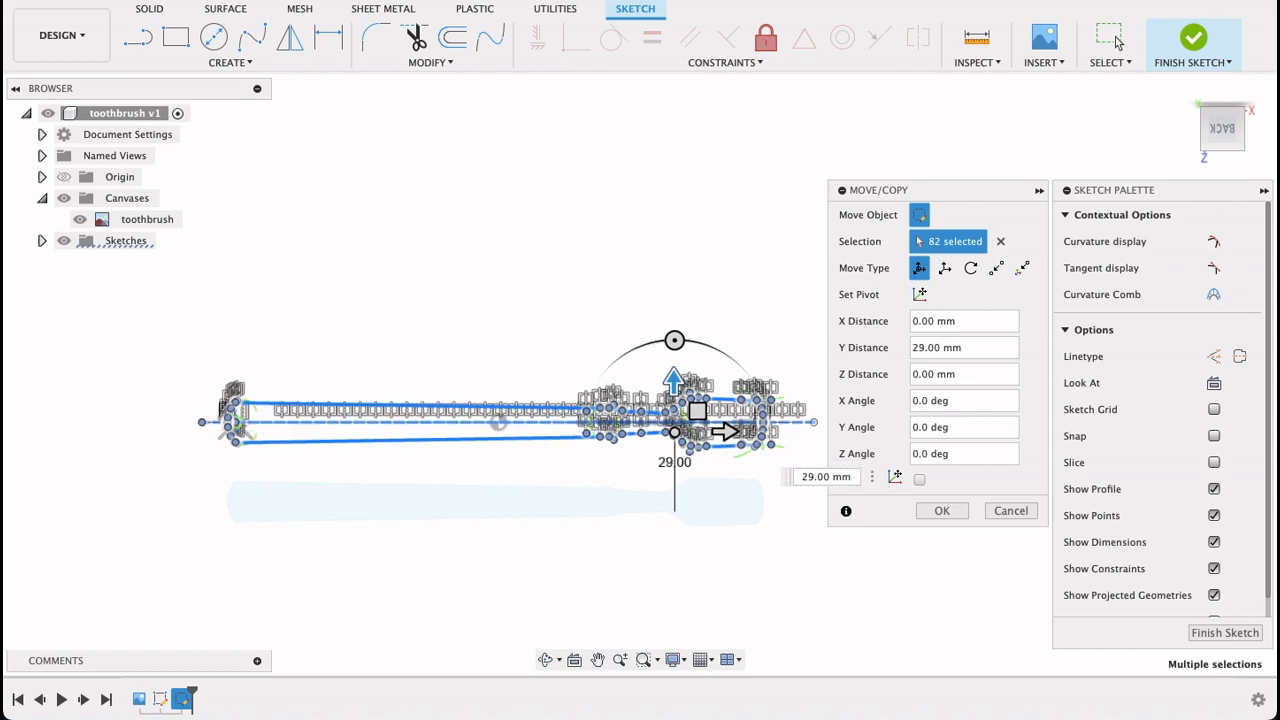
left_click(940, 510)
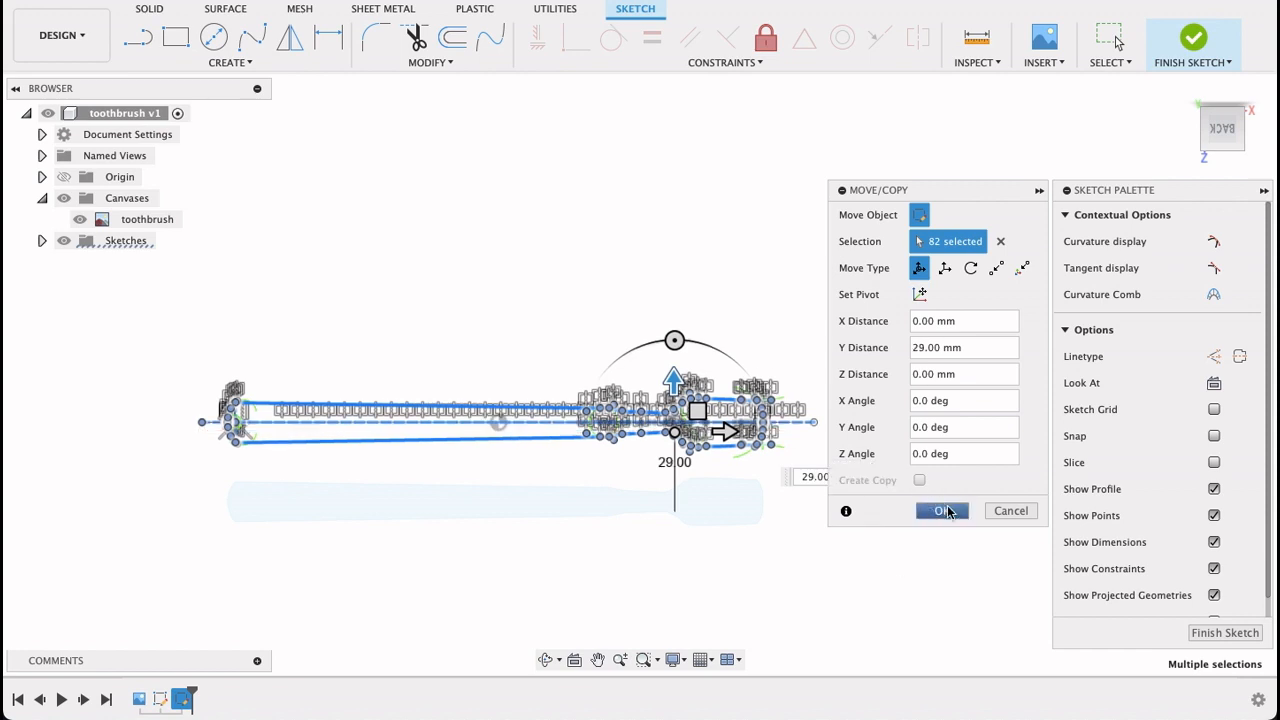
left_click(940, 512)
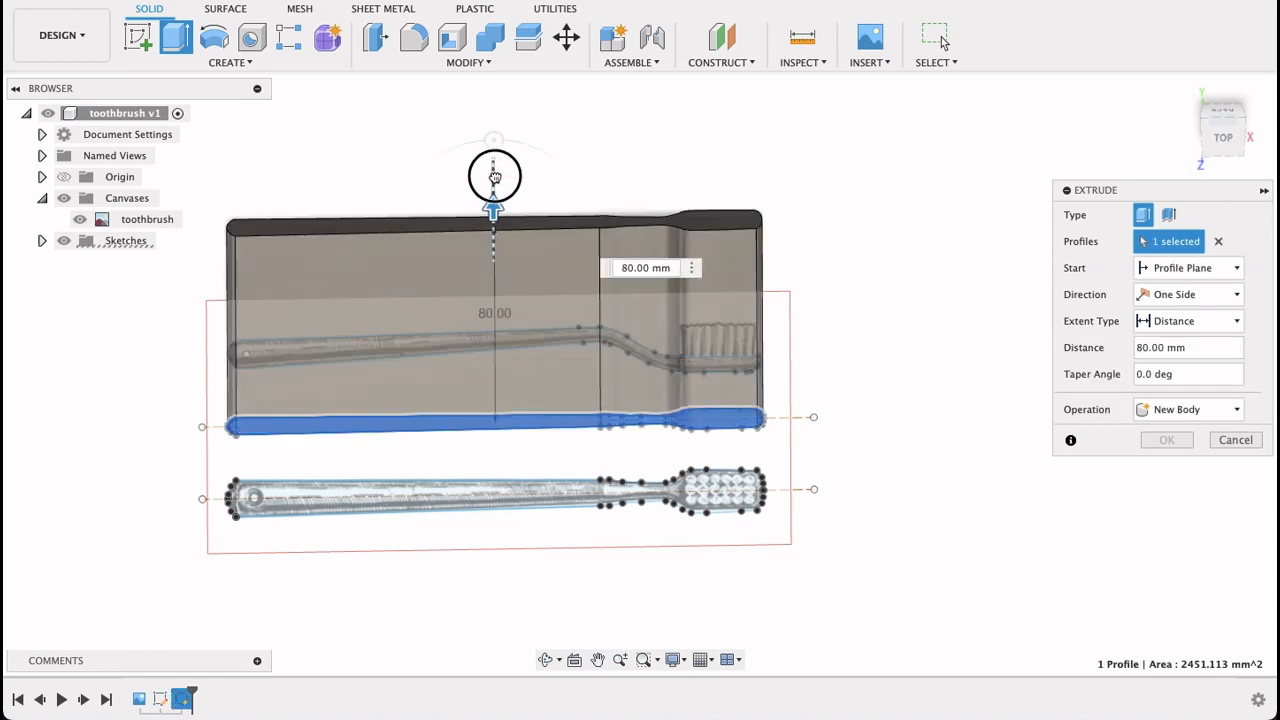
Extrude the side profile 90 mm as a new body
left_click_drag(492, 210, 492, 184)
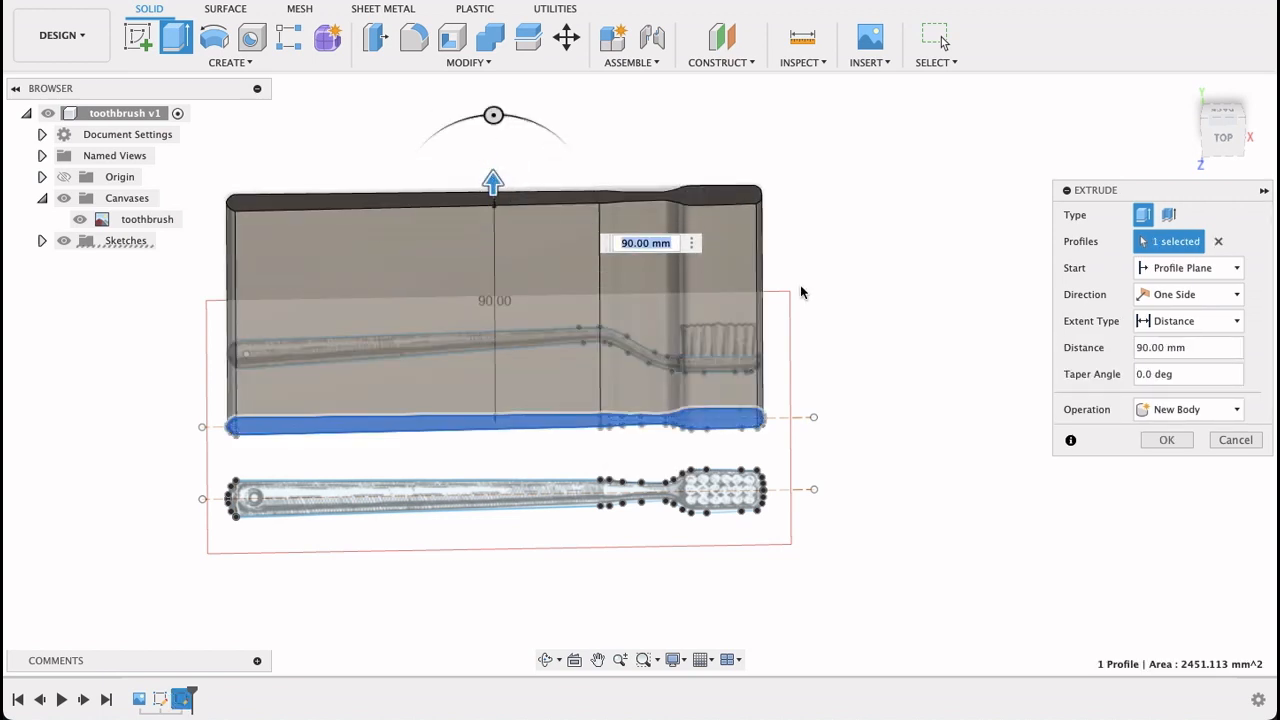
left_click(1166, 440)
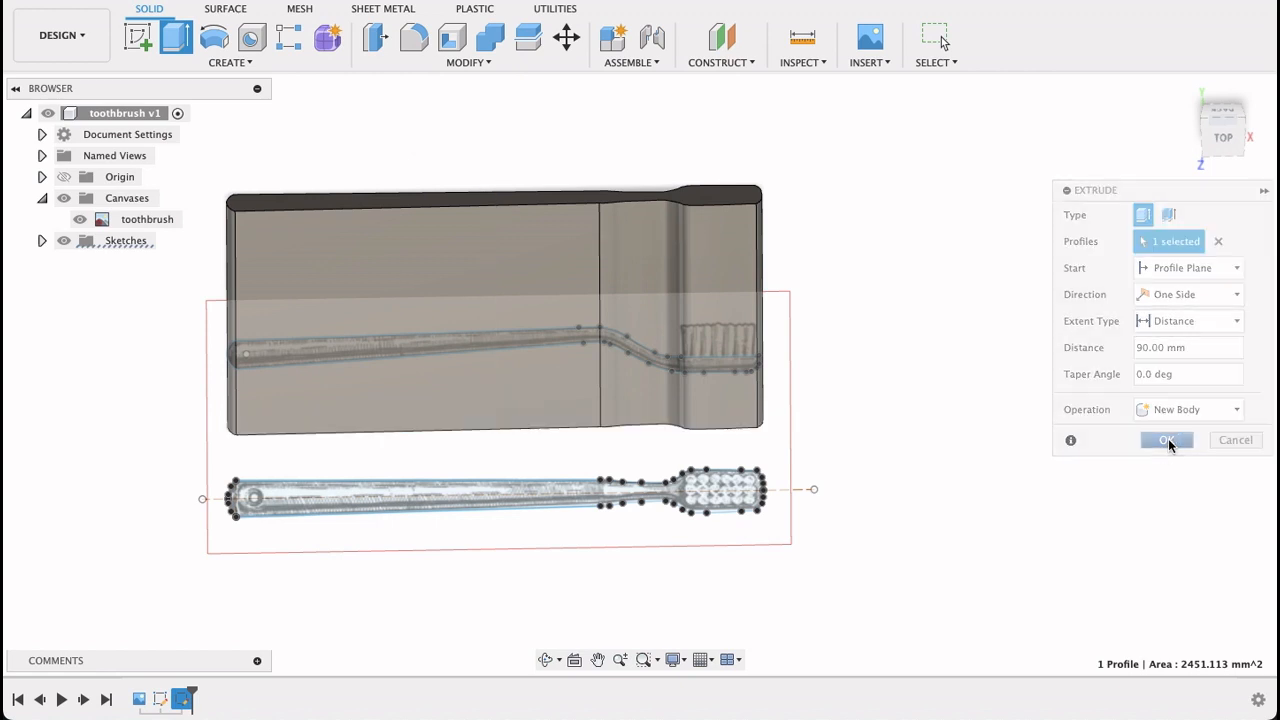
Extrude the top profile symmetrically 30 mm as a second new body
left_click(1166, 440)
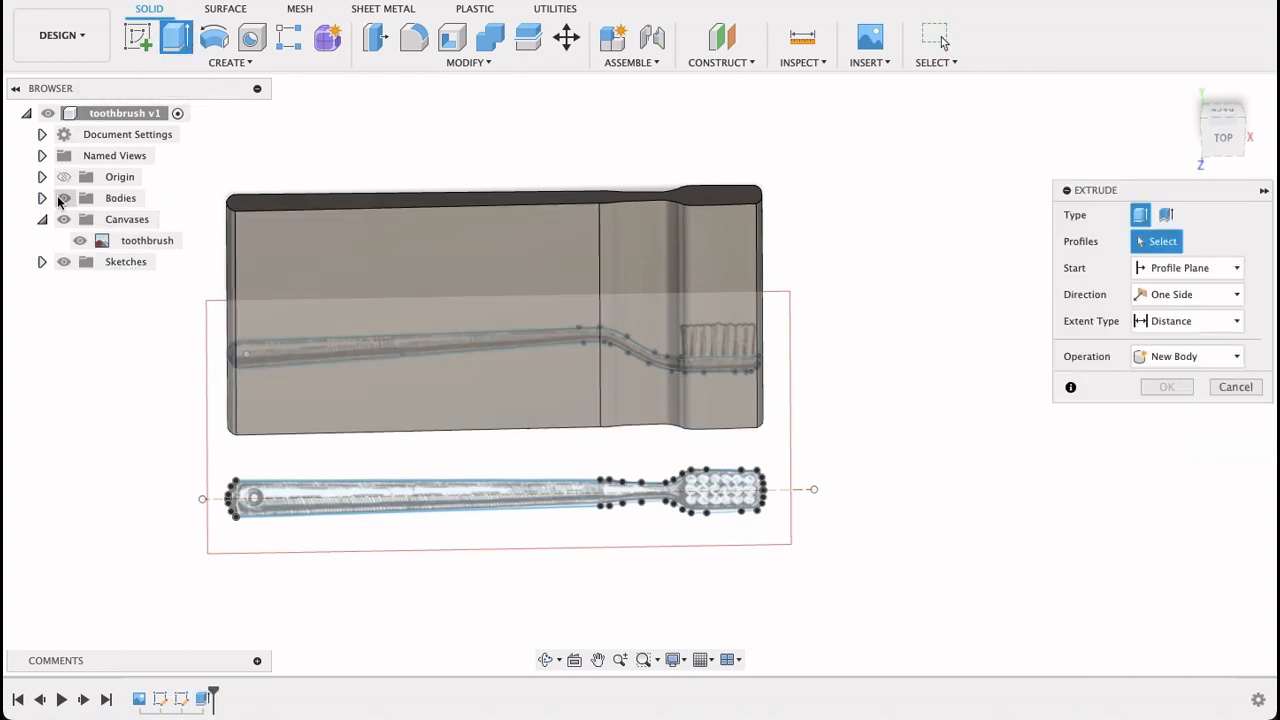
left_click(42, 198)
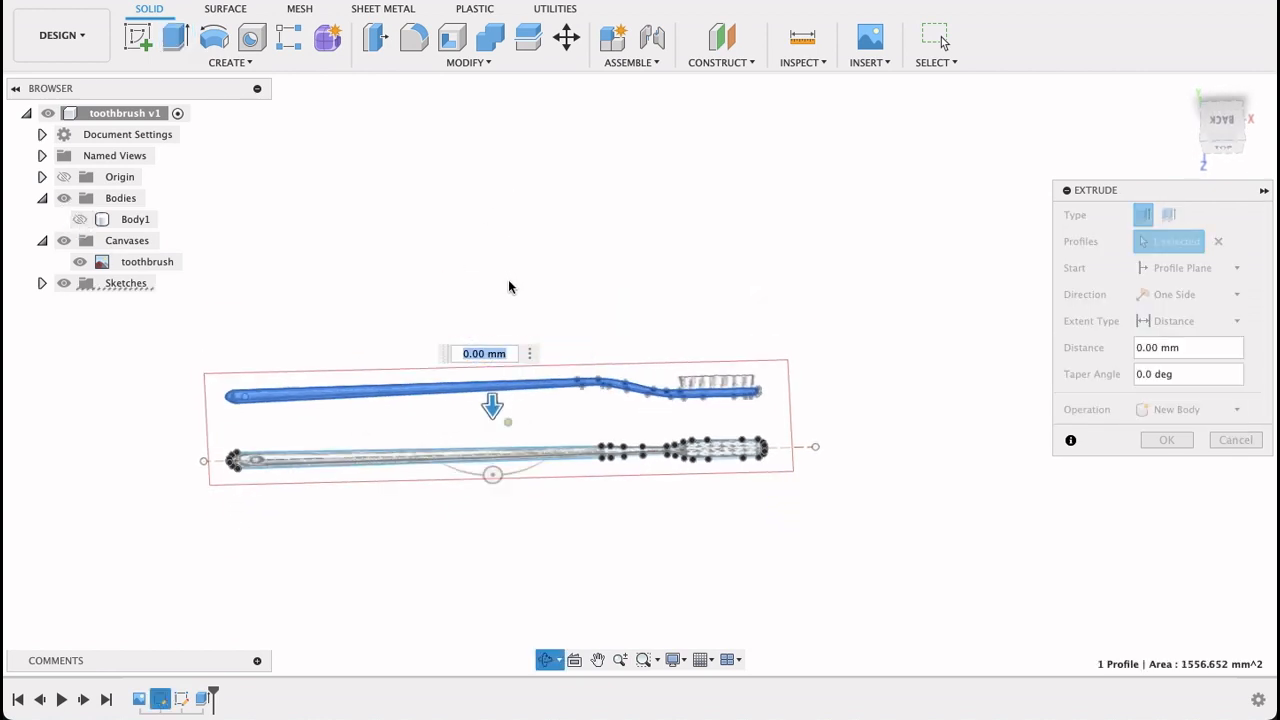
left_click(1188, 294)
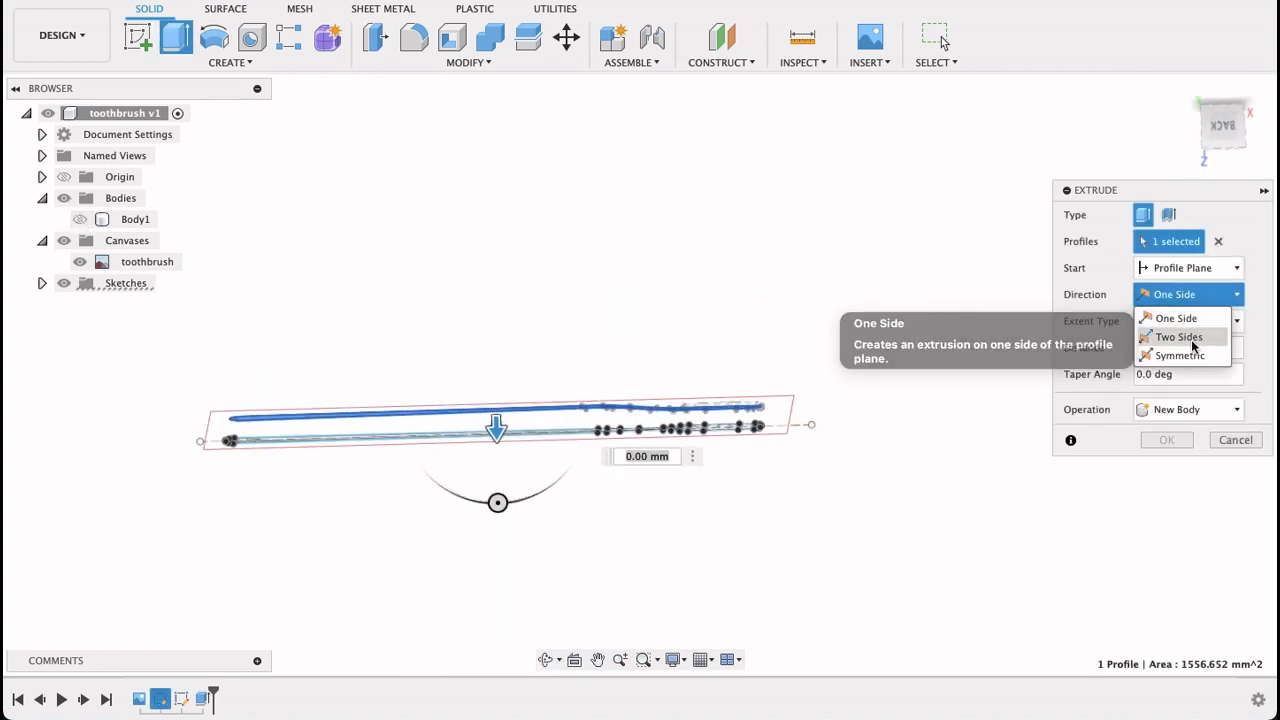
left_click(1184, 356)
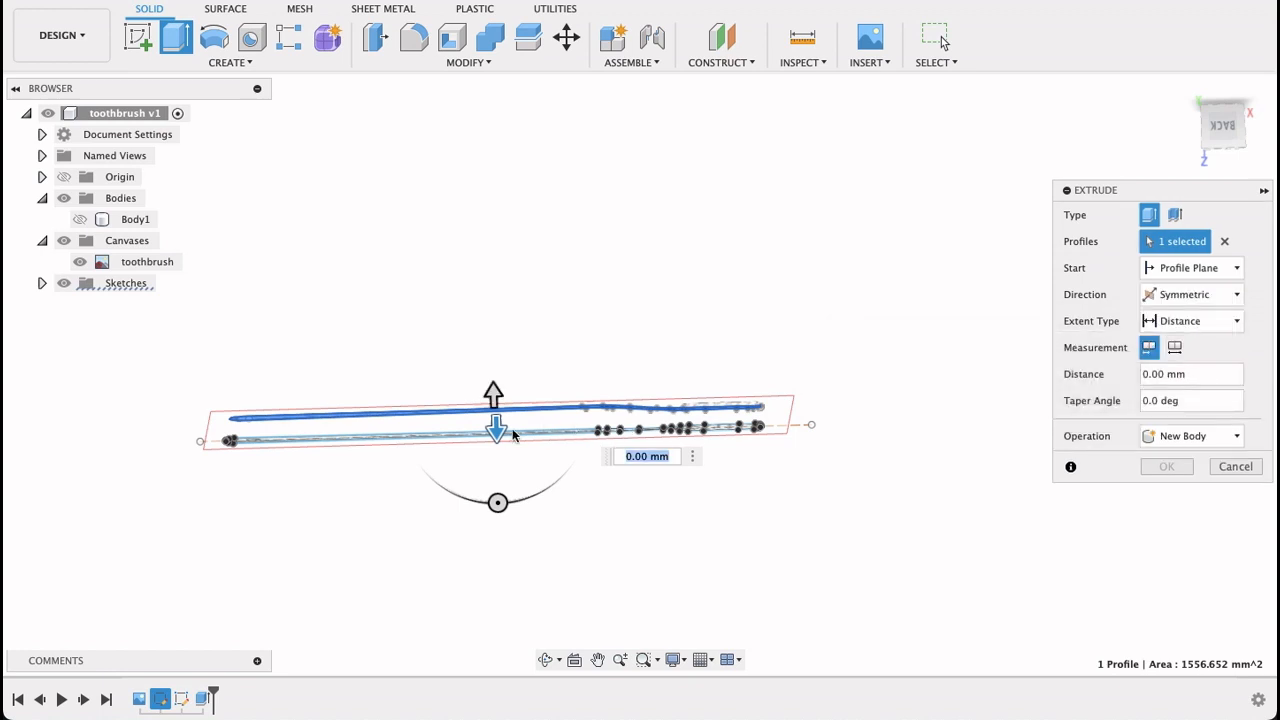
left_click_drag(496, 428, 504, 524)
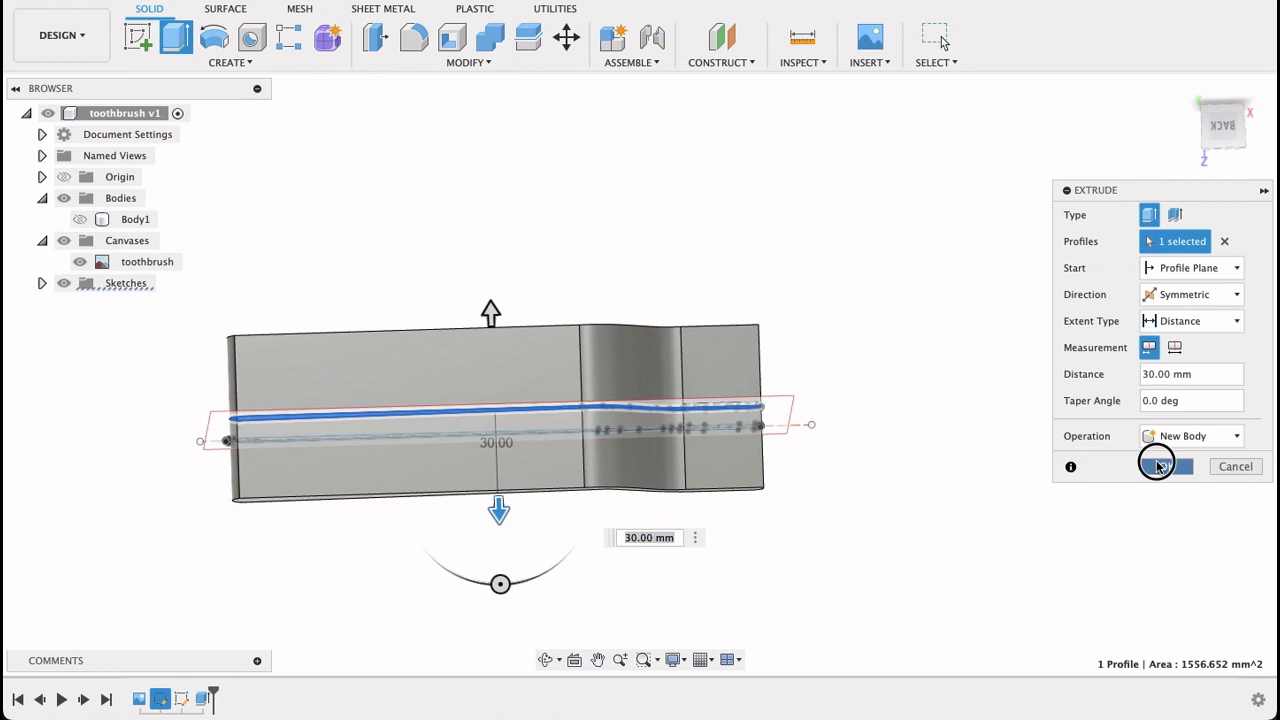
left_click(1168, 466)
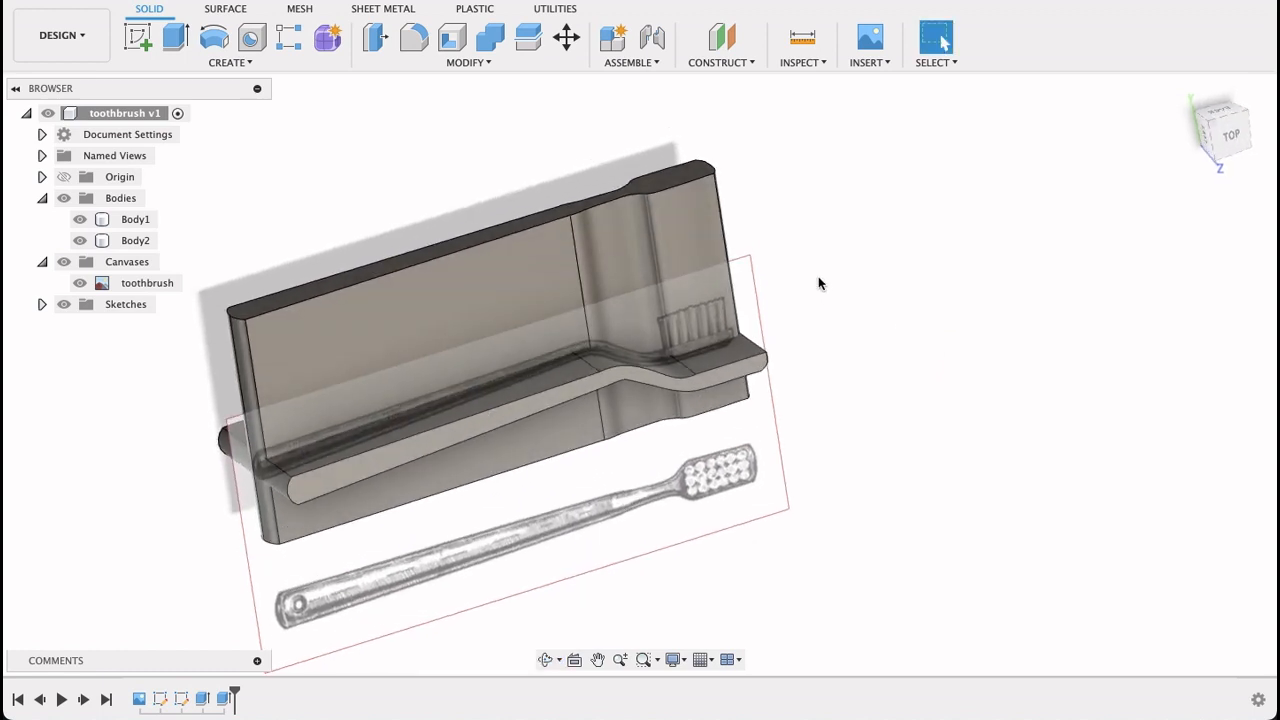
mouse_move(490, 36)
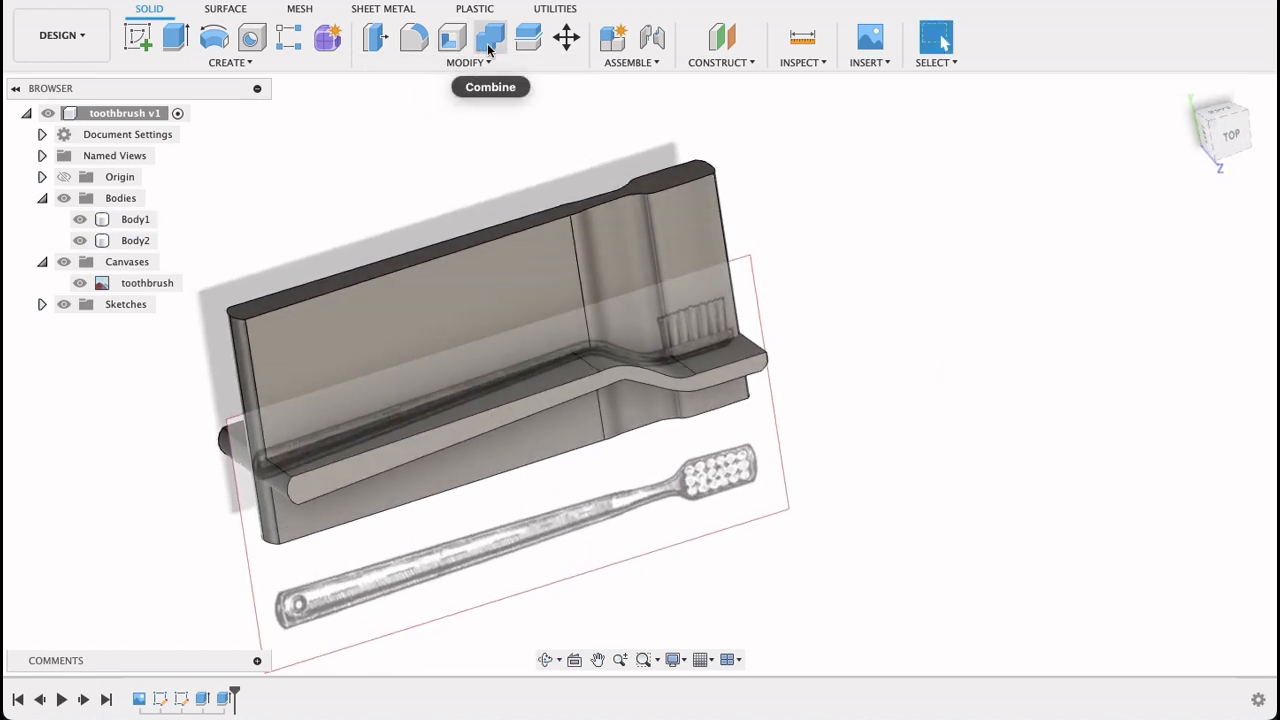
Combine Body1 and Body2 with Intersect into one handle and hide the reference canvas
left_click(490, 36)
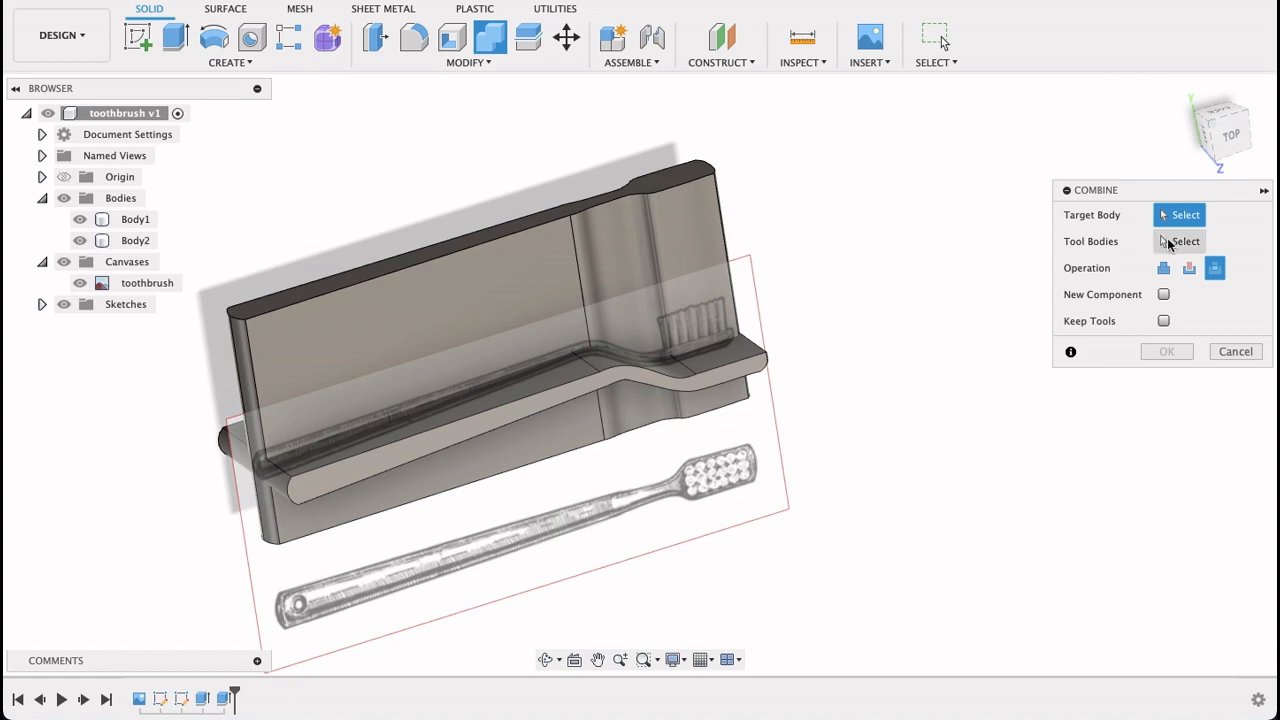
mouse_move(1216, 310)
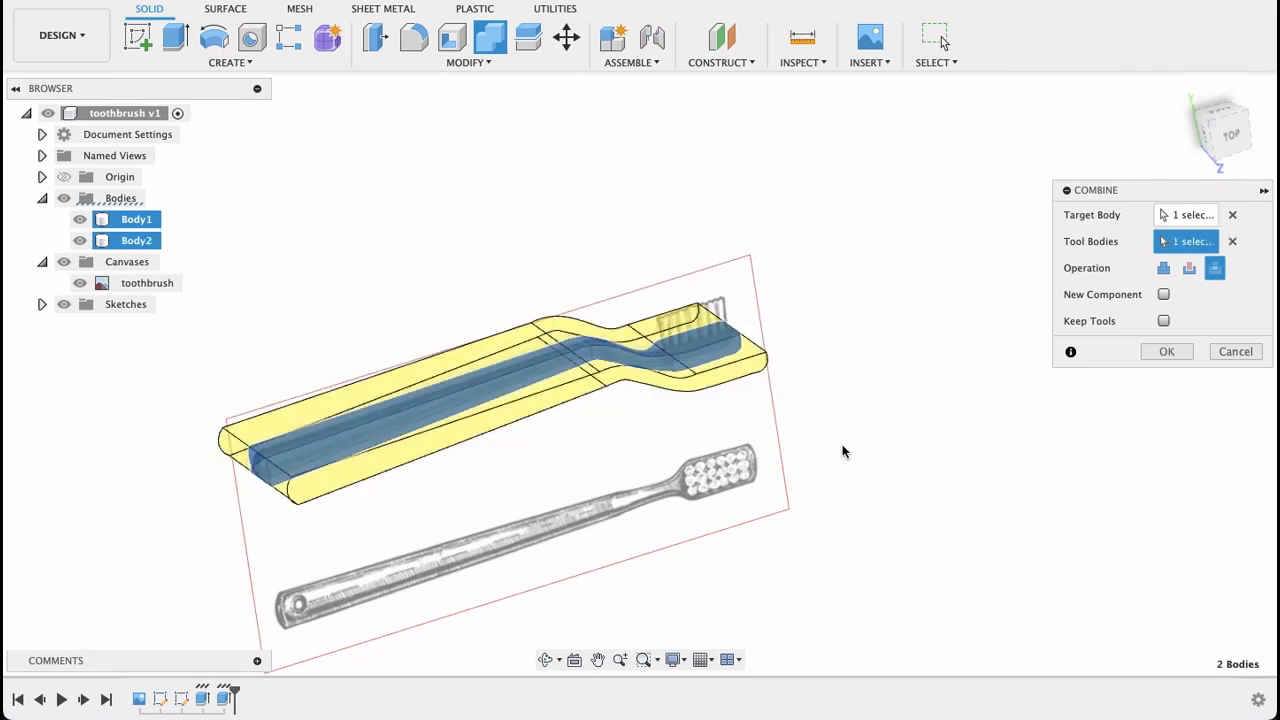
mouse_move(1164, 294)
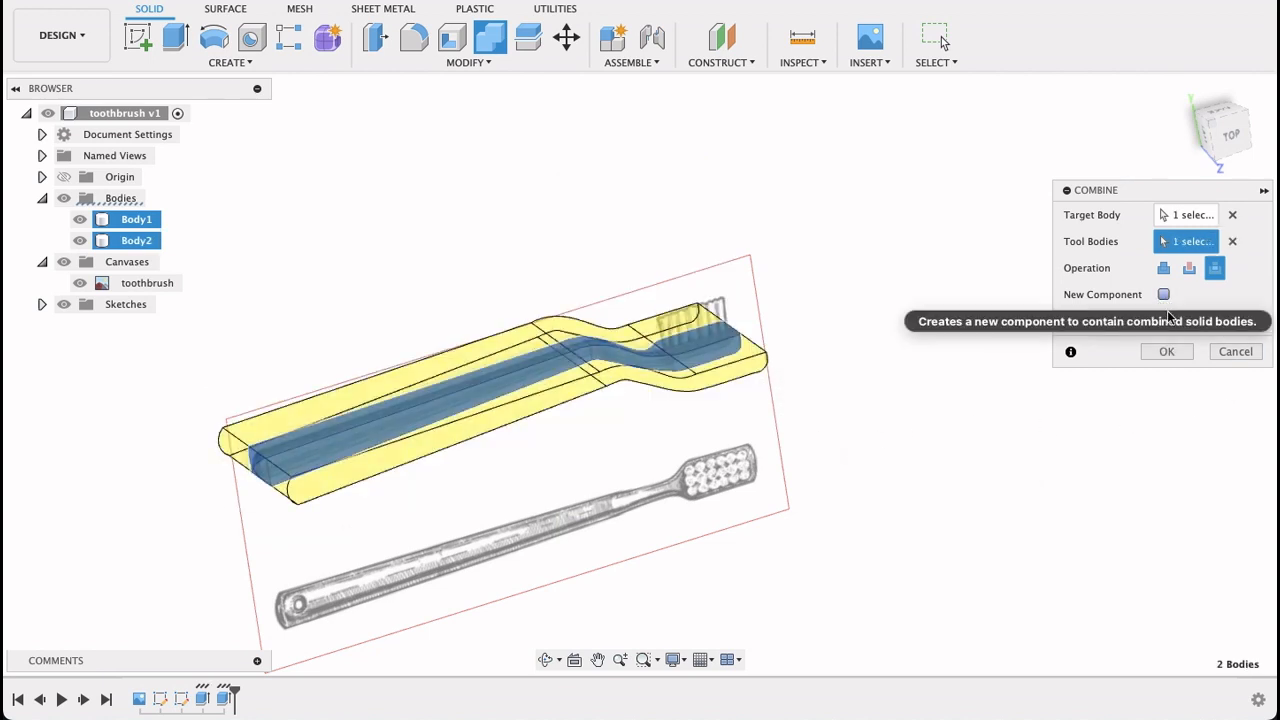
left_click(1166, 352)
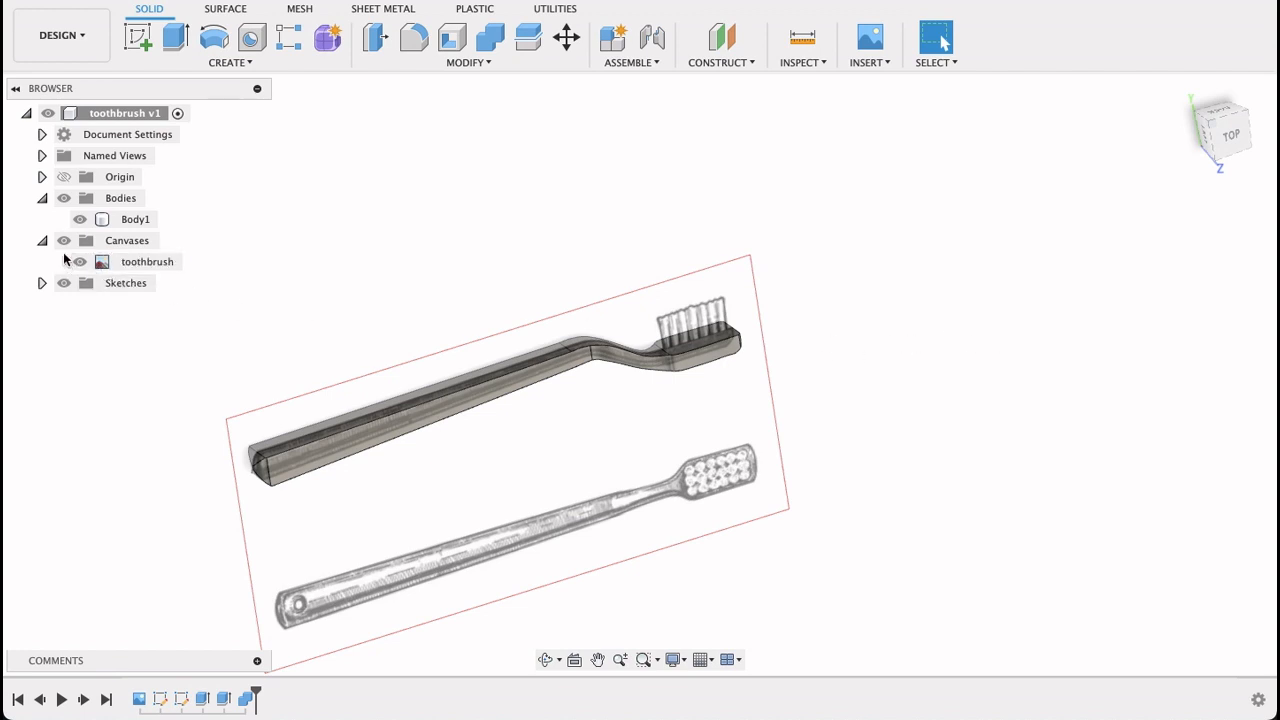
left_click(80, 260)
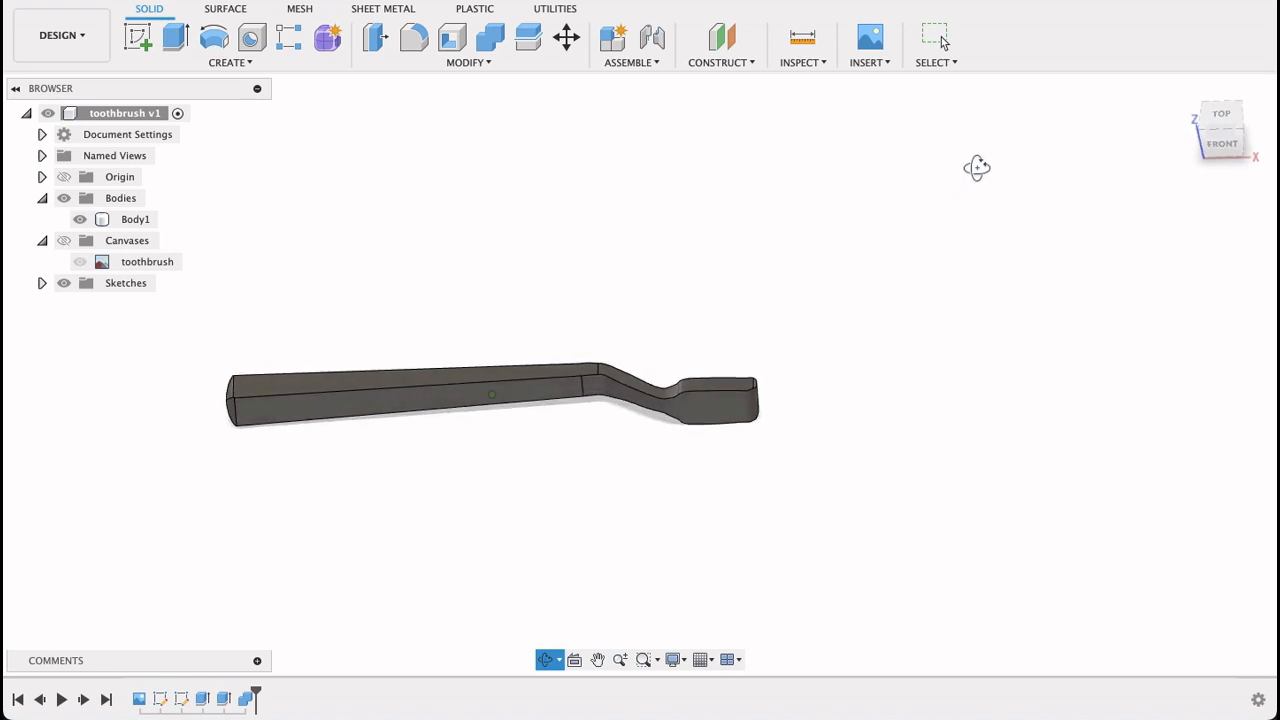
left_click_drag(976, 168, 1000, 358)
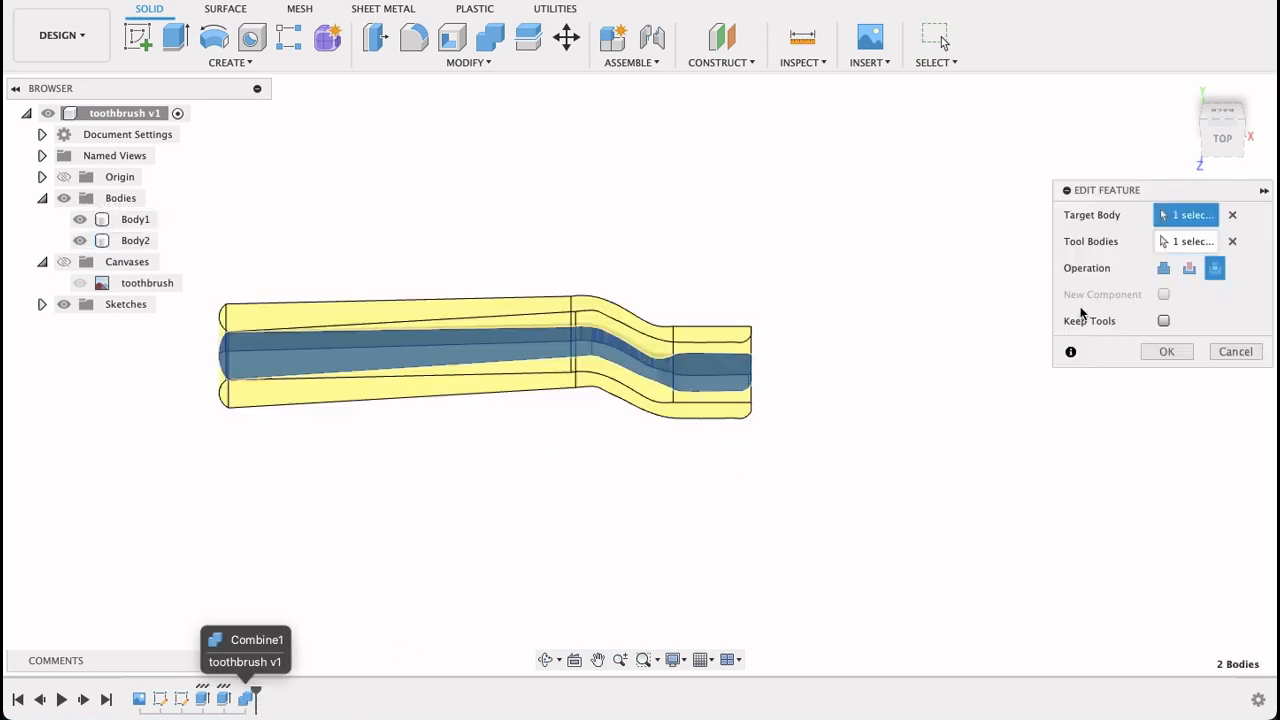
Re-edit Combine1 from the timeline, reapply the intersection, and inspect the handle
left_click(1166, 352)
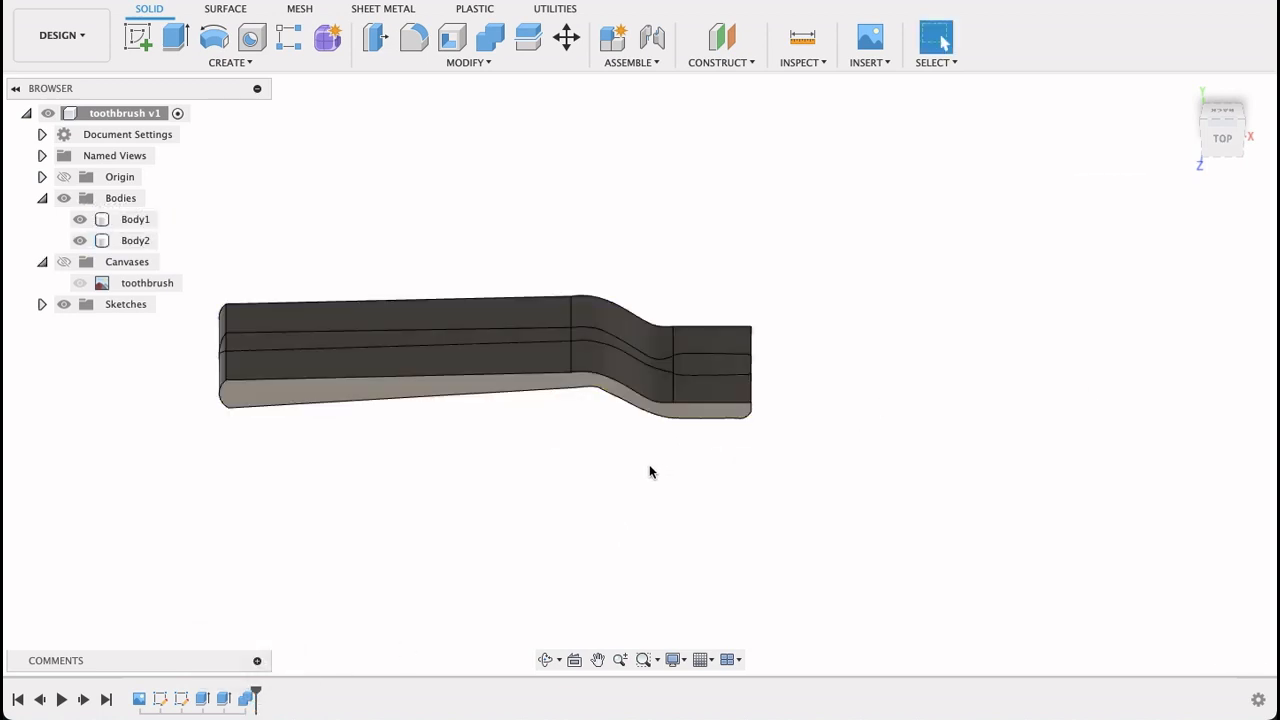
left_click_drag(650, 472, 888, 392)
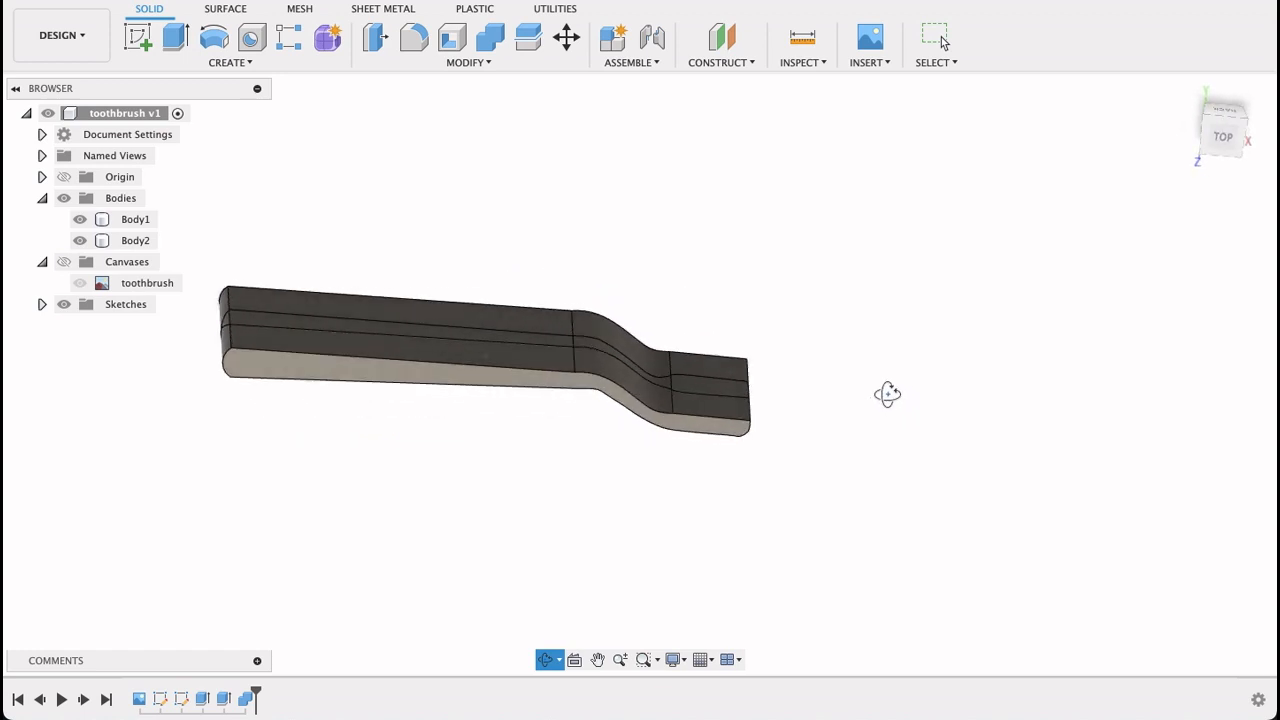
left_click(244, 698)
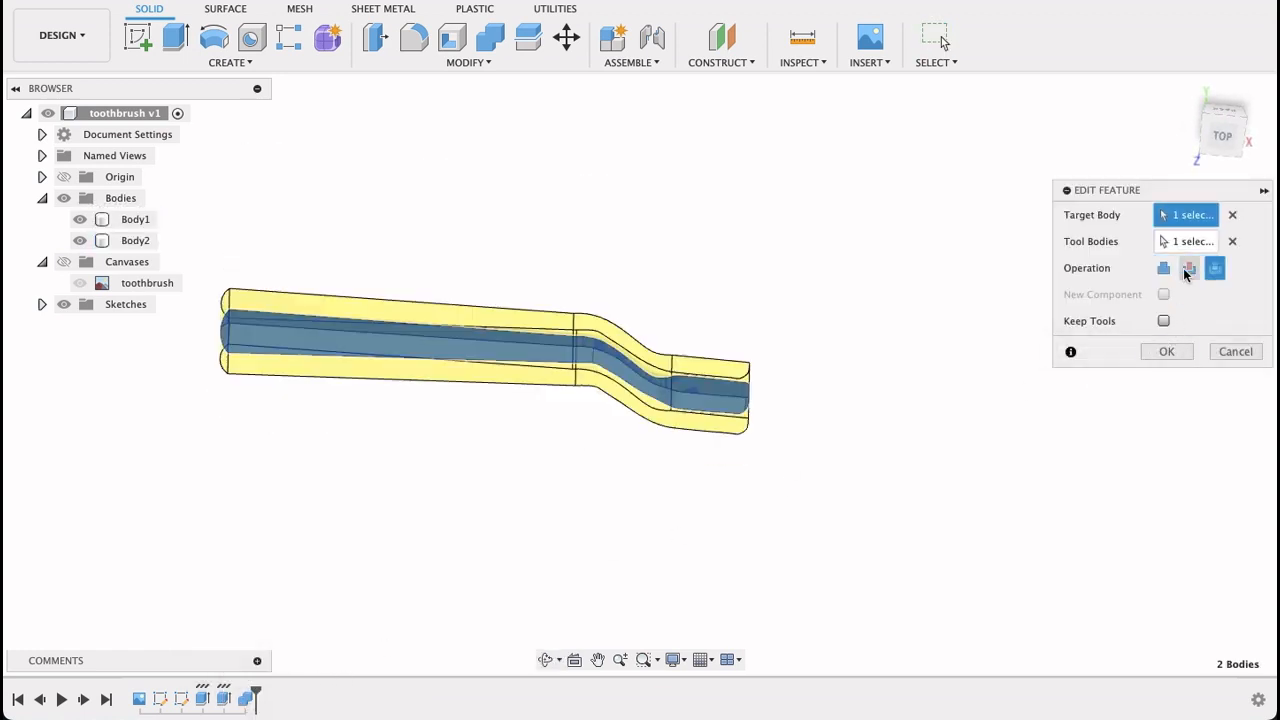
left_click(1166, 352)
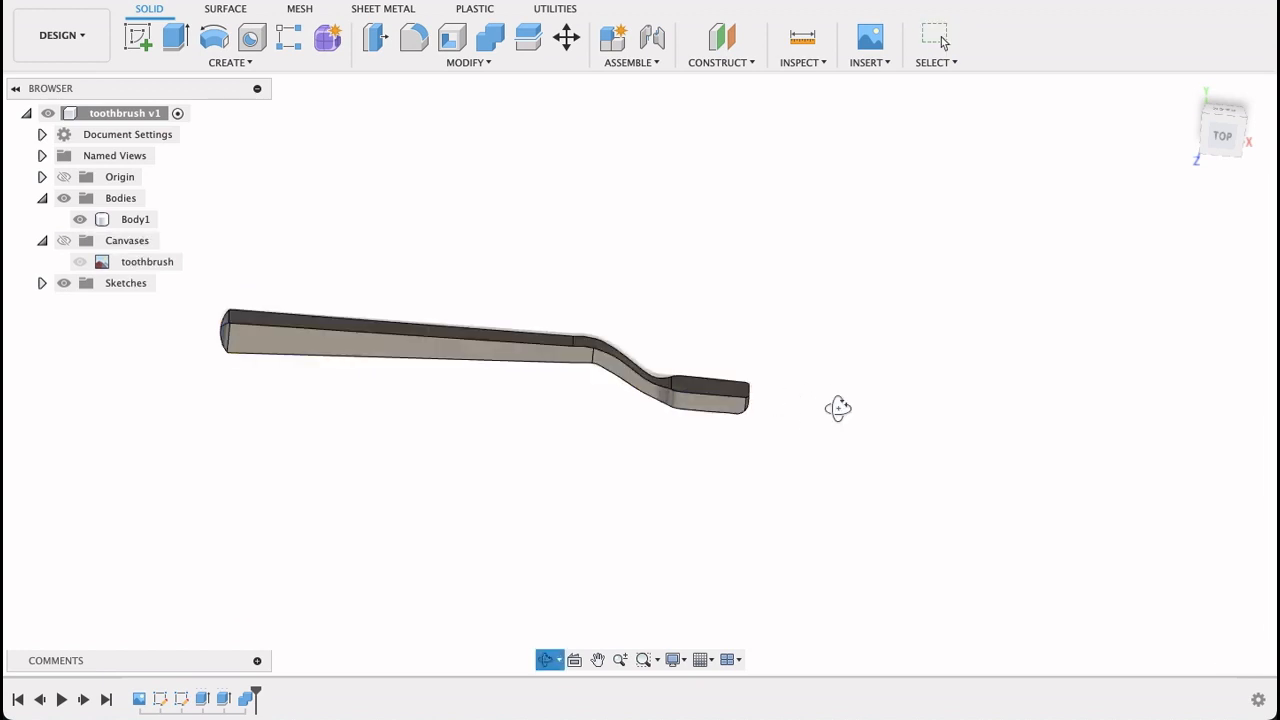
left_click_drag(838, 408, 852, 426)
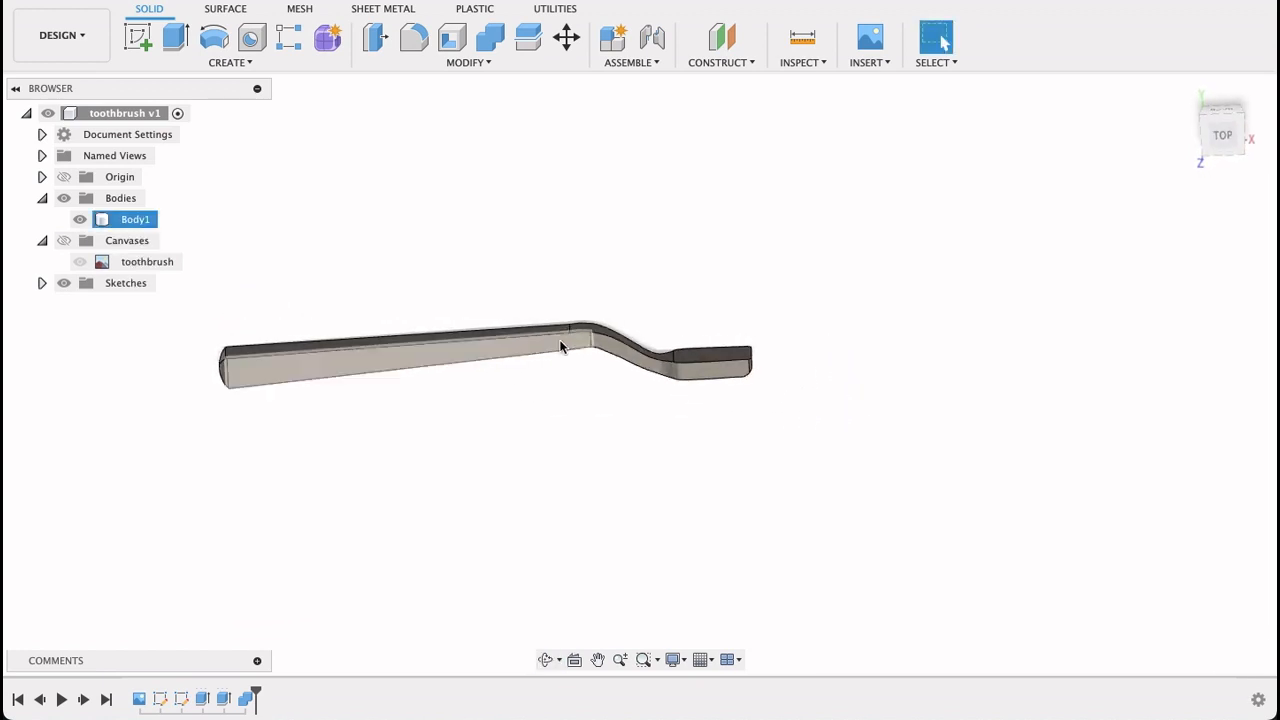
Select the handle's long edges and neck edges for a 2 mm fillet
left_click(412, 36)
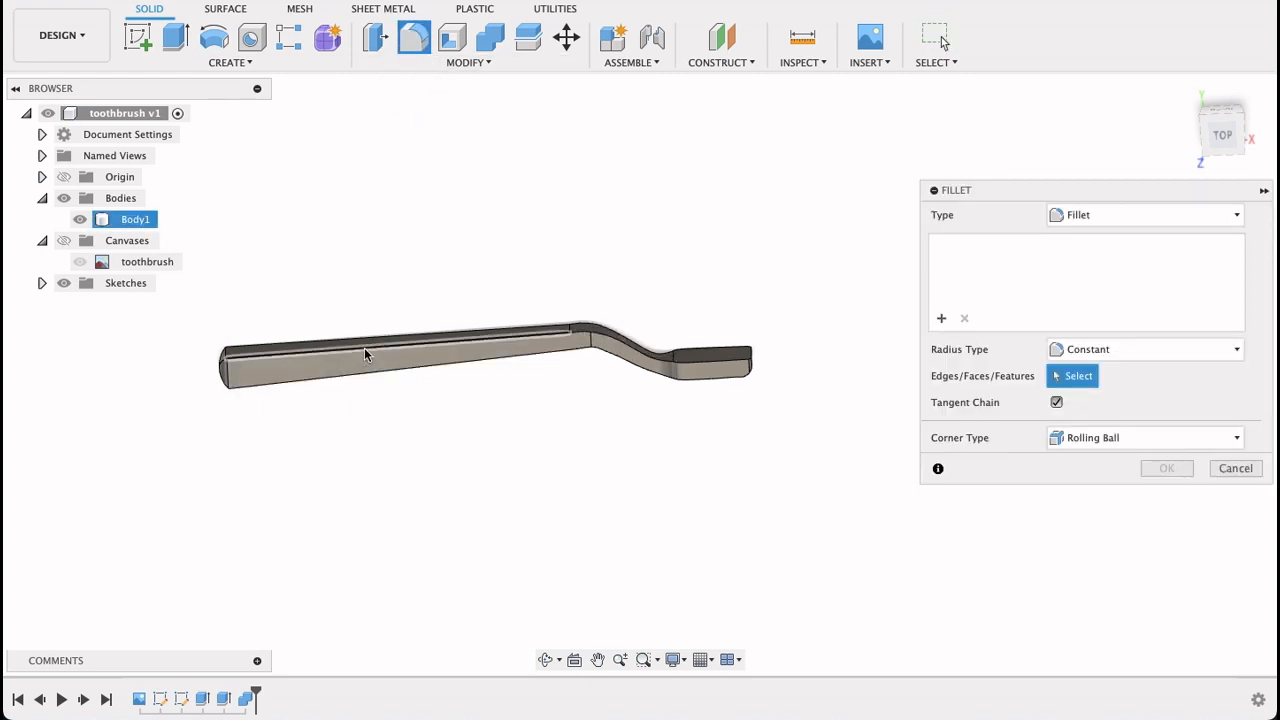
left_click(364, 356)
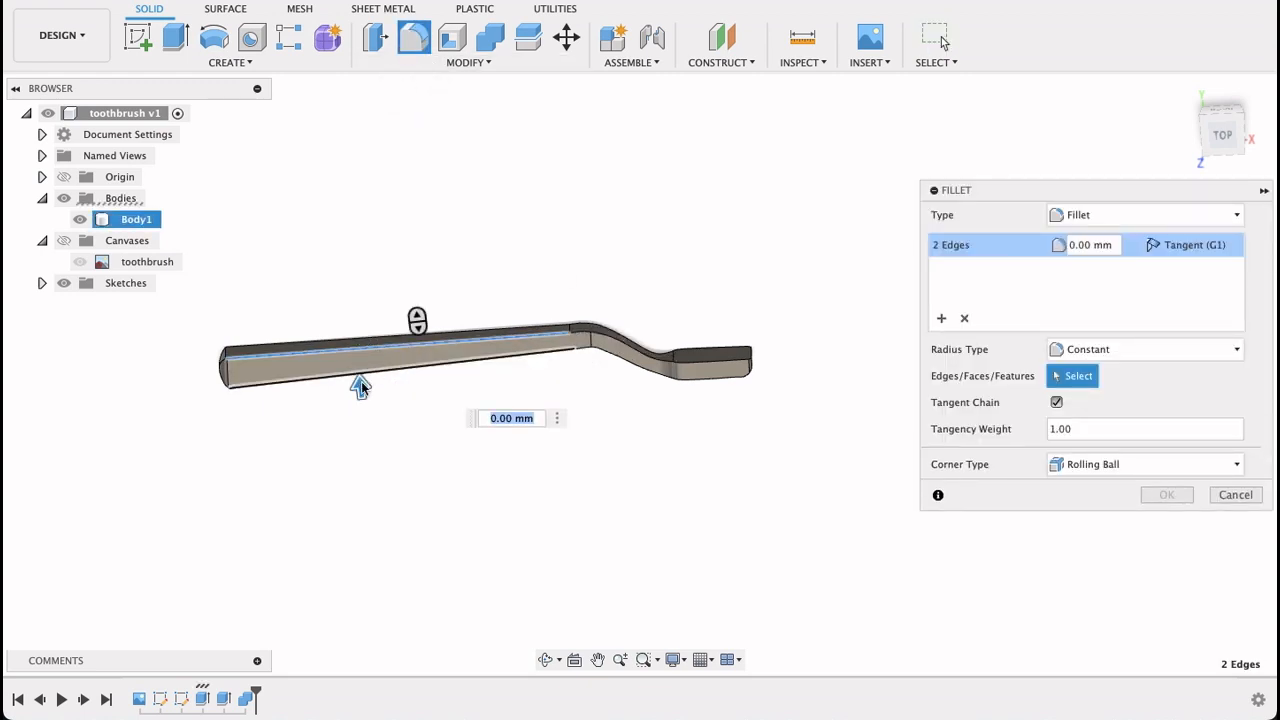
type("2")
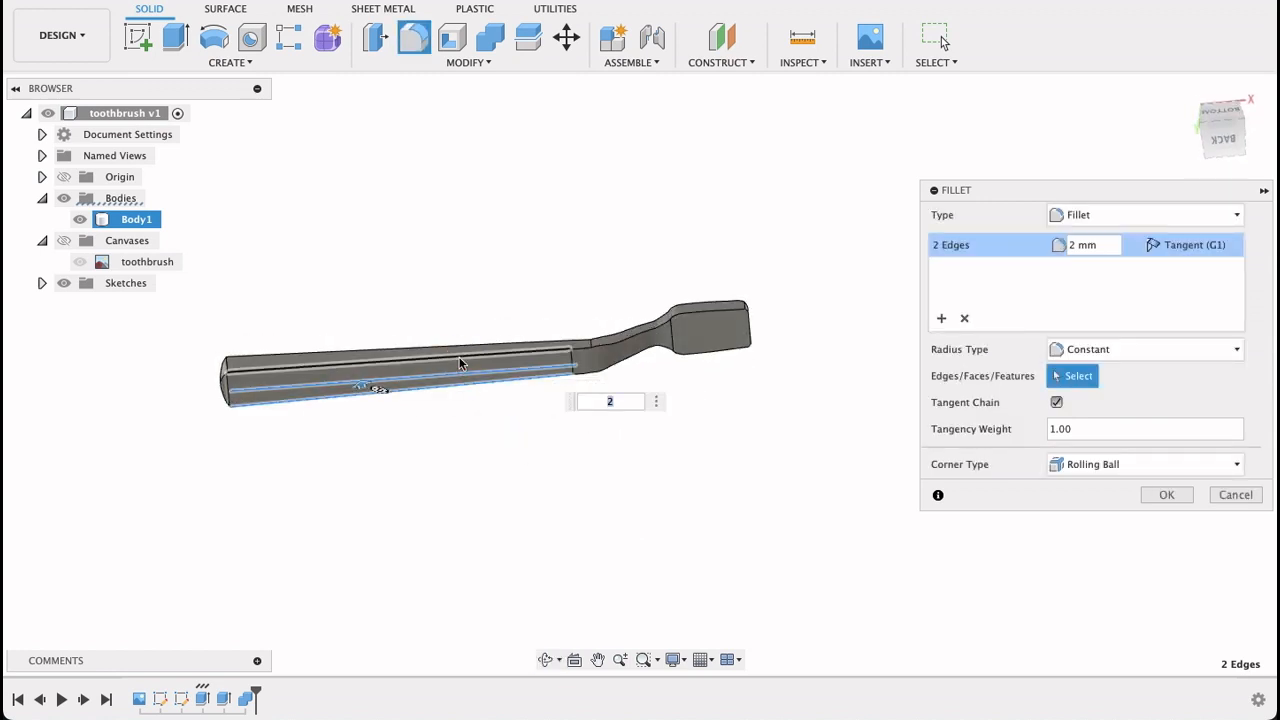
left_click(450, 380)
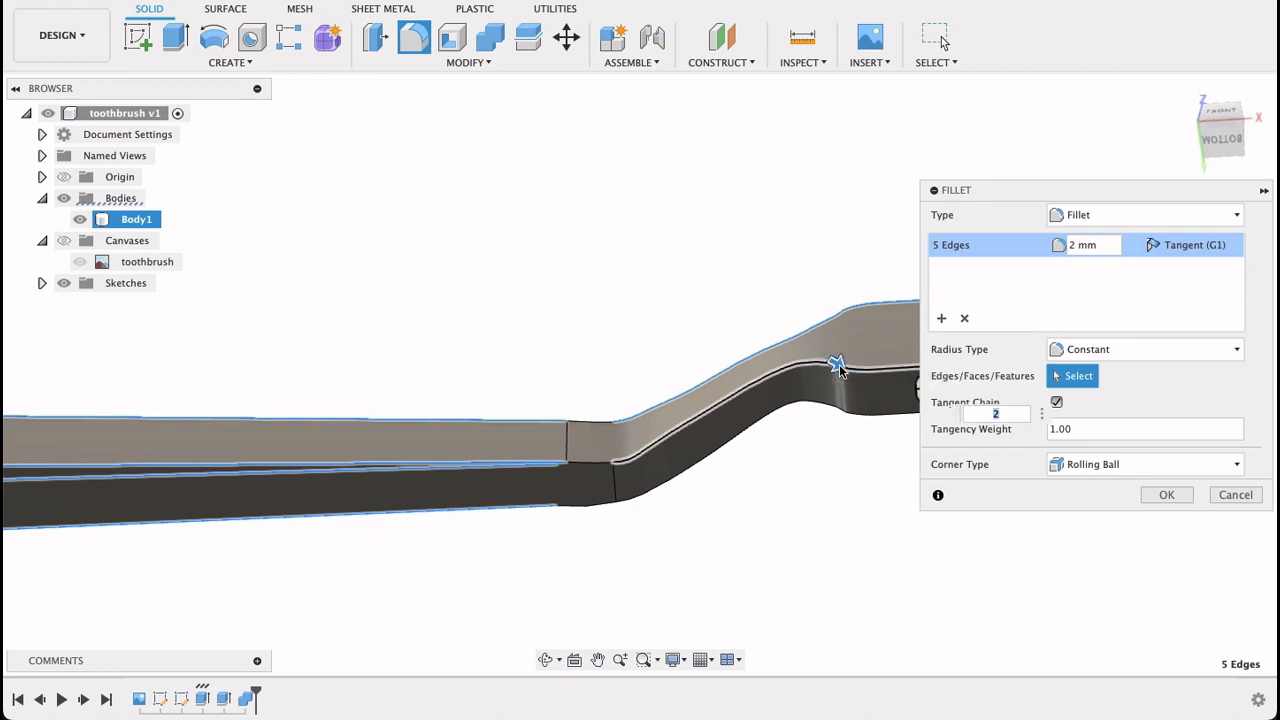
left_click(584, 496)
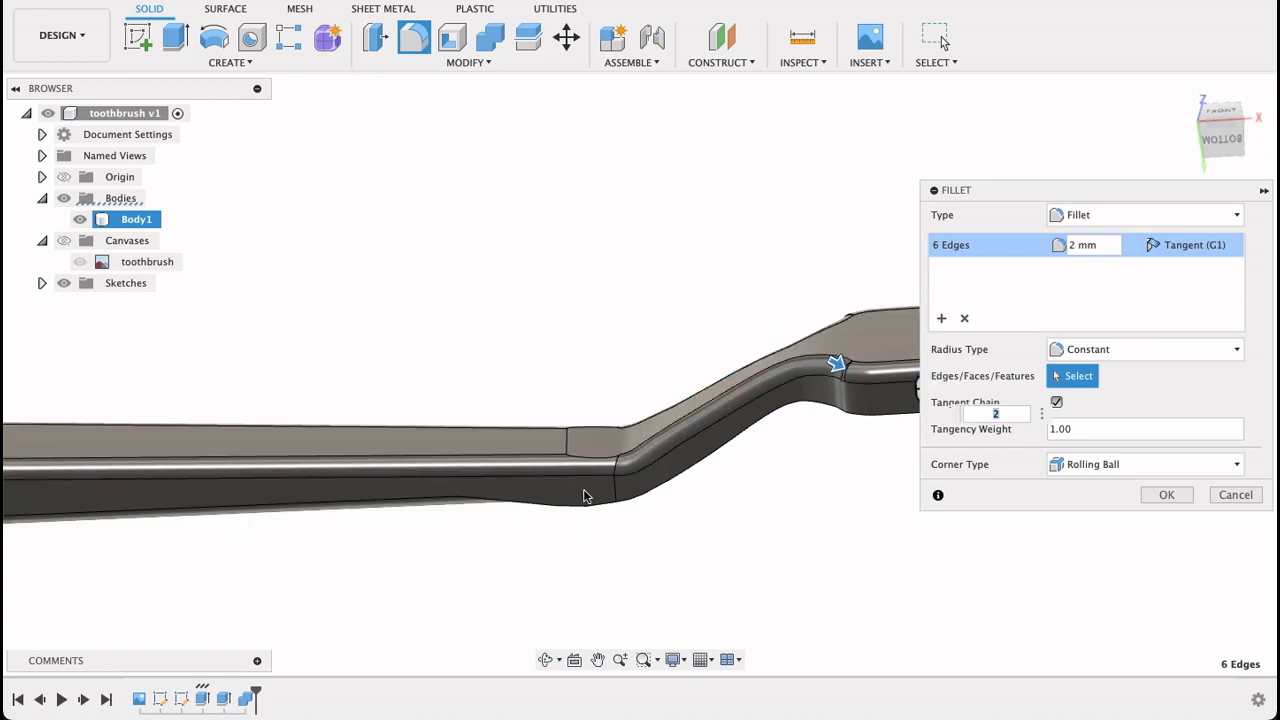
left_click(596, 464)
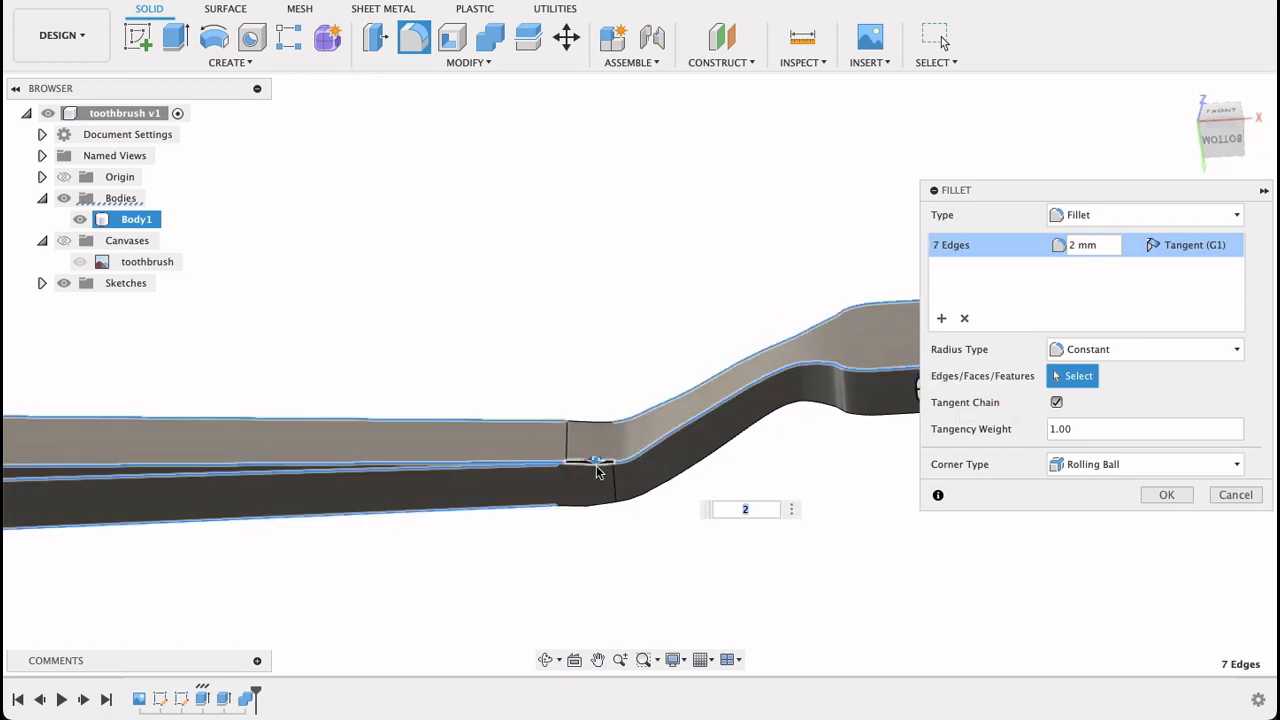
Drop the edge causing the fillet error and attempt to apply the 2 mm fillet
left_click(1166, 494)
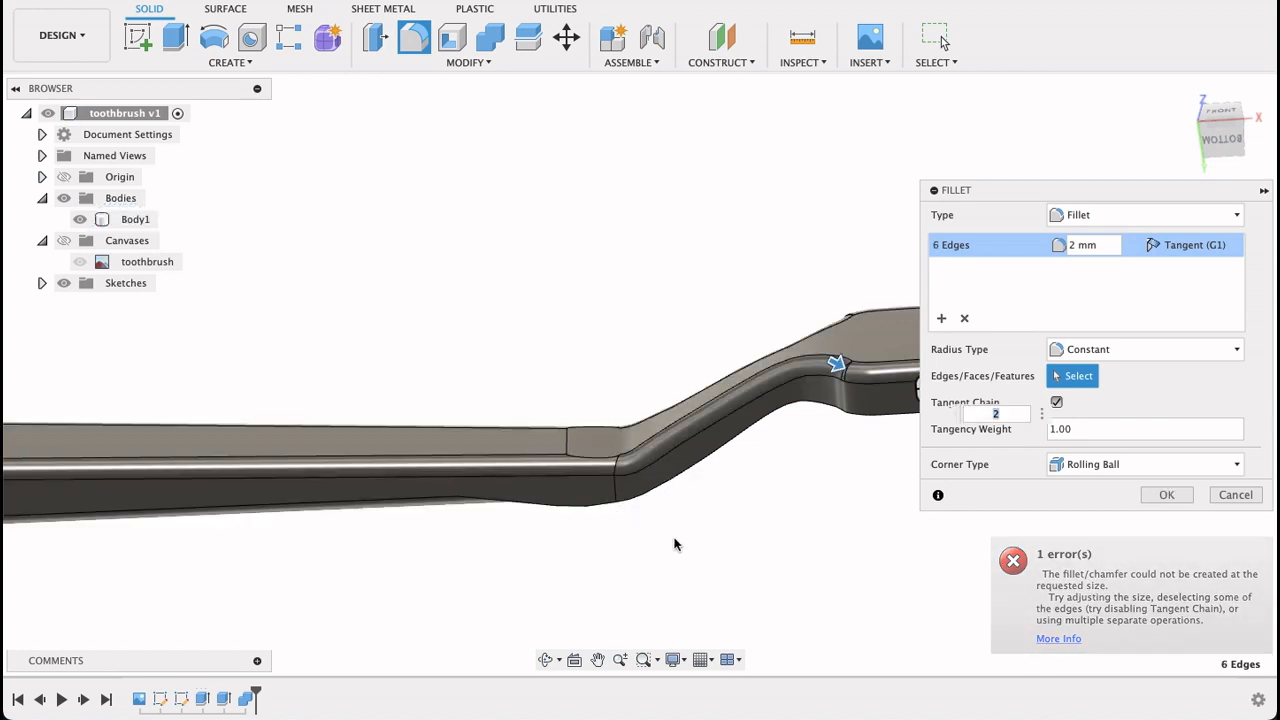
left_click_drag(676, 544, 664, 300)
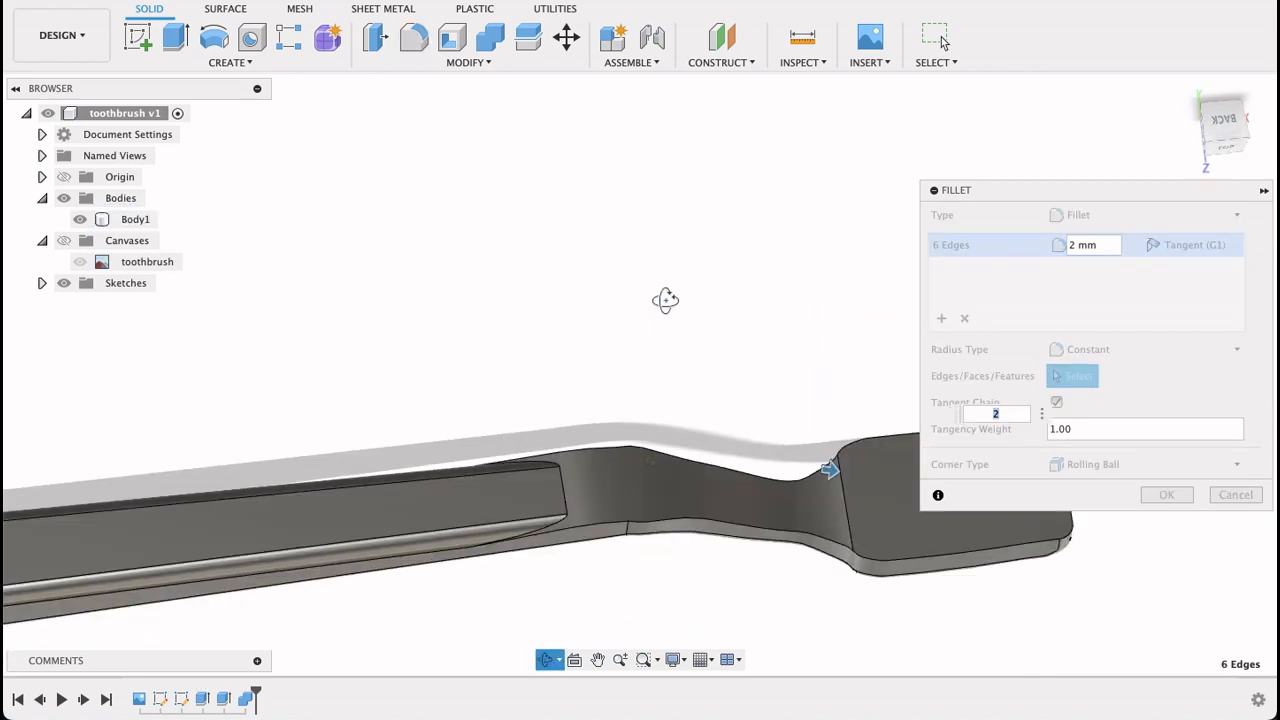
left_click_drag(664, 300, 760, 588)
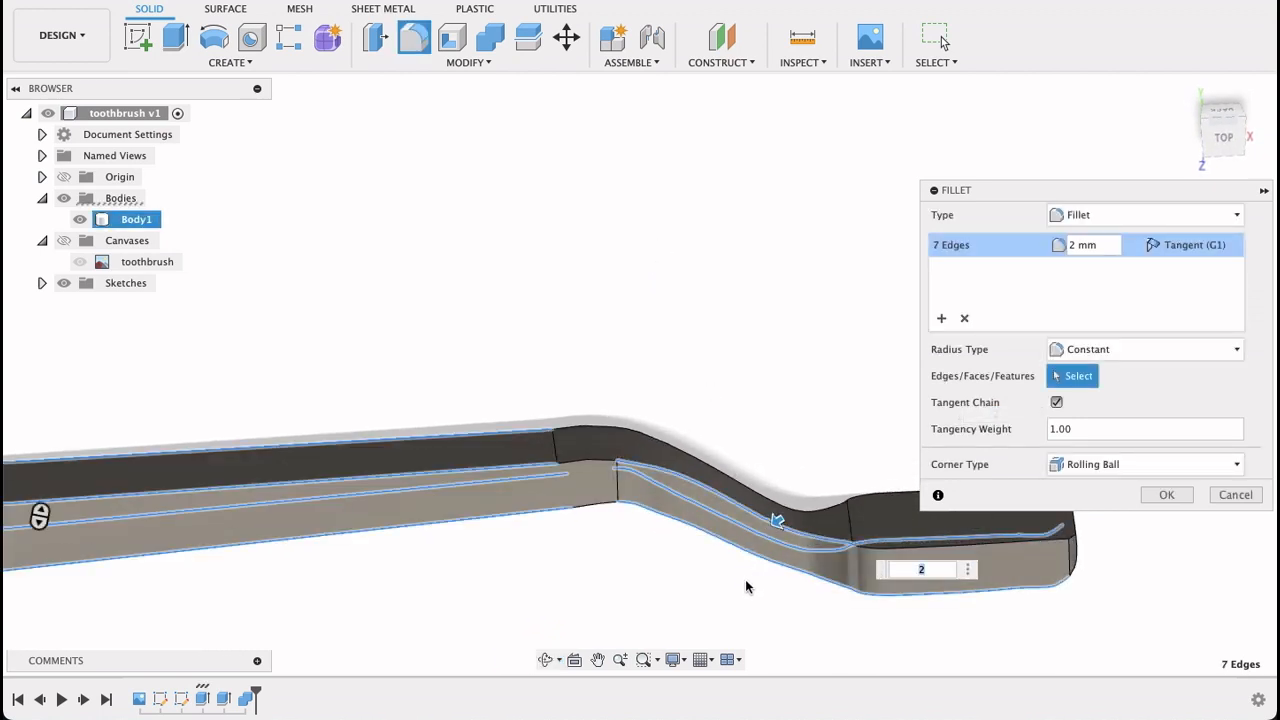
left_click(1166, 494)
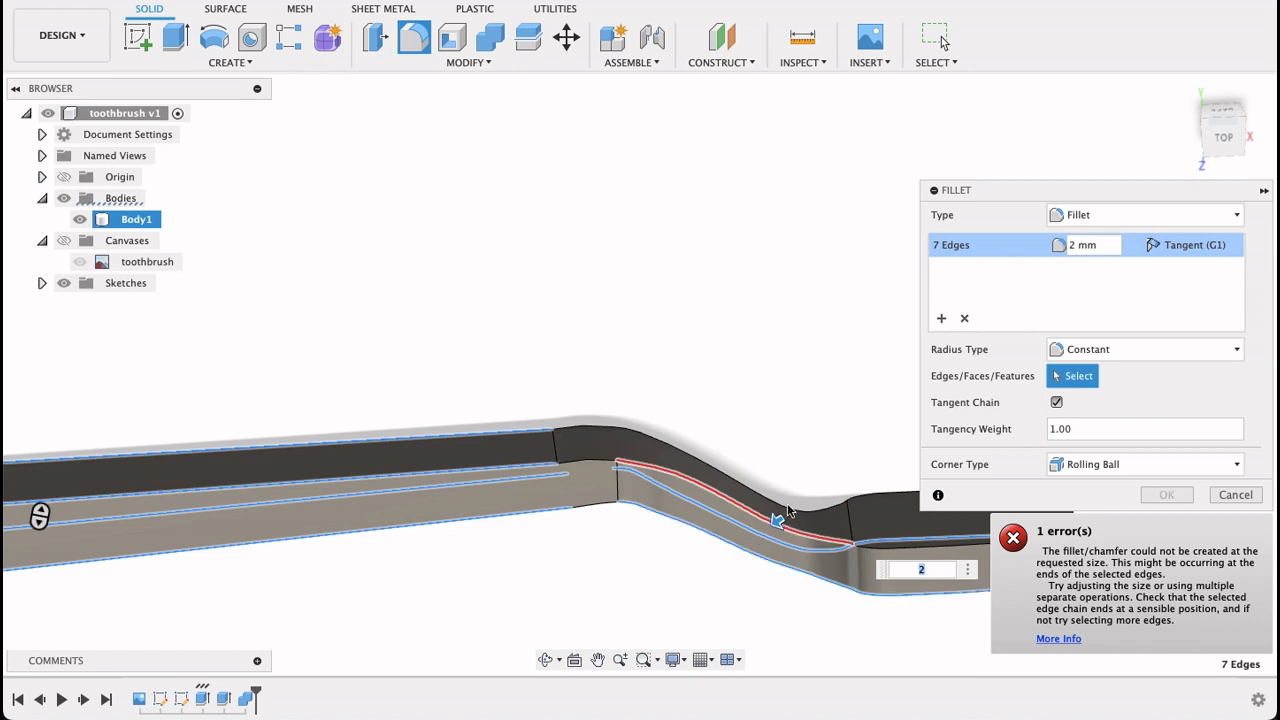
mouse_move(738, 564)
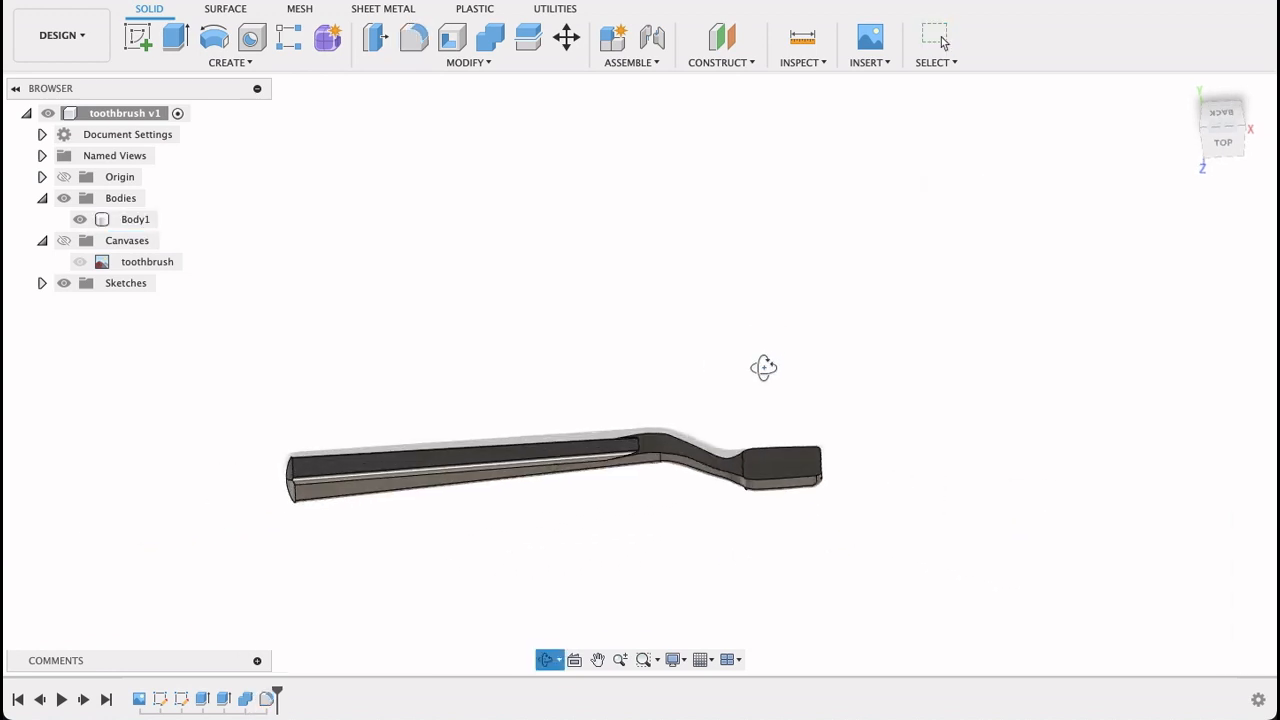
left_click_drag(764, 368, 776, 300)
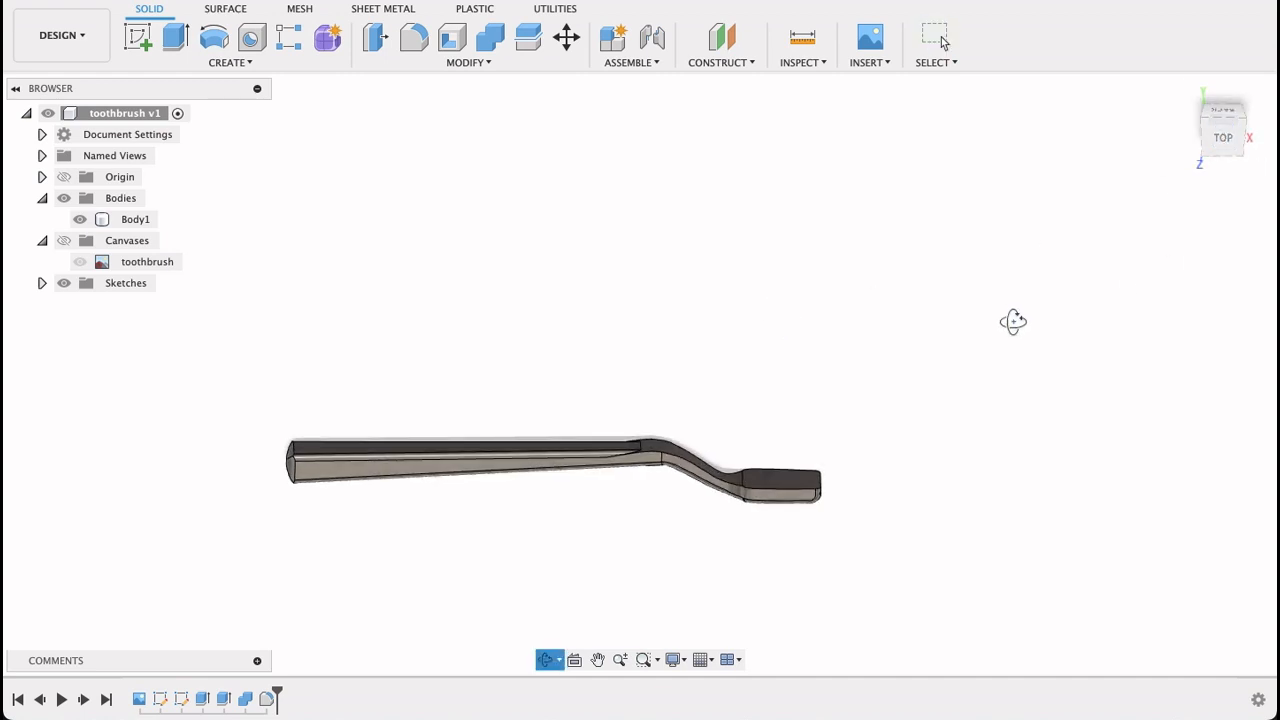
Sketch on the head's top face with a construction centre line from the neck along the head
left_click(1222, 128)
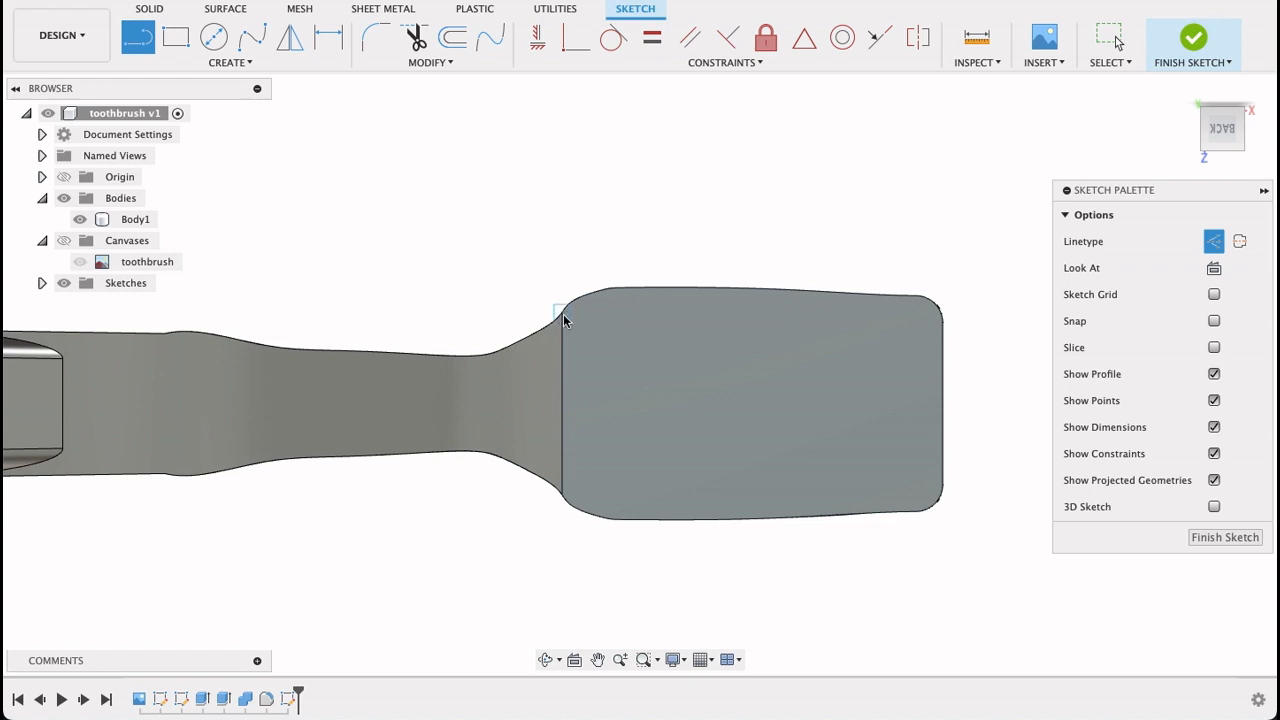
mouse_move(560, 420)
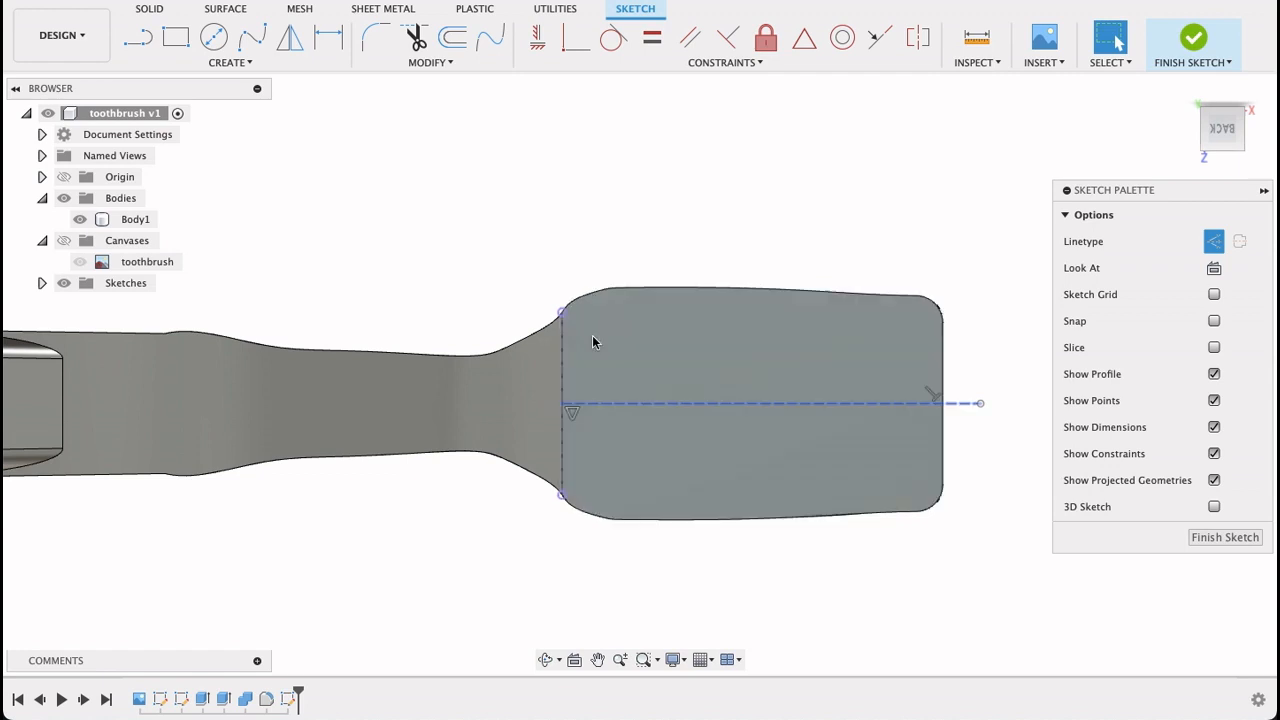
left_click(896, 364)
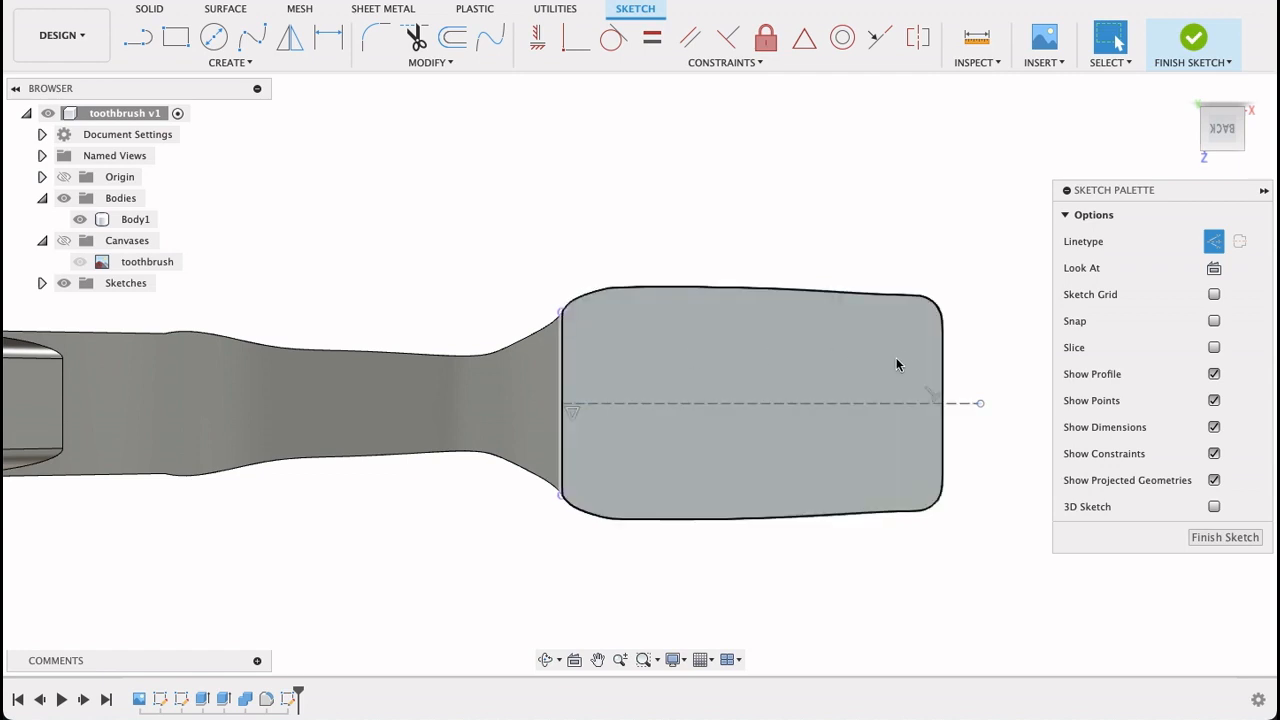
mouse_move(800, 368)
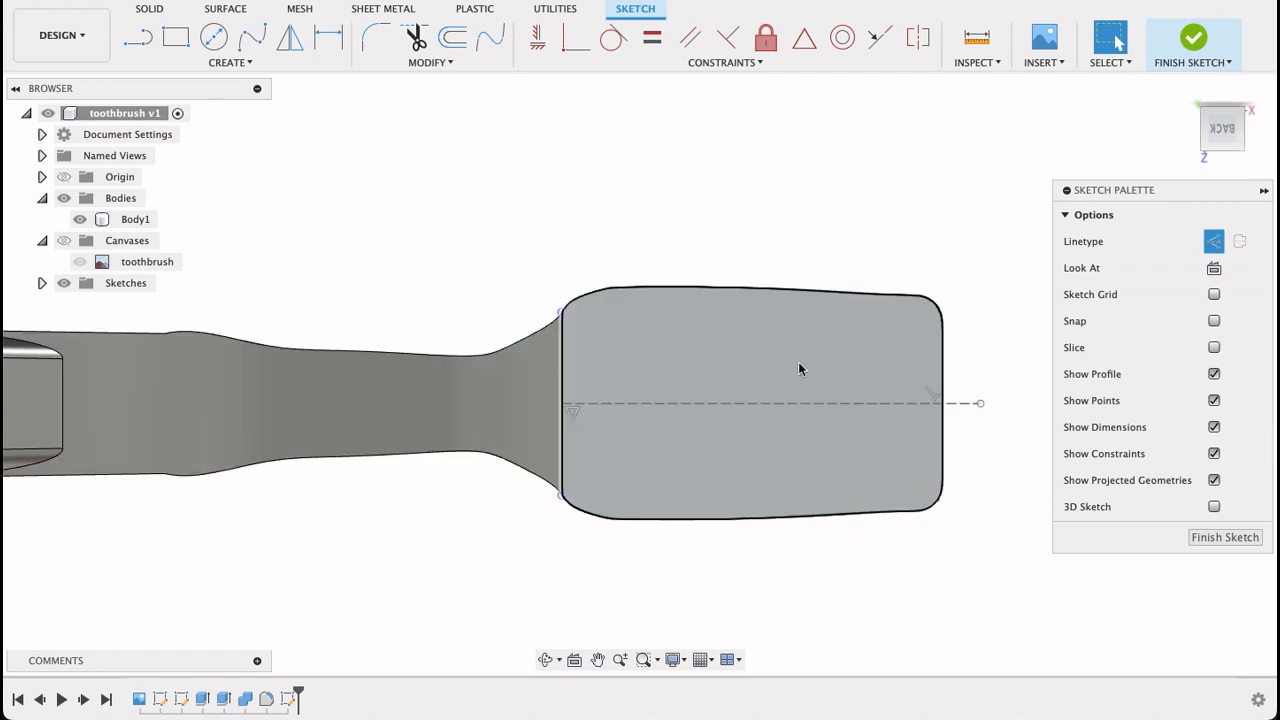
Draw a 5 mm circle centred on the construction line near the head's base
left_click(212, 36)
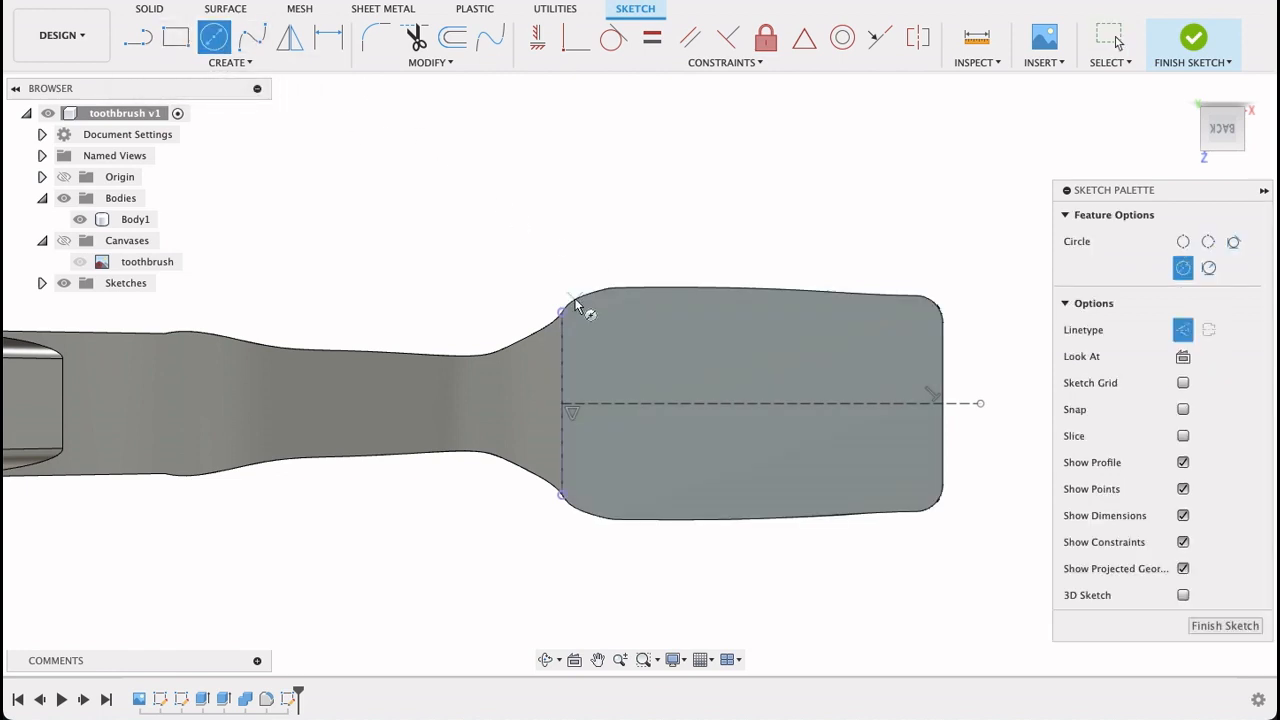
mouse_move(604, 412)
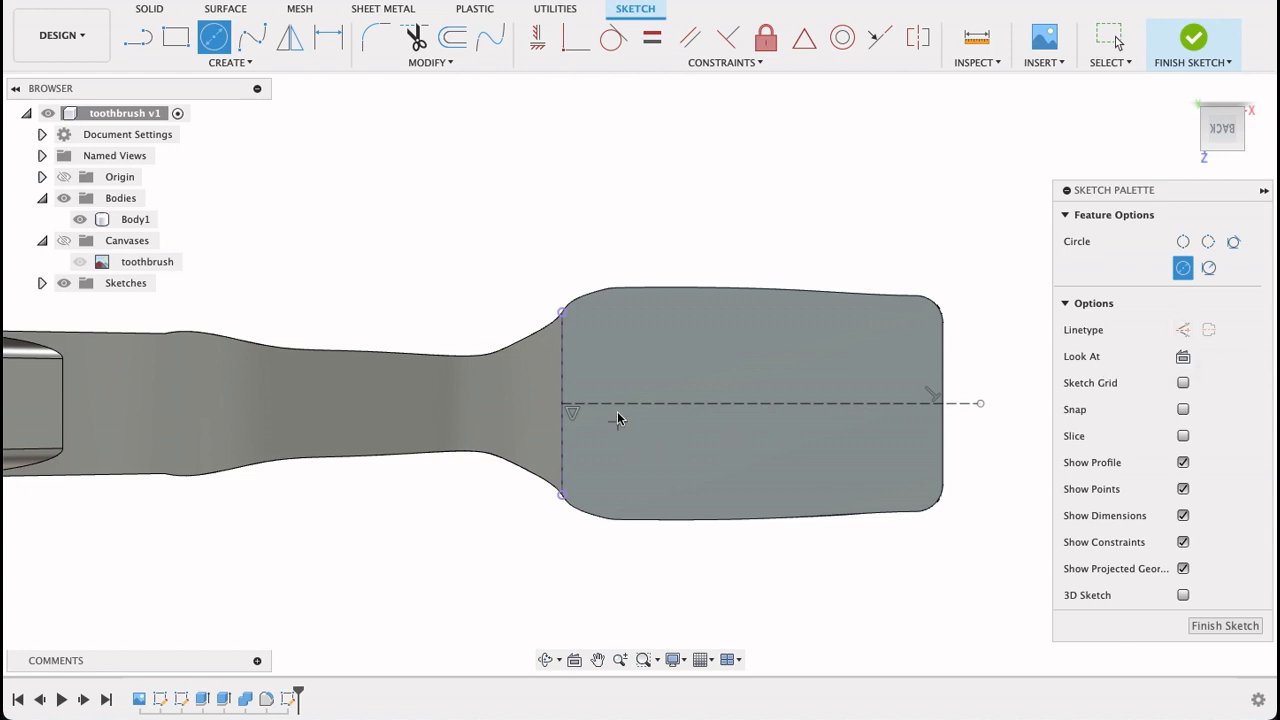
left_click(608, 404)
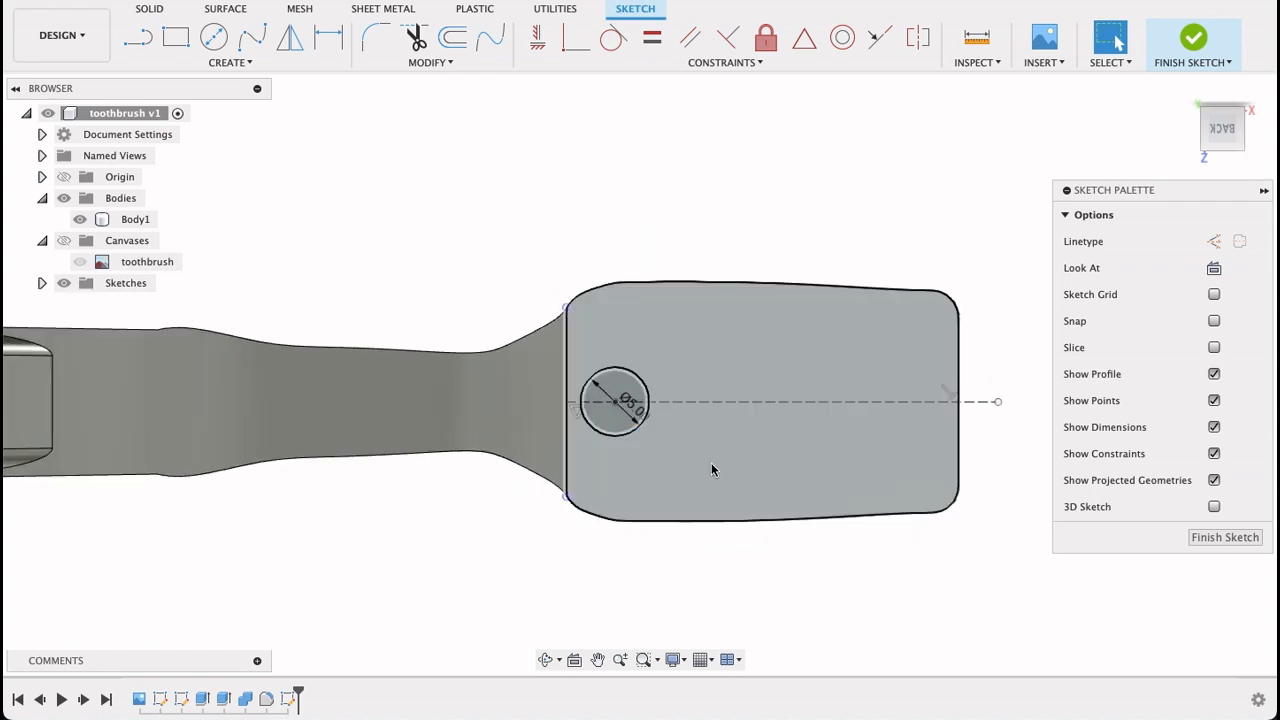
left_click(616, 400)
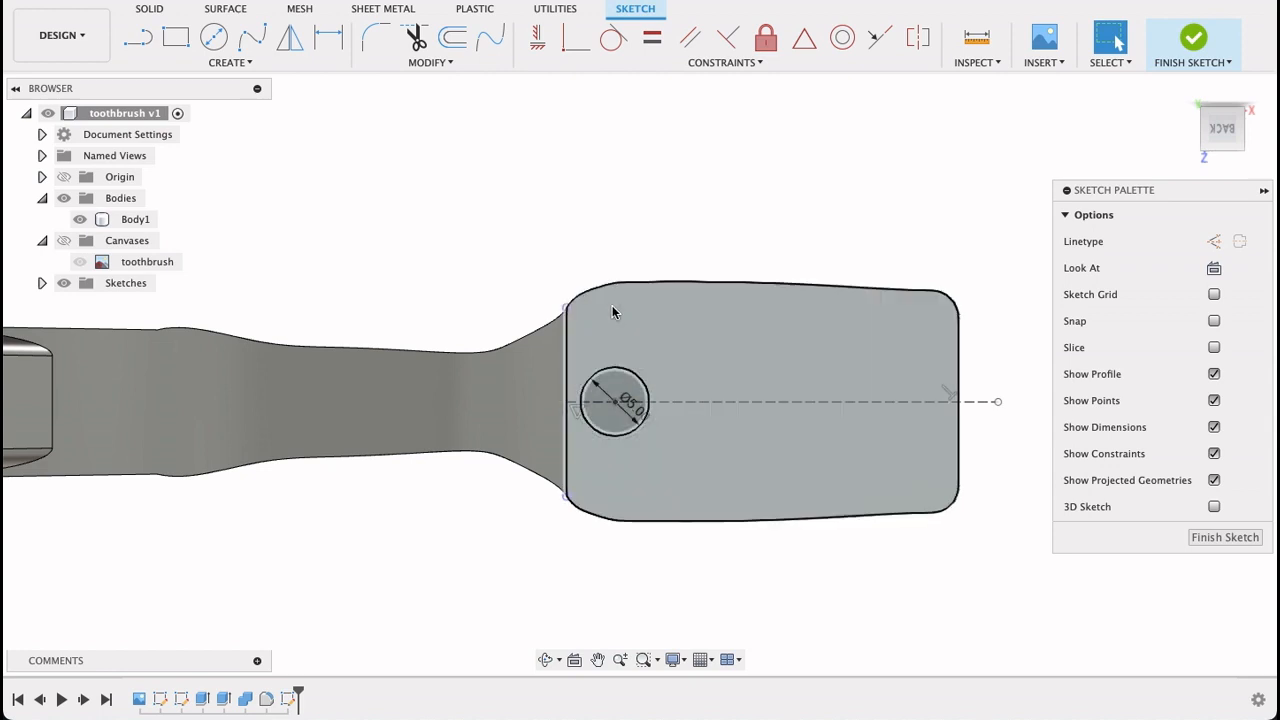
Draw a tiny 0.5 mm circle near the top of the 5 mm circle
left_click(214, 36)
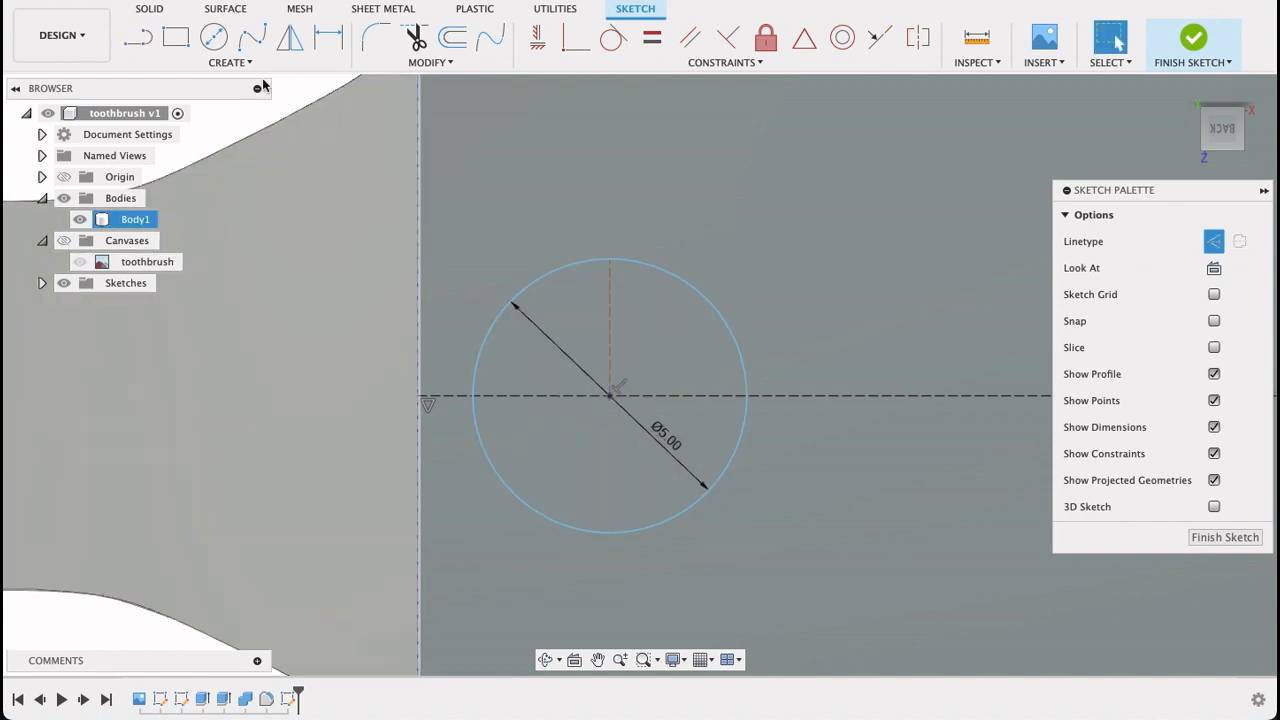
left_click(212, 36)
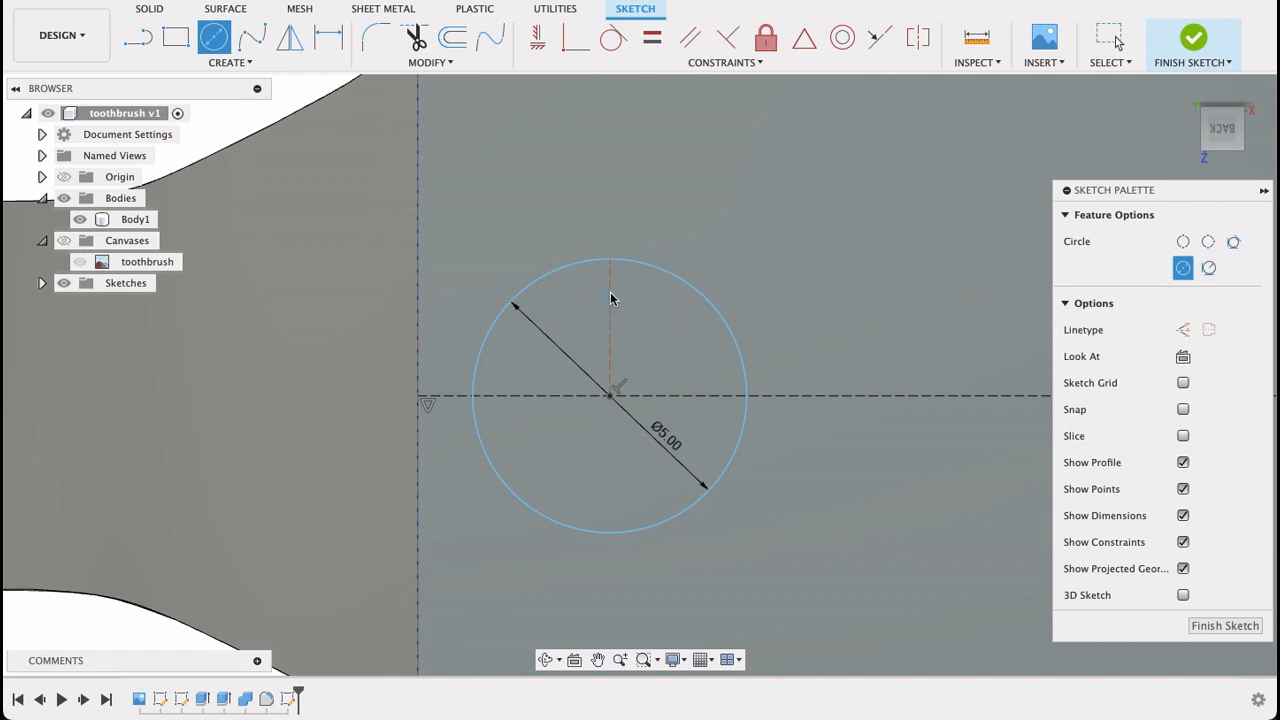
left_click(608, 292)
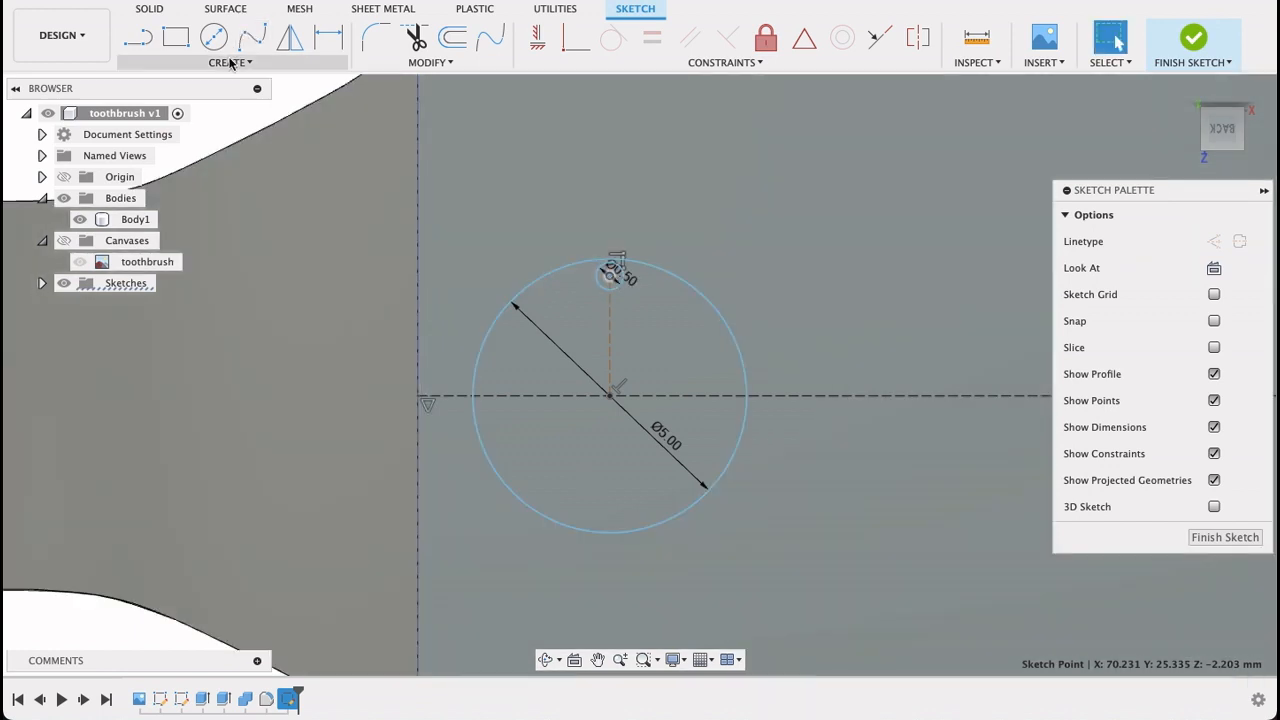
Rectangular-pattern the 0.5 mm circle into a column of four spaced 1.70 mm apart
left_click(230, 62)
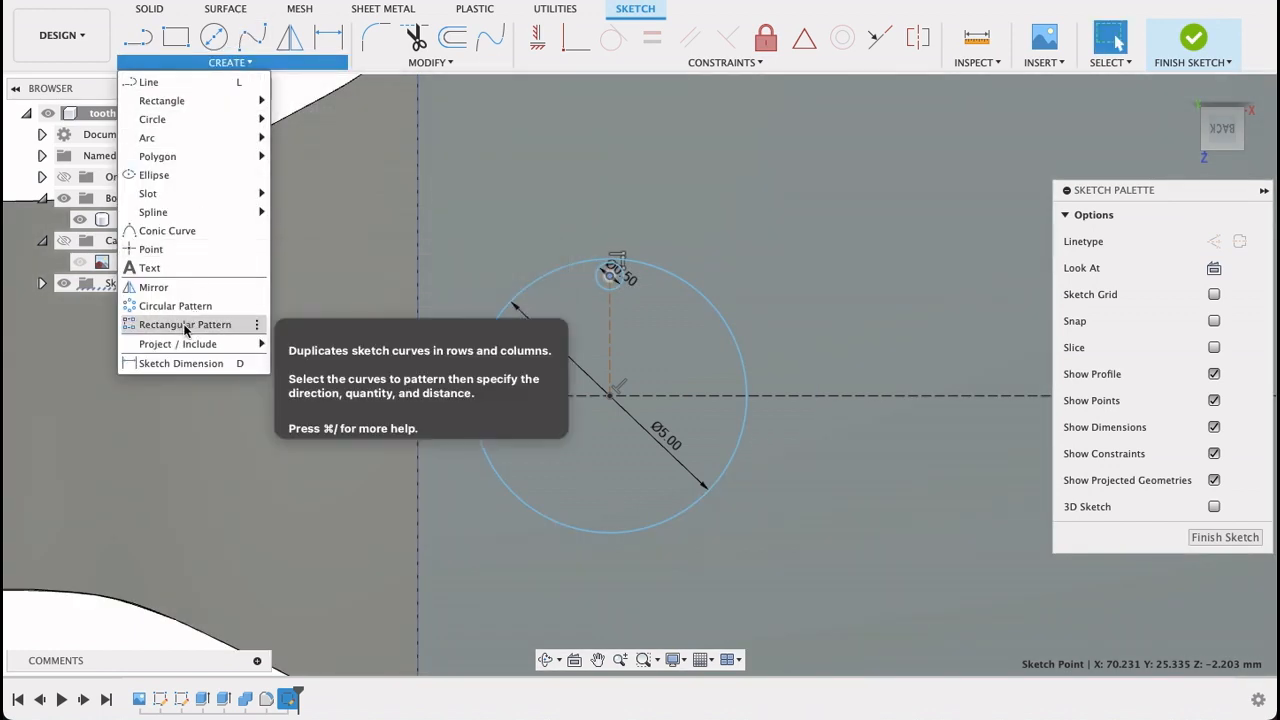
left_click(184, 324)
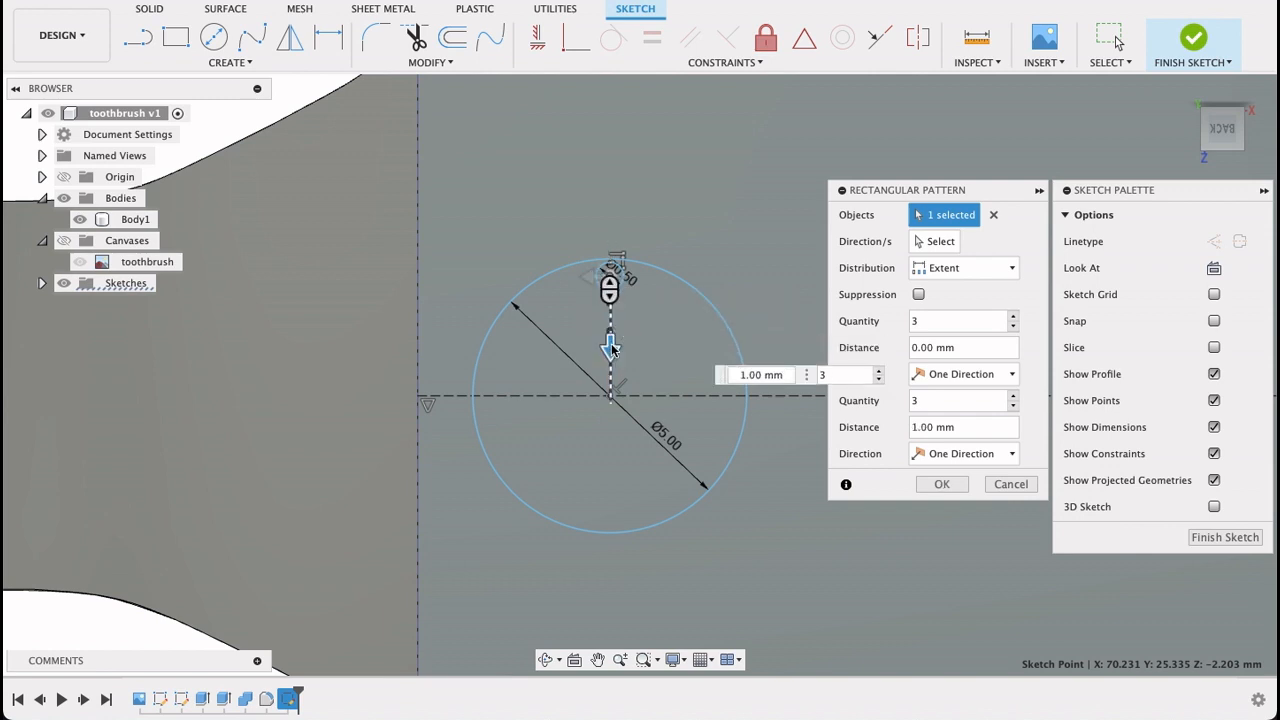
left_click(992, 214)
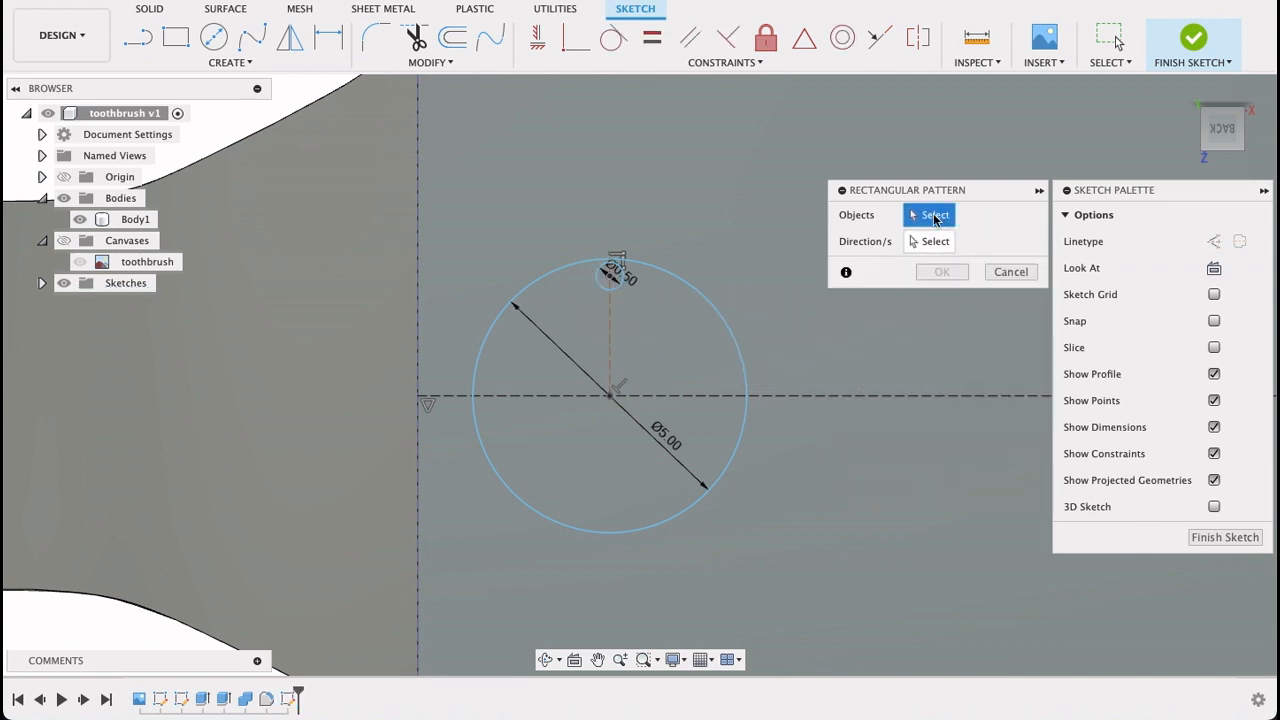
left_click(600, 278)
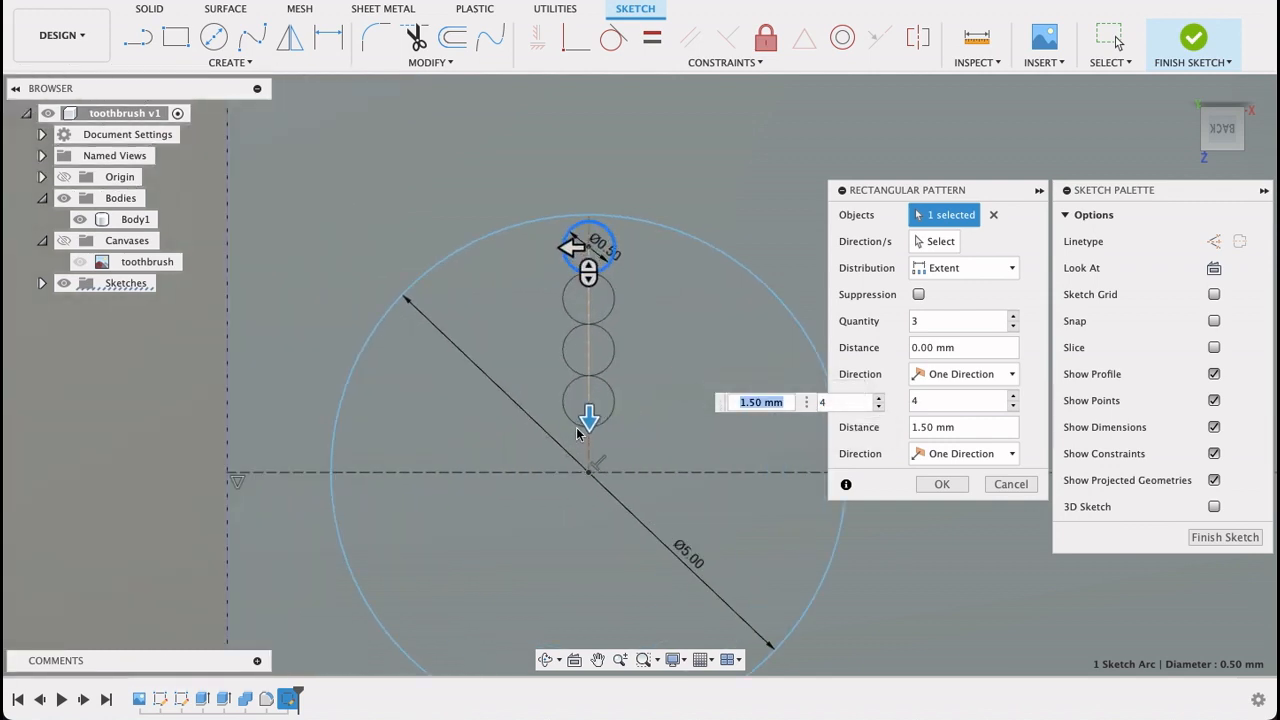
left_click_drag(588, 418, 588, 452)
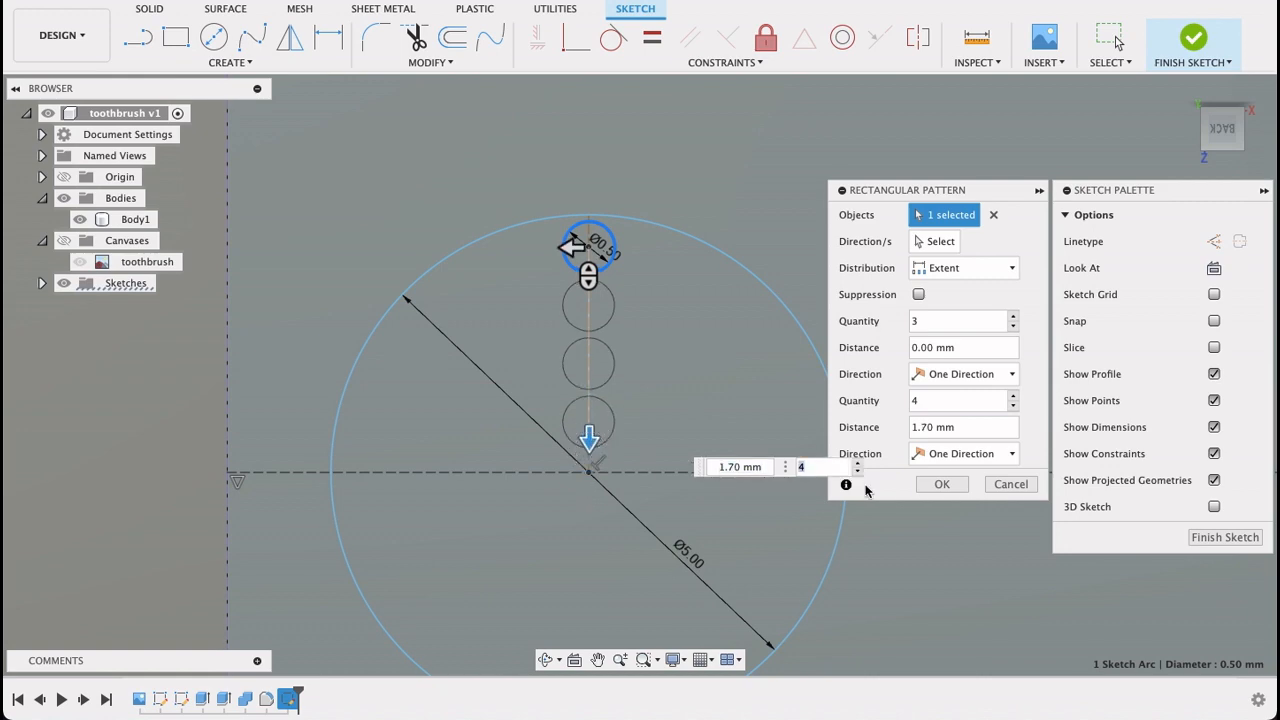
left_click(940, 484)
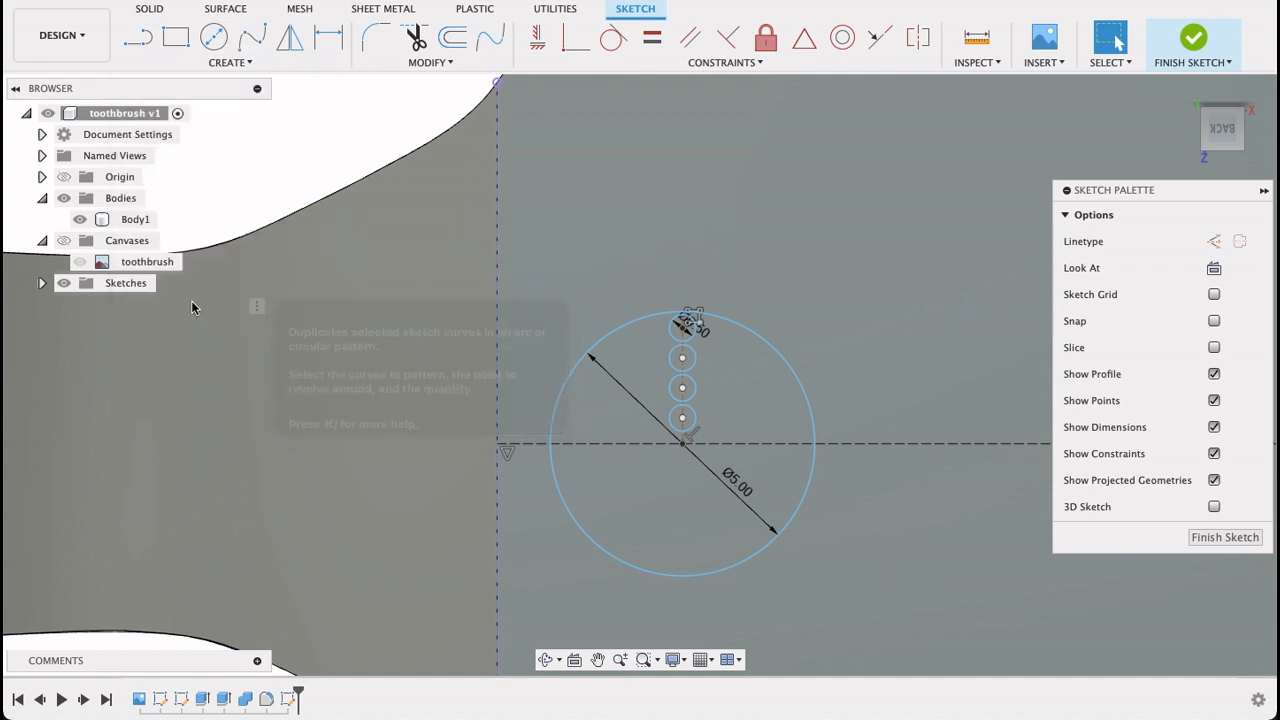
Circular-pattern the outer two circles about the 5 mm circle's centre into rings of twenty and fifteen
left_click(684, 328)
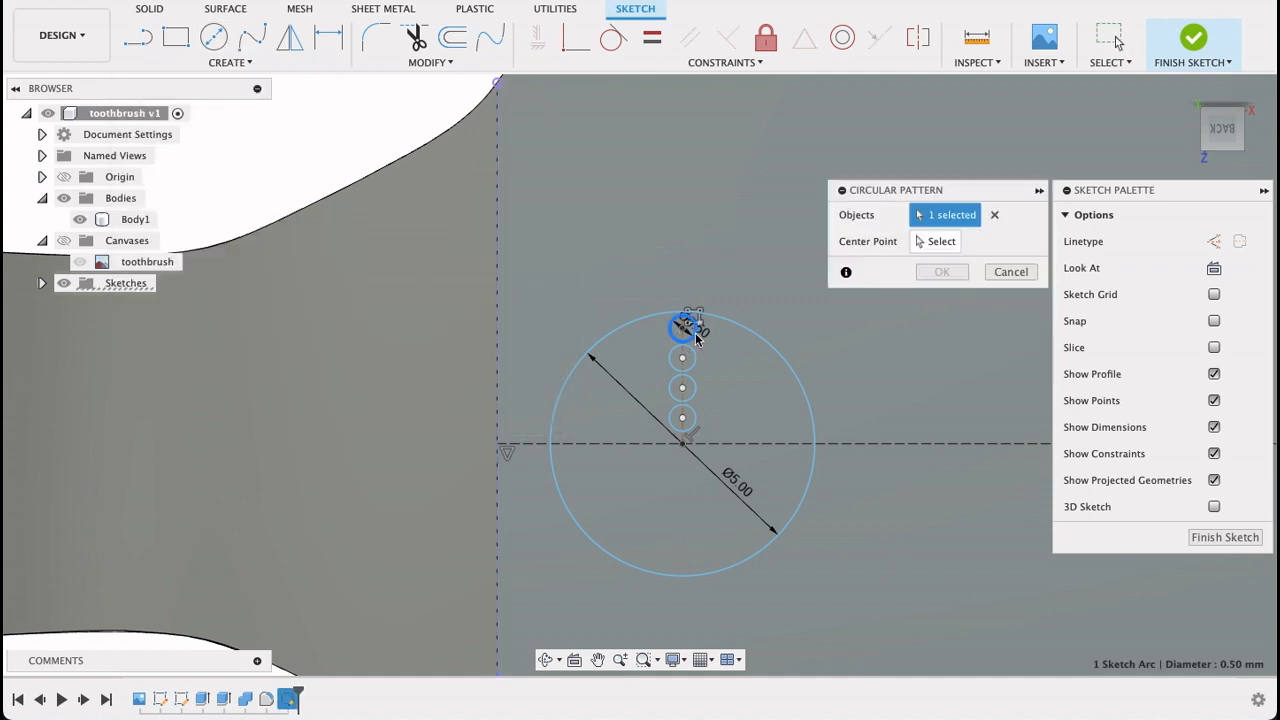
left_click(940, 240)
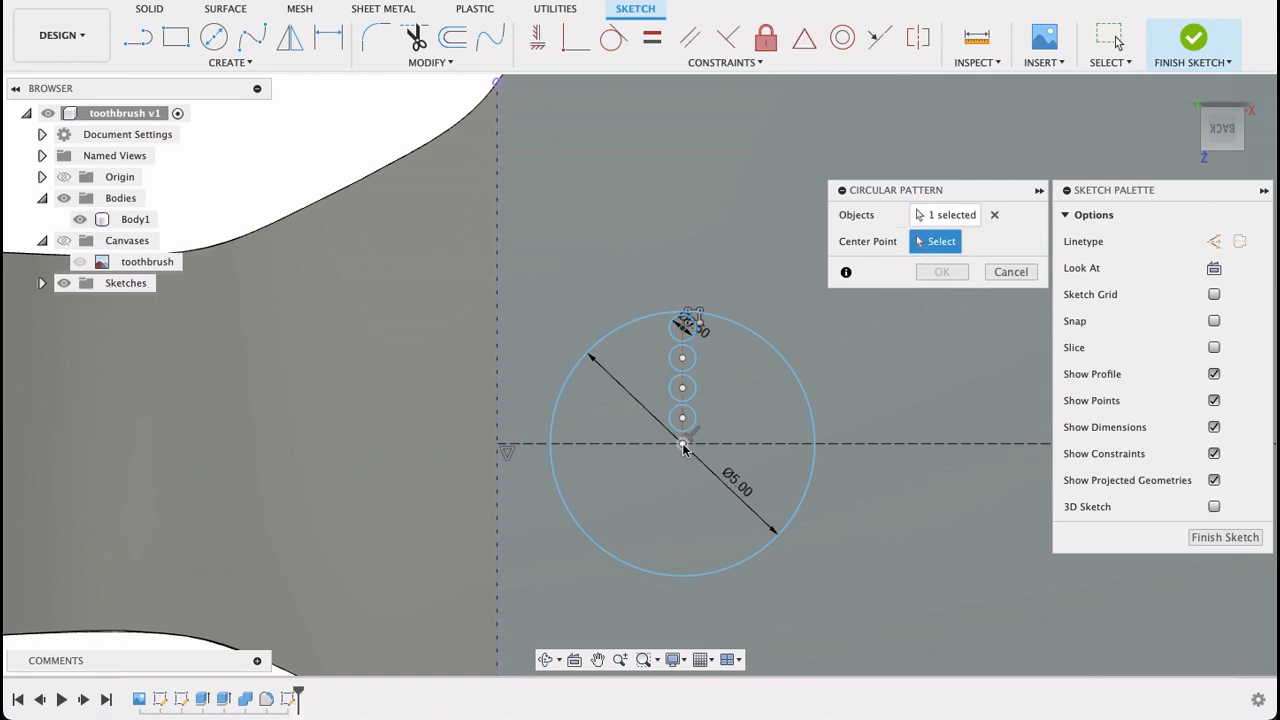
left_click(682, 444)
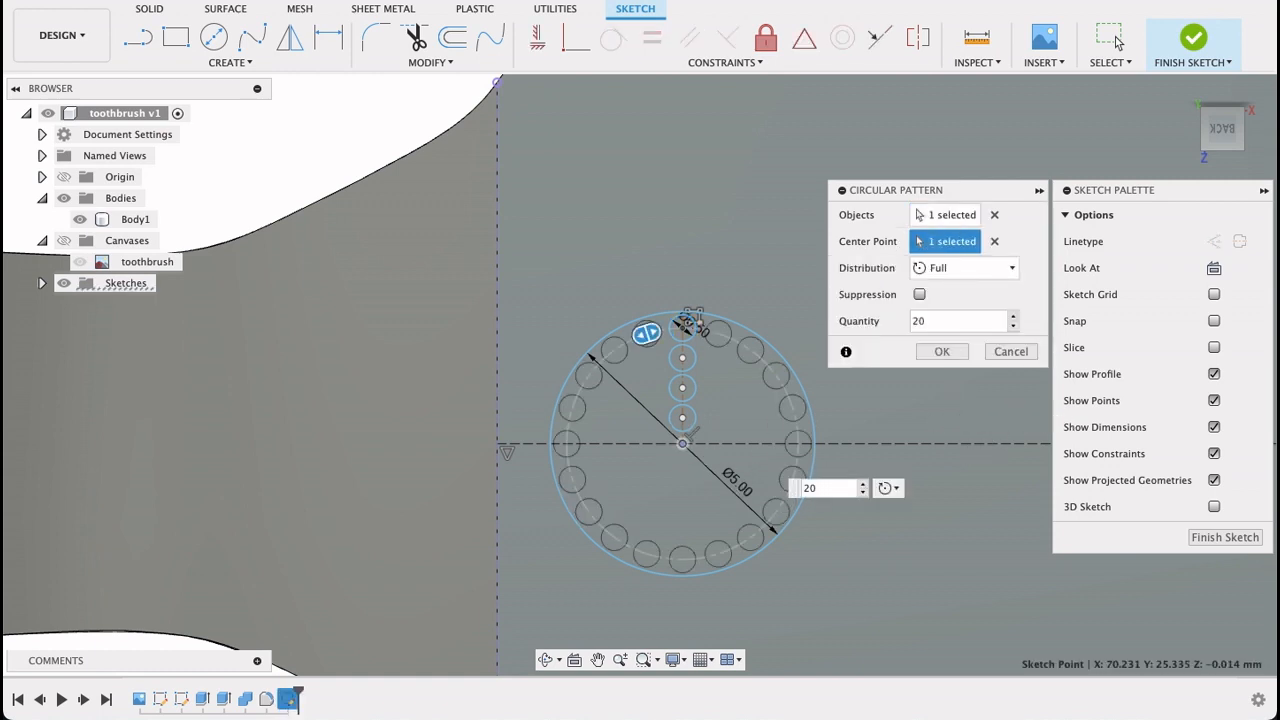
left_click(940, 352)
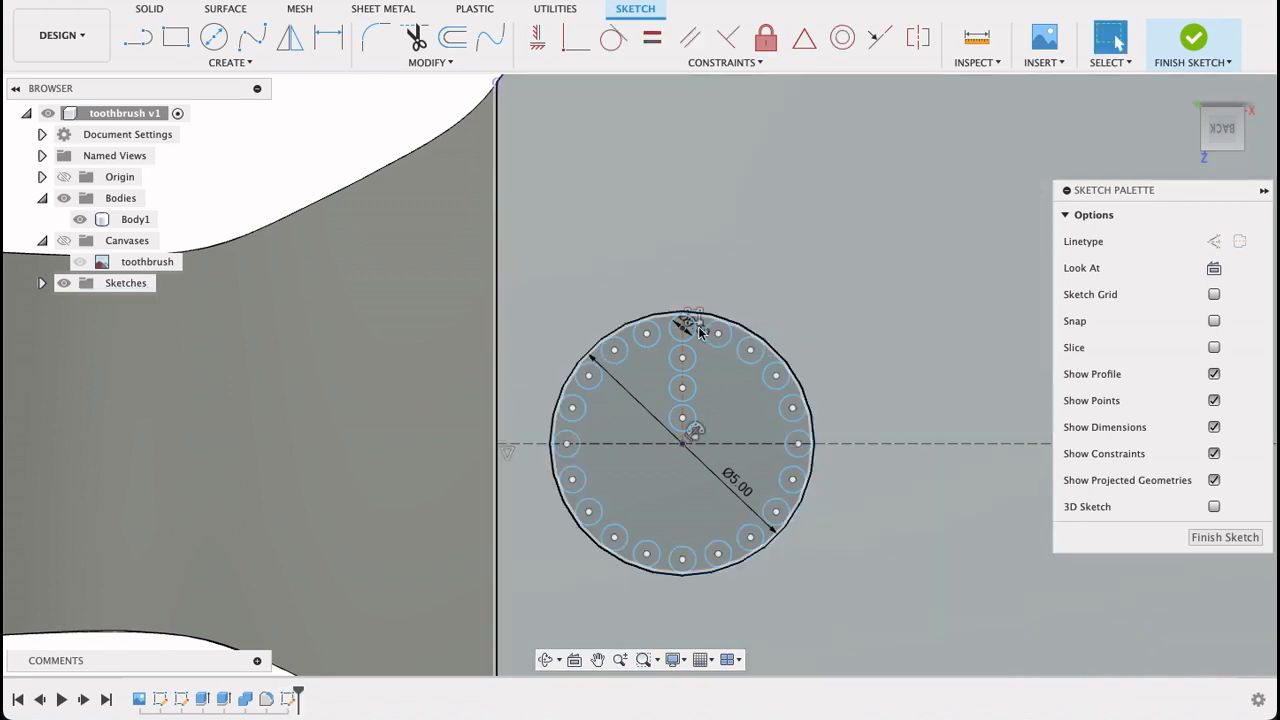
left_click(230, 62)
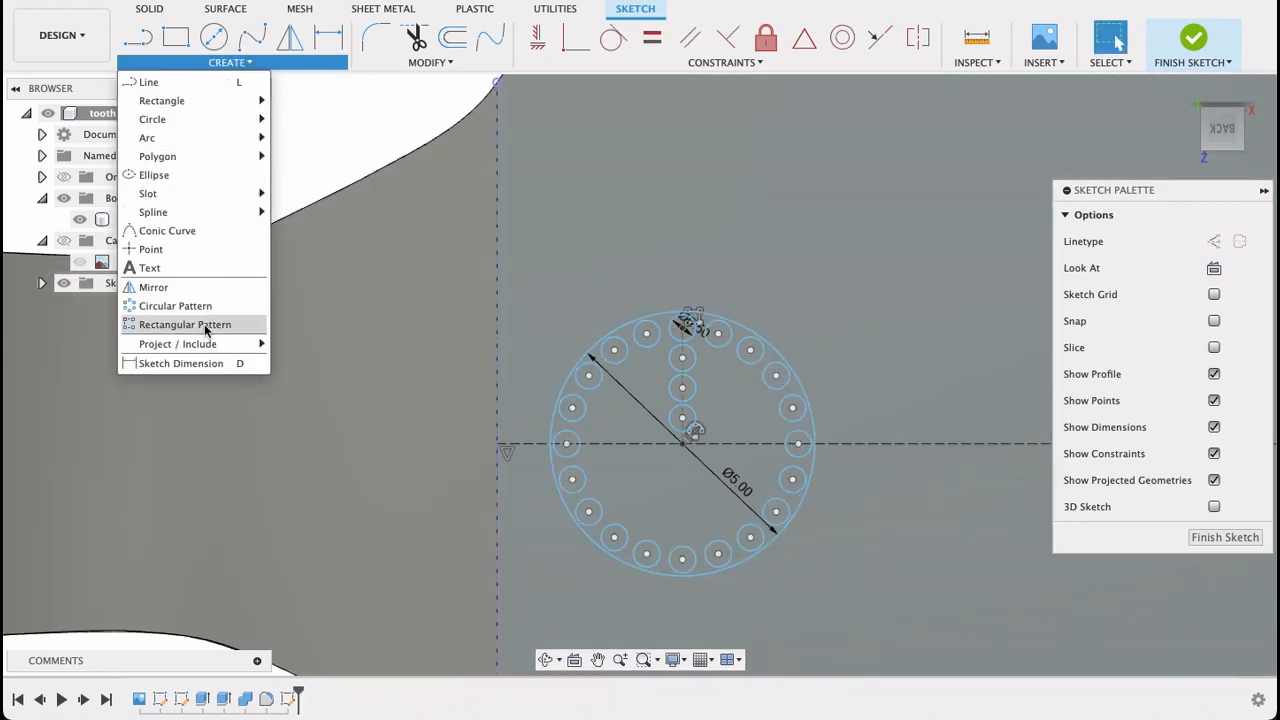
left_click(176, 304)
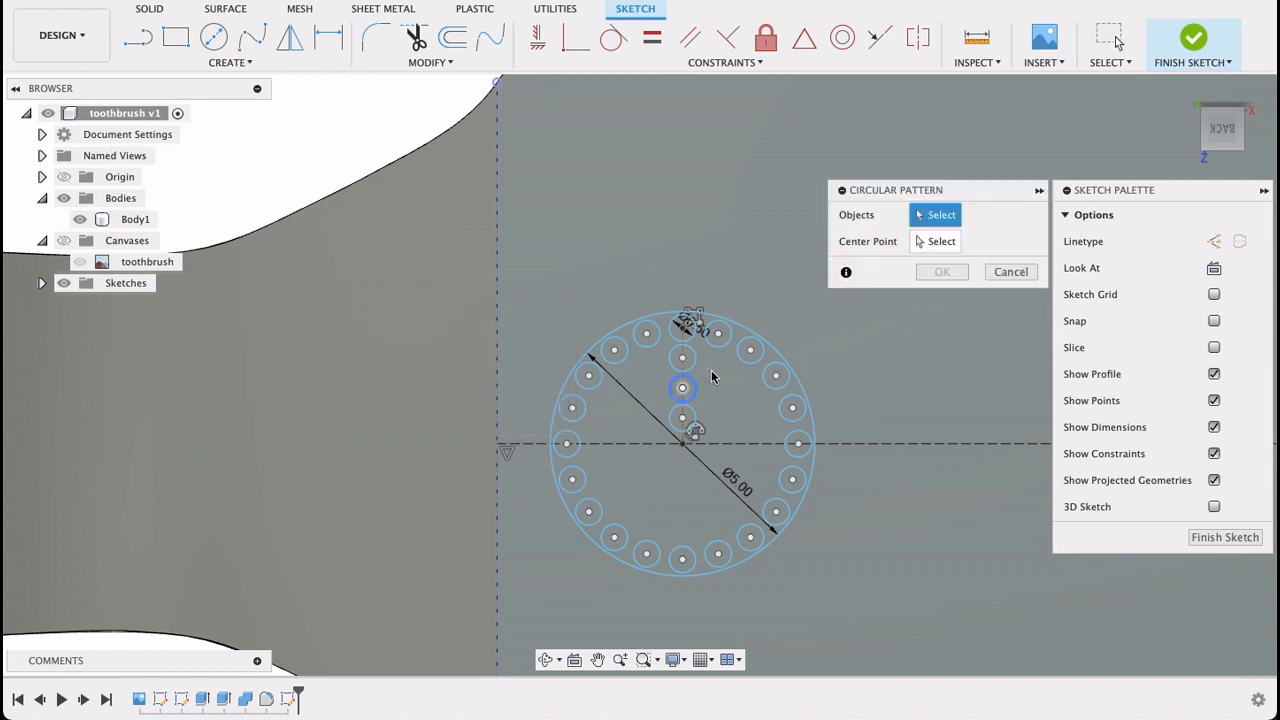
left_click(682, 356)
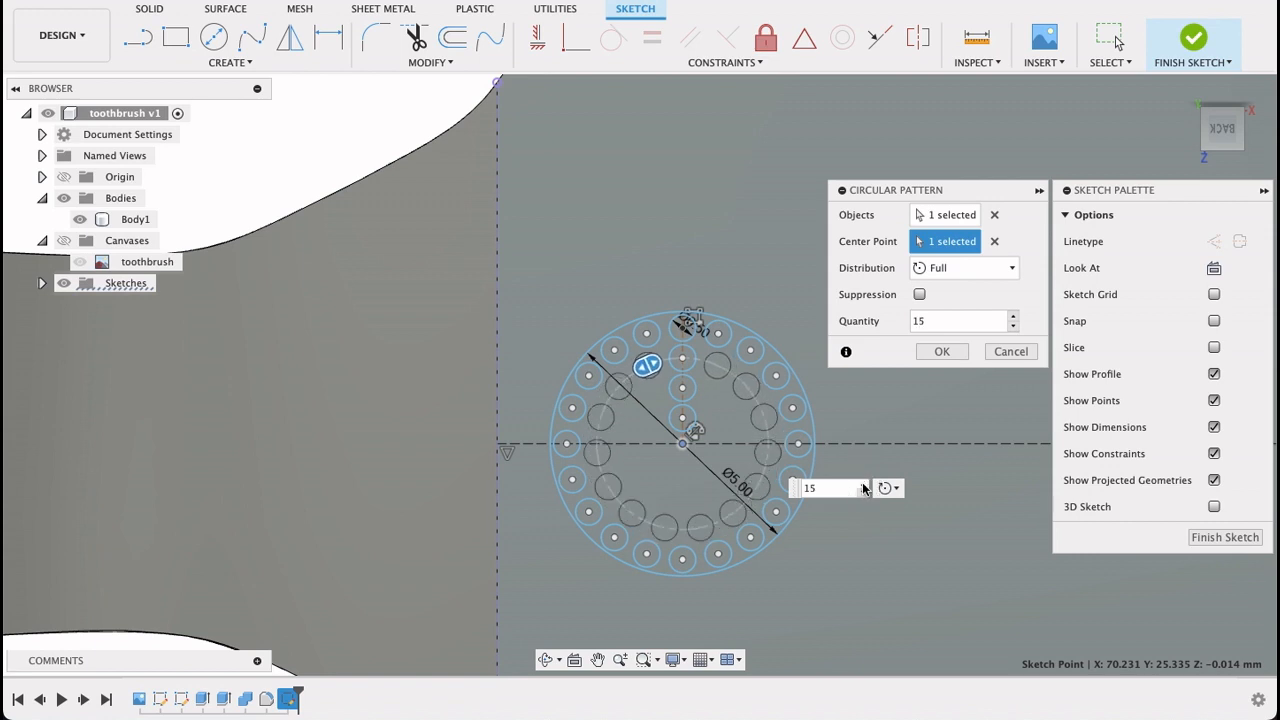
left_click(940, 352)
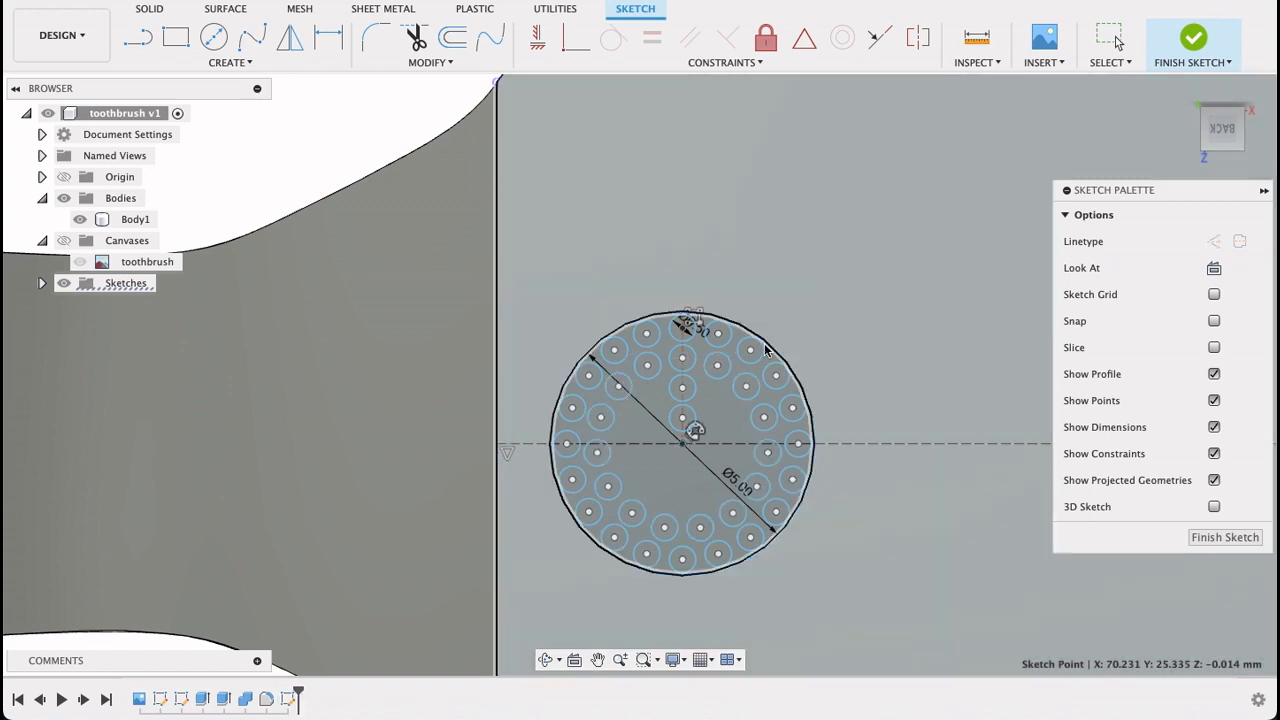
Circular-pattern the inner two circles about the centre into rings of ten and five
left_click(230, 44)
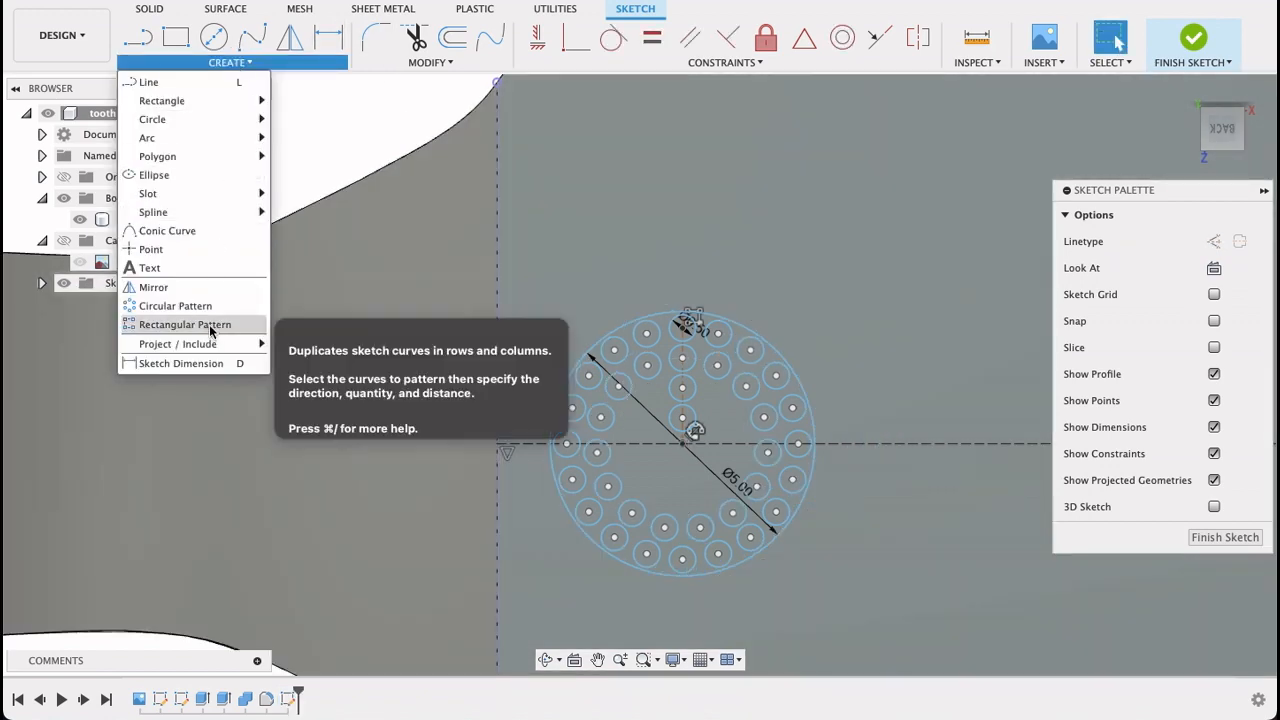
left_click(176, 304)
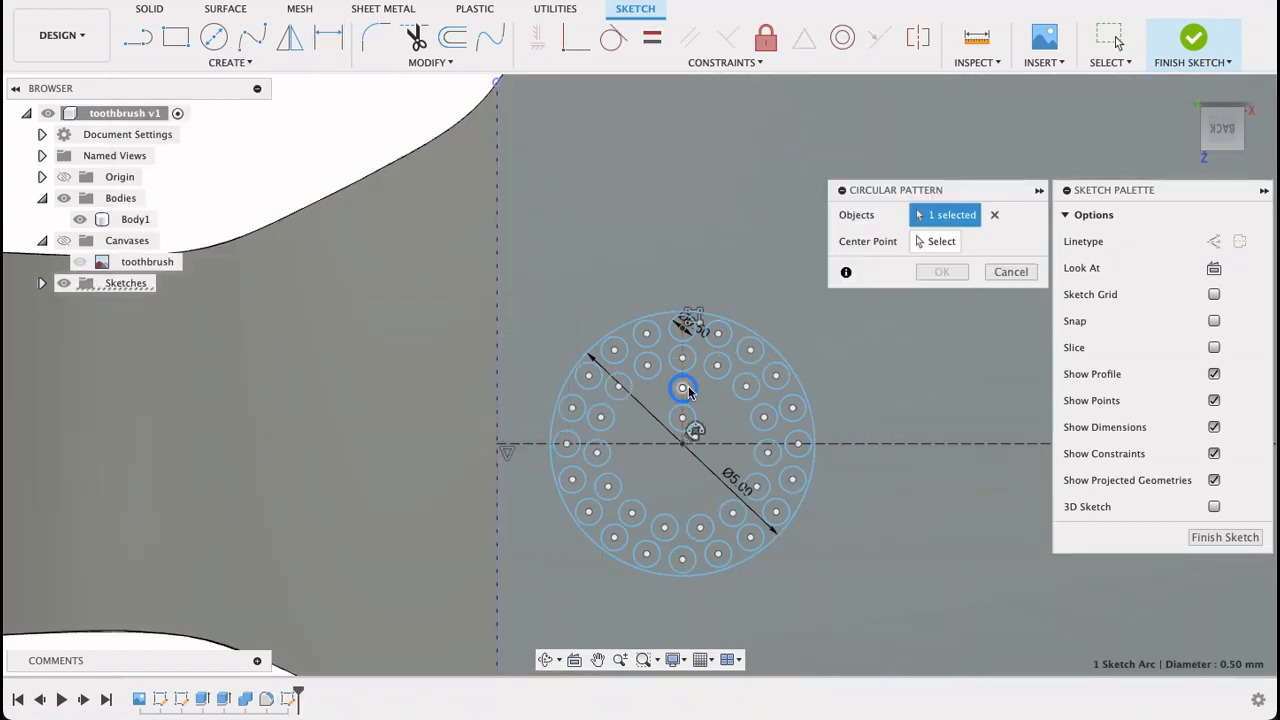
left_click(940, 240)
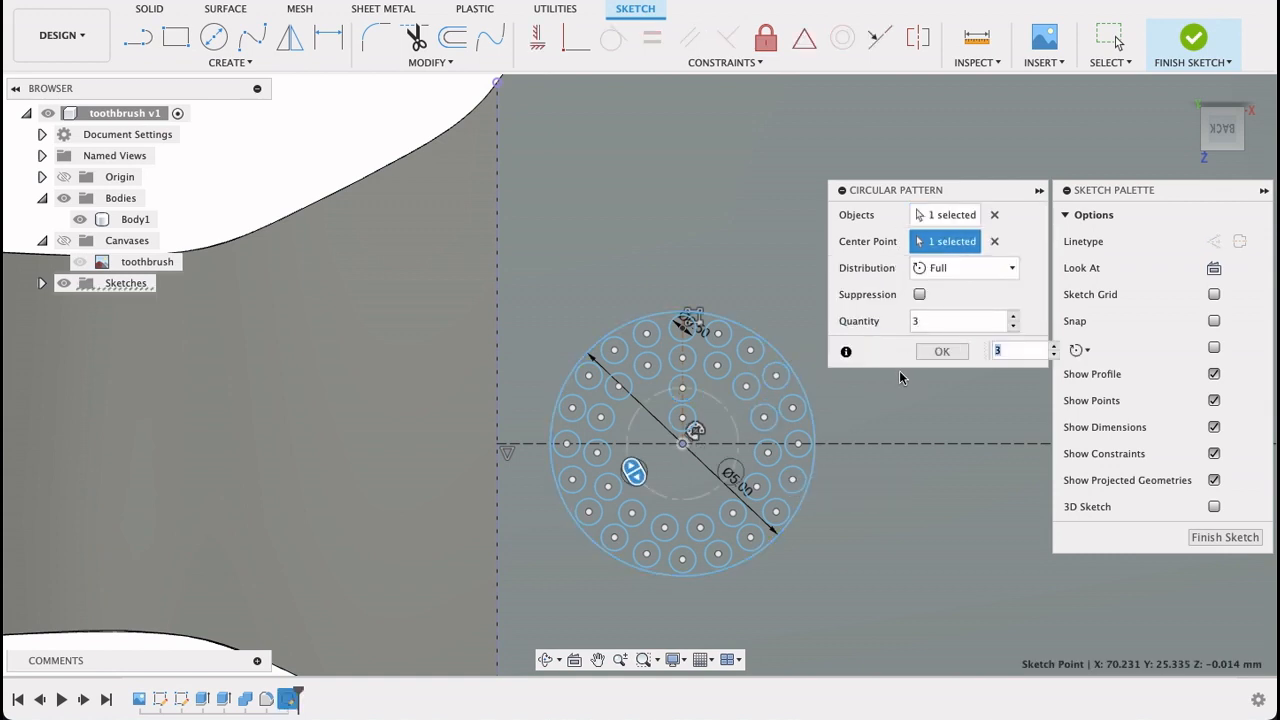
type("10")
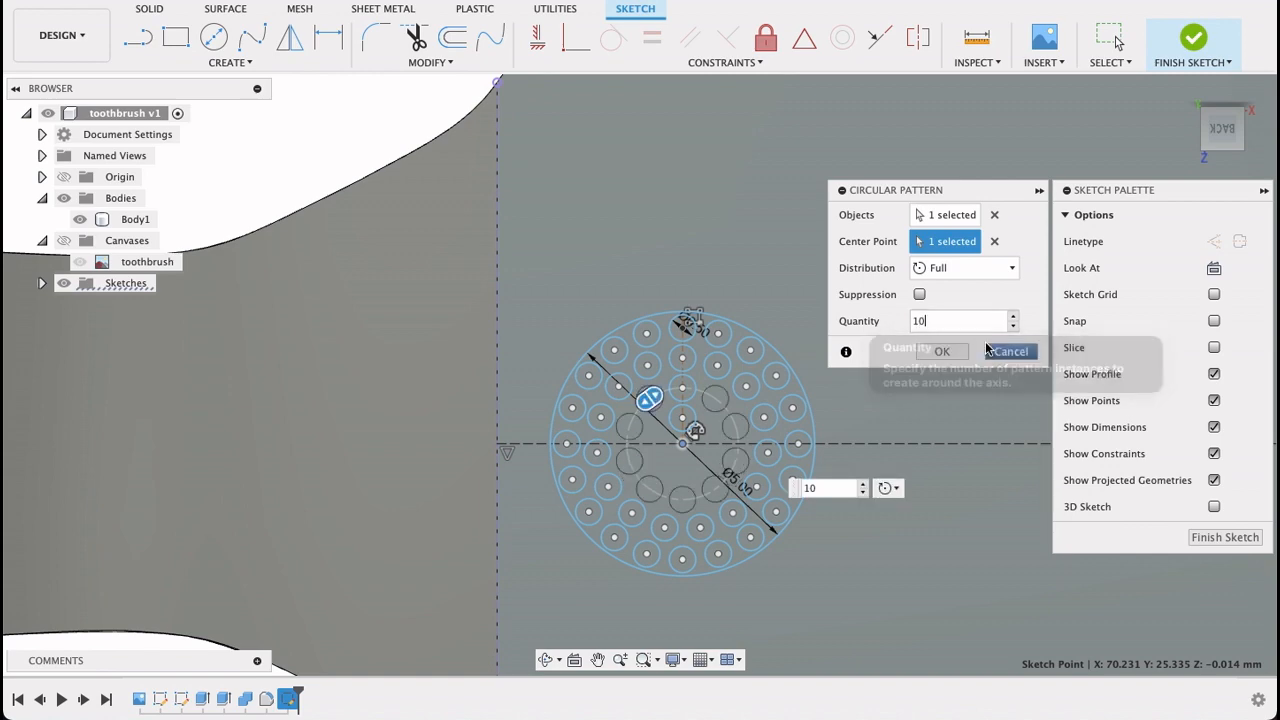
left_click(940, 352)
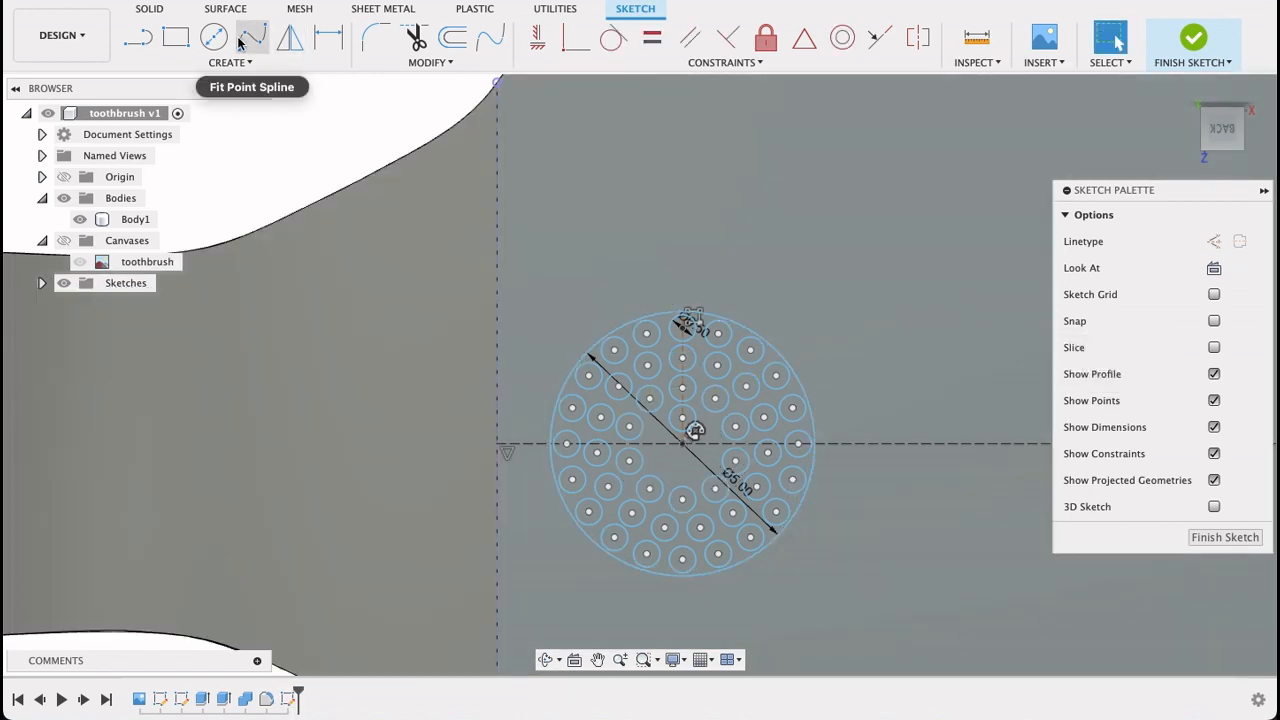
left_click(230, 62)
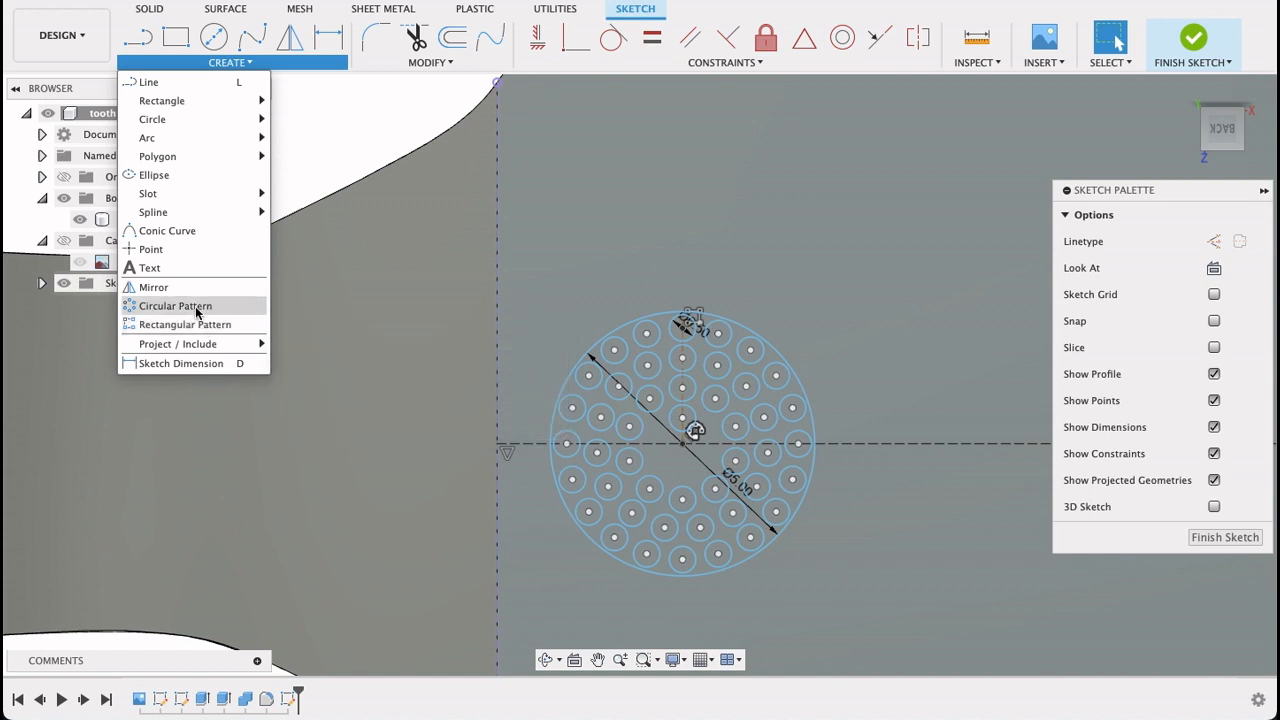
left_click(176, 304)
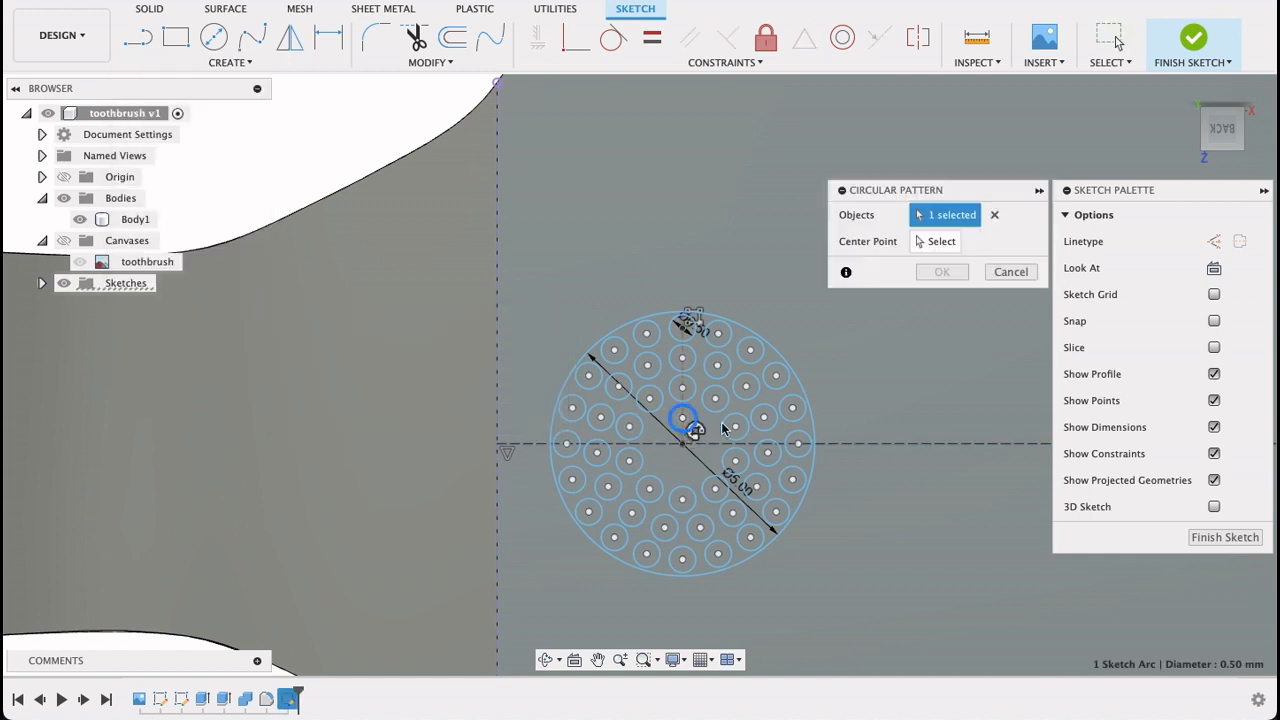
left_click(940, 240)
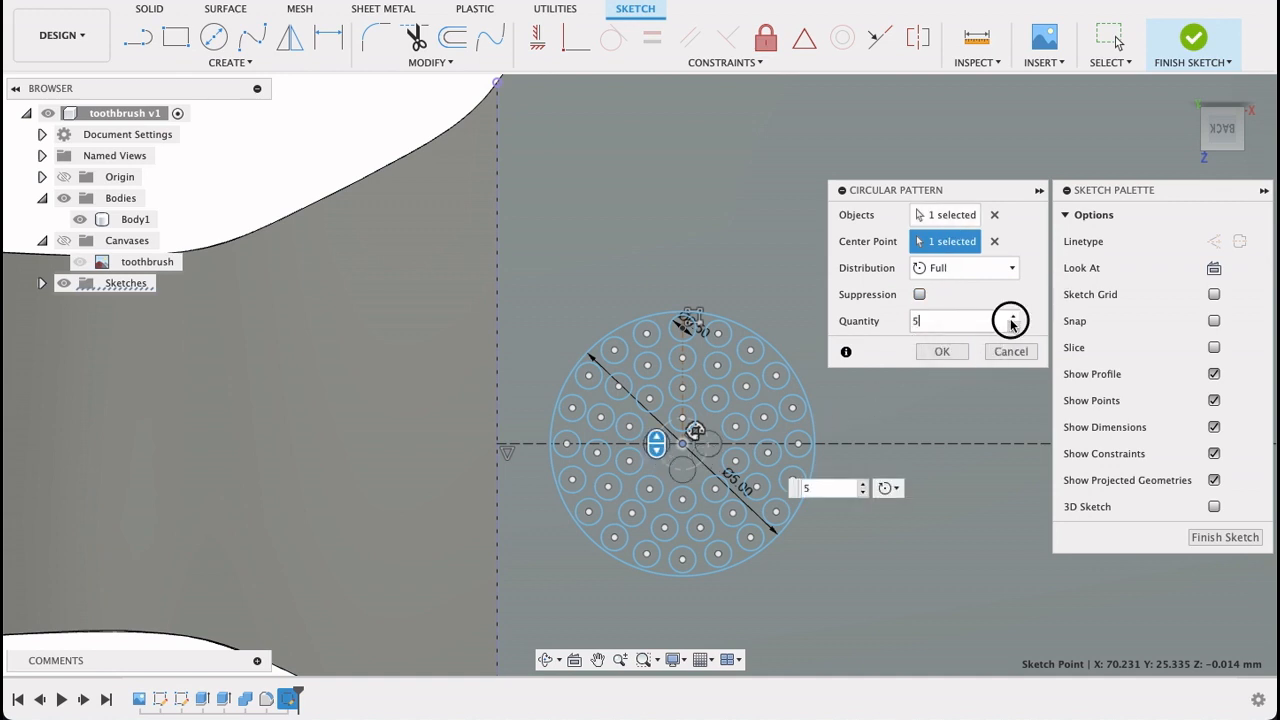
left_click(940, 352)
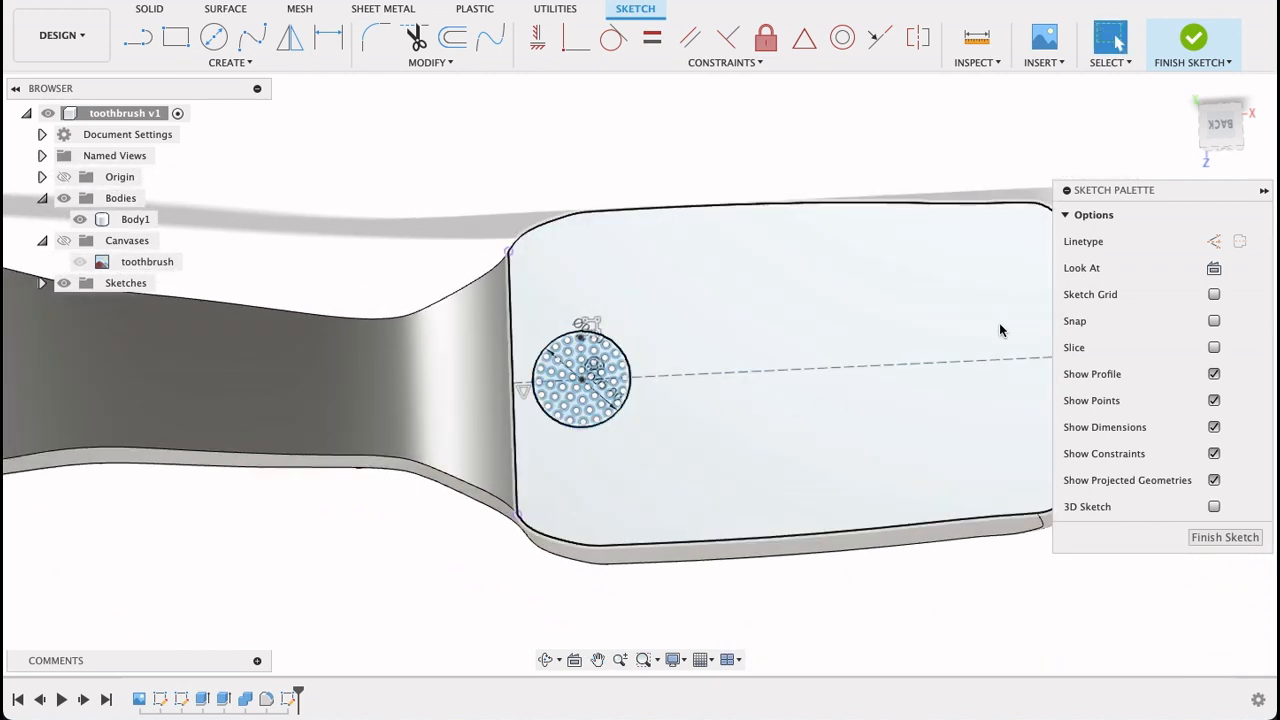
mouse_move(1016, 516)
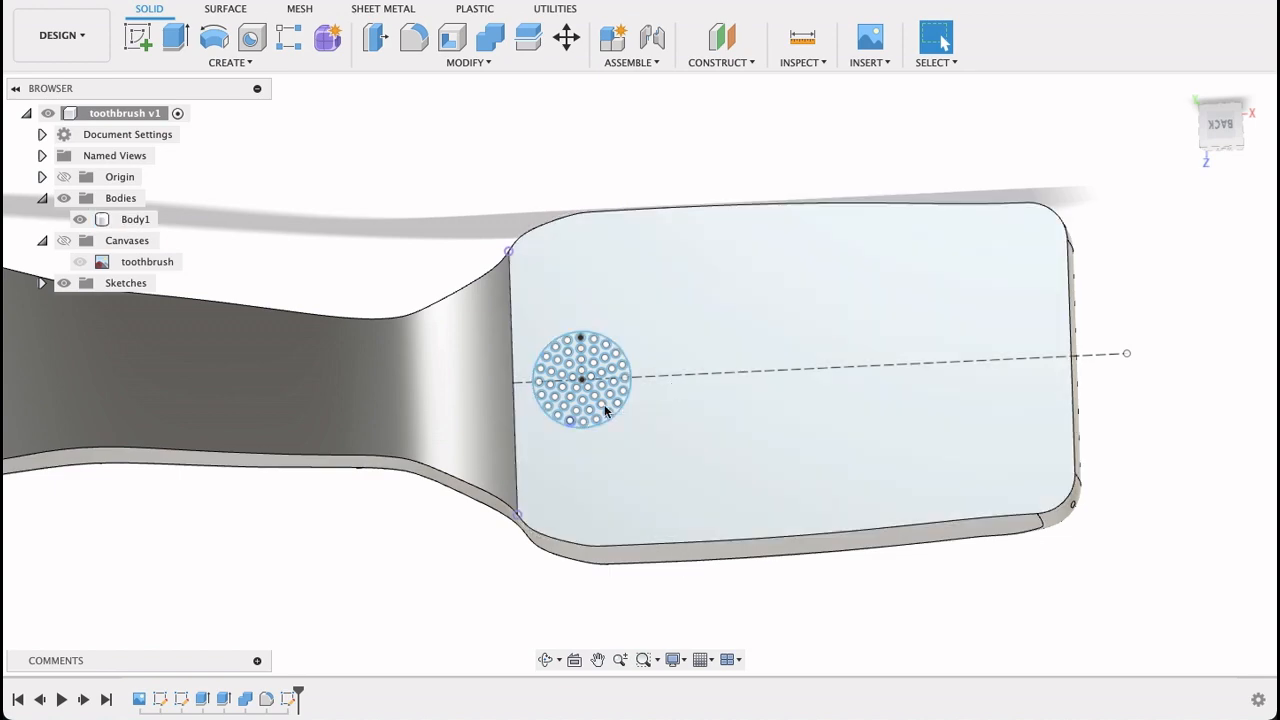
Start a Join extrusion and select all 50 bristle circle profiles on the head
left_click(176, 36)
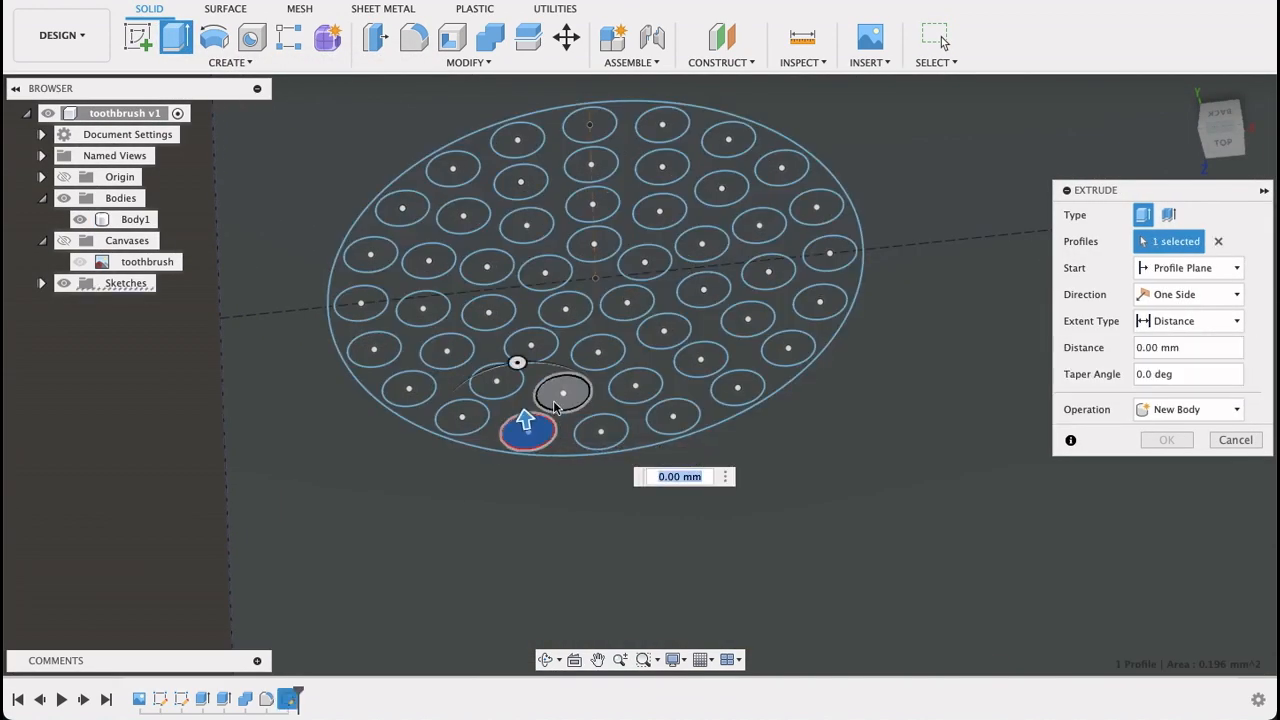
left_click(1188, 408)
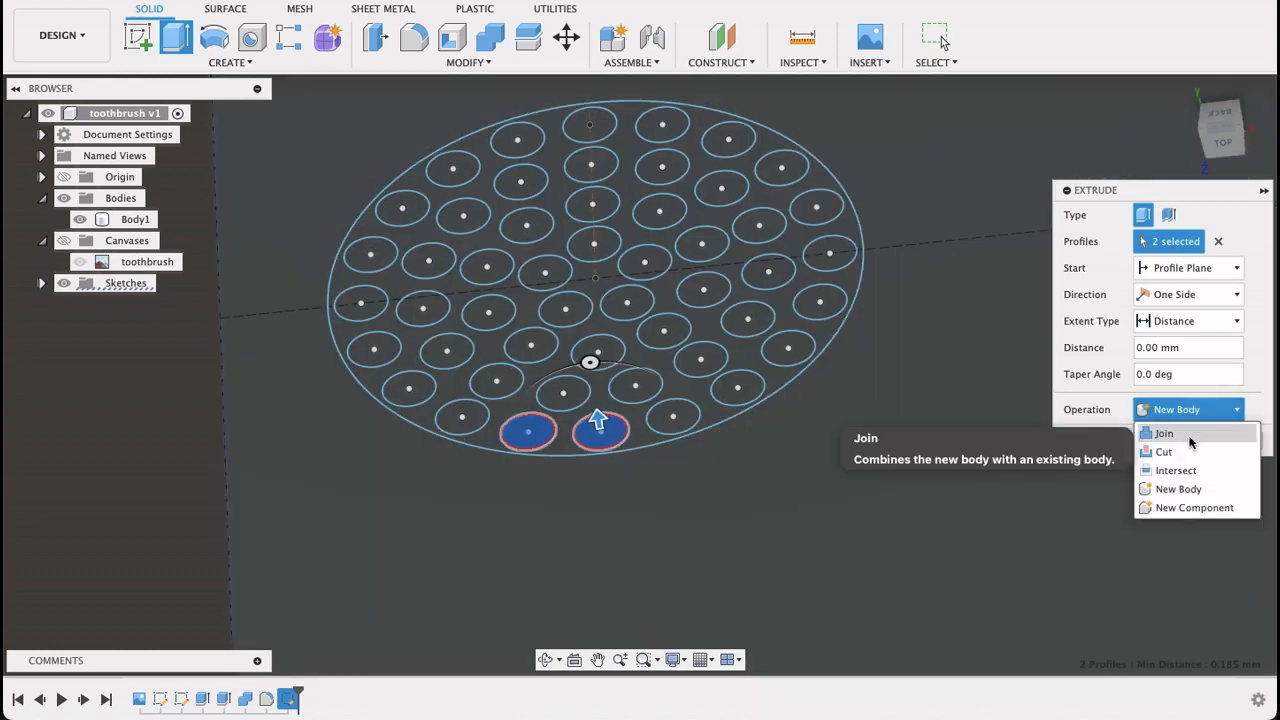
left_click(1164, 432)
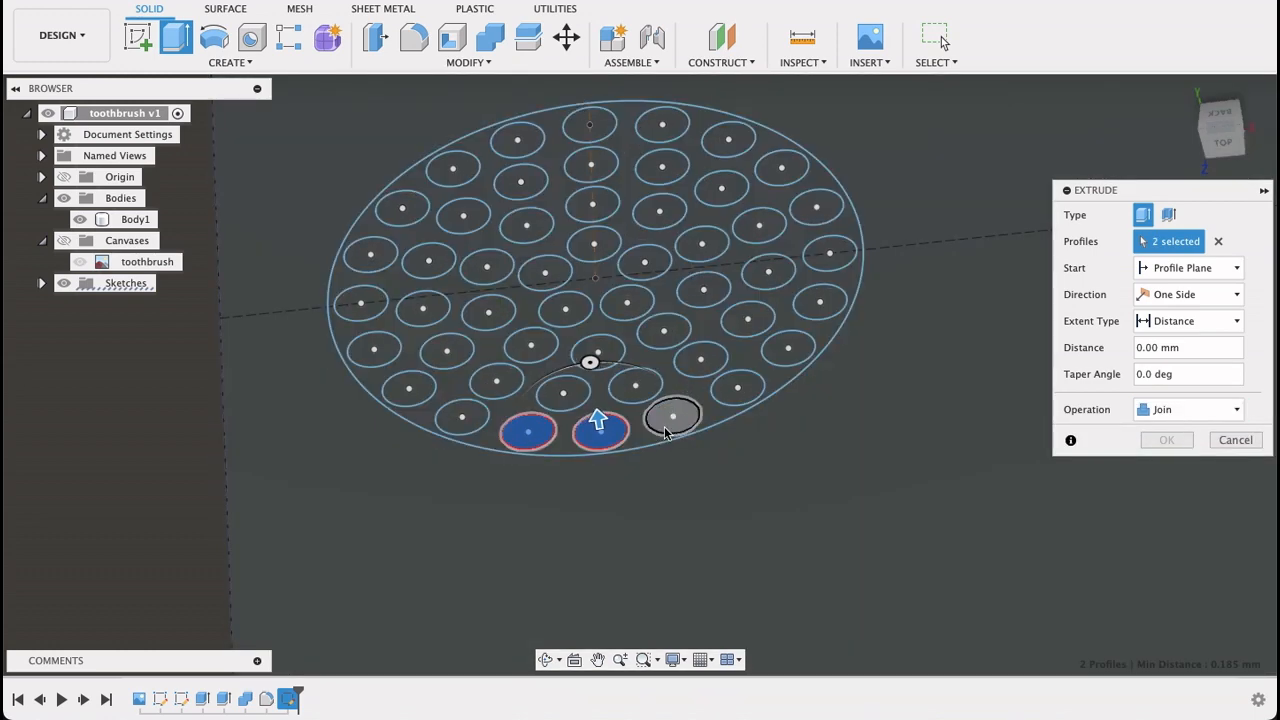
left_click(672, 414)
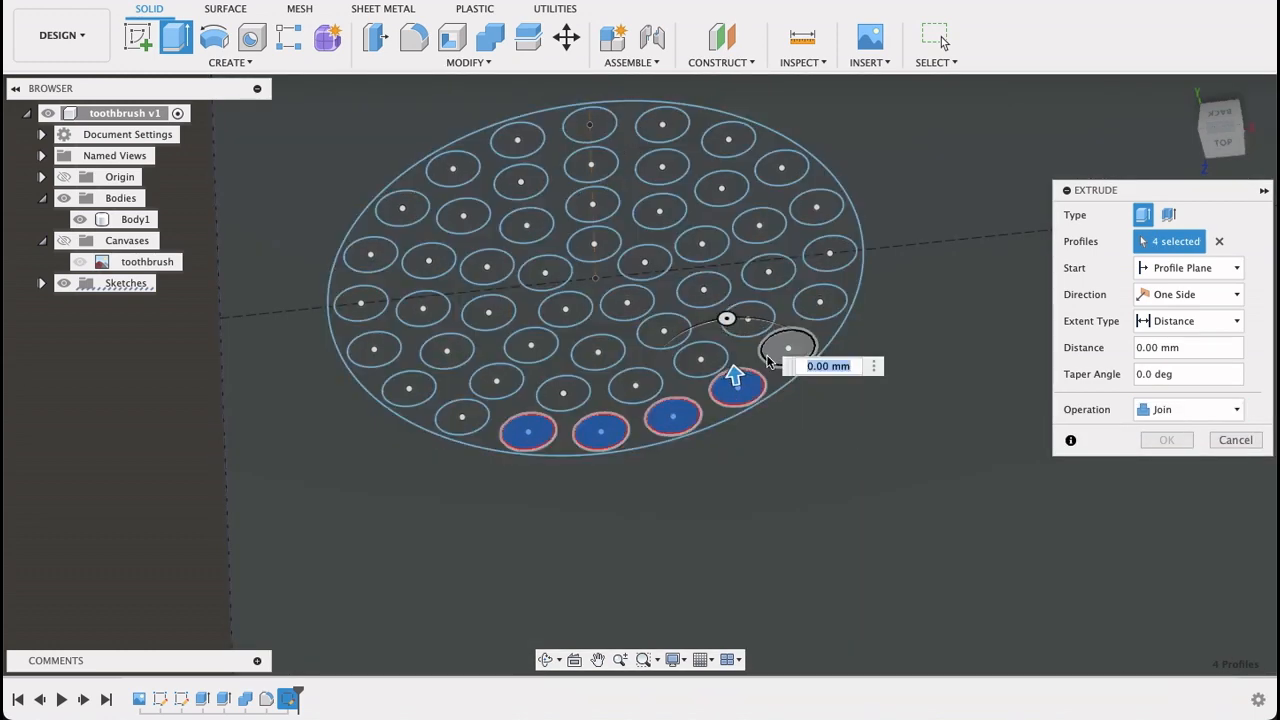
left_click(828, 252)
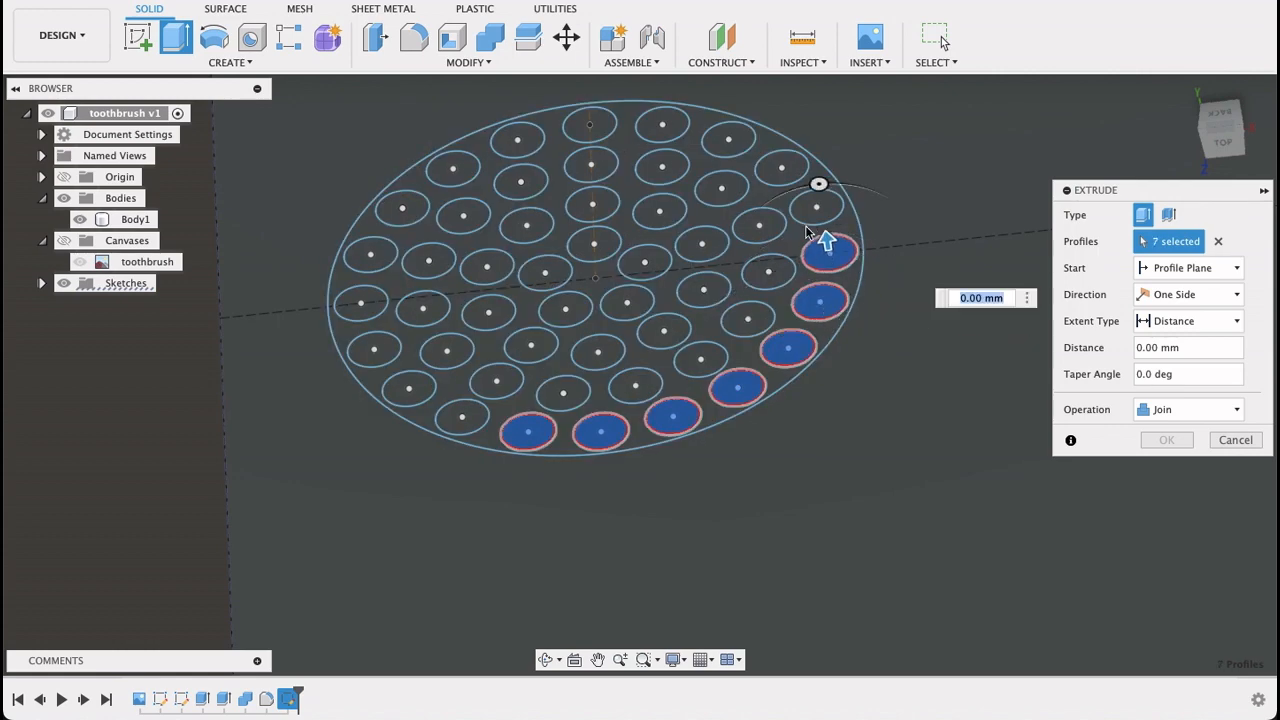
left_click(728, 138)
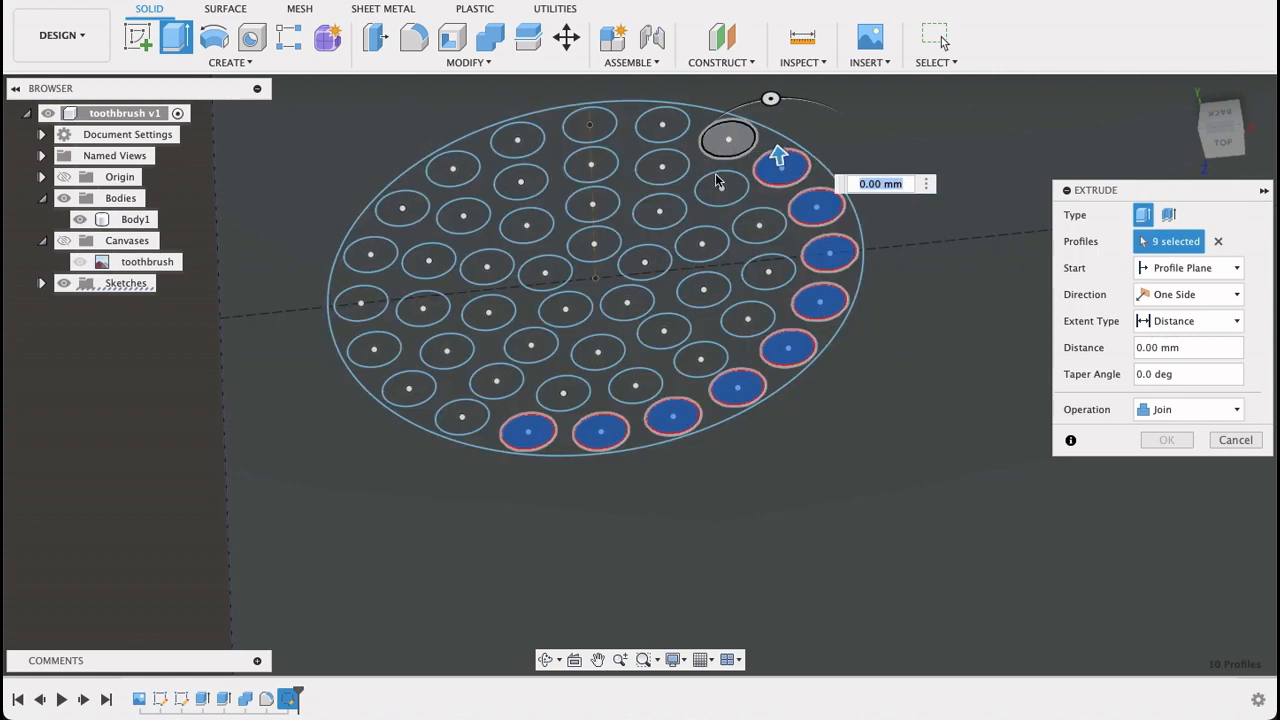
left_click(756, 270)
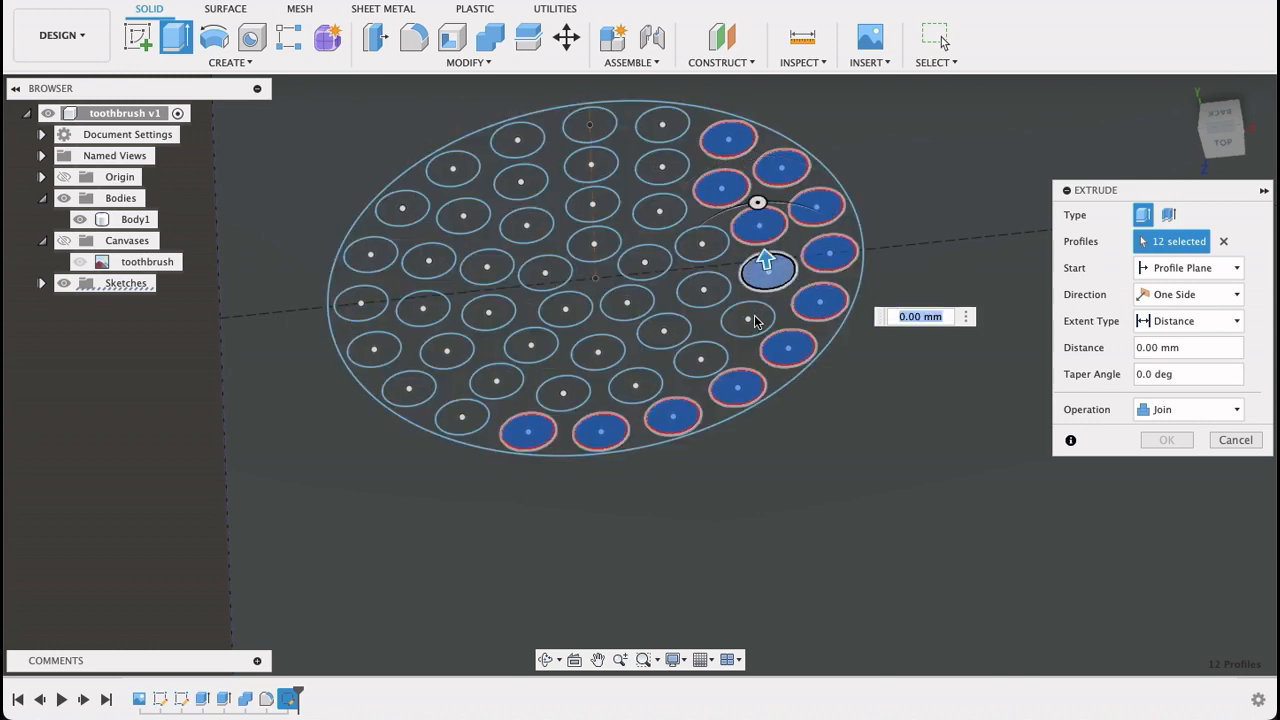
left_click(656, 204)
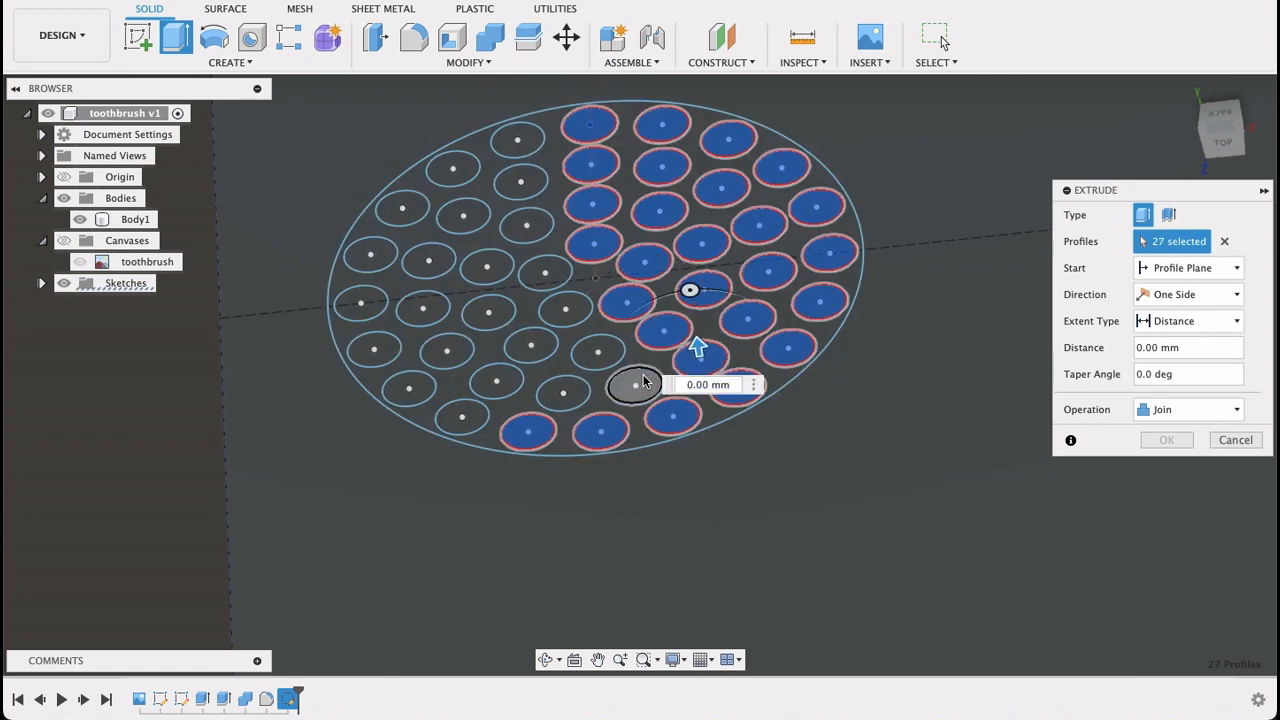
left_click(564, 304)
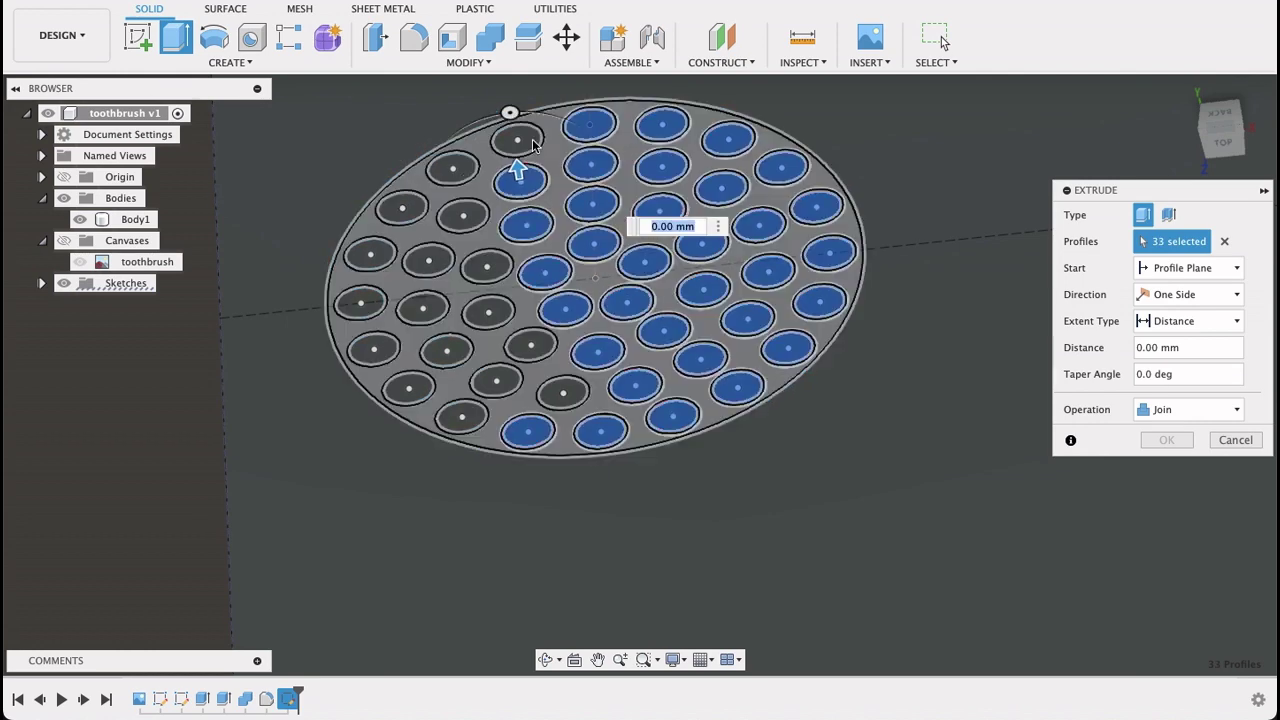
left_click(488, 268)
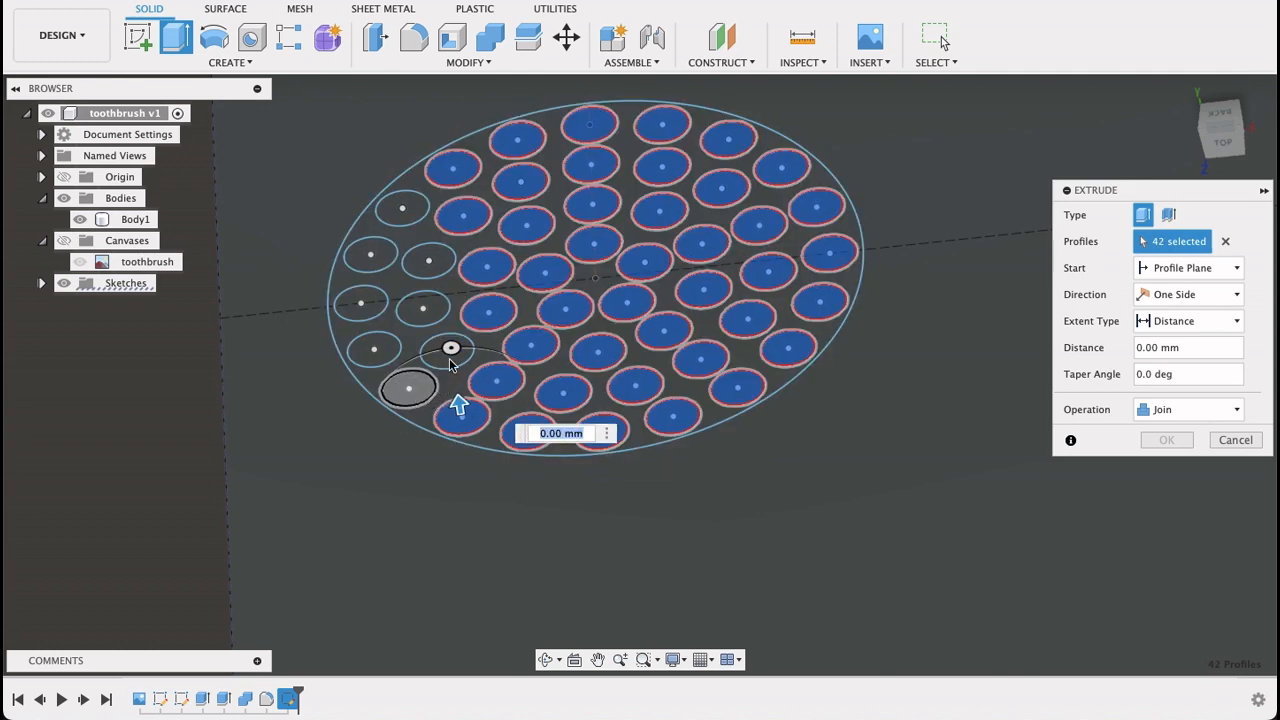
left_click(416, 318)
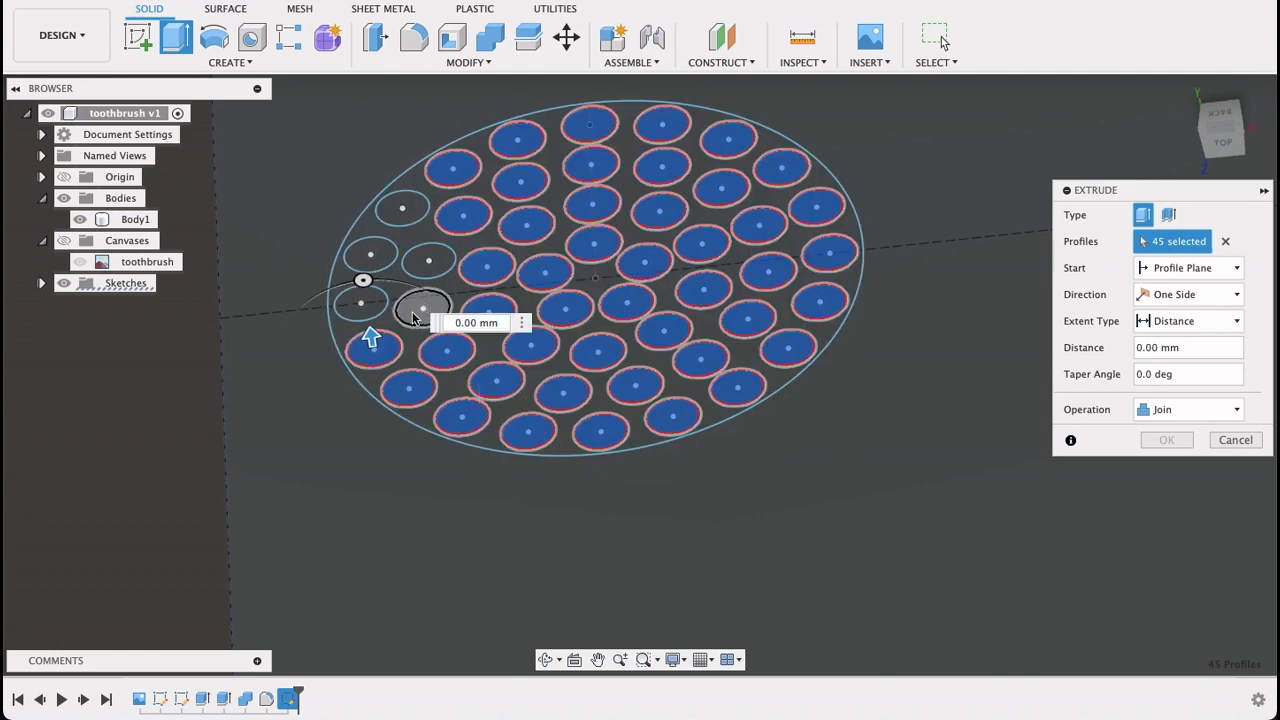
left_click(404, 208)
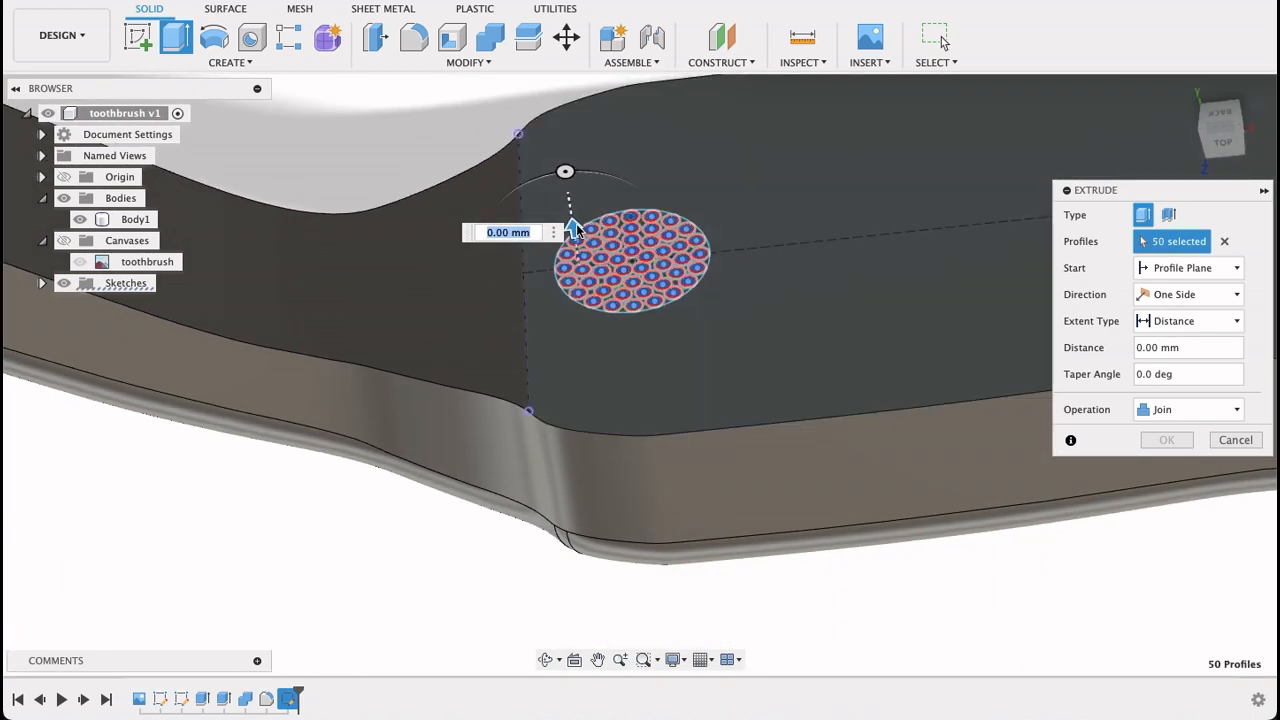
Extrude the bristle profiles 16 mm up into a tuft joined to the head
left_click_drag(570, 224, 556, 130)
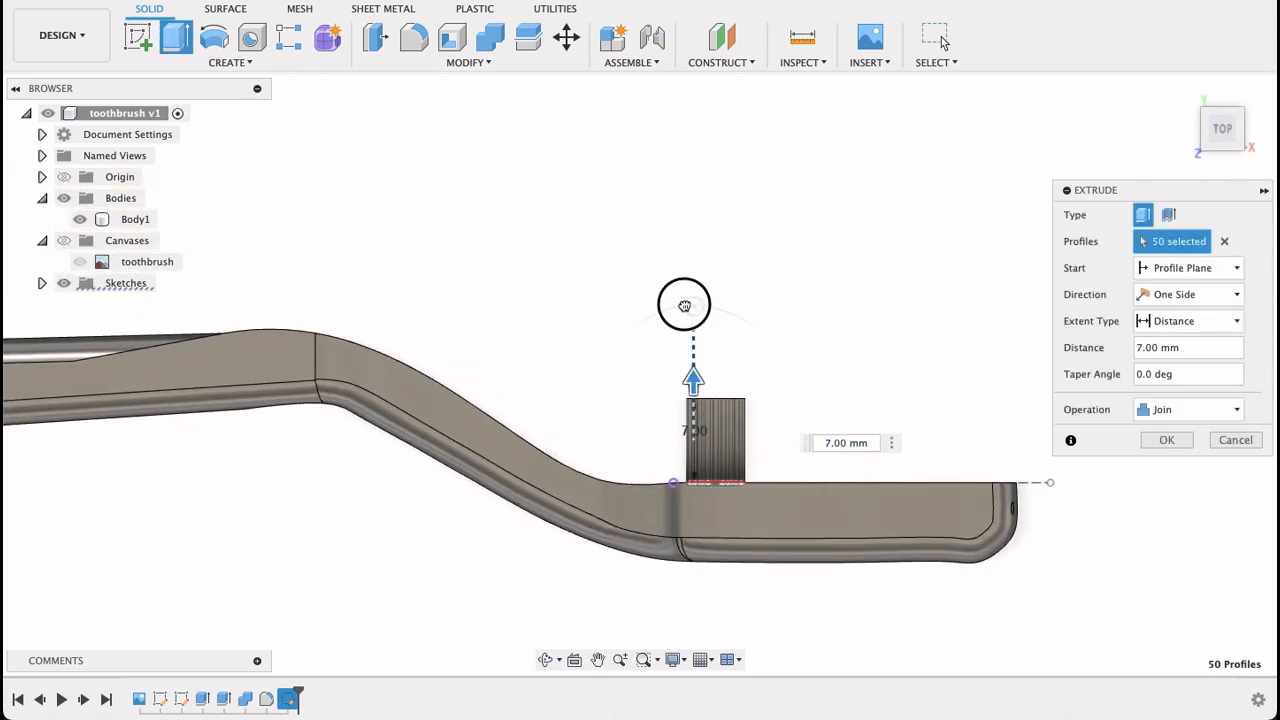
left_click_drag(692, 378, 684, 272)
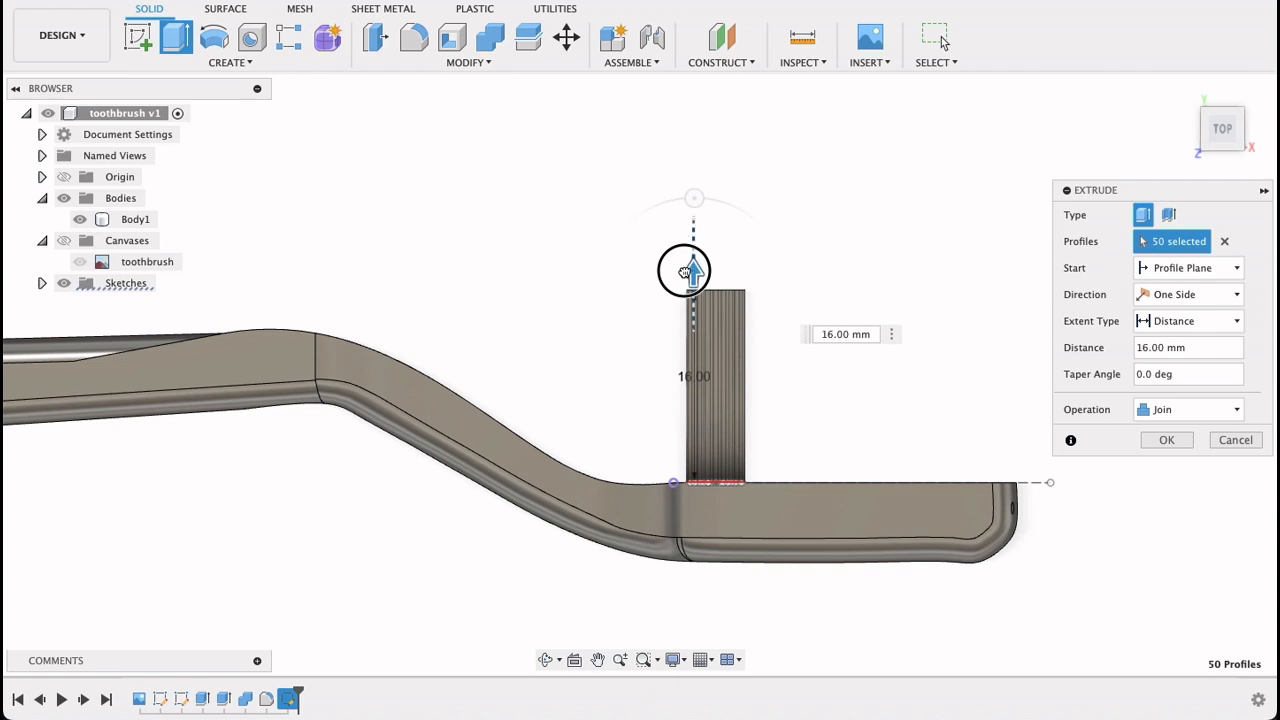
left_click_drag(684, 270, 680, 224)
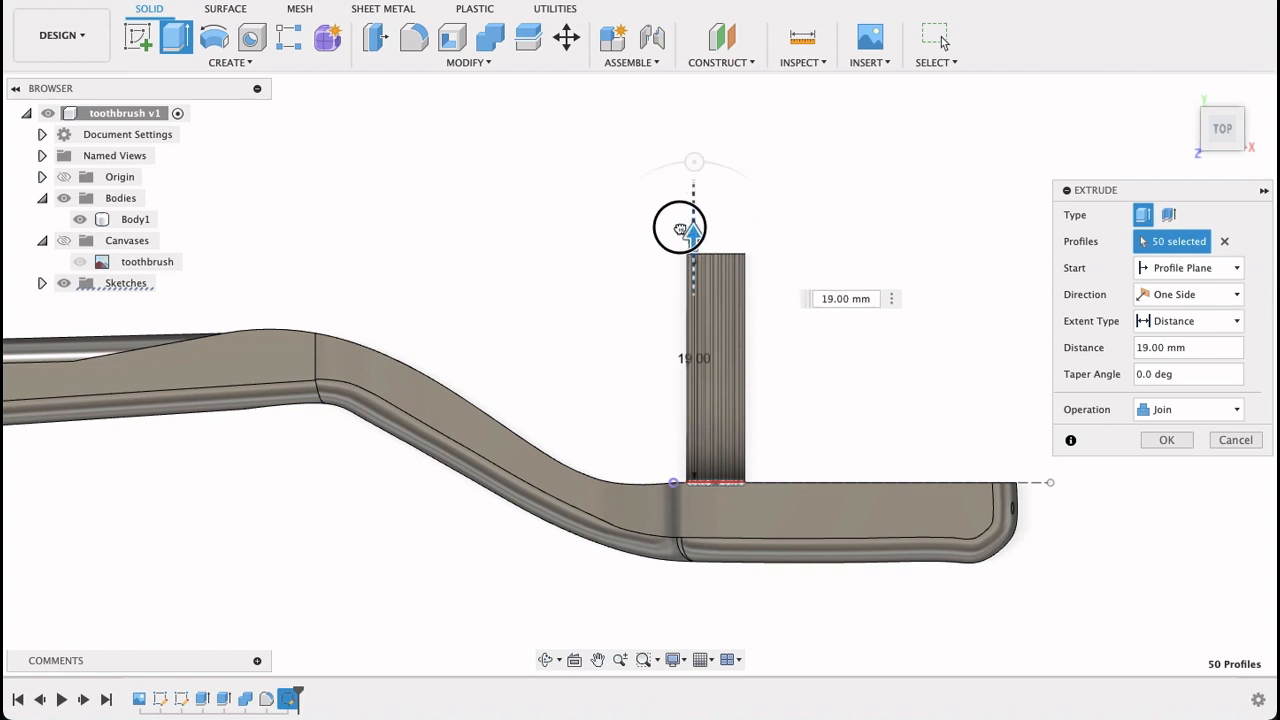
left_click_drag(680, 230, 680, 216)
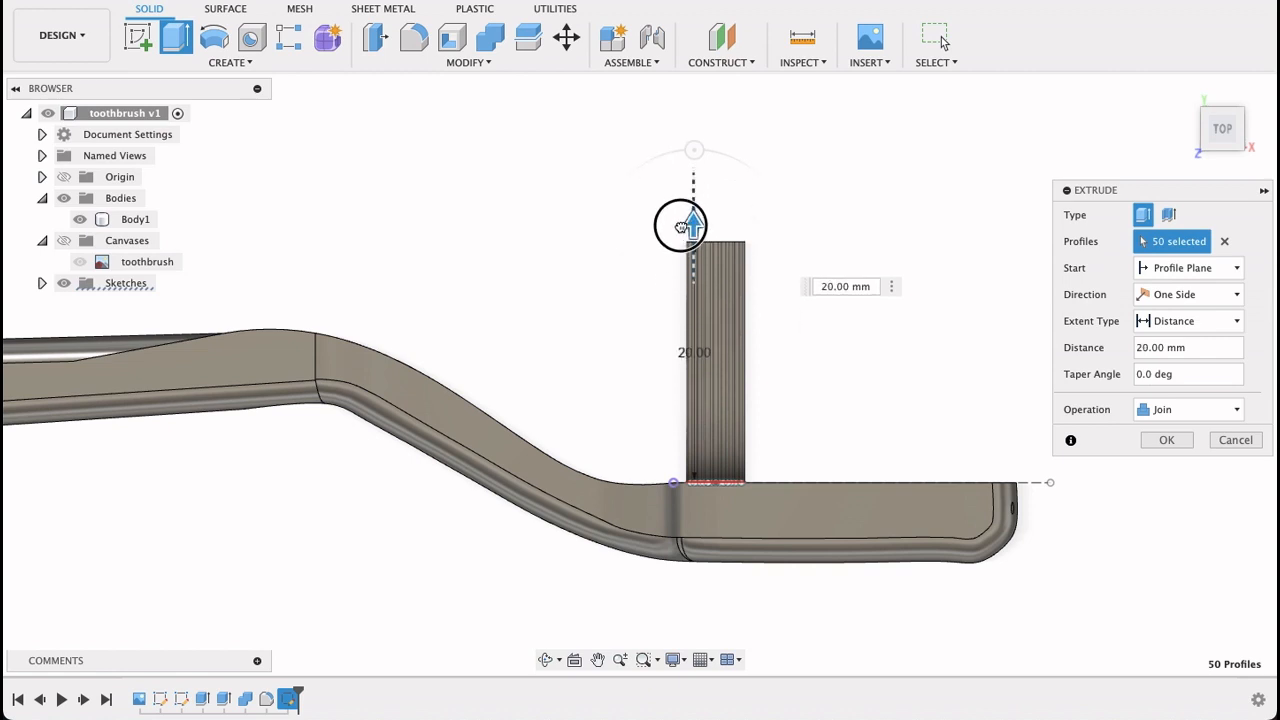
left_click_drag(682, 224, 682, 258)
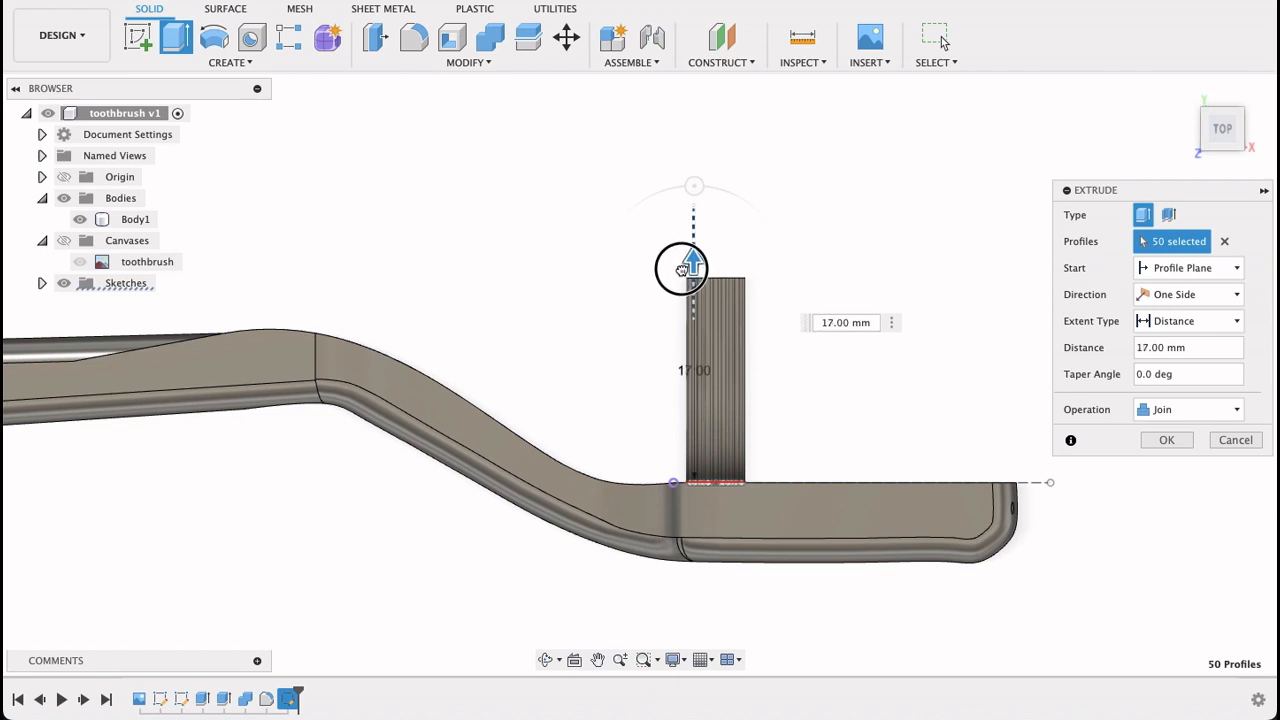
left_click_drag(682, 268, 692, 280)
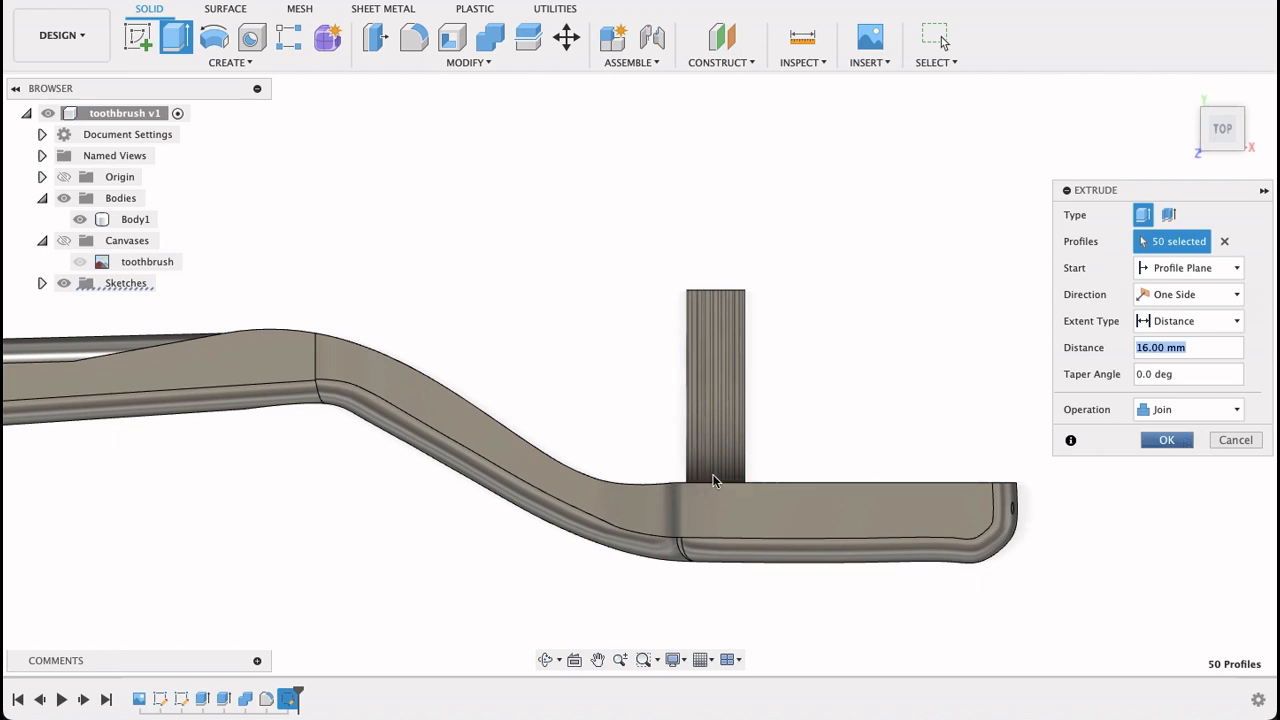
left_click(1166, 440)
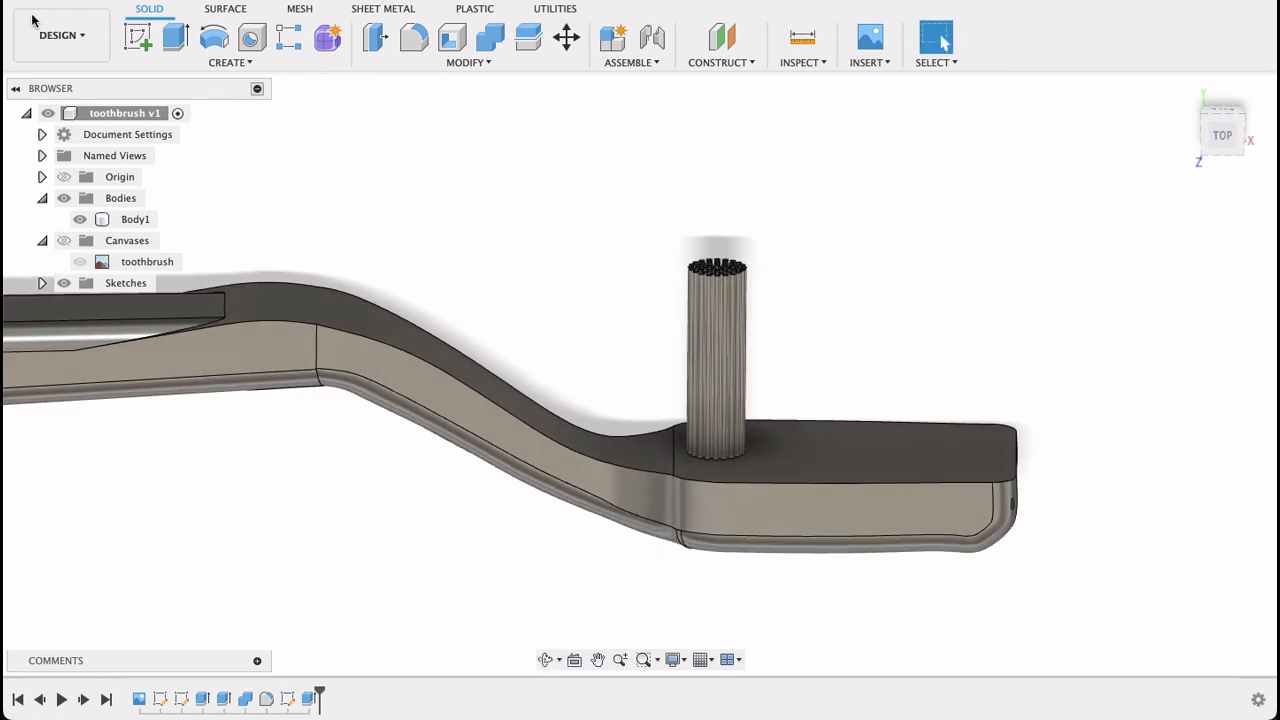
Rectangular-pattern the bristle extrusion into five tufts spaced 21.5 mm along the head
left_click(228, 62)
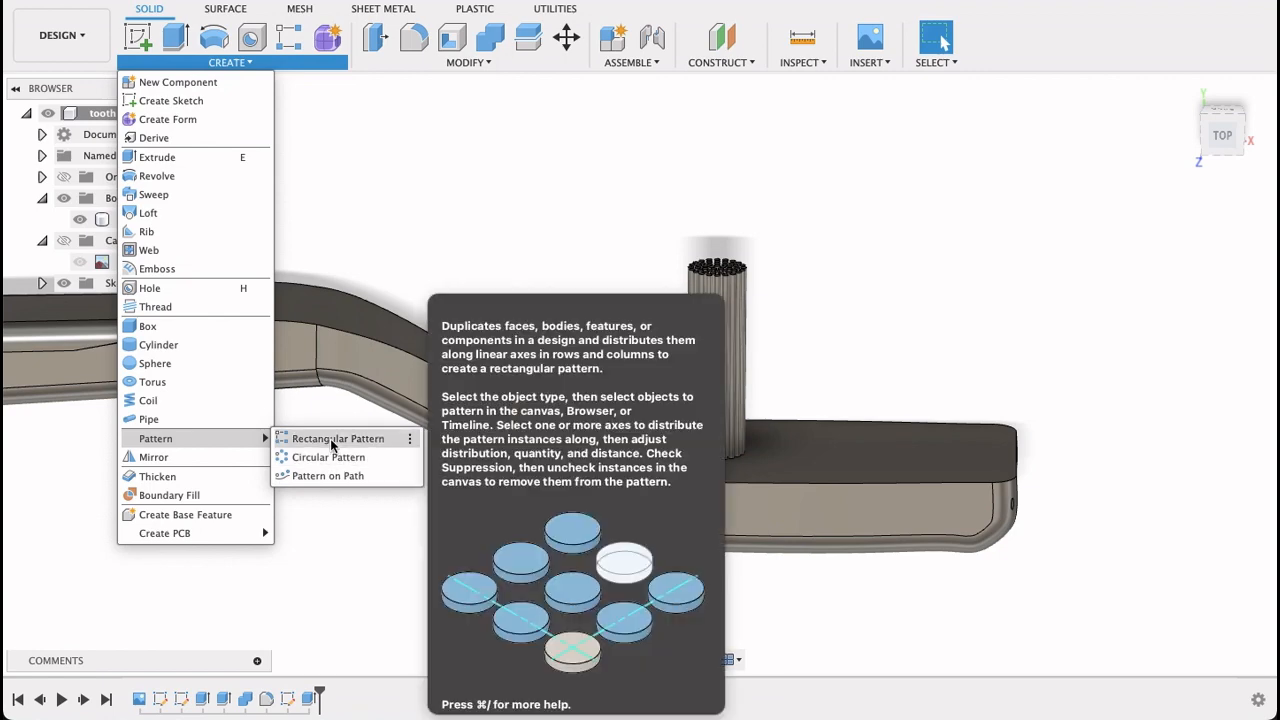
left_click(338, 438)
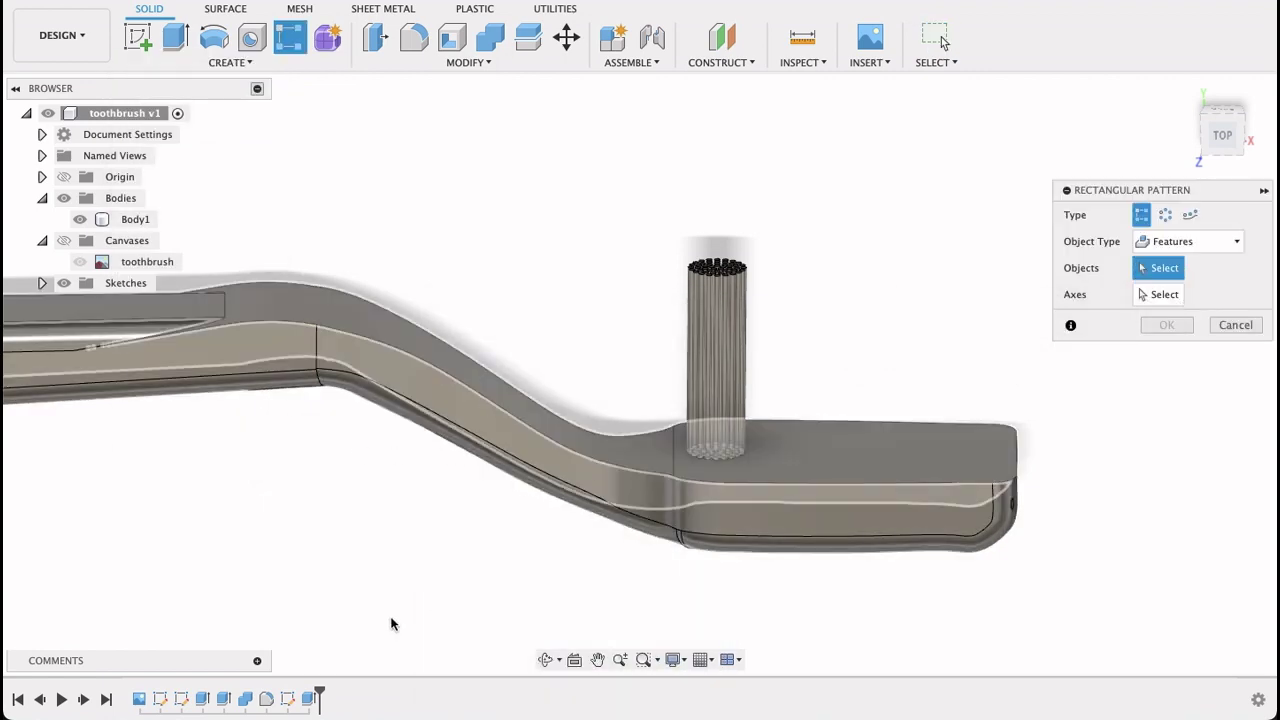
left_click(716, 340)
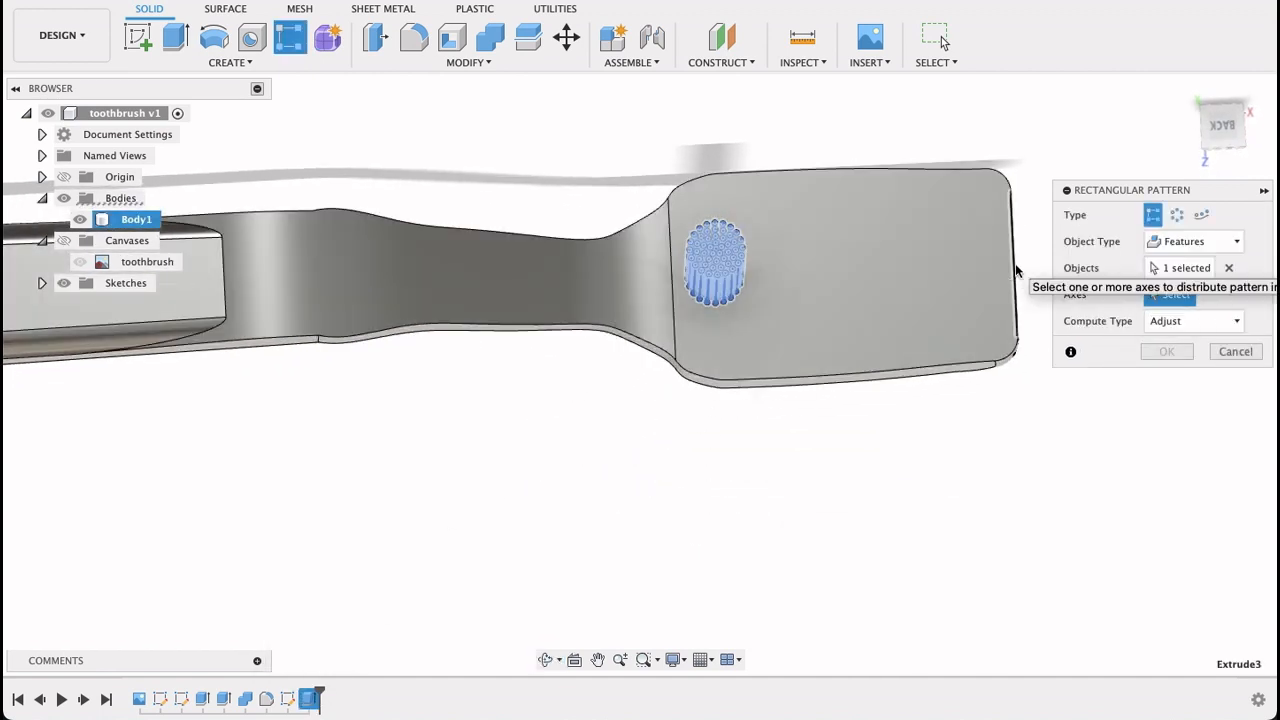
left_click(736, 260)
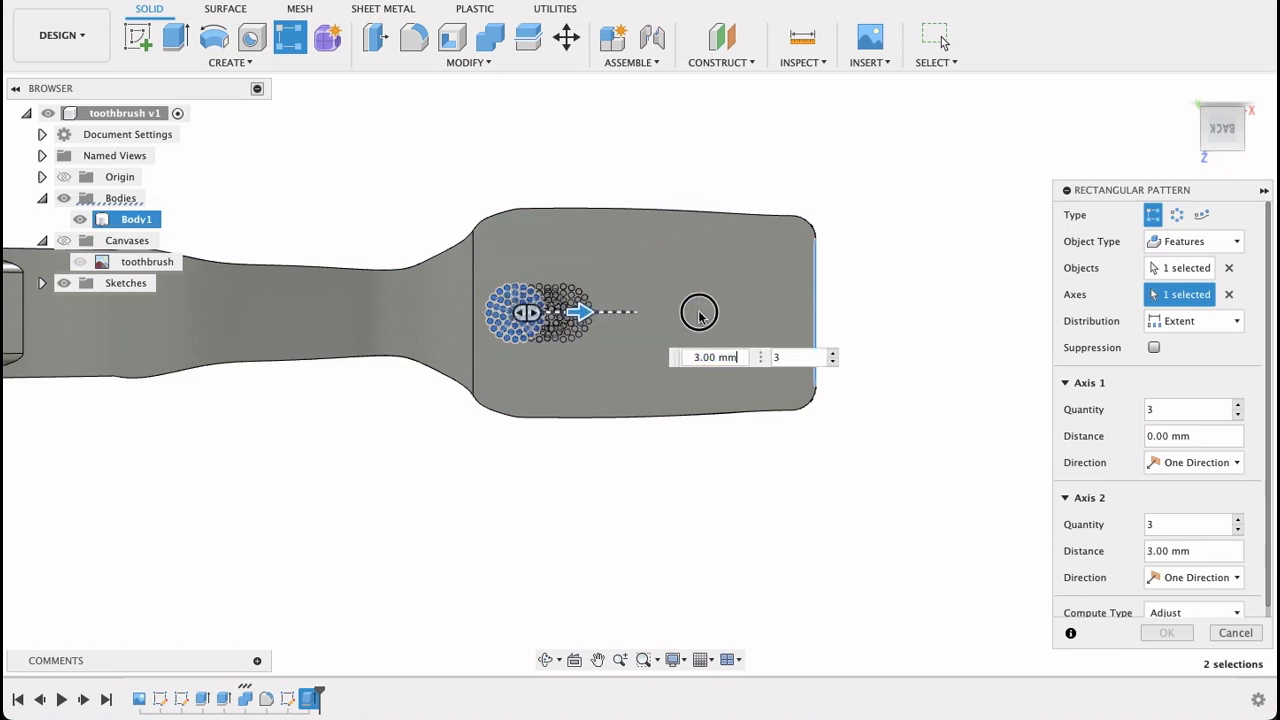
left_click_drag(584, 312, 790, 312)
type("5")
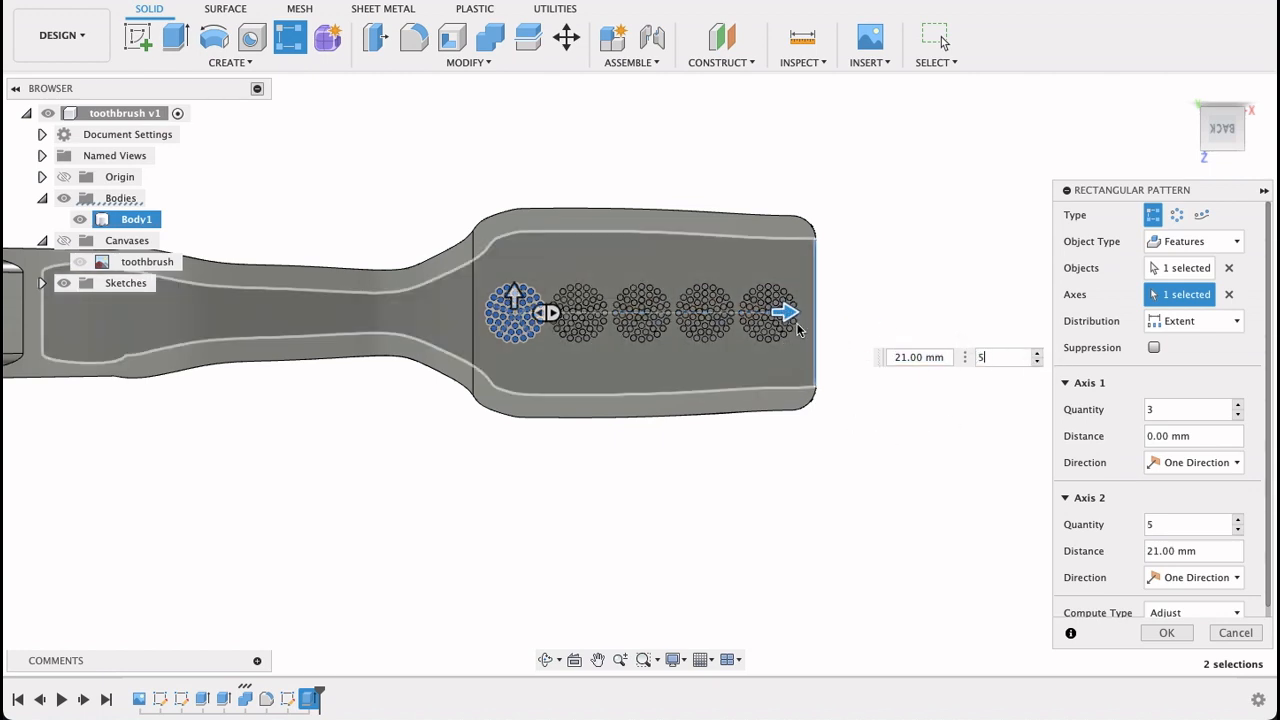
left_click_drag(788, 312, 796, 312)
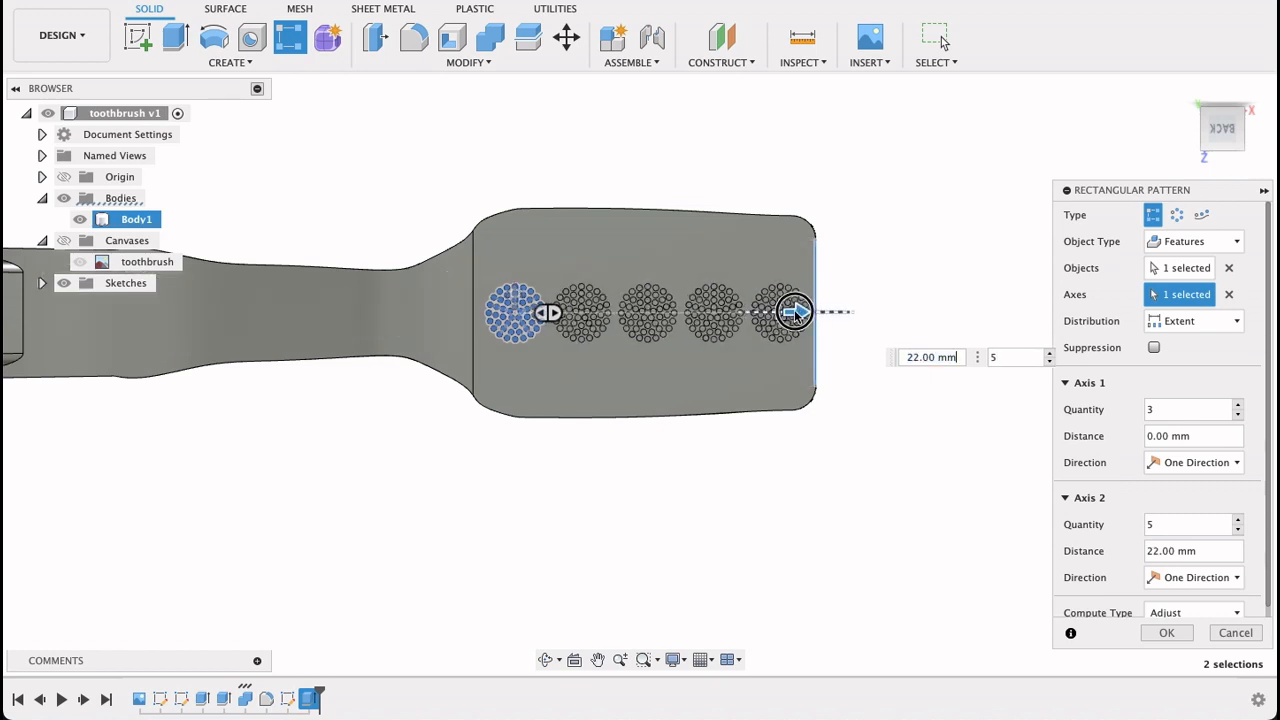
left_click_drag(792, 312, 788, 312)
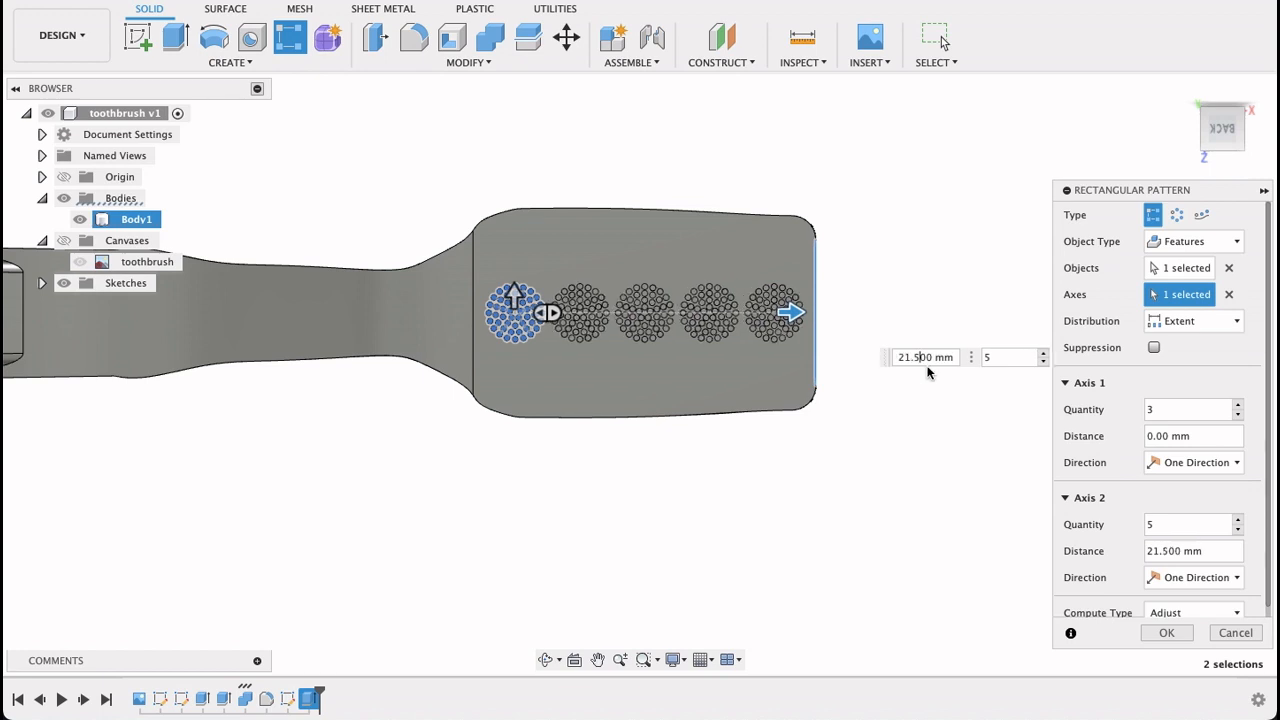
mouse_move(1138, 486)
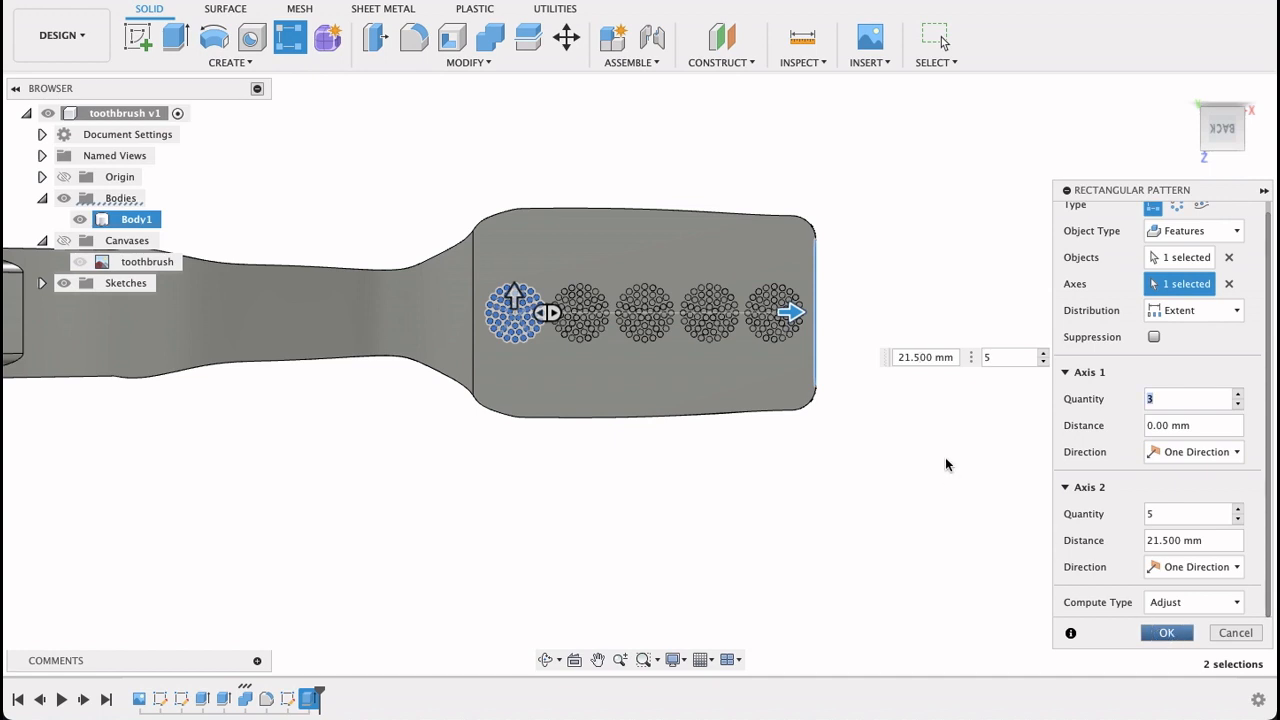
left_click(1166, 632)
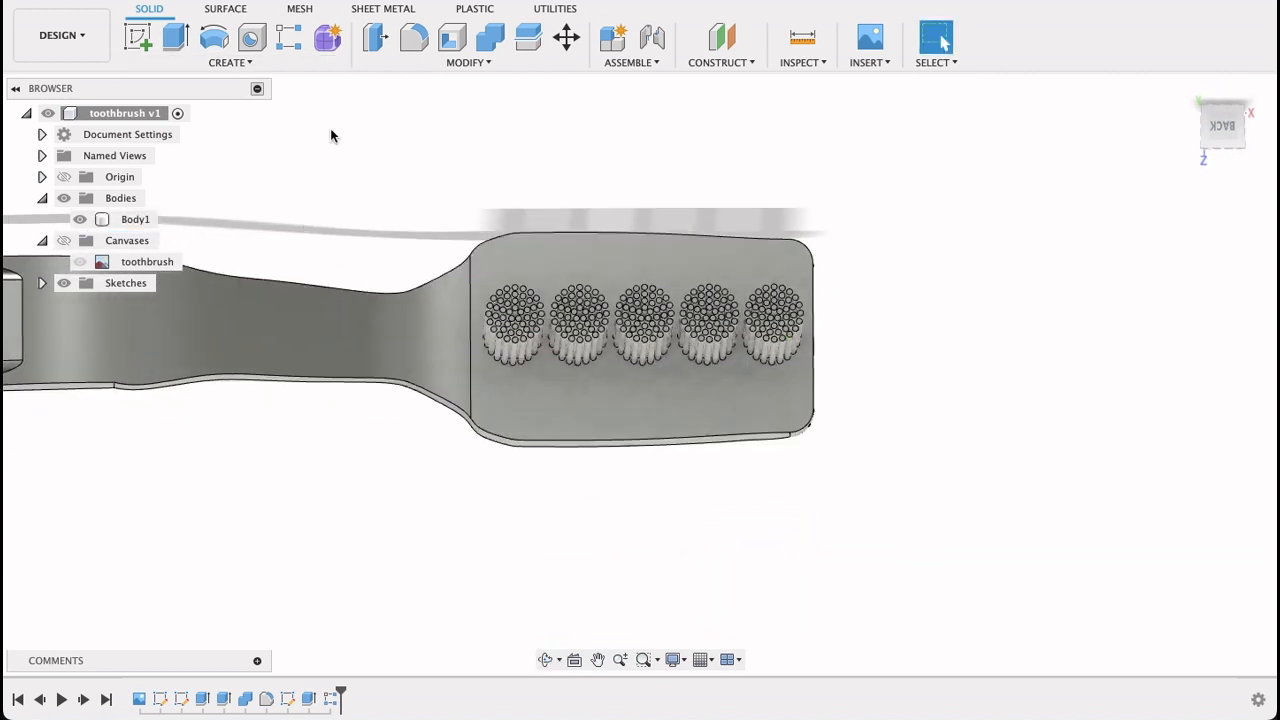
Start a second rectangular pattern of the tuft-row features with a direction across the head
left_click(228, 44)
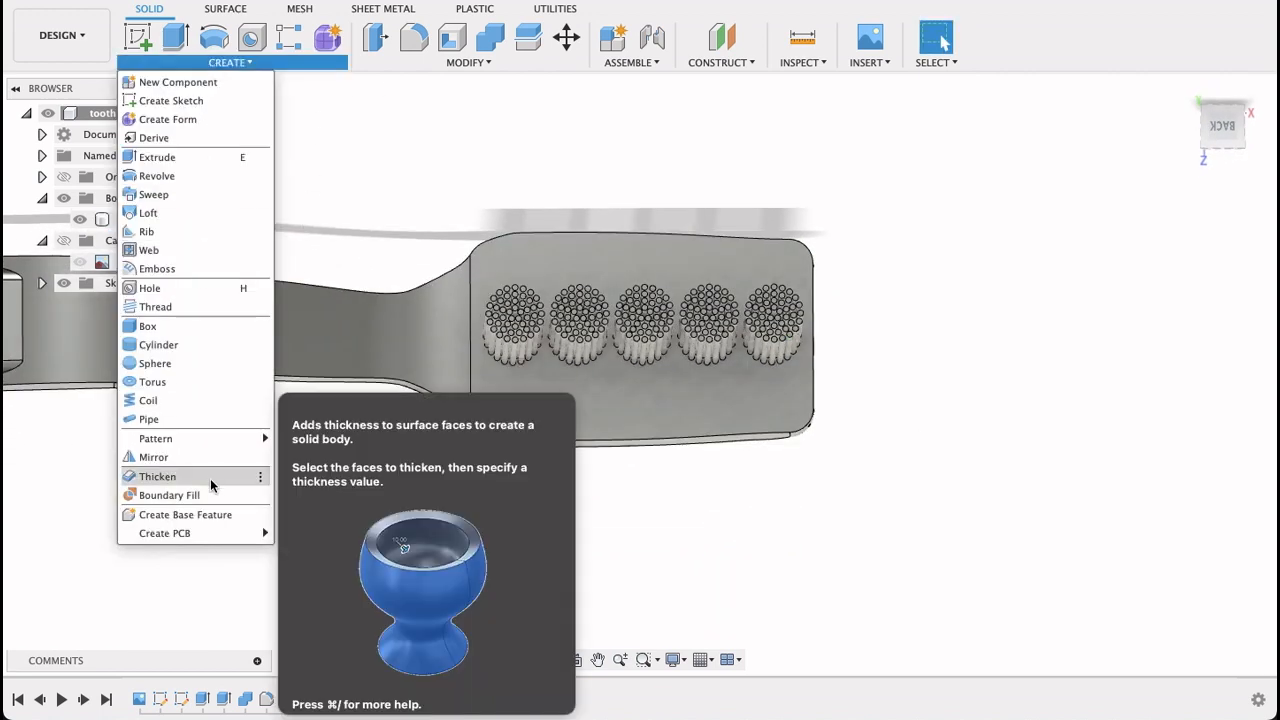
mouse_move(156, 438)
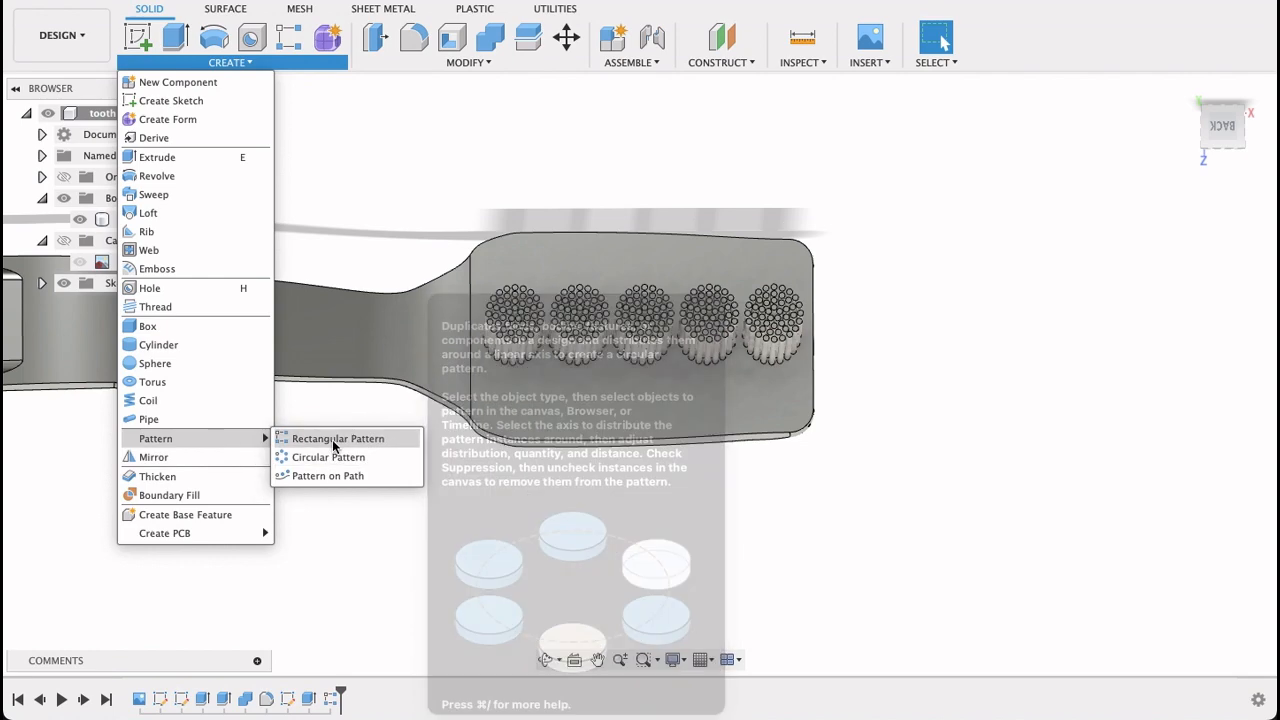
left_click(338, 438)
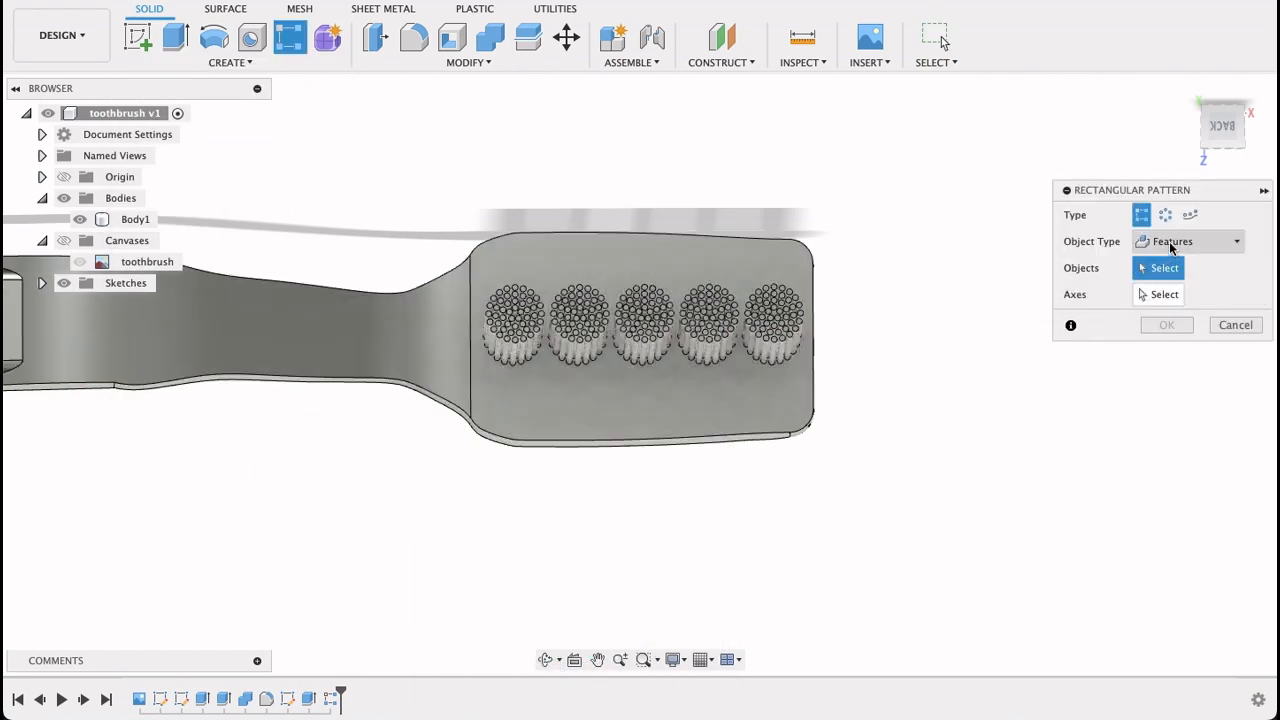
mouse_move(330, 700)
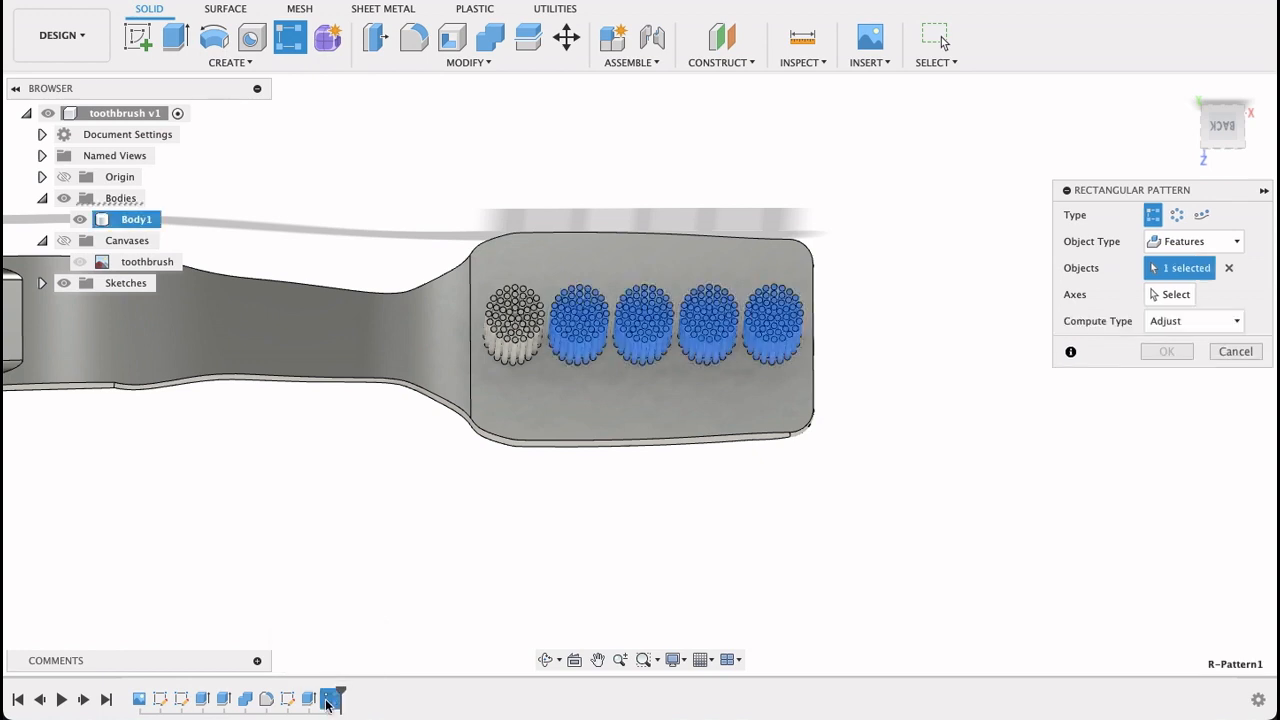
left_click(512, 320)
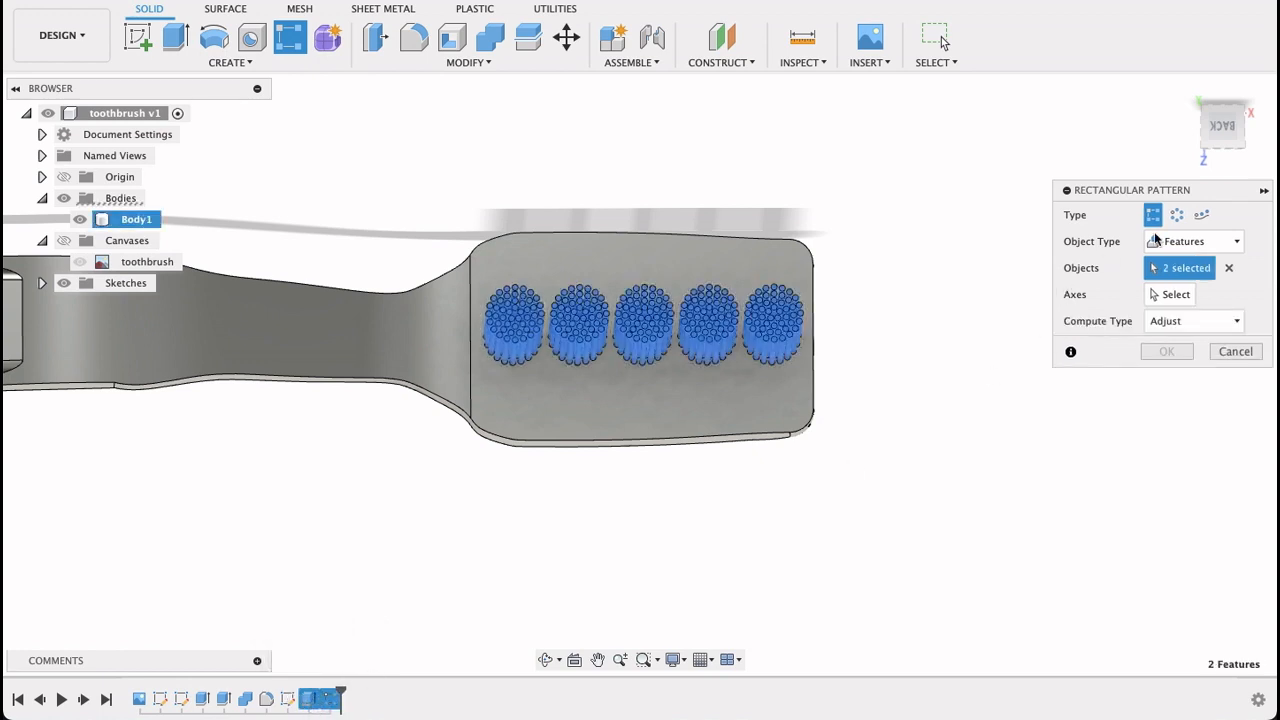
left_click(1170, 294)
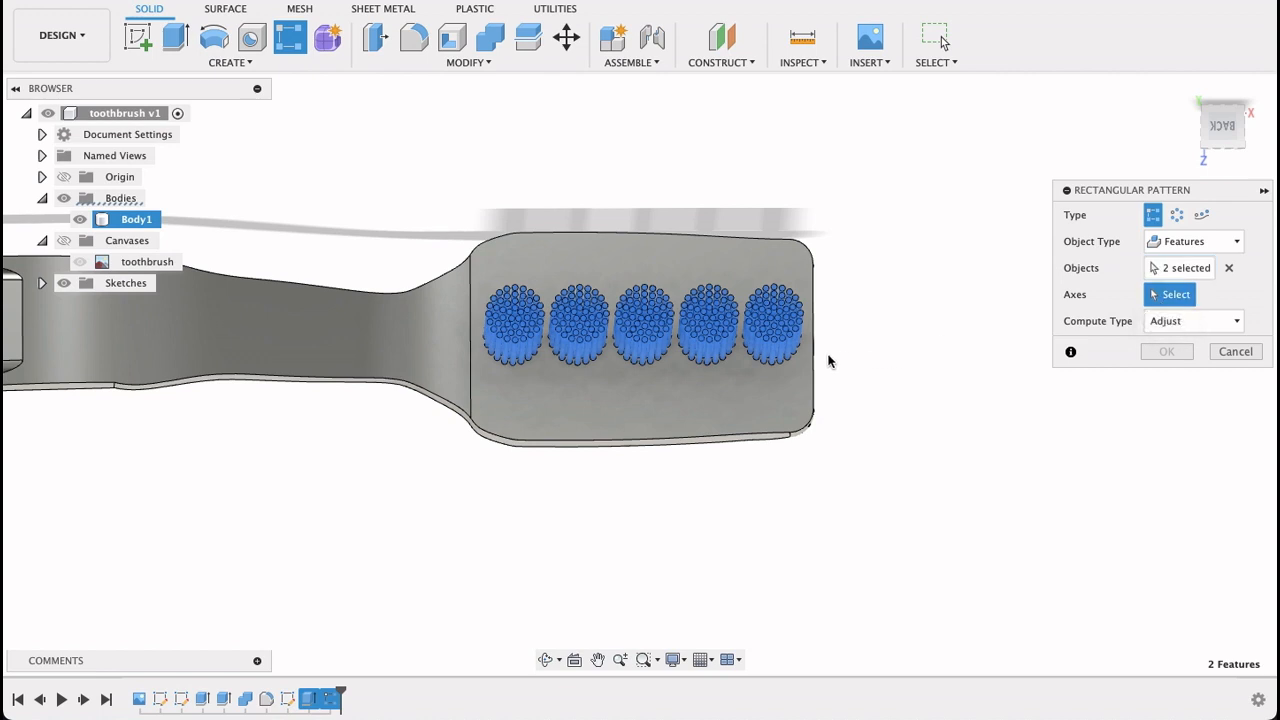
mouse_move(898, 368)
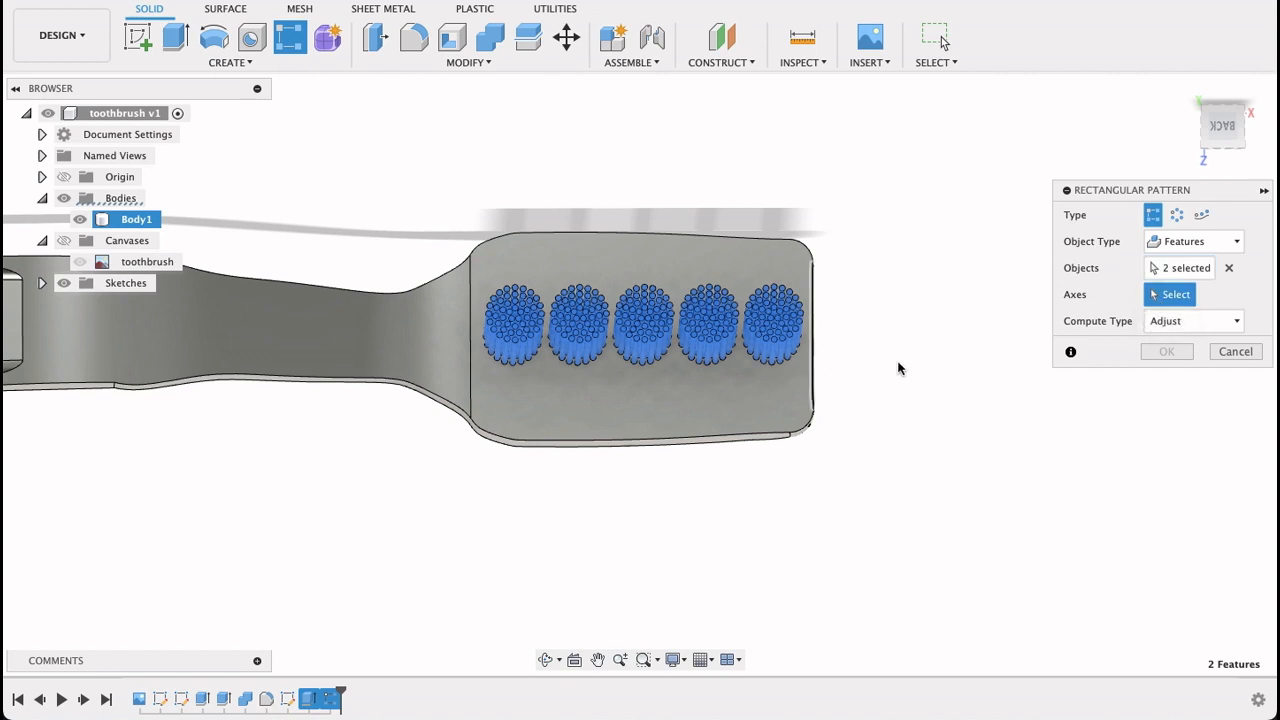
mouse_move(1044, 336)
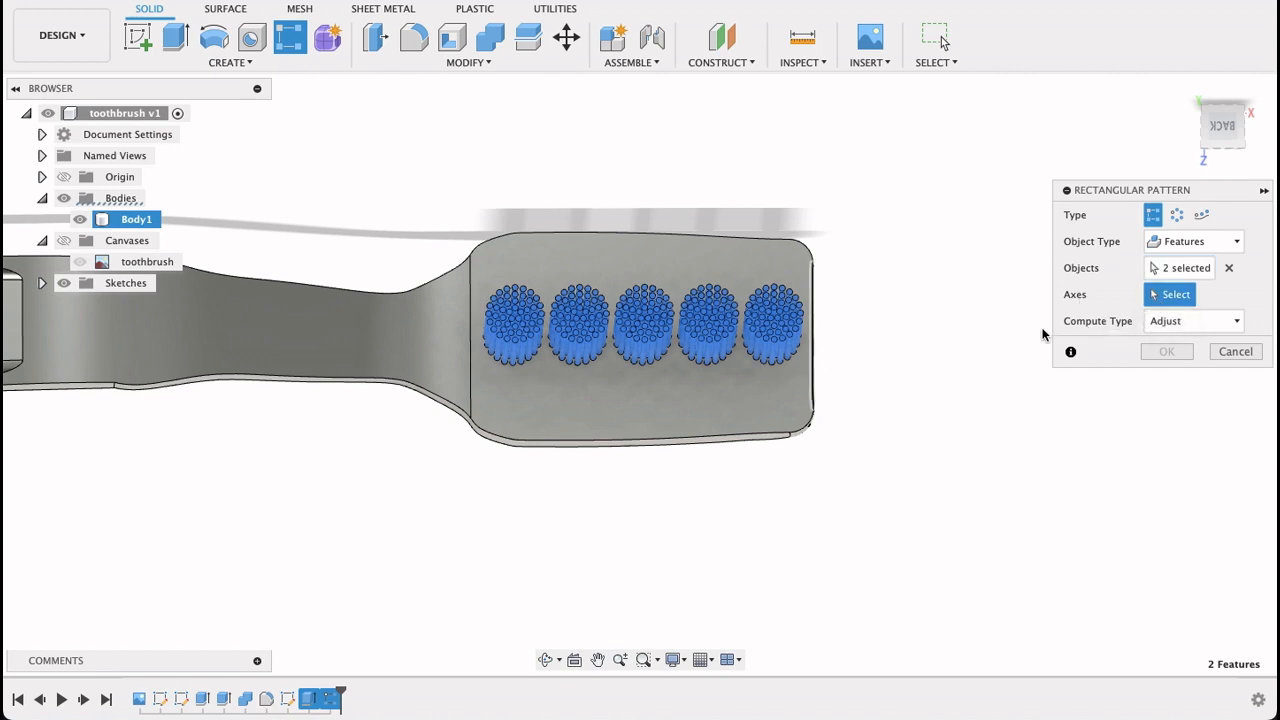
left_click(640, 308)
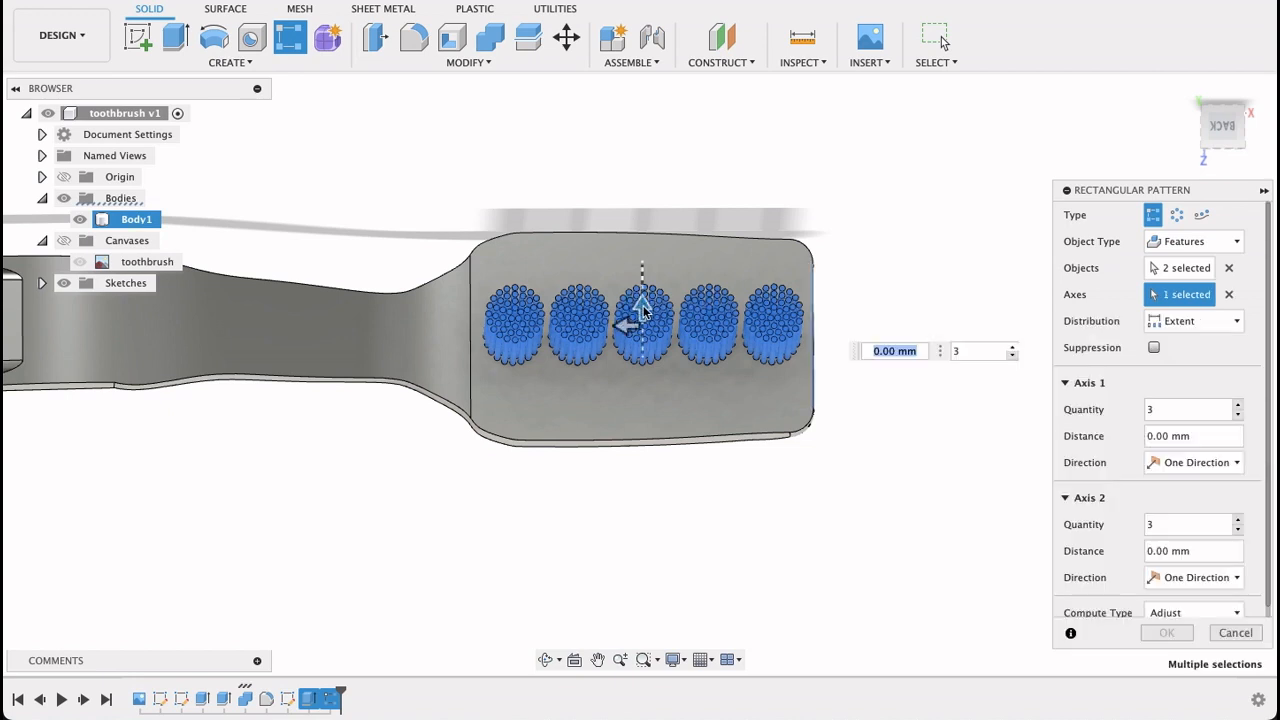
Preview two copies of the tuft row about 5 mm apart across the head
left_click_drag(640, 304, 640, 236)
type("7")
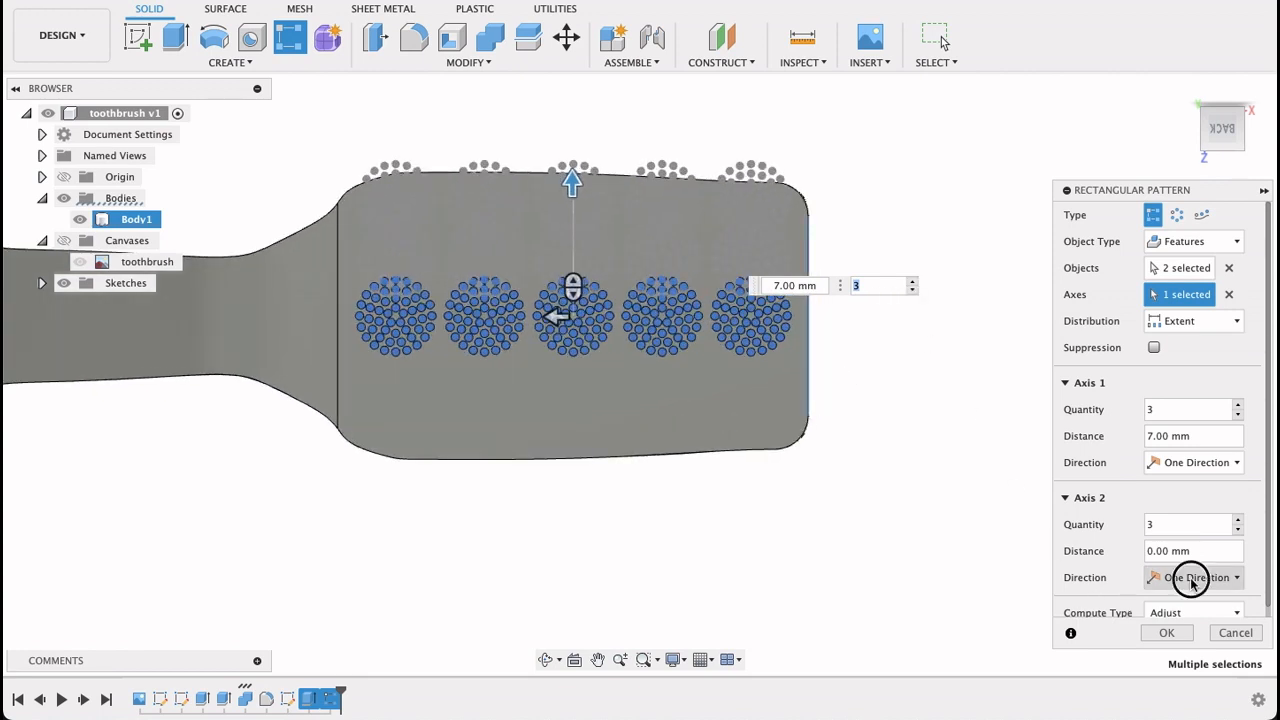
left_click(1192, 576)
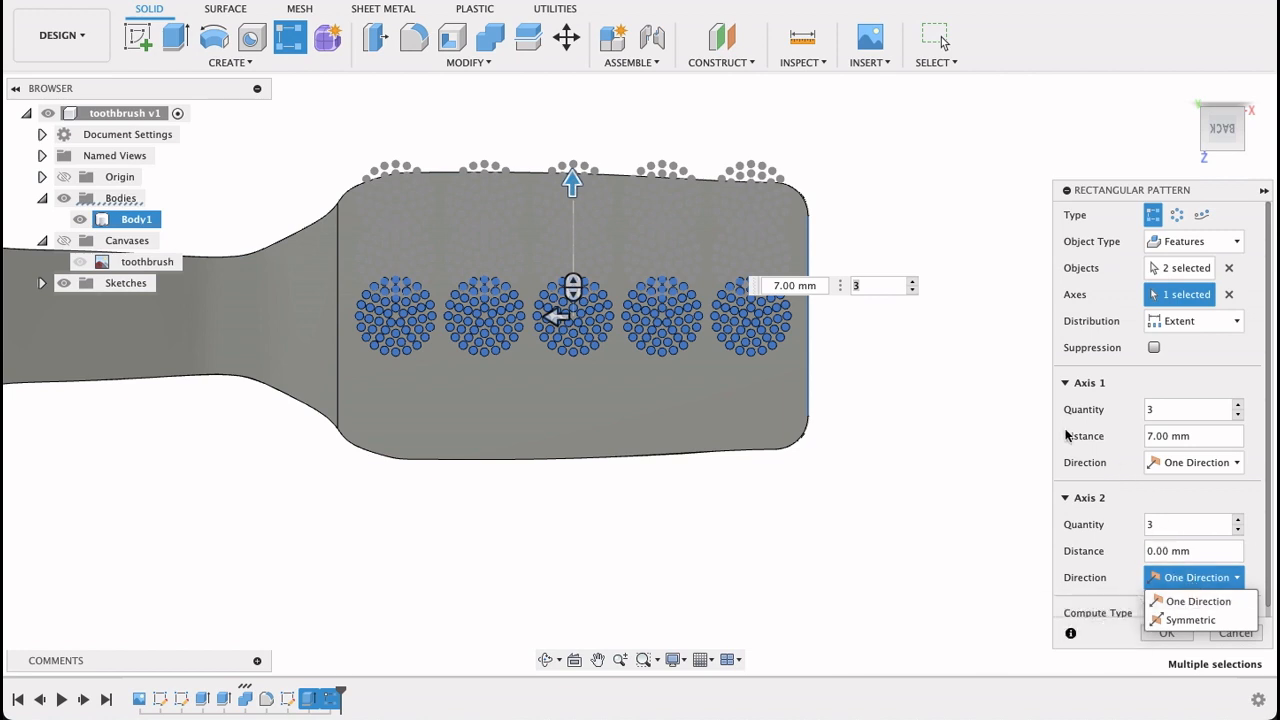
left_click(1194, 600)
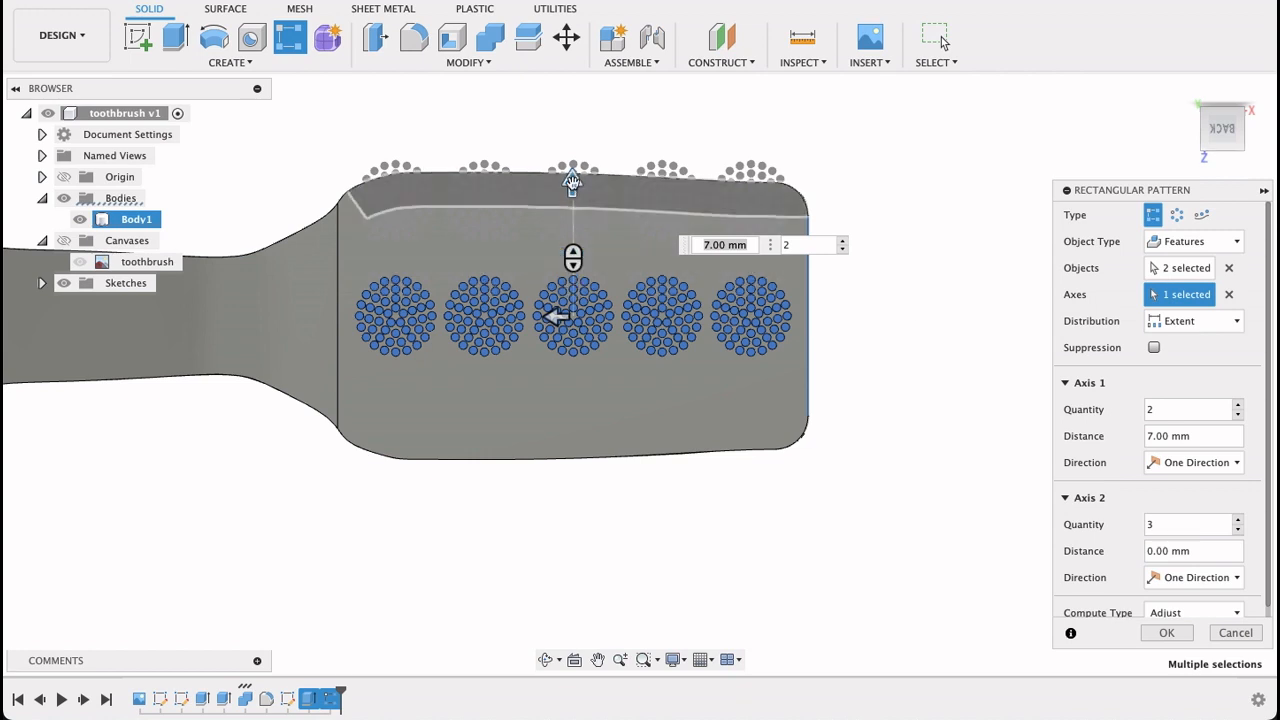
left_click_drag(572, 184, 572, 218)
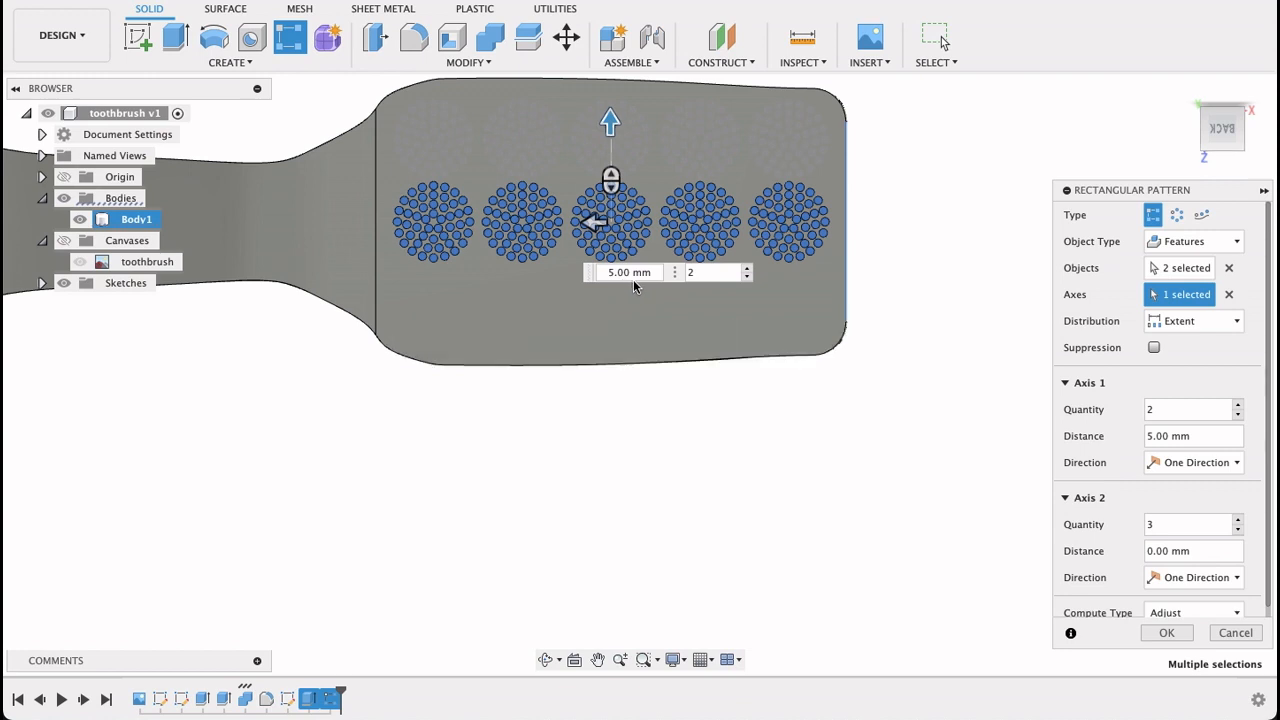
mouse_move(1184, 408)
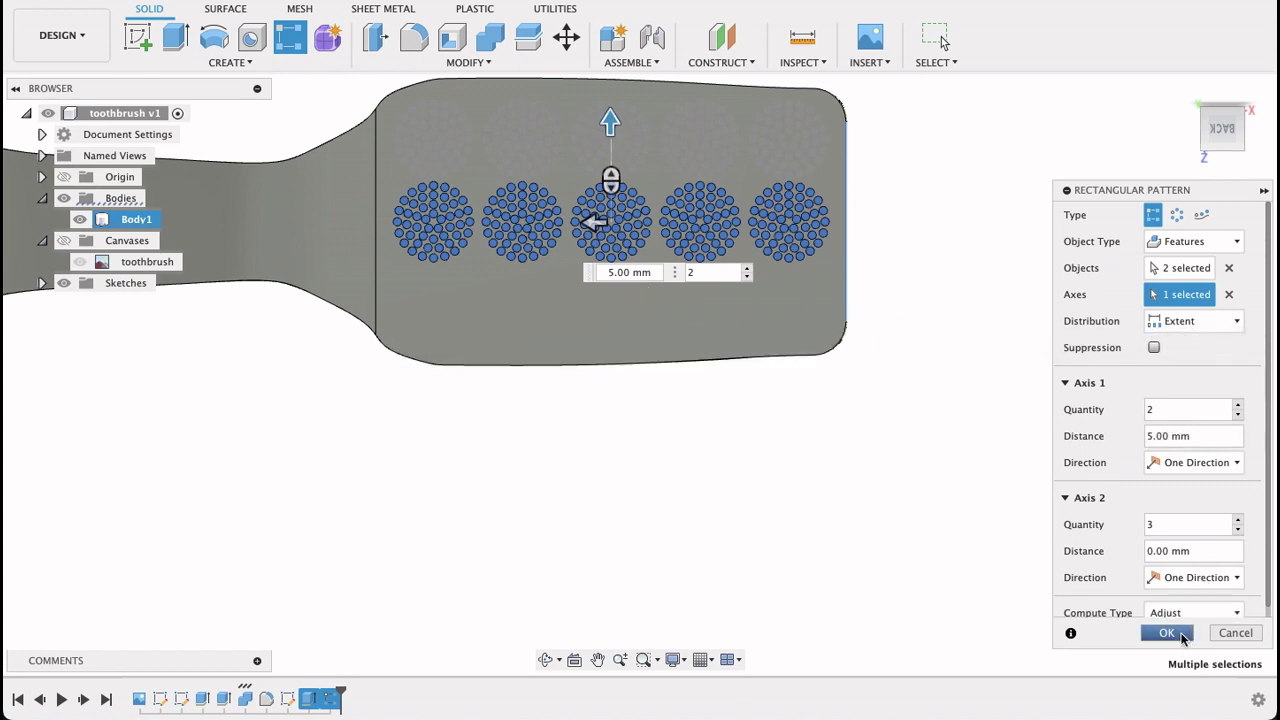
Make the row pattern symmetric with three rows 5 mm apart and apply it
left_click(1192, 462)
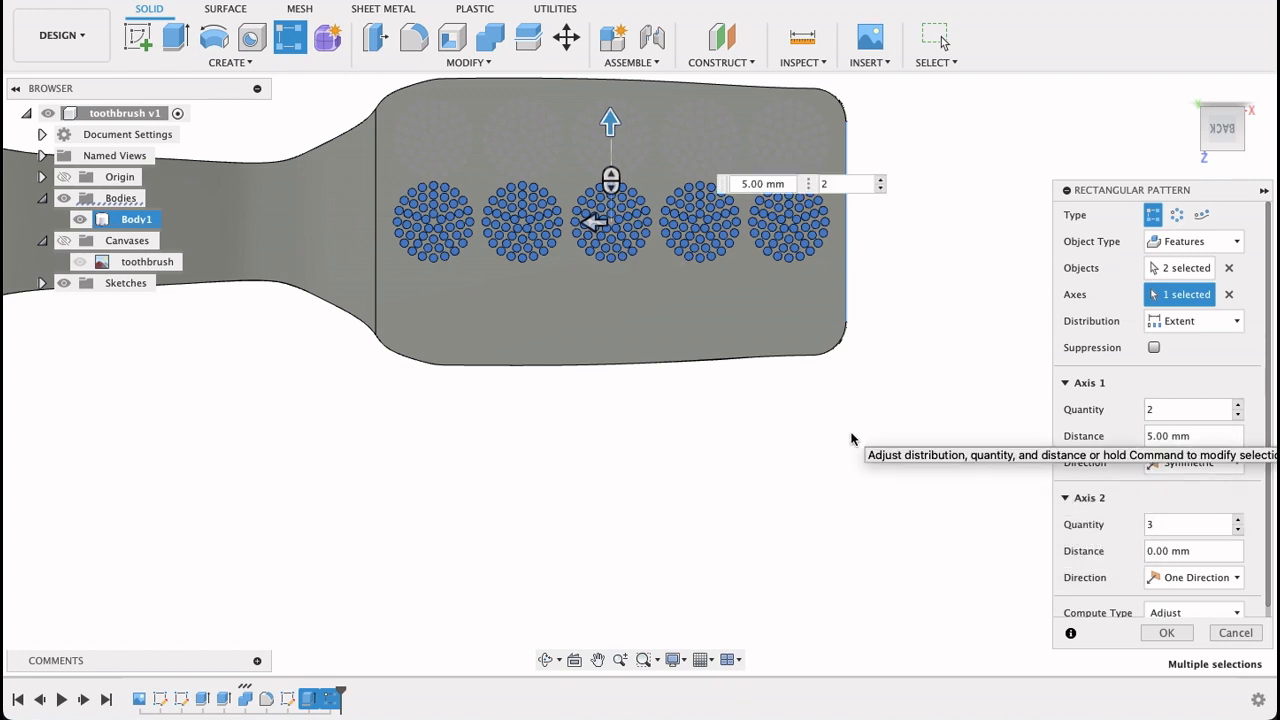
mouse_move(872, 184)
type("3")
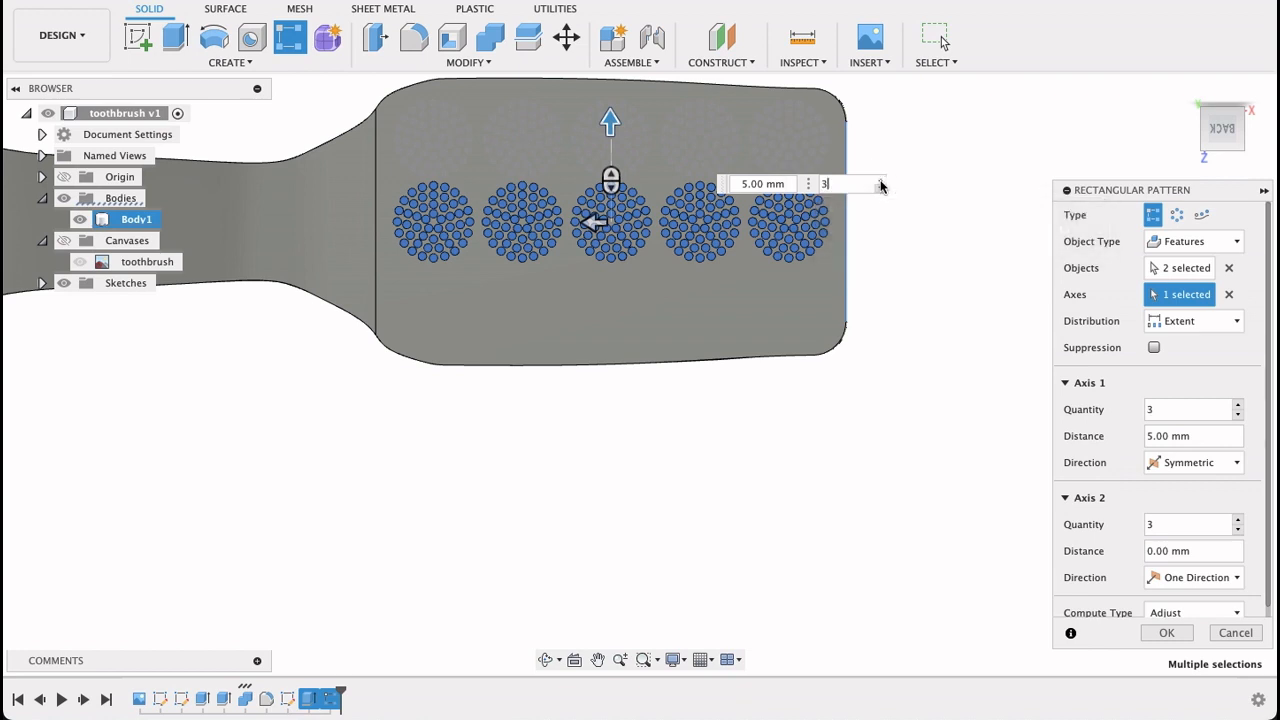
mouse_move(676, 364)
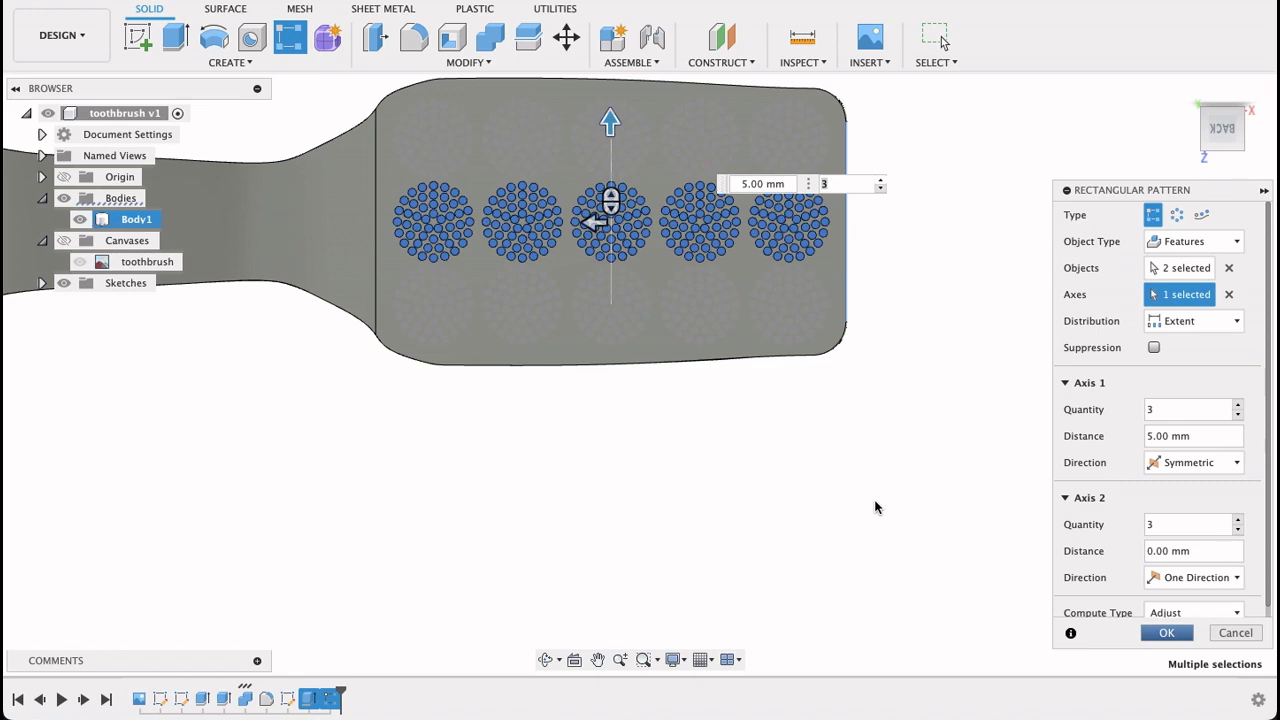
left_click(1166, 632)
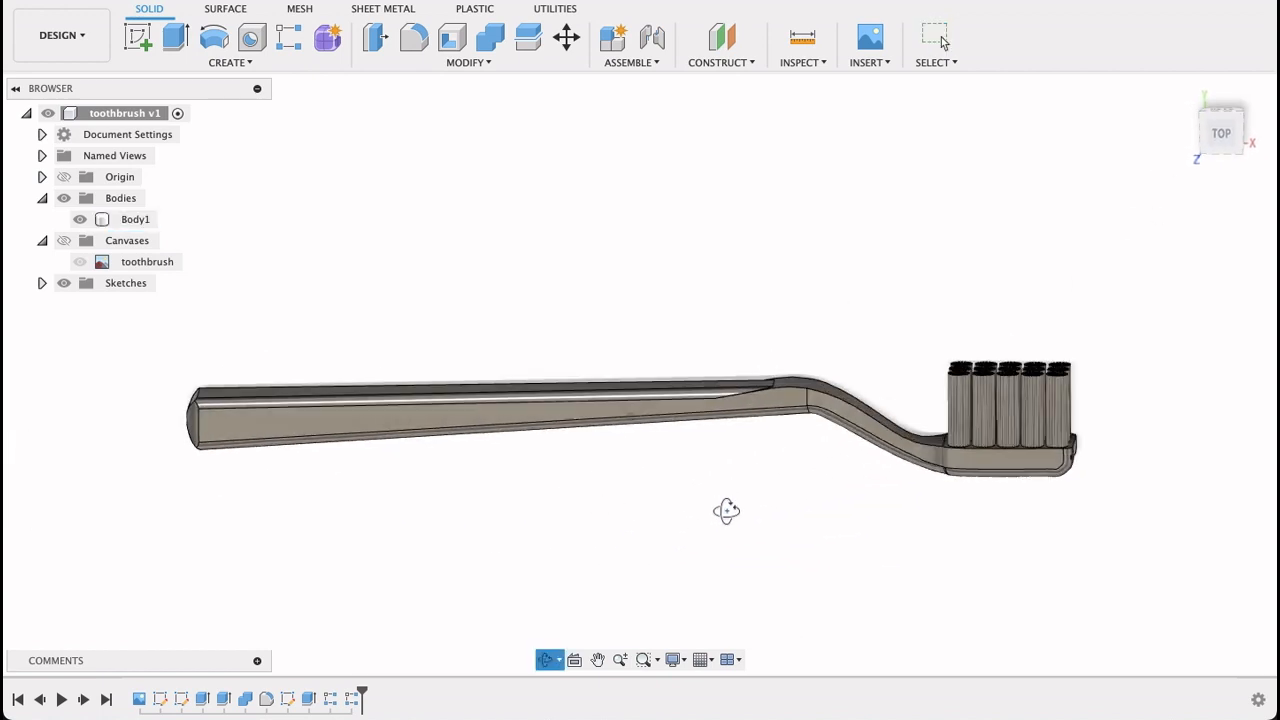
left_click_drag(728, 512, 388, 598)
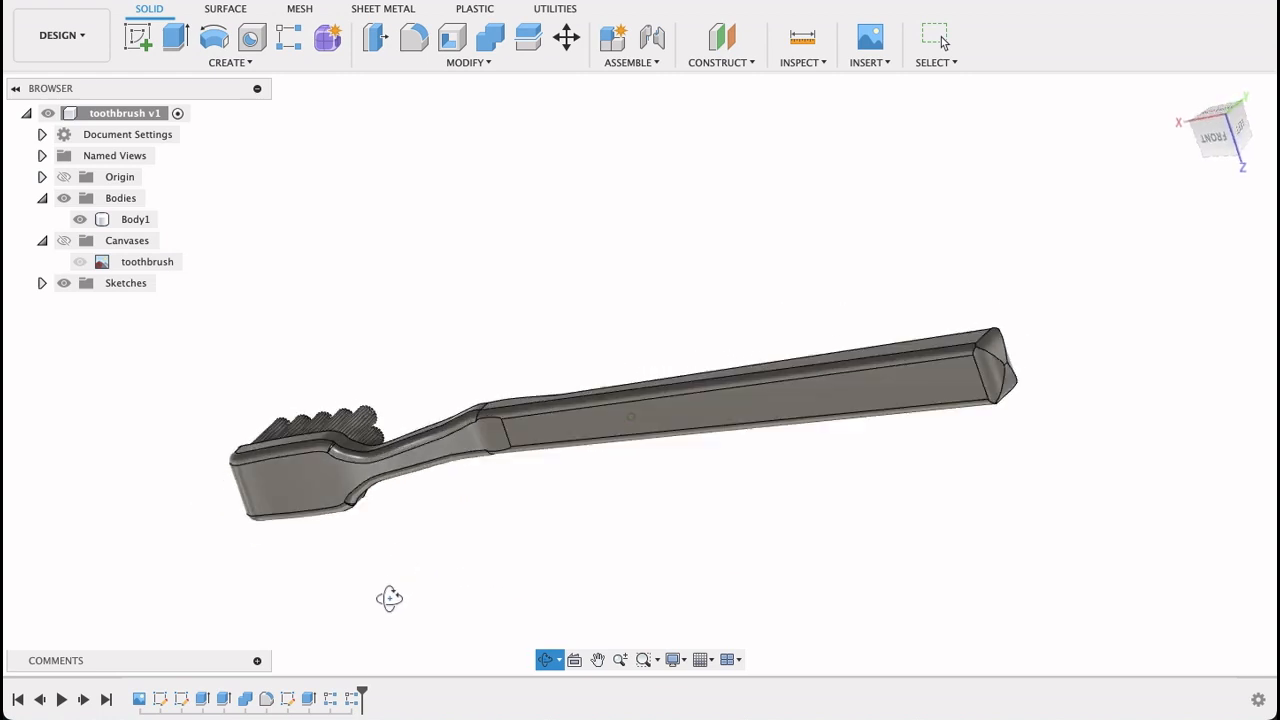
left_click_drag(390, 598, 502, 488)
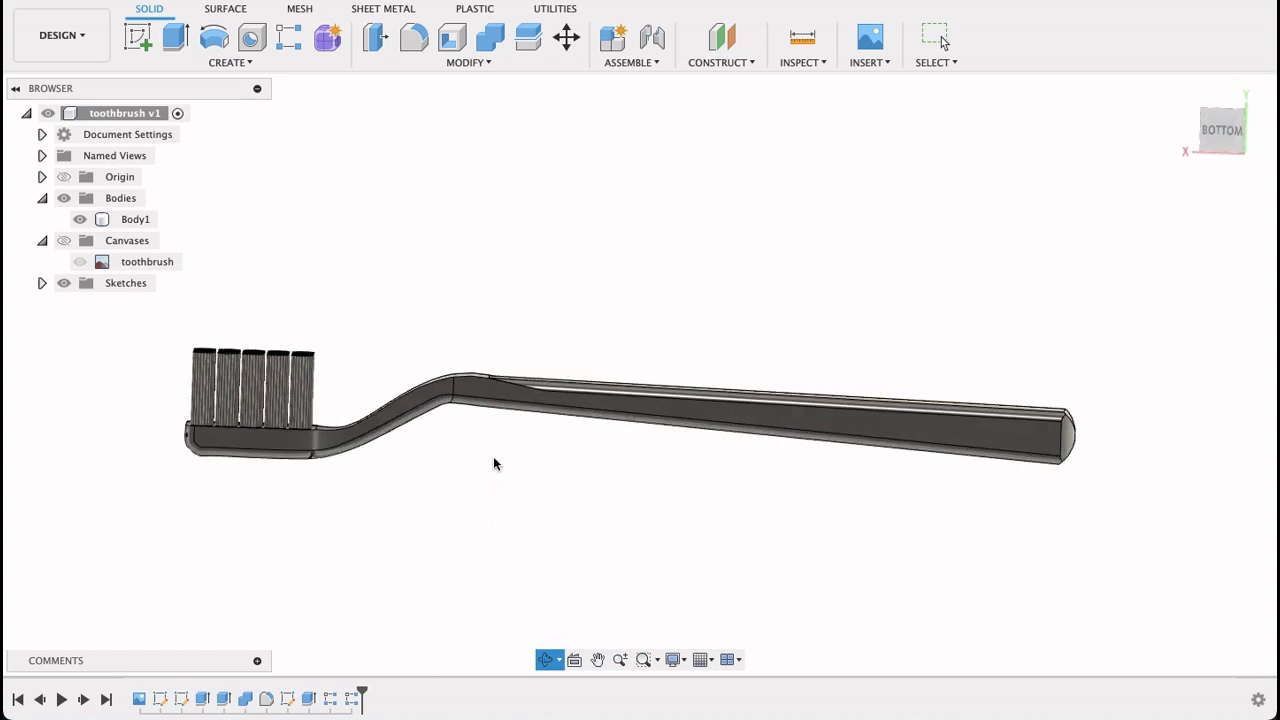
left_click(490, 38)
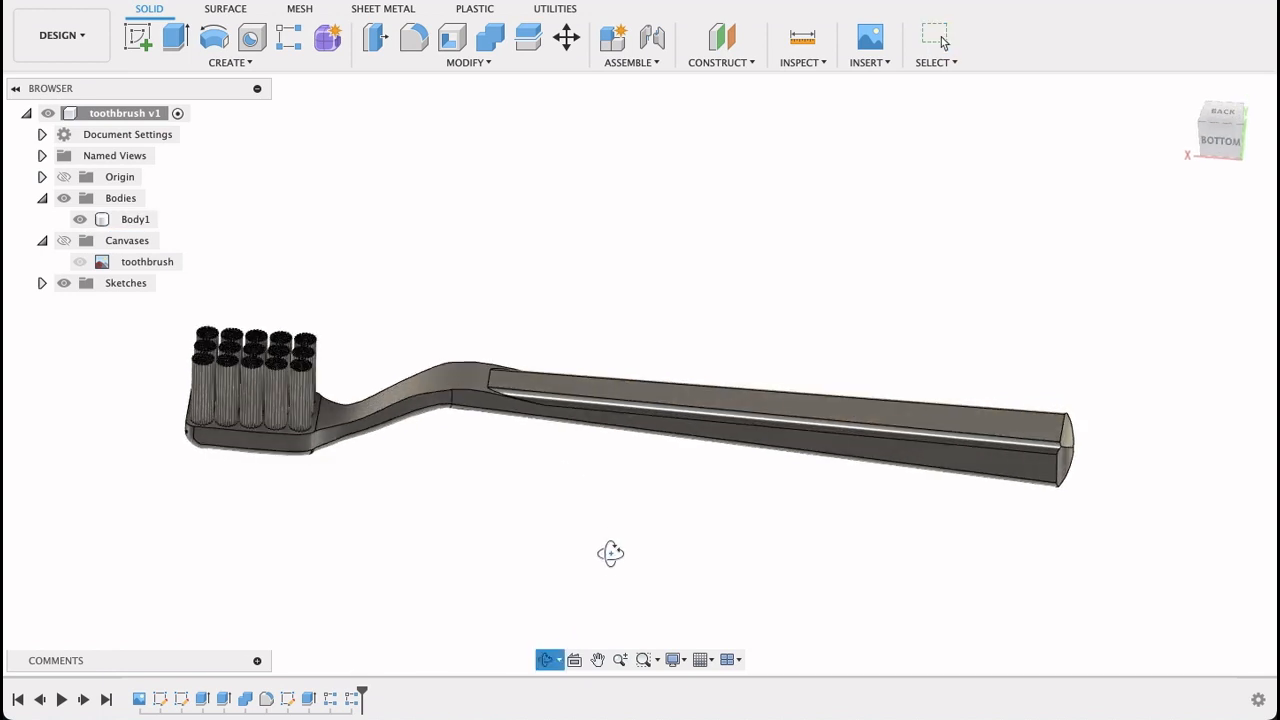
left_click_drag(612, 554, 620, 432)
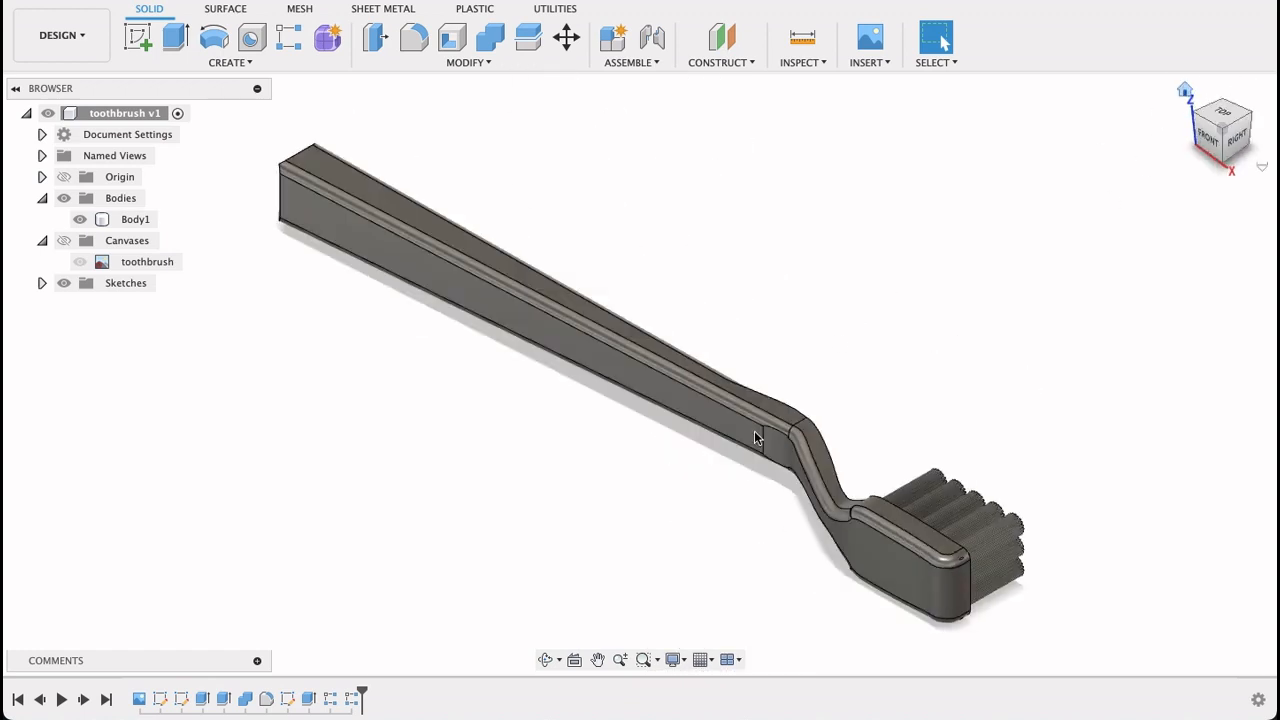
left_click_drag(756, 438, 408, 422)
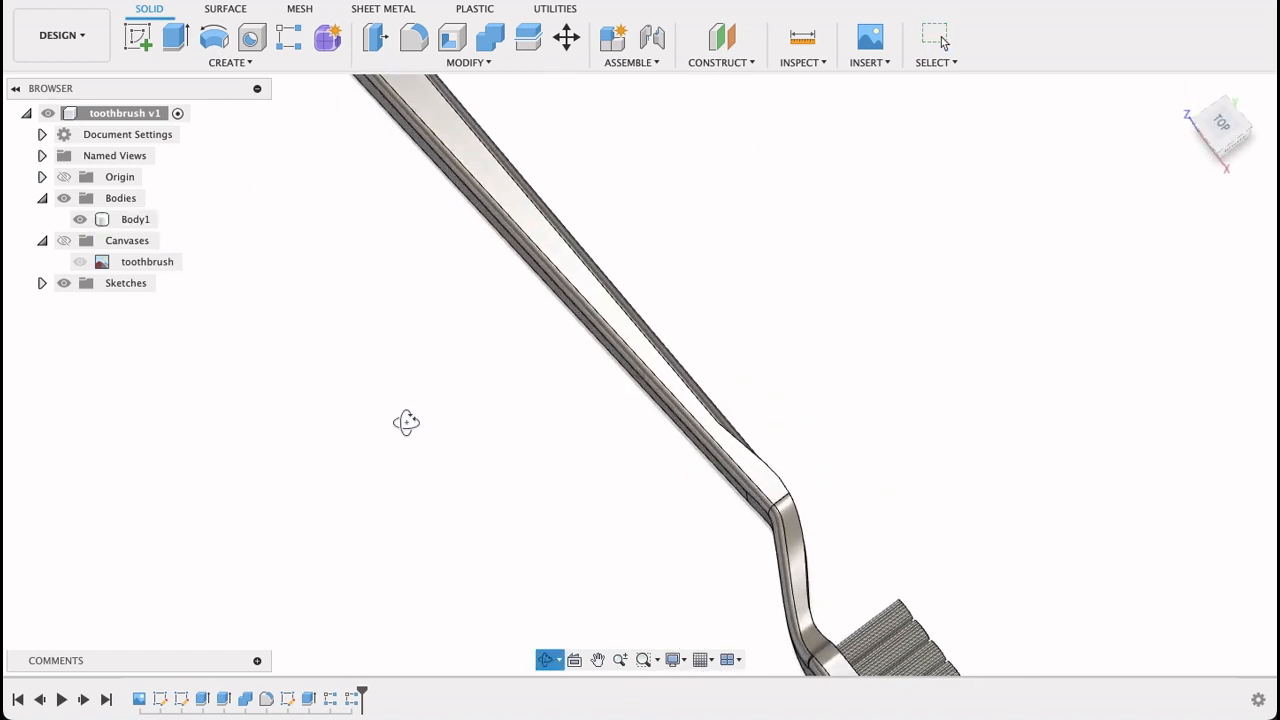
left_click_drag(408, 420, 856, 284)
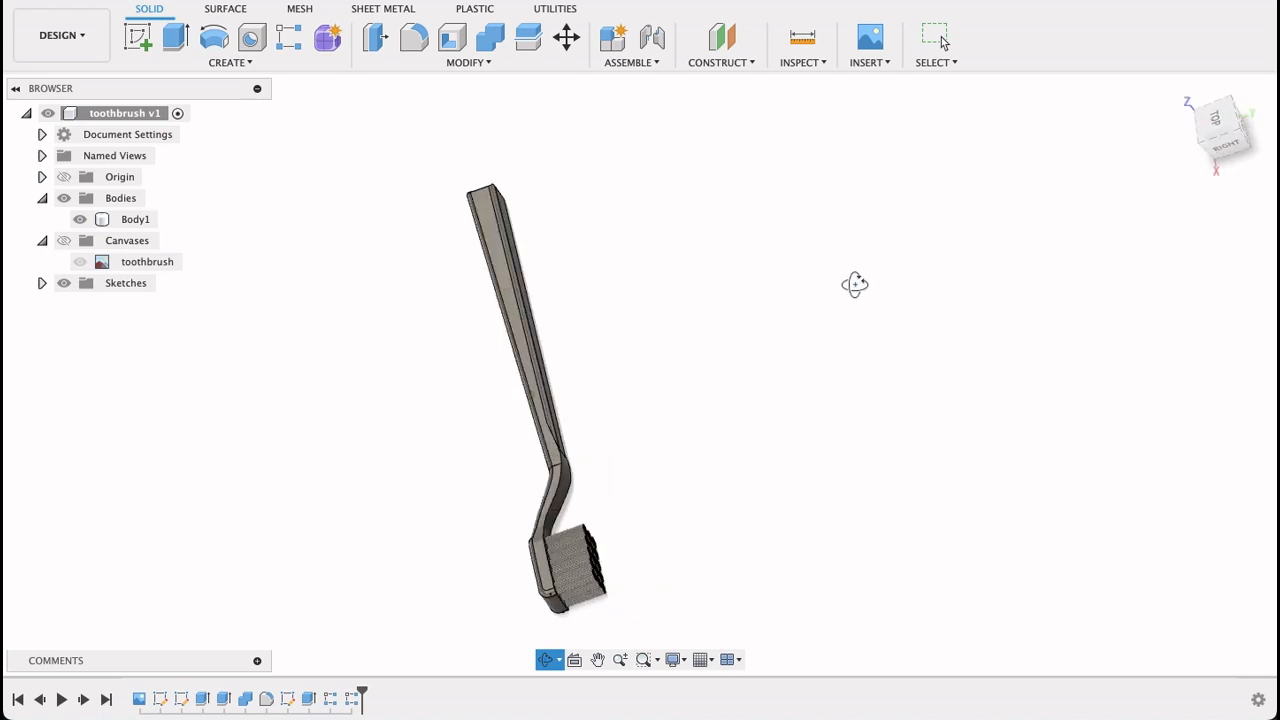